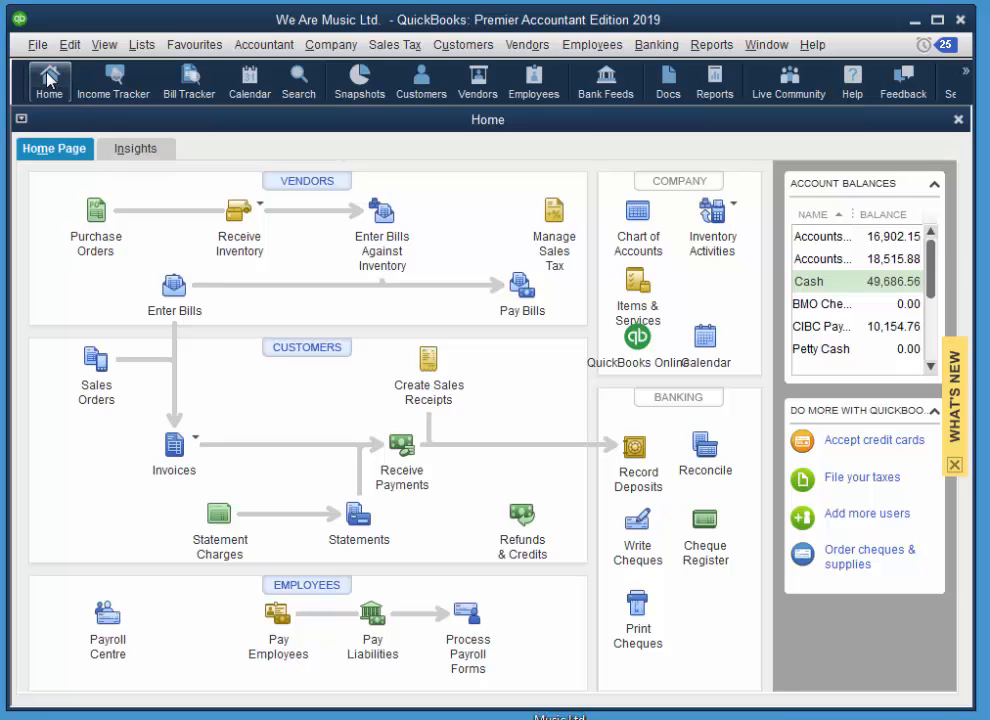
{"action": "mouse_move", "coordinate": [308, 348]}
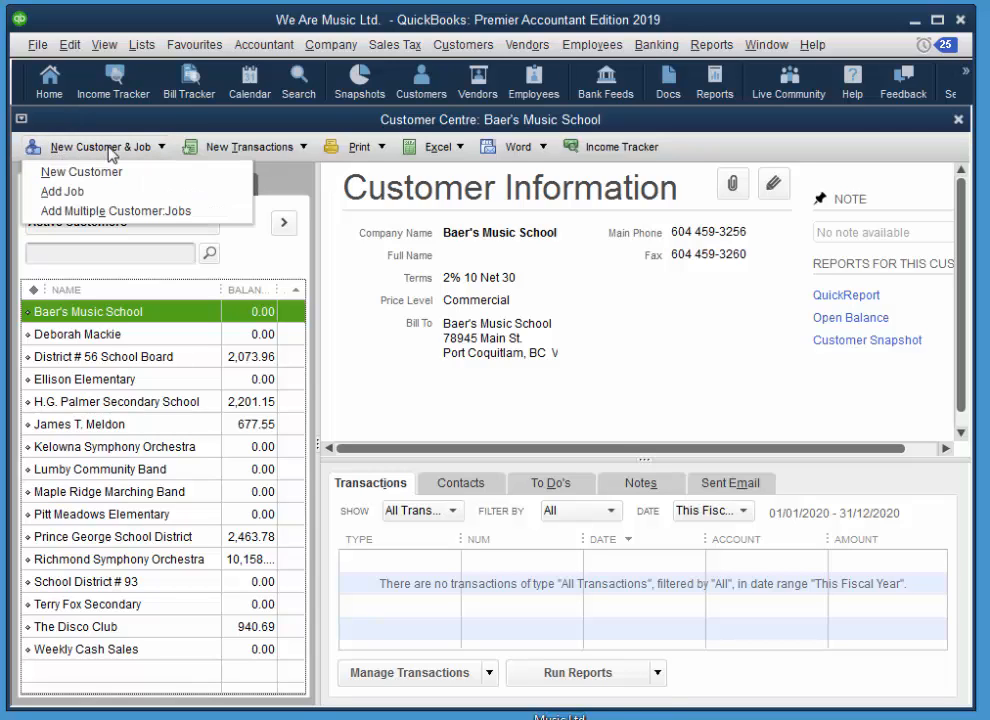
Start a blank New Customer record from the Customer Centre
{"action": "left_click", "coordinate": [80, 172]}
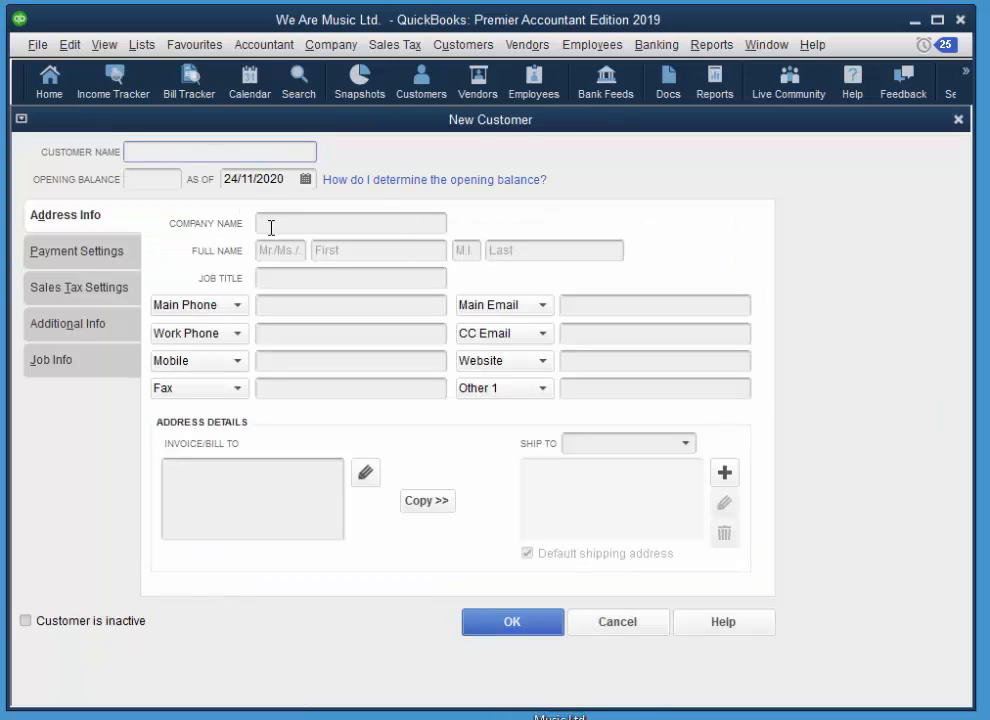
Enter company name Seaton Street Band and opening balance date 01/03/2016
{"action": "left_click", "coordinate": [350, 224]}
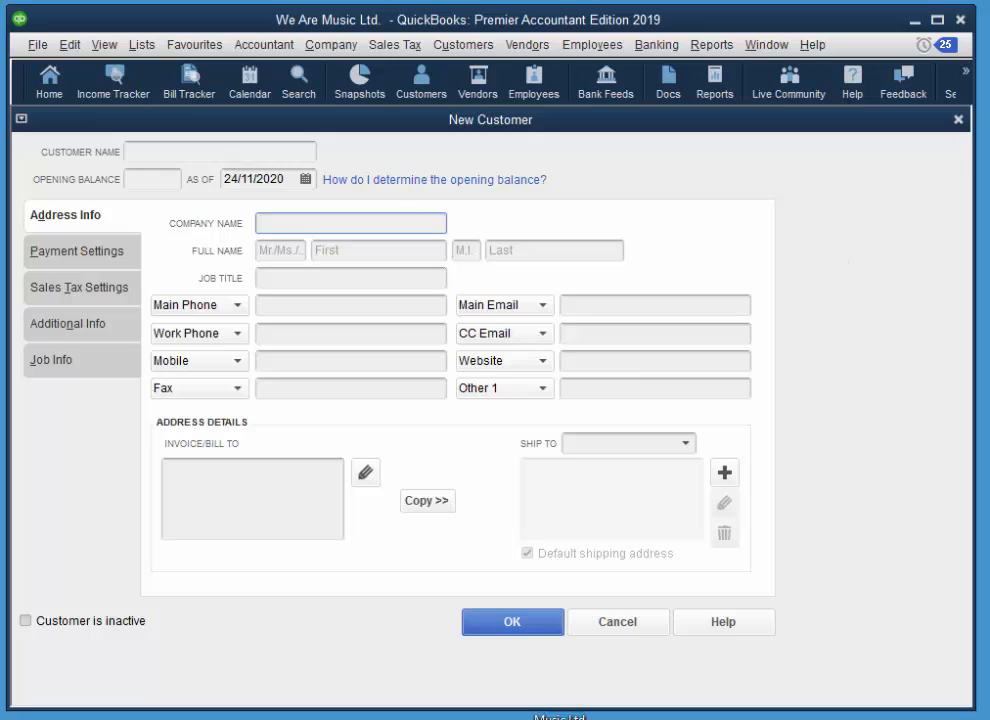
{"action": "type", "text": "Seato"}
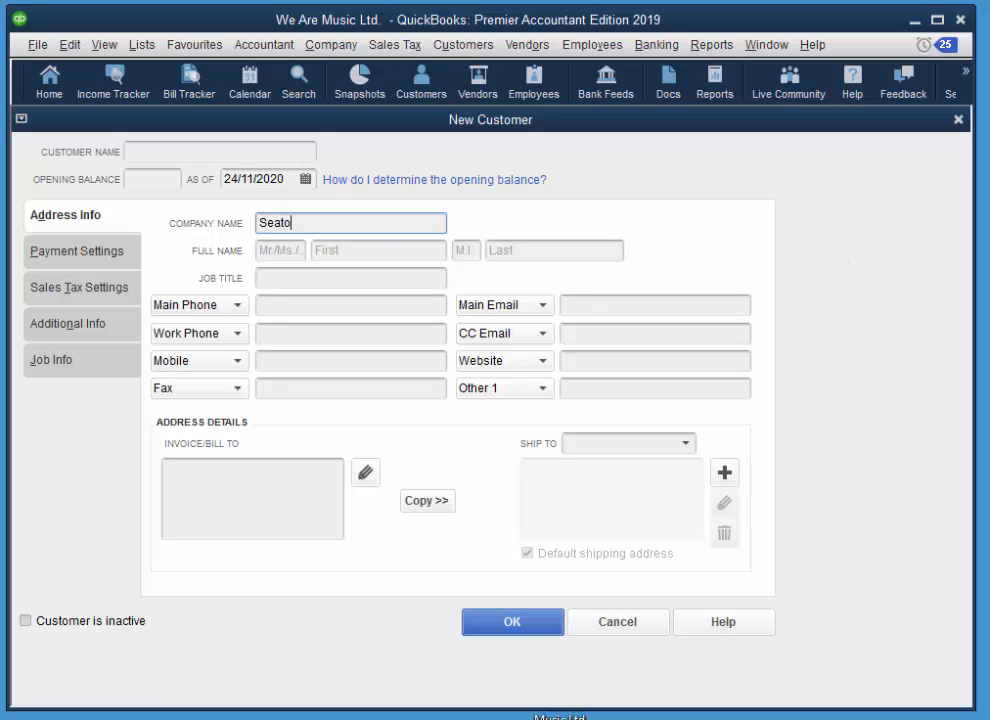
{"action": "type", "text": "n Street"}
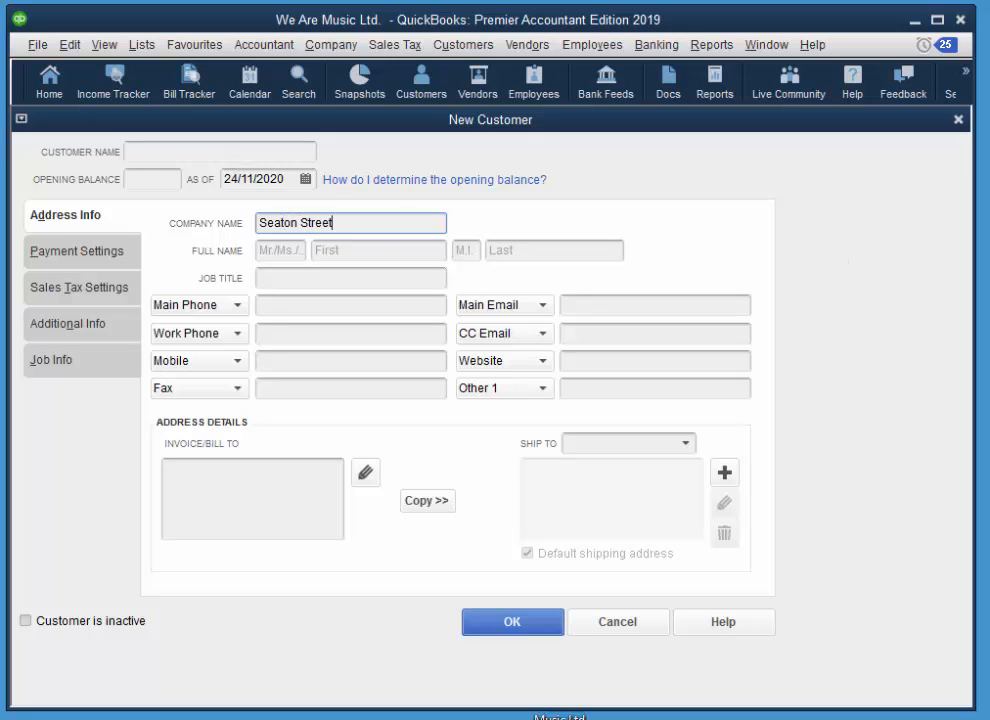
{"action": "type", "text": "Band"}
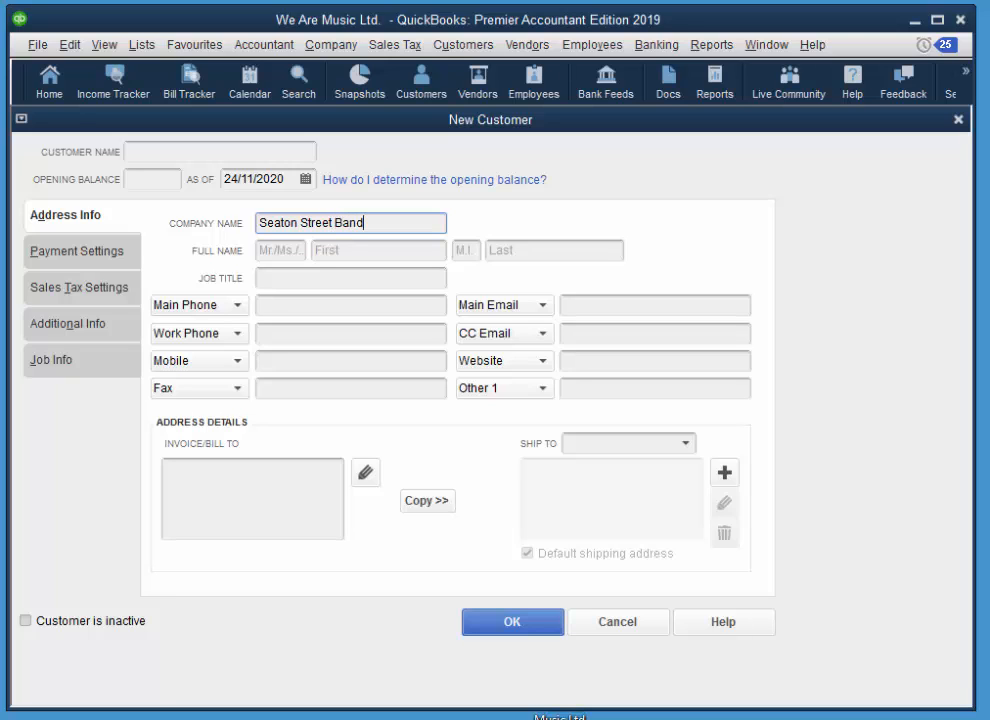
{"action": "key", "text": "Tab"}
{"action": "type", "text": "1 3 1"}
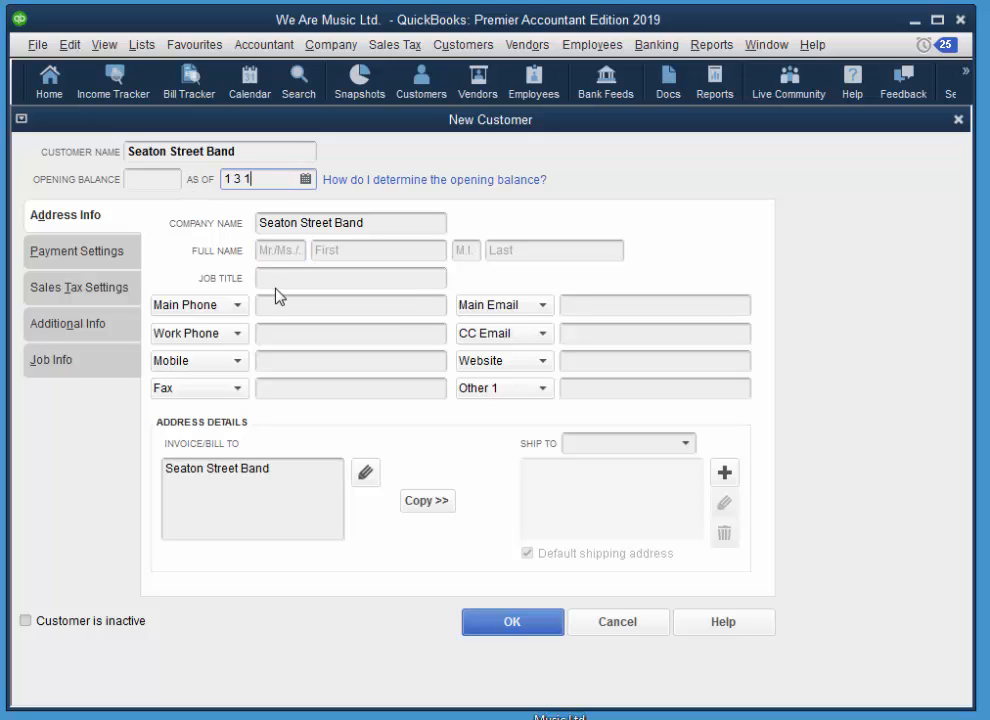
{"action": "type", "text": "2016"}
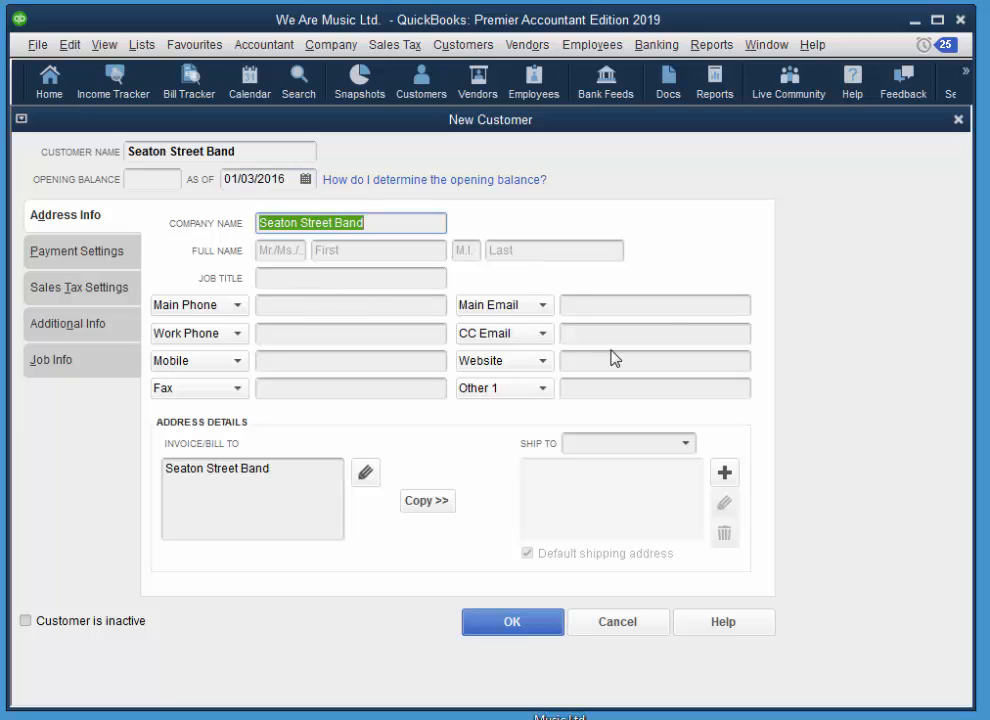
{"action": "mouse_move", "coordinate": [560, 240]}
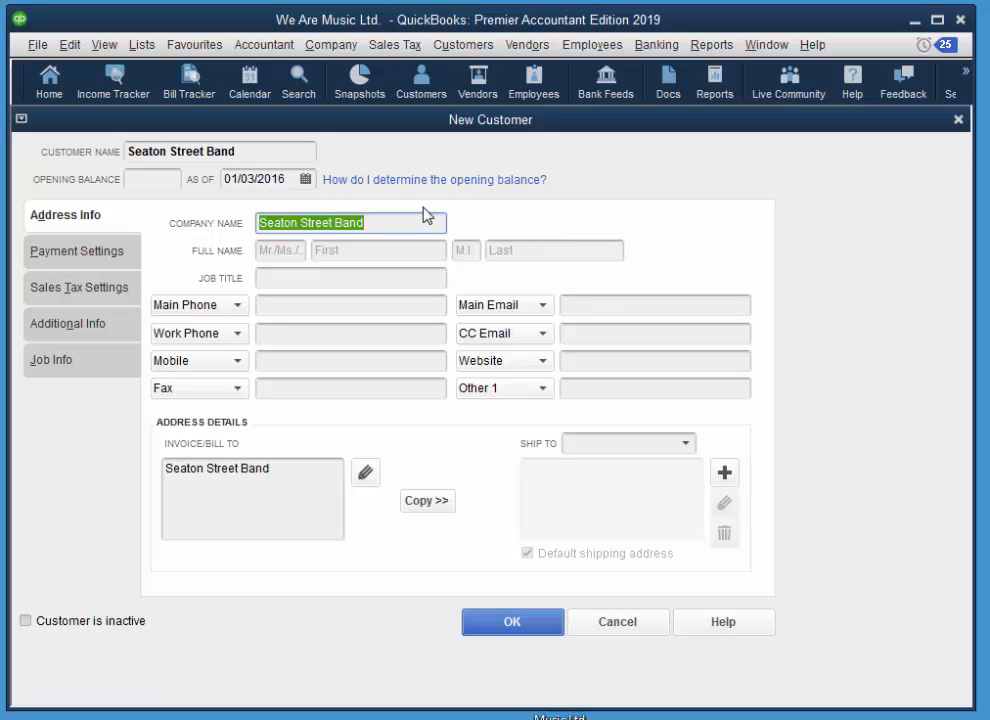
{"action": "mouse_move", "coordinate": [568, 298]}
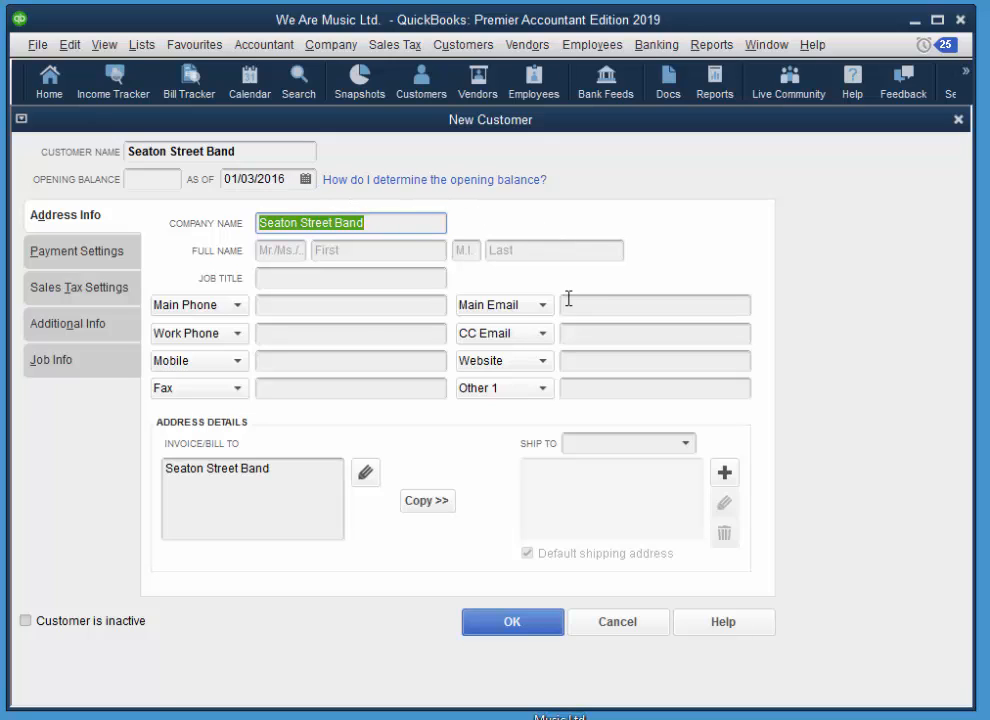
{"action": "mouse_move", "coordinate": [160, 296]}
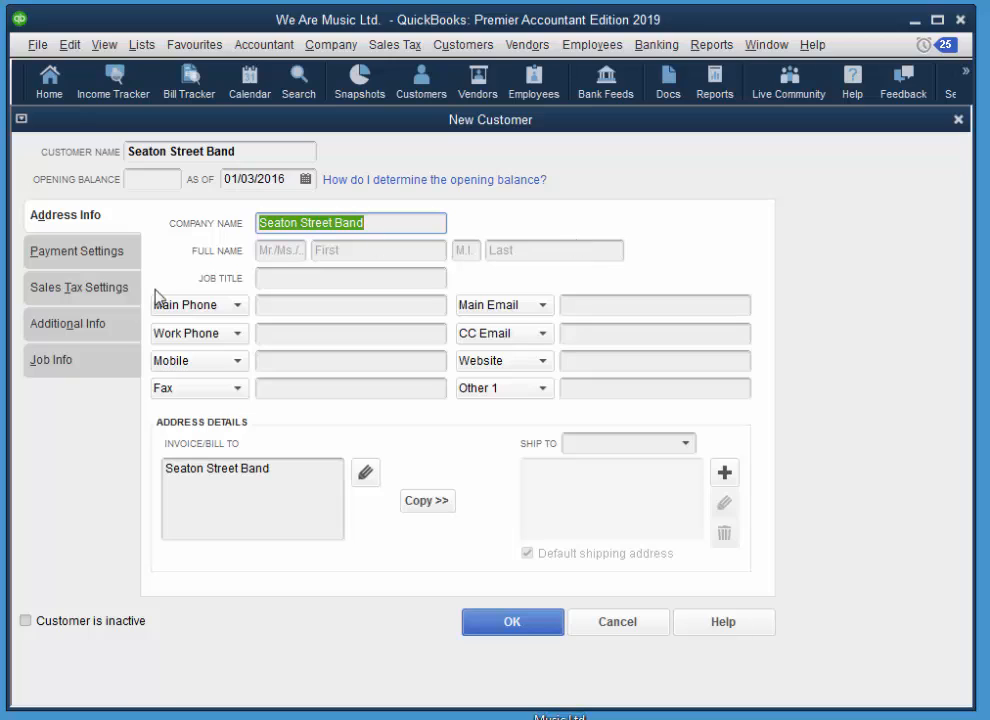
{"action": "mouse_move", "coordinate": [416, 296]}
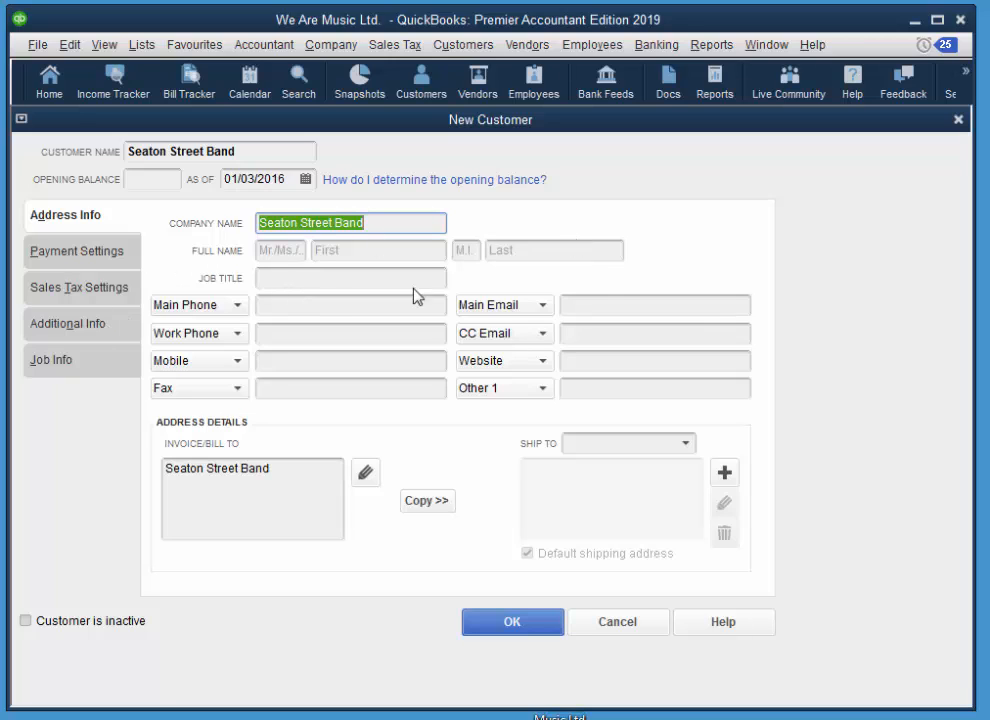
{"action": "mouse_move", "coordinate": [252, 340]}
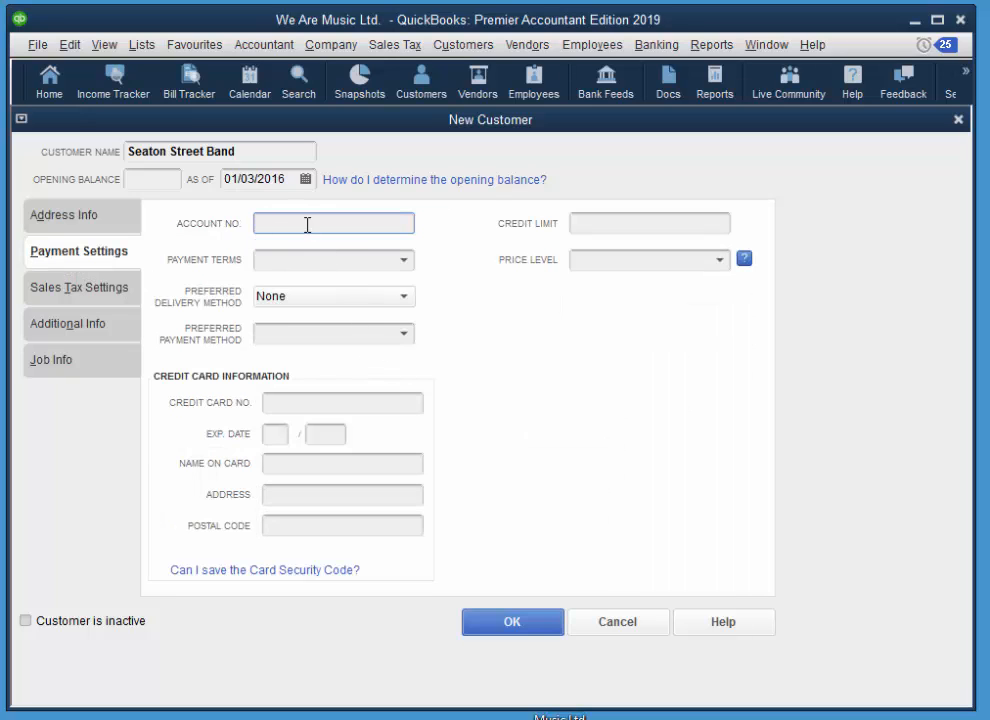
{"action": "mouse_move", "coordinate": [640, 238]}
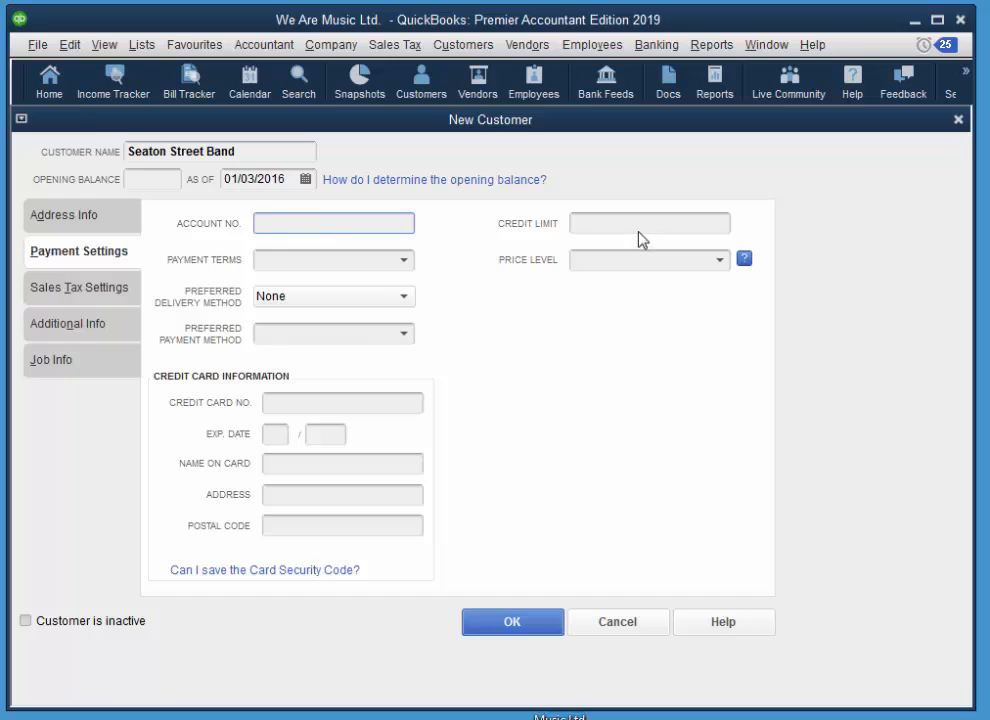
Set credit limit 1000 and payment terms 1% 10 Net 30 for Seaton Street Band
{"action": "type", "text": "1000"}
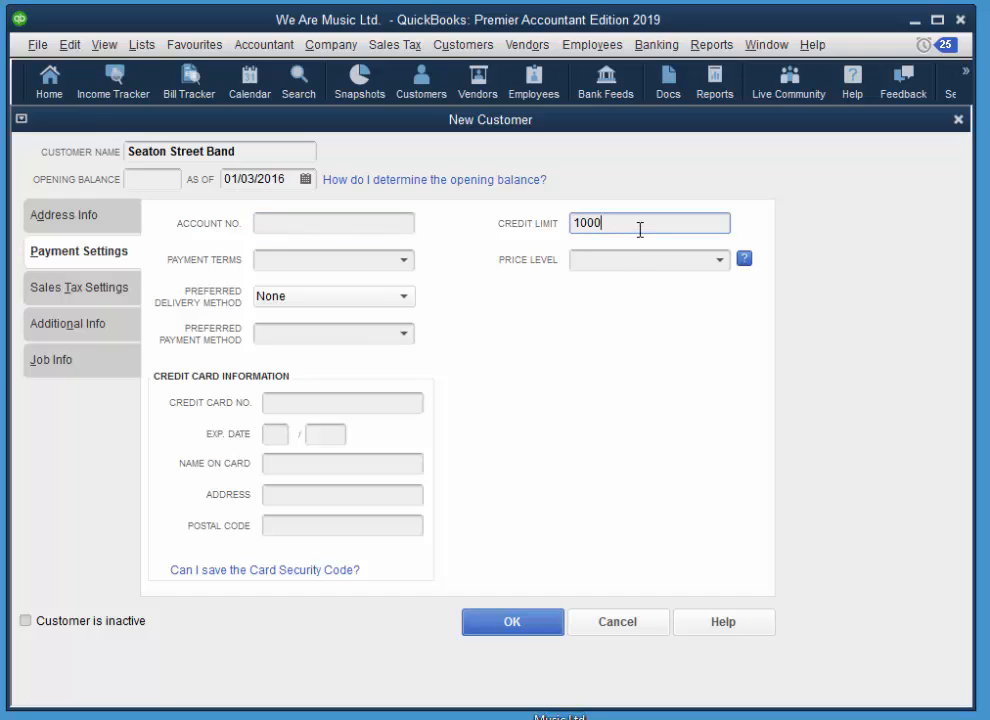
{"action": "mouse_move", "coordinate": [264, 168]}
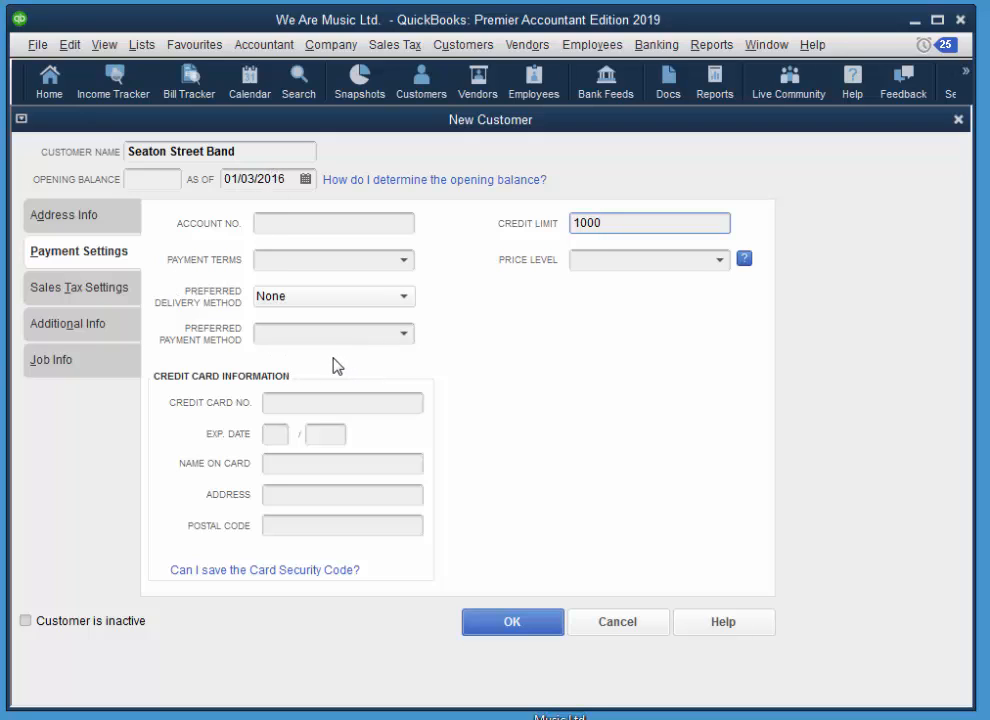
{"action": "mouse_move", "coordinate": [164, 322]}
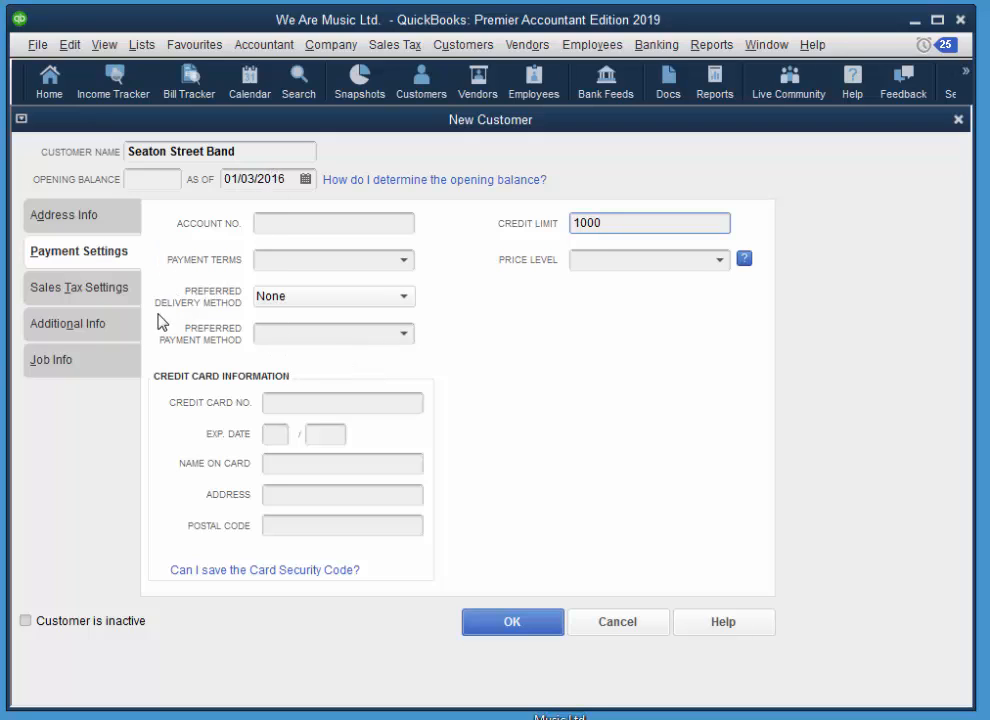
{"action": "left_click", "coordinate": [400, 260]}
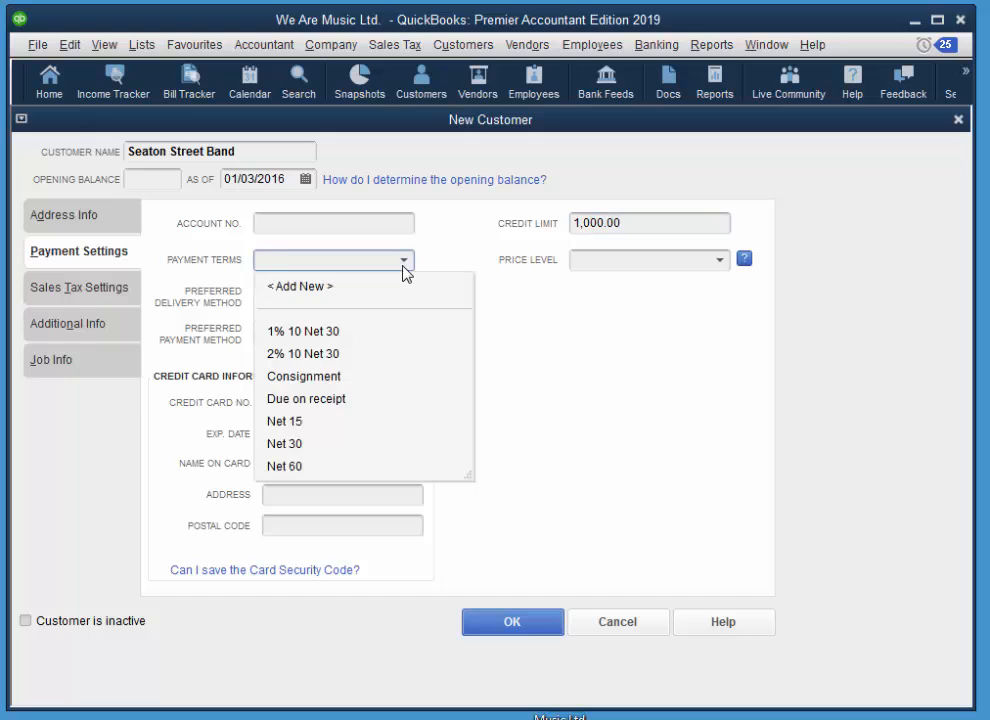
{"action": "mouse_move", "coordinate": [292, 332]}
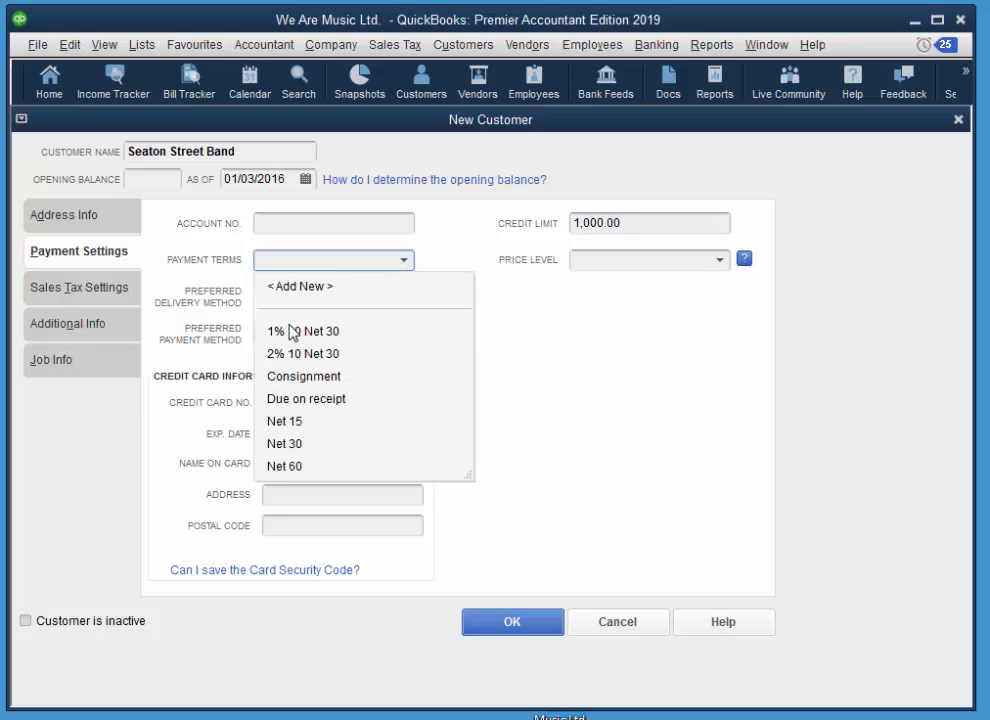
{"action": "left_click", "coordinate": [300, 332]}
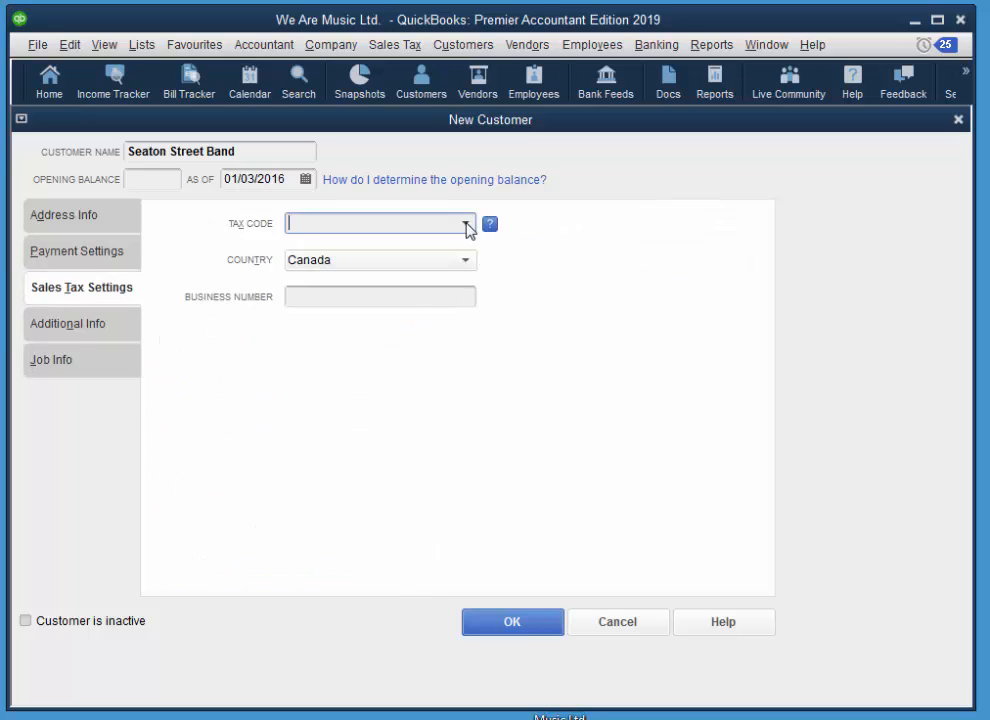
Enter tax code S on Sales Tax Settings and return to Address Info
{"action": "type", "text": "S"}
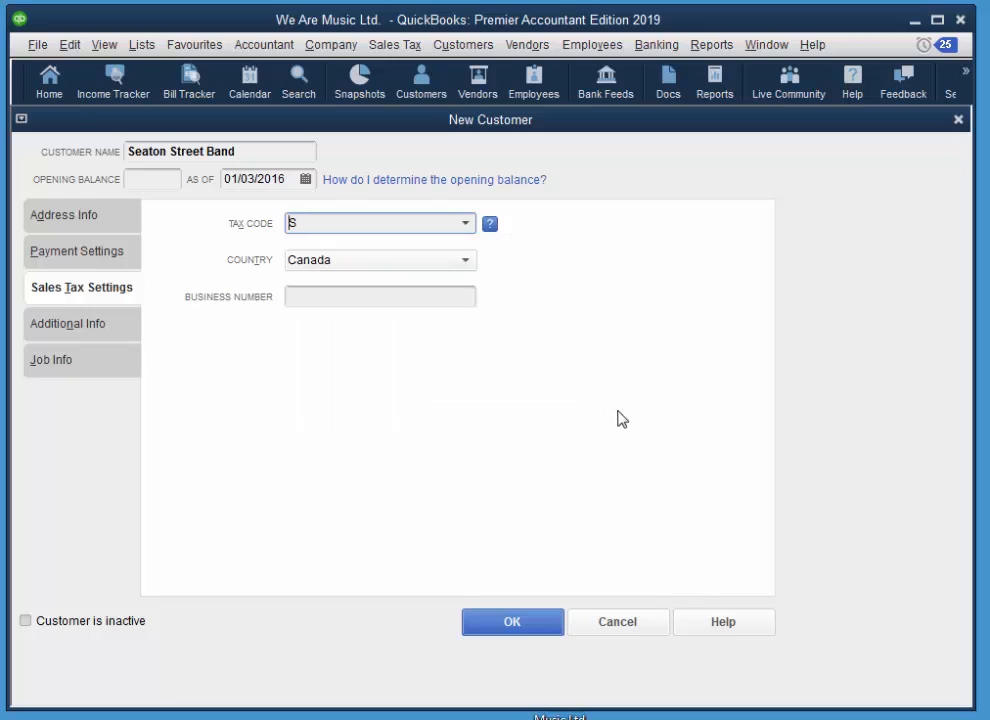
{"action": "mouse_move", "coordinate": [352, 316]}
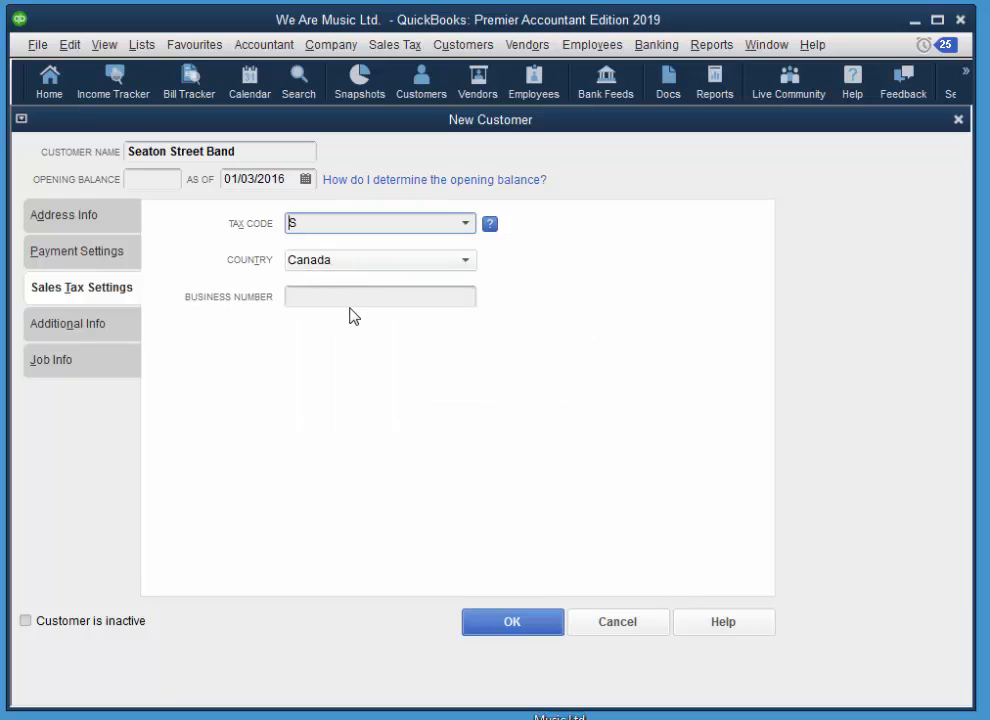
{"action": "left_click", "coordinate": [380, 296]}
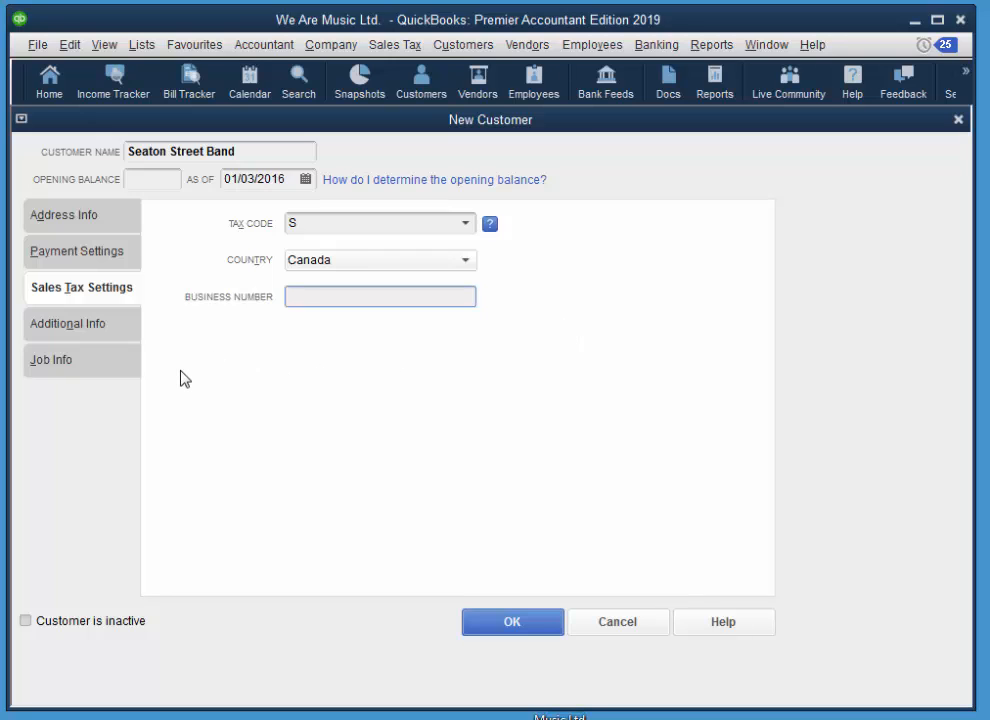
{"action": "mouse_move", "coordinate": [196, 330]}
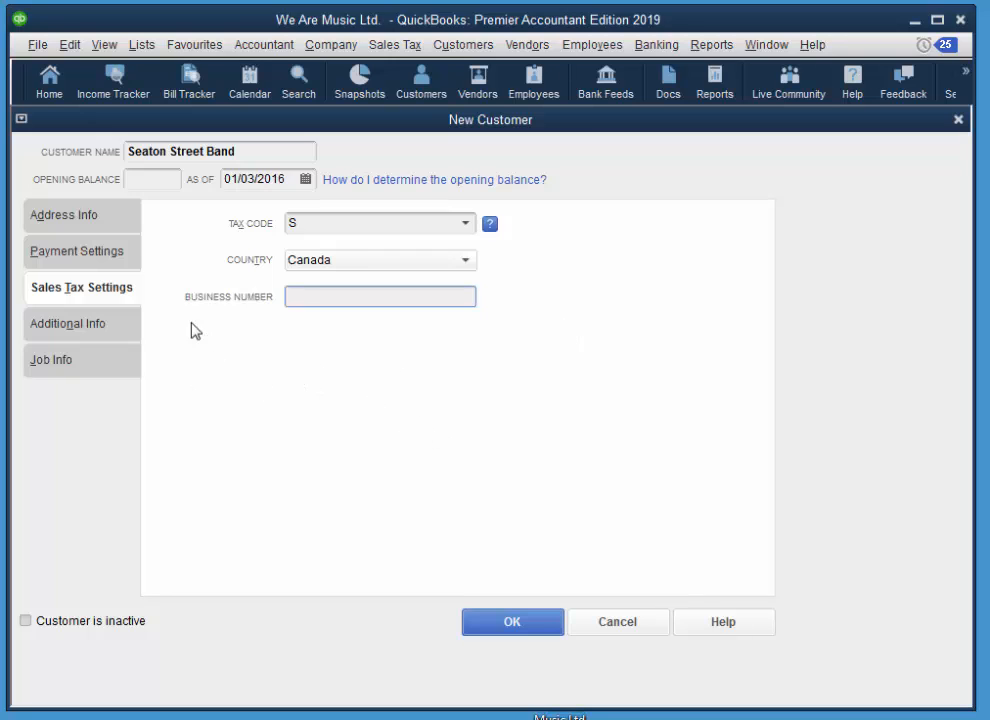
{"action": "left_click", "coordinate": [62, 214]}
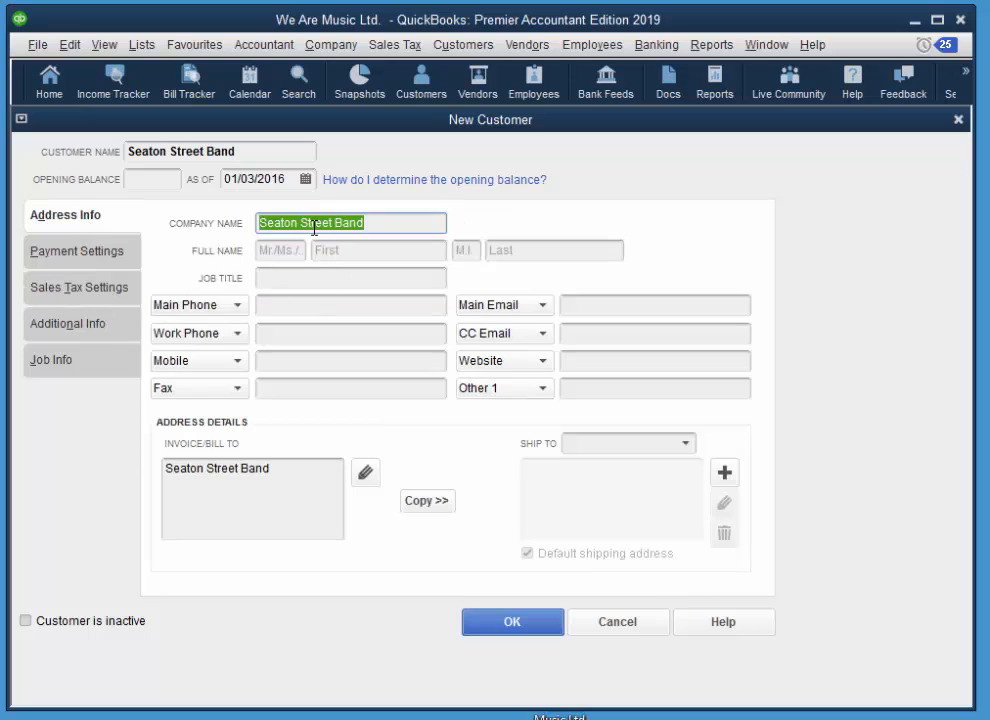
{"action": "mouse_move", "coordinate": [400, 312]}
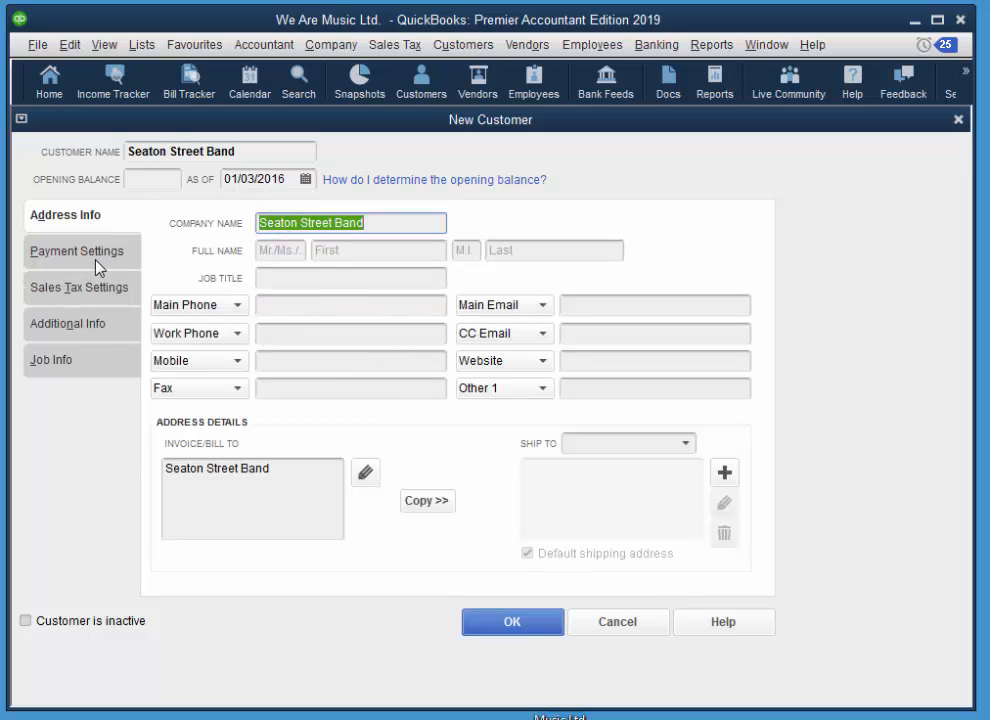
{"action": "mouse_move", "coordinate": [592, 576]}
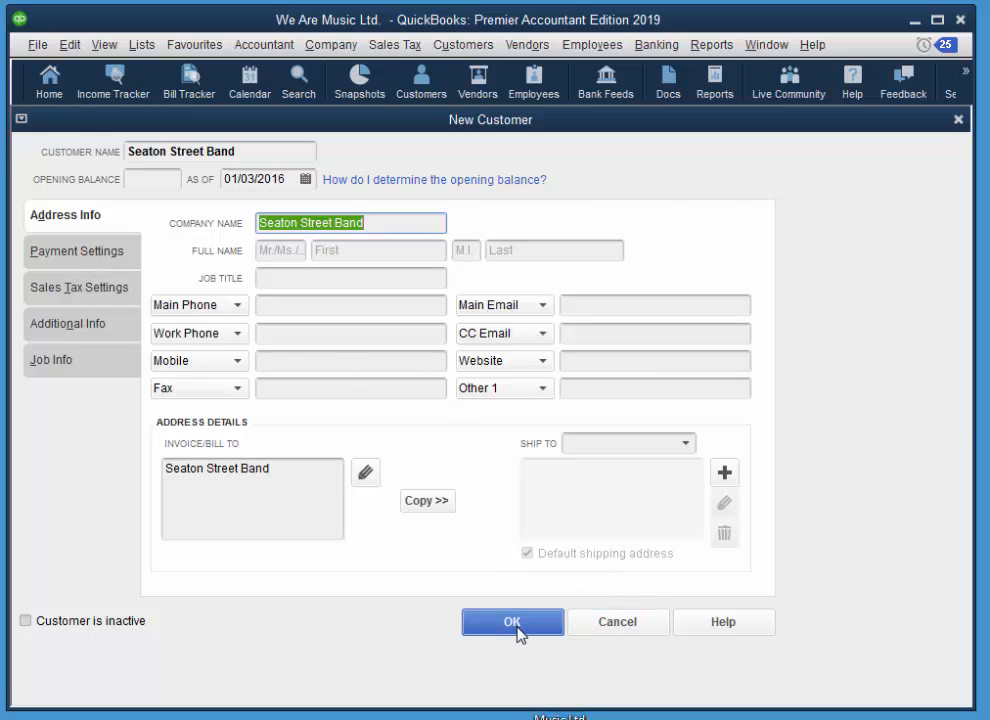
Save Seaton Street Band and select H.G. Palmer Secondary School in the customer list
{"action": "left_click", "coordinate": [512, 620]}
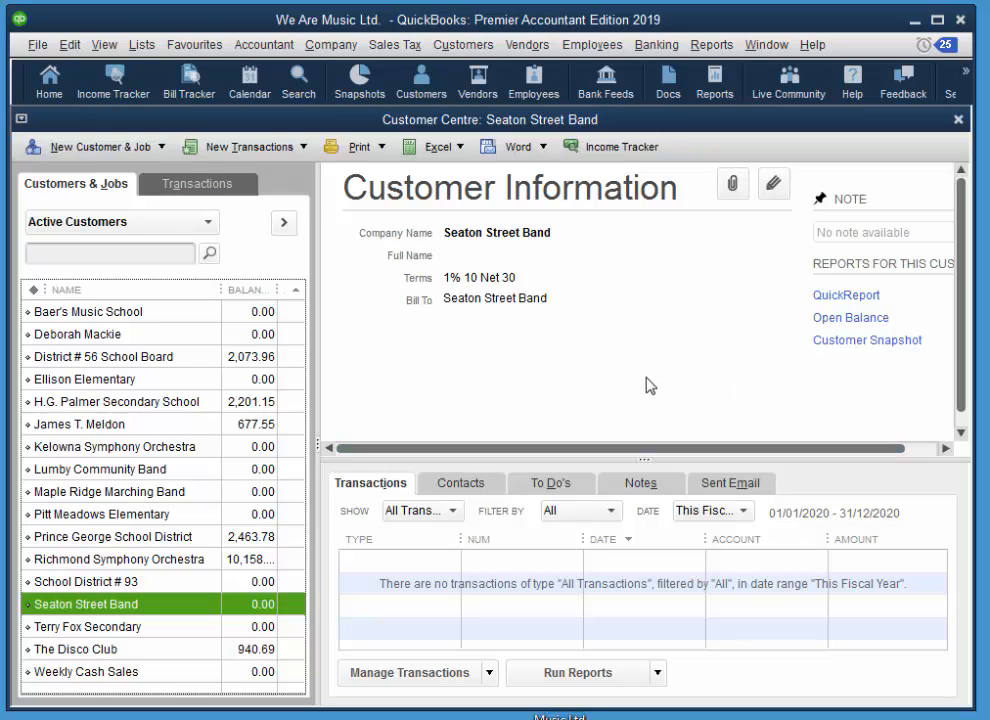
{"action": "mouse_move", "coordinate": [148, 526]}
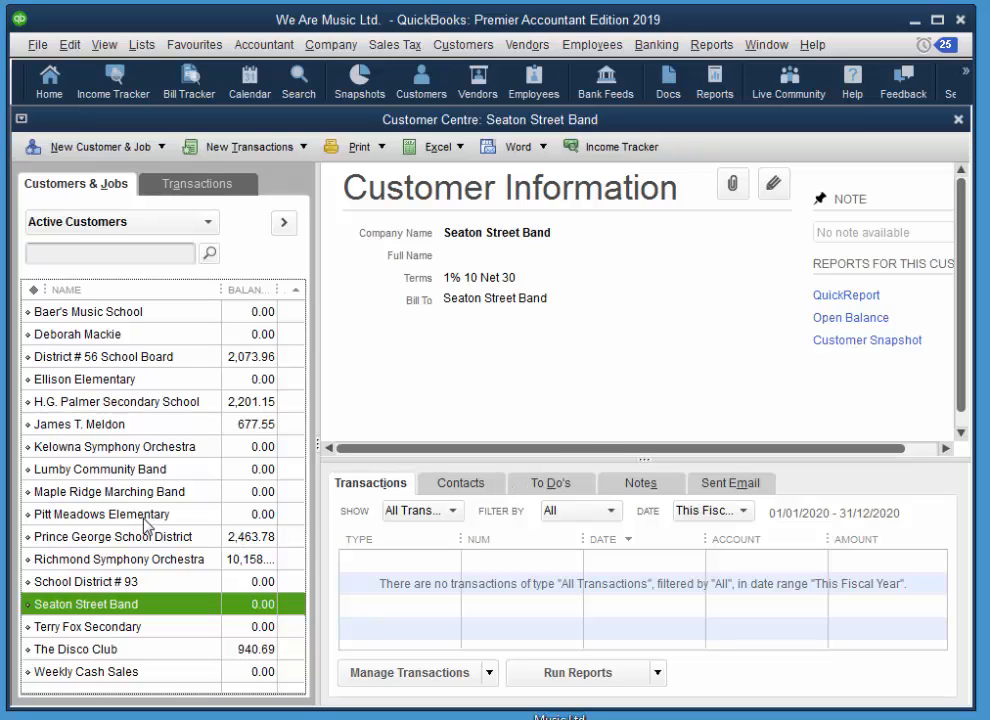
{"action": "left_click", "coordinate": [120, 400]}
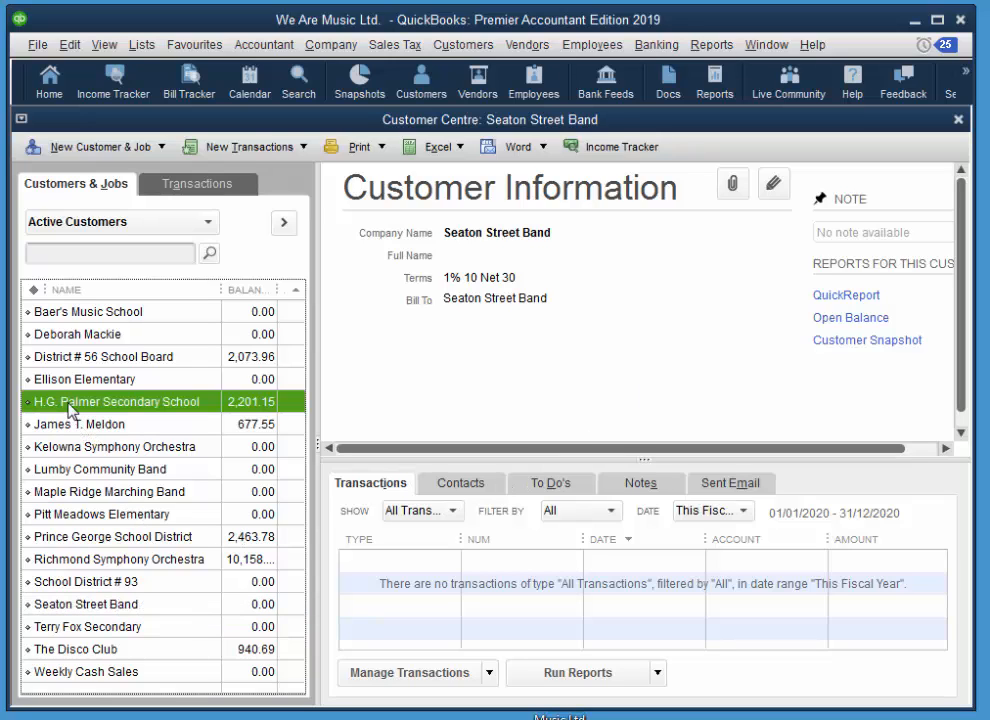
{"action": "left_click", "coordinate": [118, 400]}
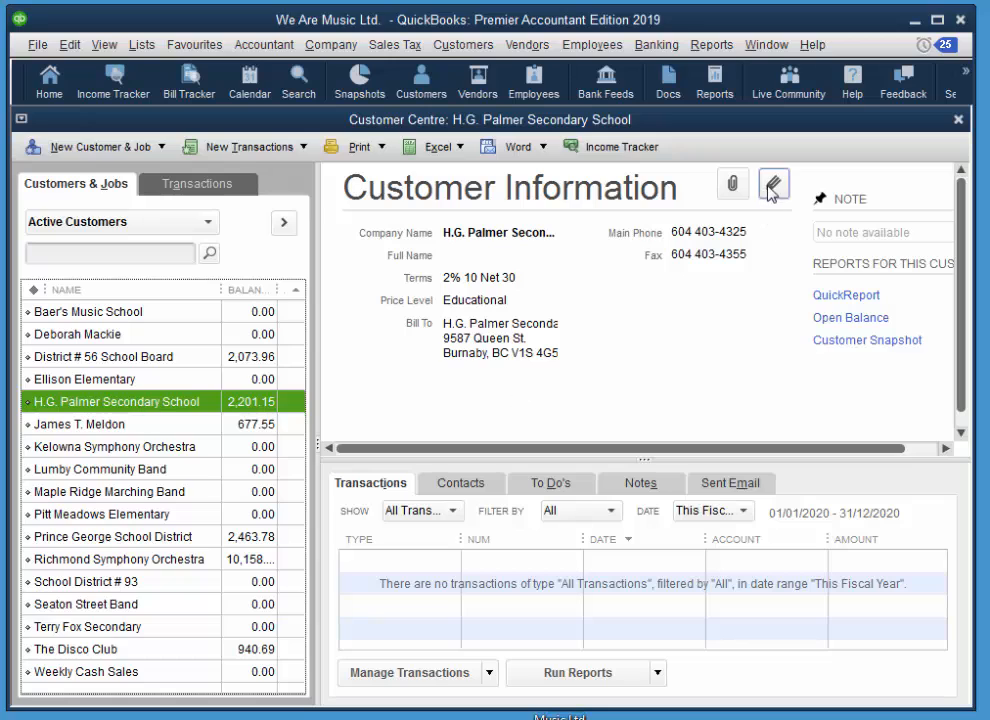
Edit H.G. Palmer Secondary School and enter a 5000 credit limit
{"action": "left_click", "coordinate": [772, 184]}
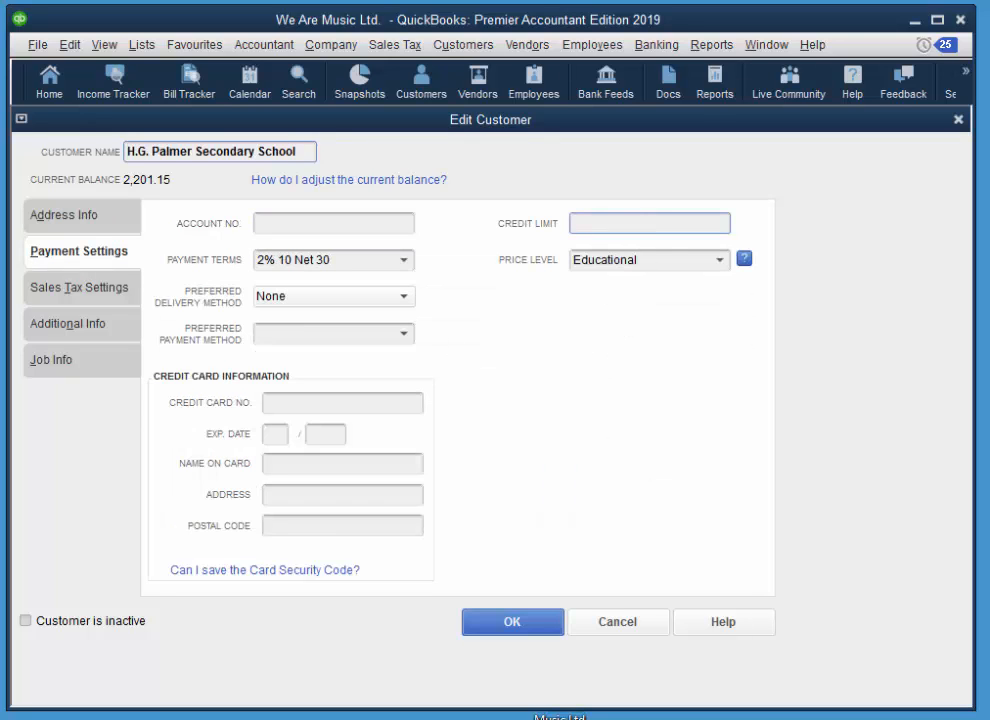
{"action": "type", "text": "5000"}
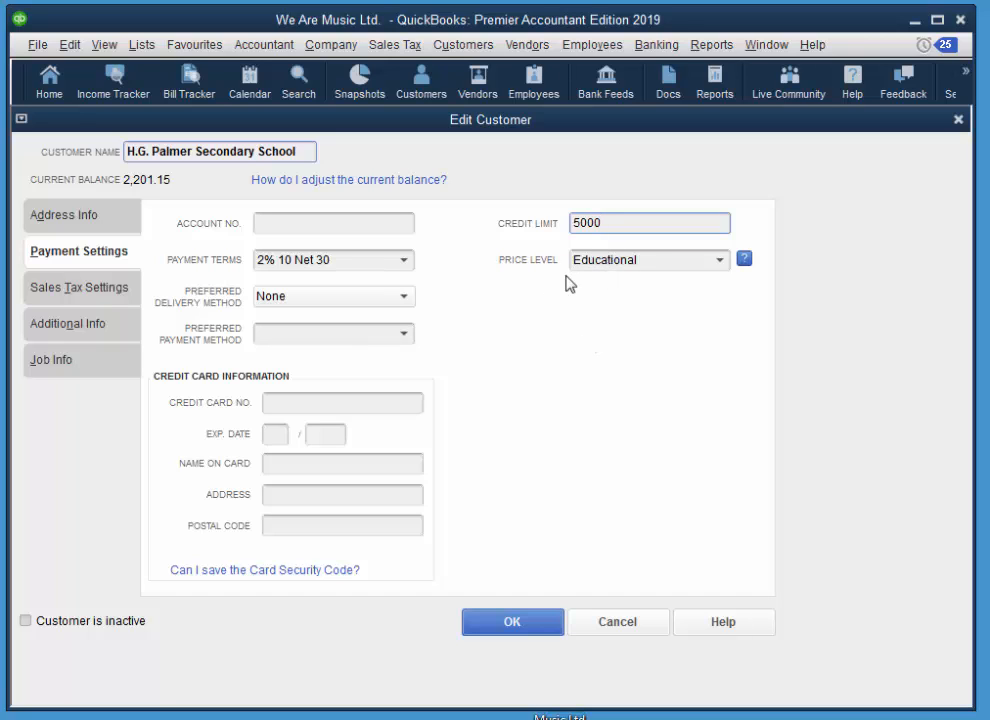
{"action": "mouse_move", "coordinate": [666, 264]}
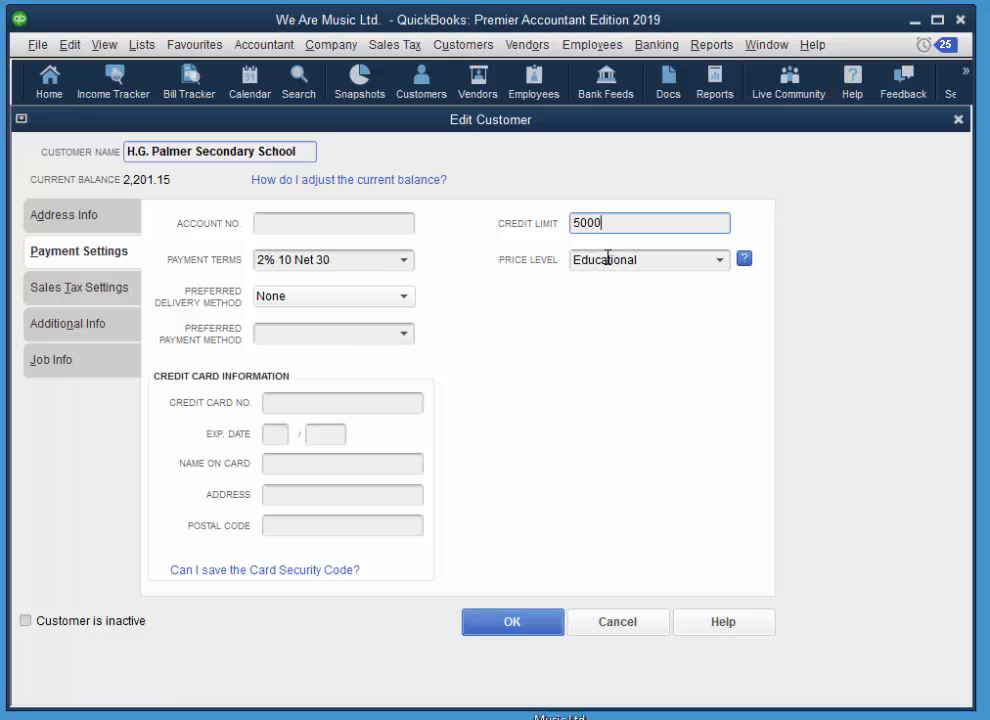
{"action": "mouse_move", "coordinate": [616, 384]}
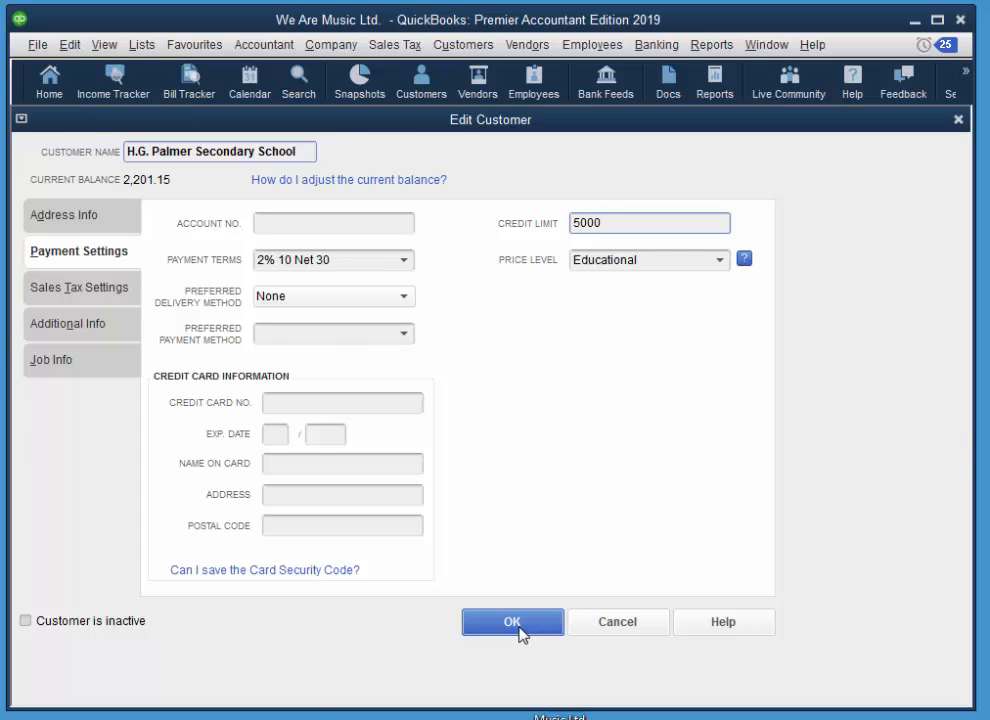
Save the 5000 credit limit and bring up the Price Level List from Lists
{"action": "left_click", "coordinate": [512, 620]}
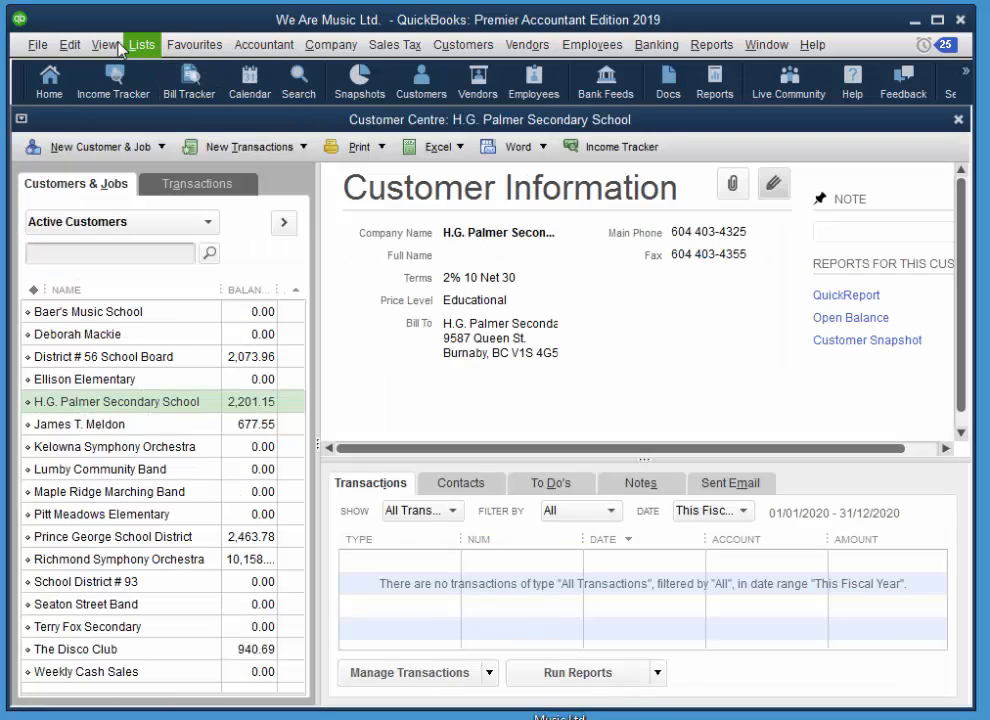
{"action": "left_click", "coordinate": [142, 44]}
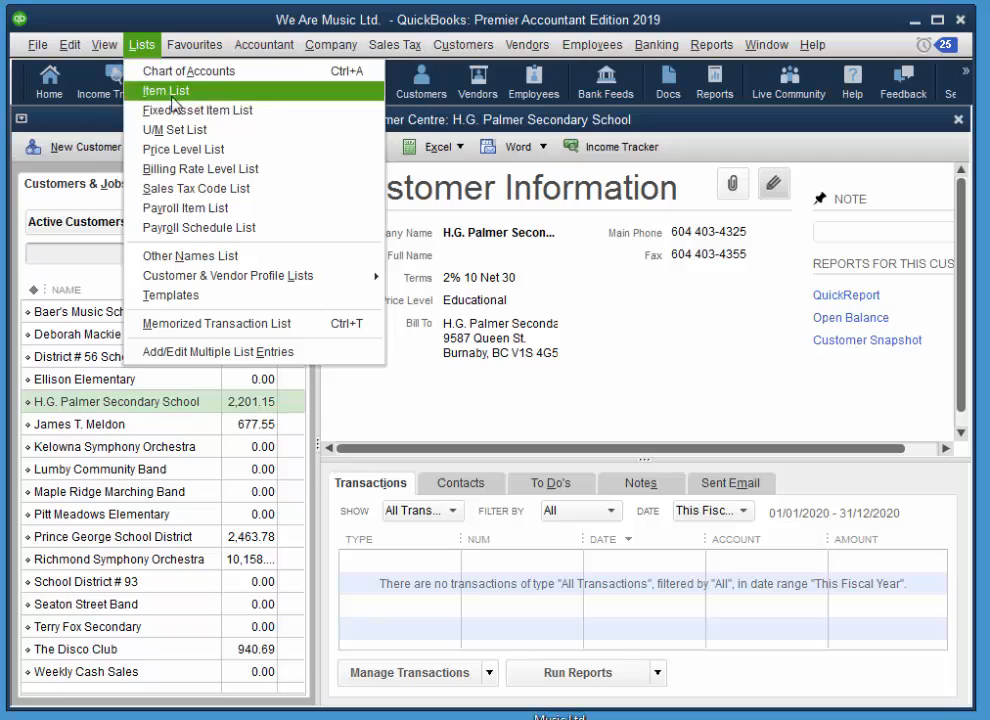
{"action": "mouse_move", "coordinate": [184, 148]}
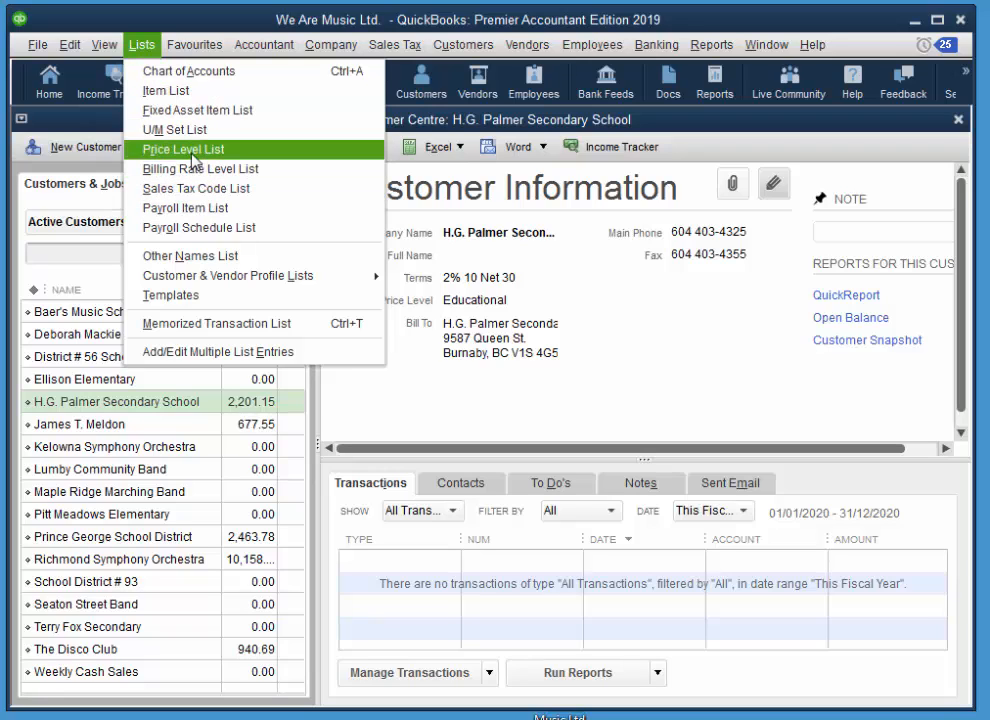
{"action": "left_click", "coordinate": [184, 148]}
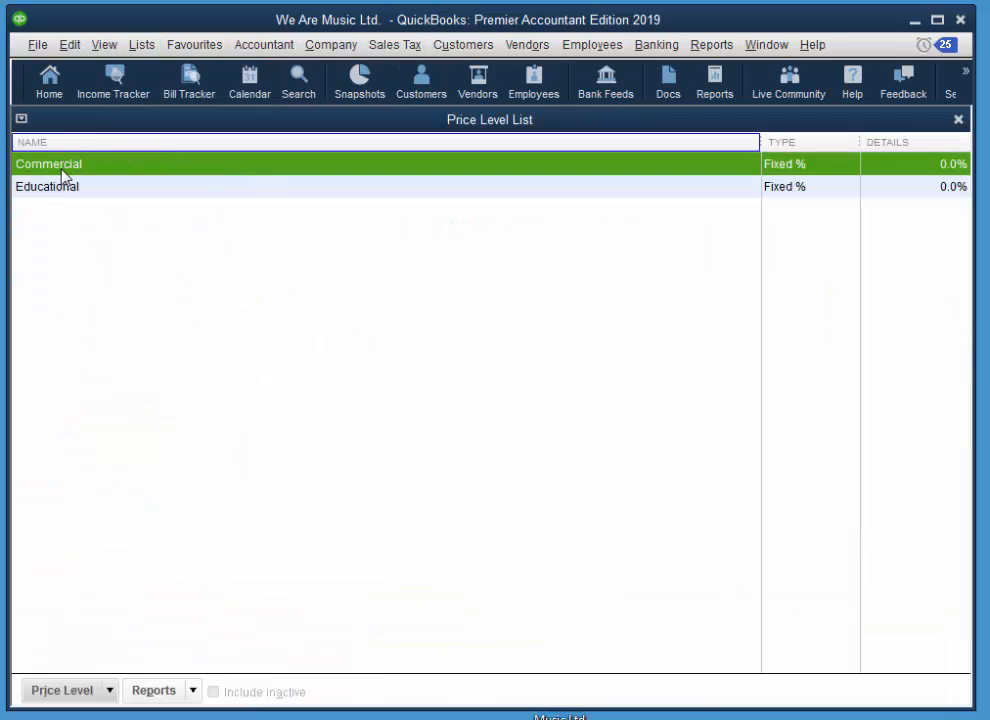
{"action": "mouse_move", "coordinate": [948, 174]}
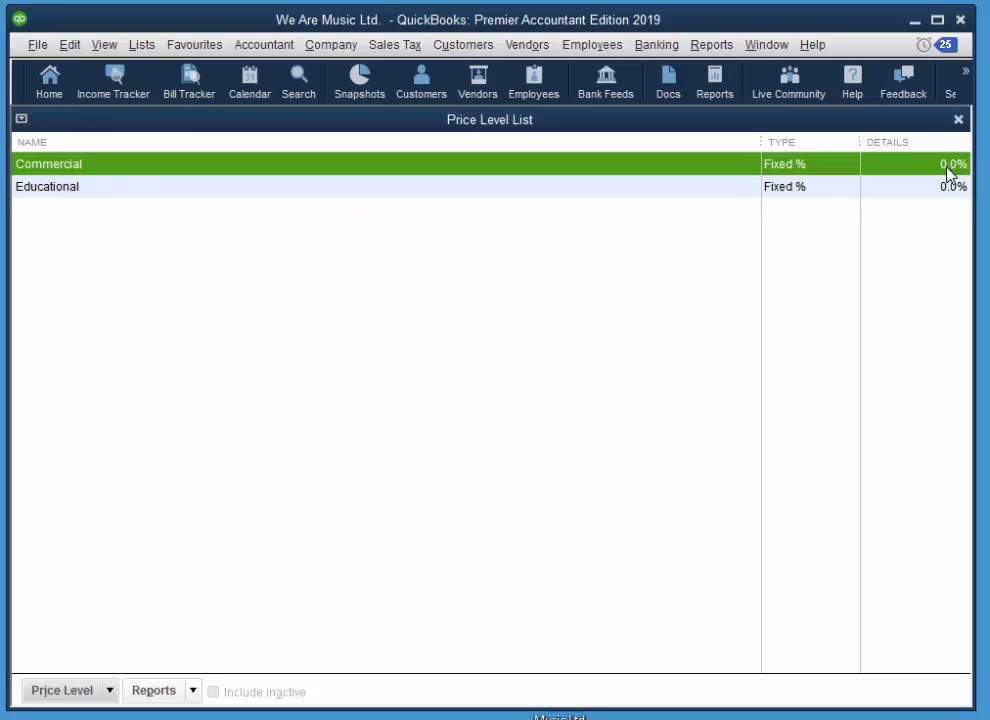
{"action": "mouse_move", "coordinate": [518, 174]}
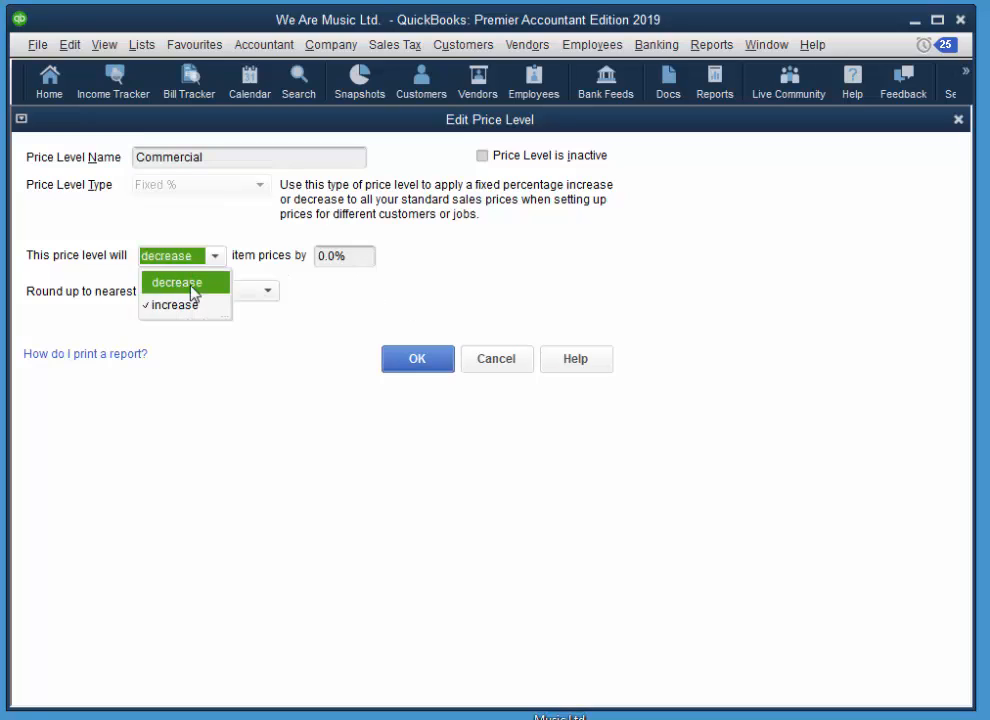
Set Commercial to decrease prices by 5%, save it, and open Educational for editing
{"action": "left_click", "coordinate": [176, 280]}
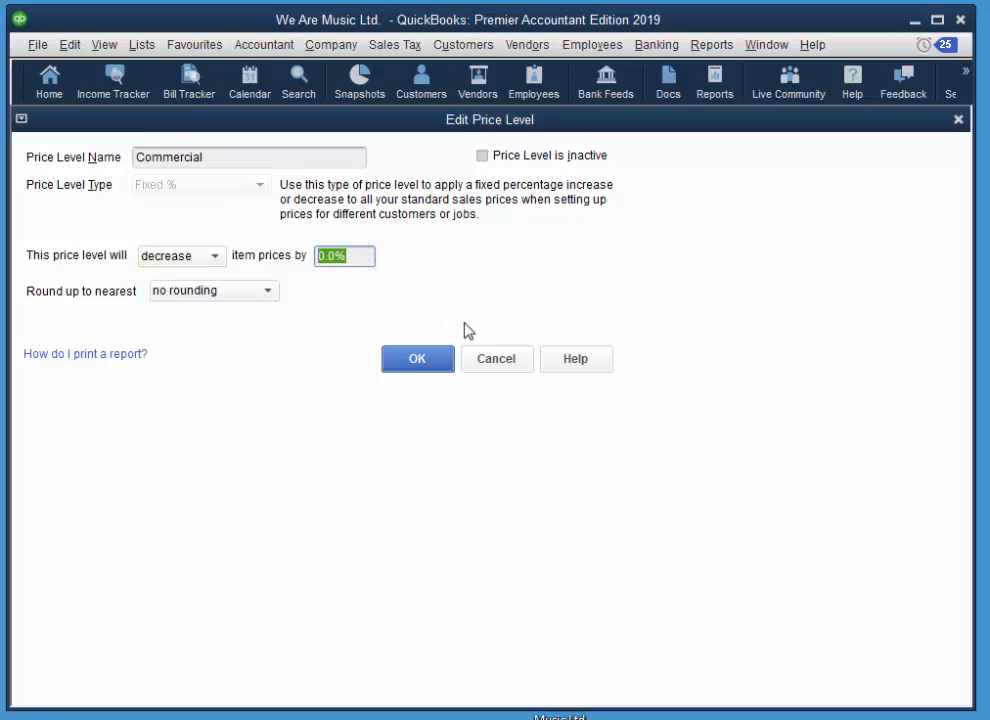
{"action": "type", "text": "5%"}
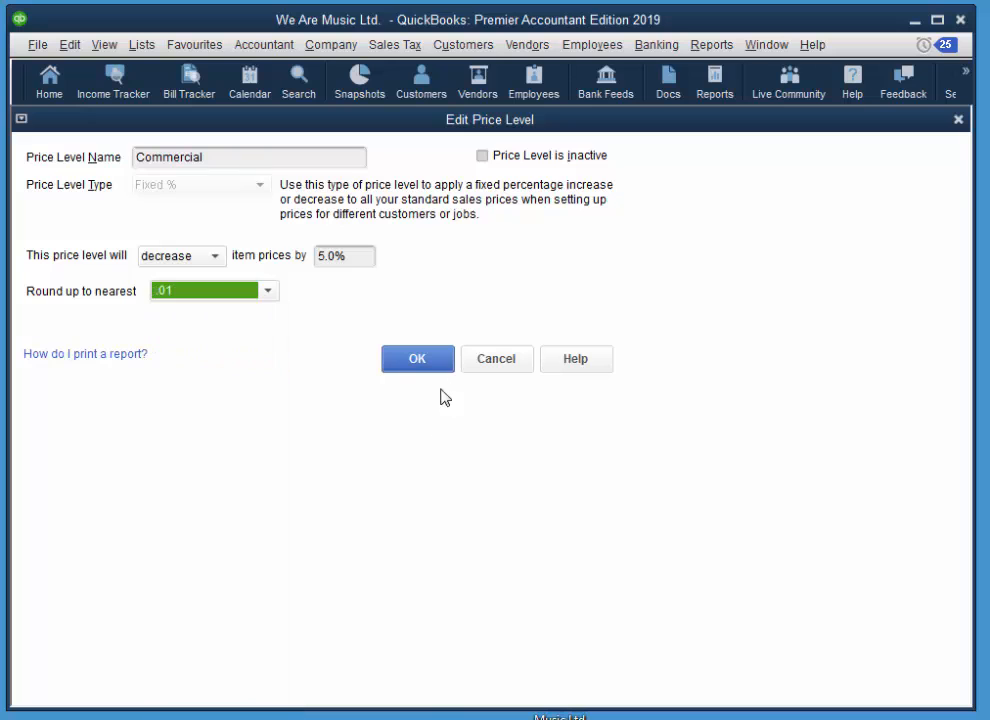
{"action": "left_click", "coordinate": [416, 358]}
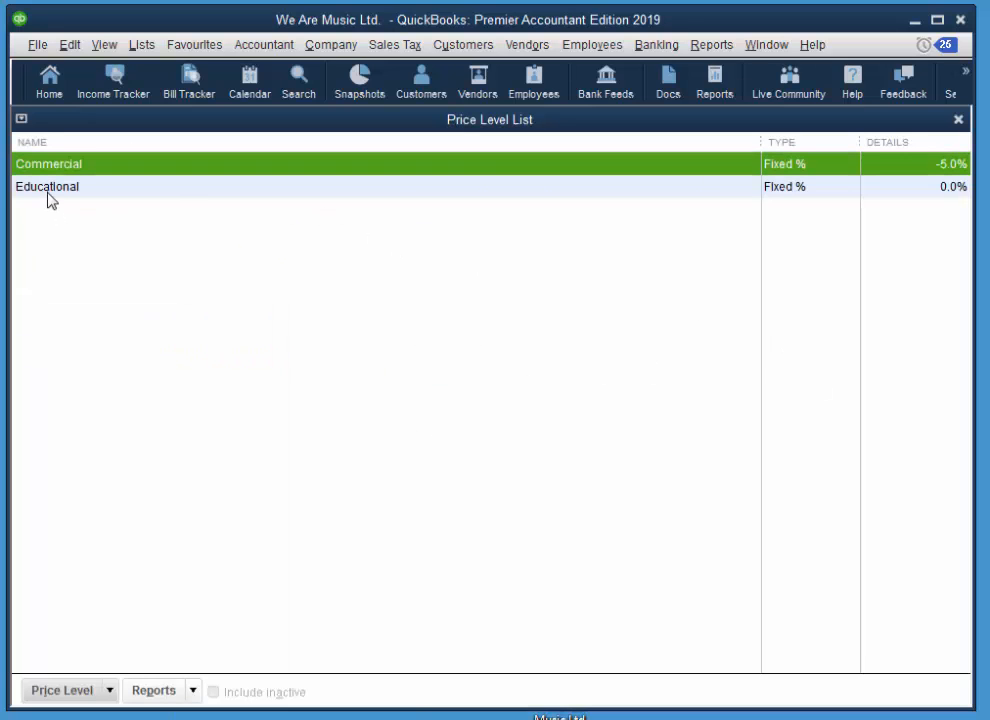
{"action": "double_click", "coordinate": [48, 186]}
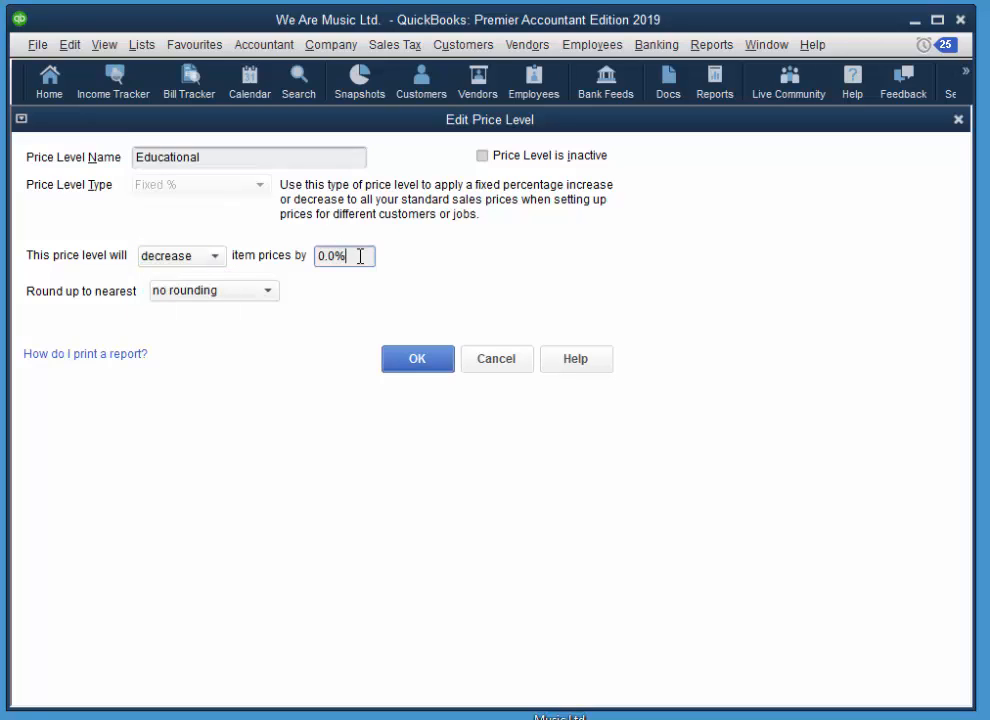
Set Educational to decrease prices by 10%, rounded to nearest .01, and save
{"action": "type", "text": "10"}
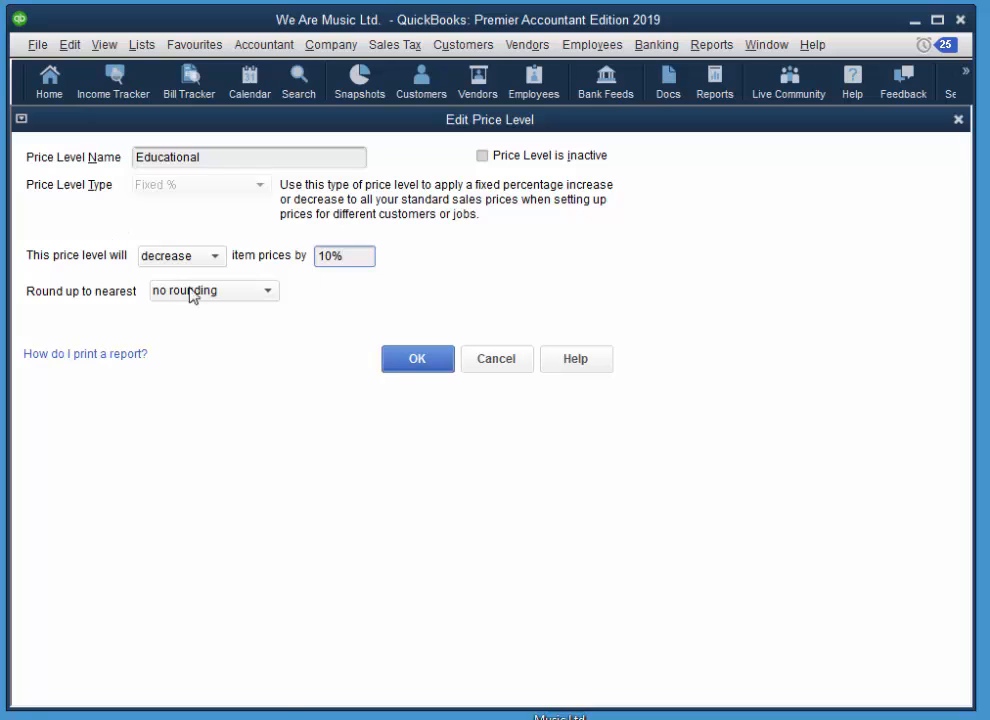
{"action": "left_click", "coordinate": [212, 290]}
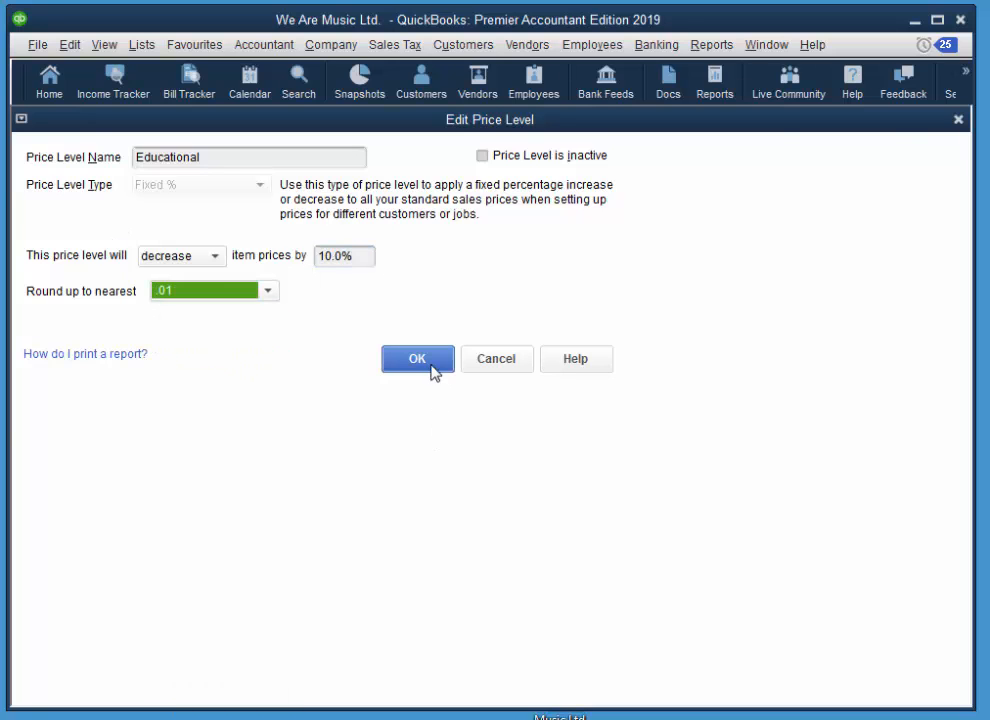
{"action": "left_click", "coordinate": [416, 358]}
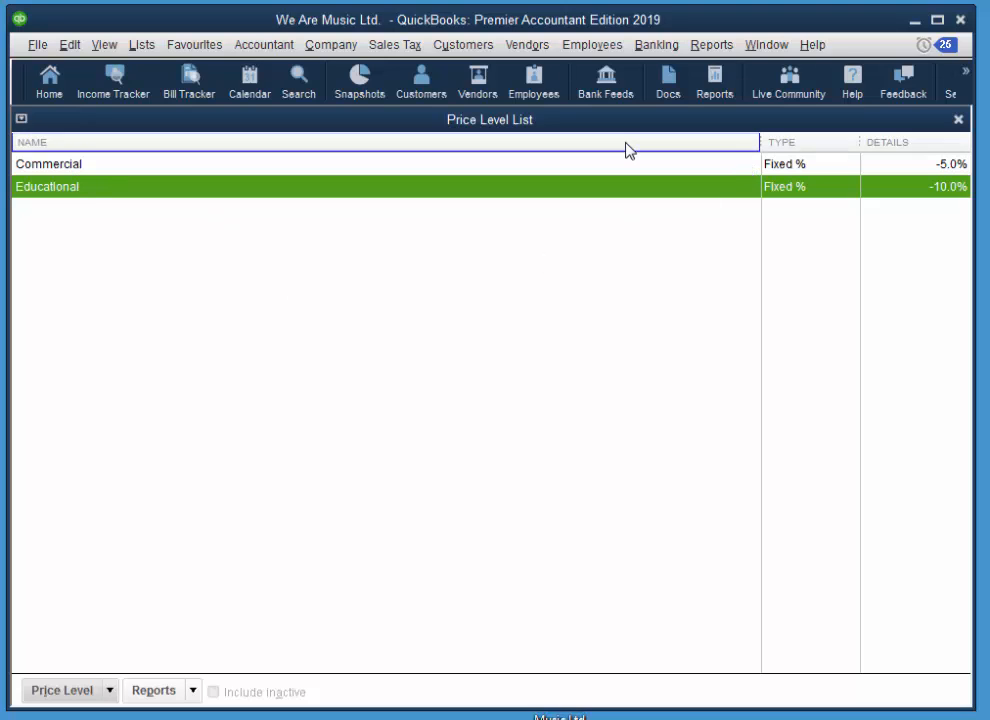
{"action": "mouse_move", "coordinate": [682, 124]}
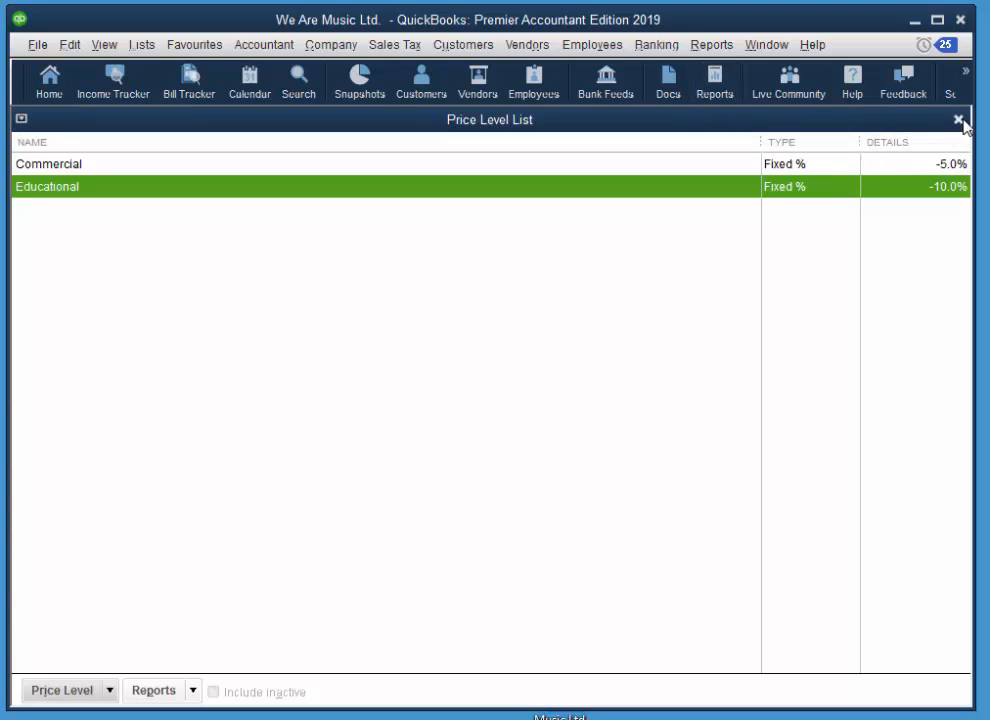
{"action": "mouse_move", "coordinate": [958, 124]}
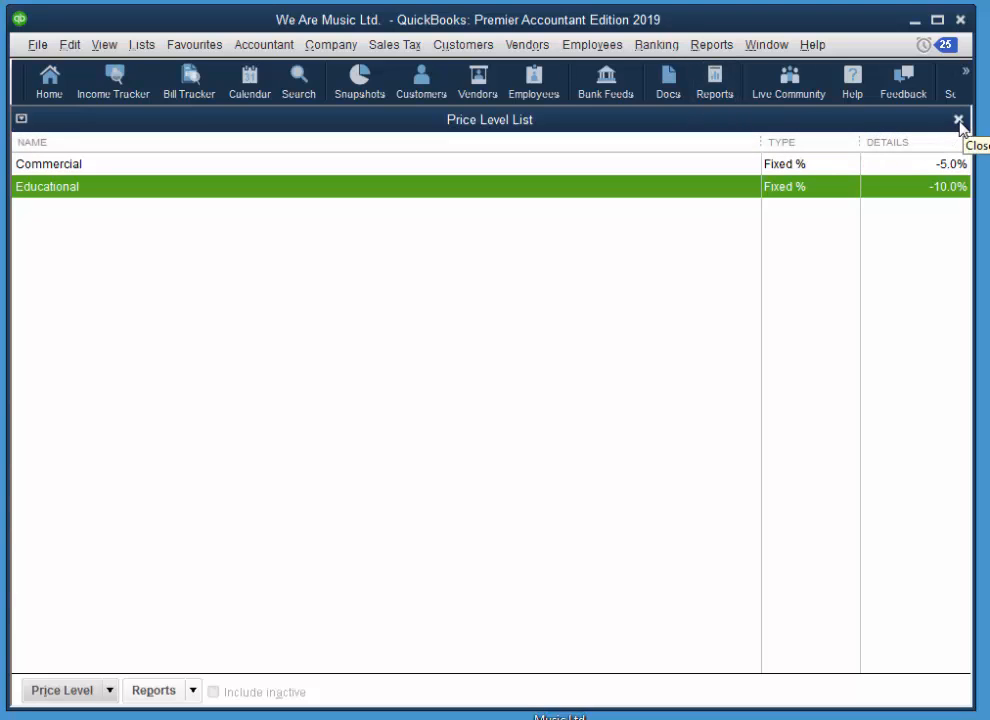
Close the Price Level List and view Kelowna Symphony Orchestra's payment settings
{"action": "left_click", "coordinate": [956, 120]}
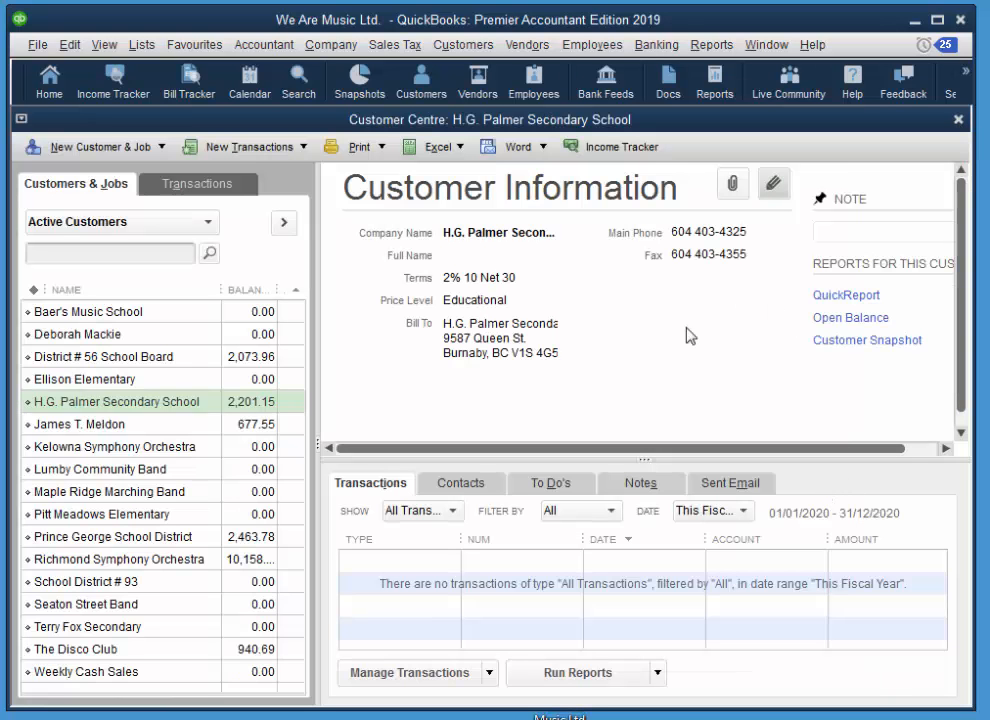
{"action": "mouse_move", "coordinate": [632, 352]}
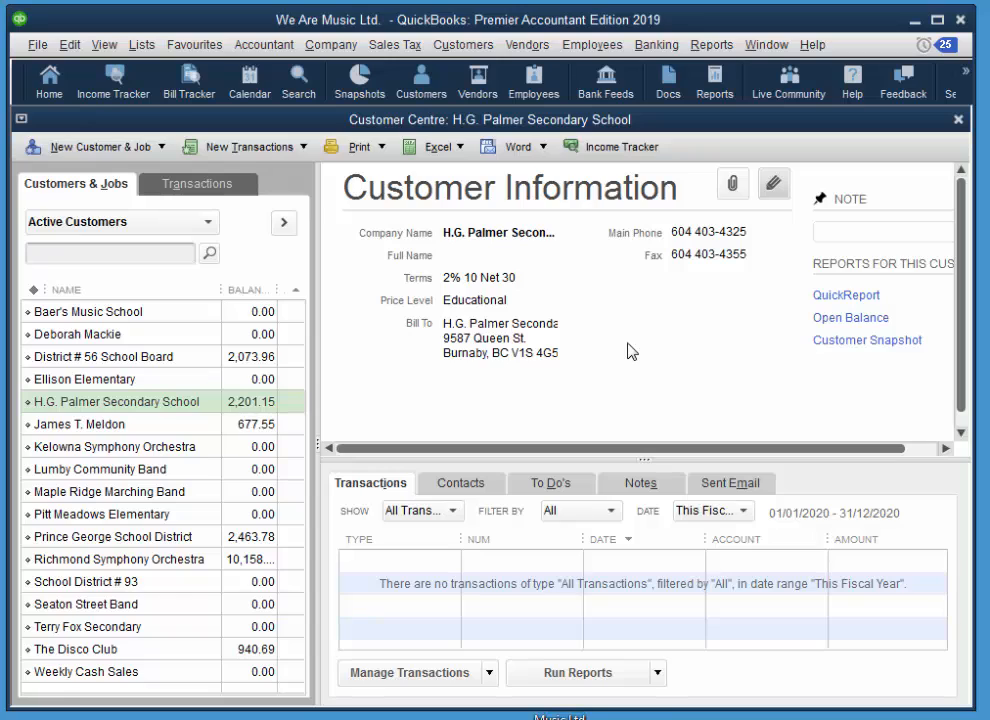
{"action": "mouse_move", "coordinate": [64, 552]}
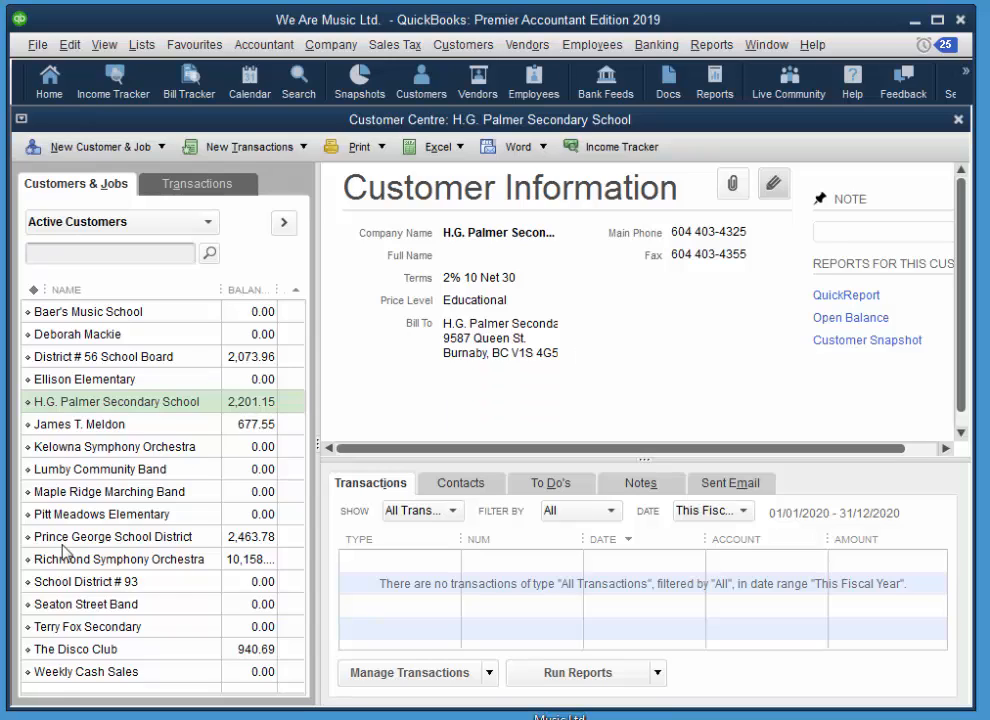
{"action": "mouse_move", "coordinate": [72, 456]}
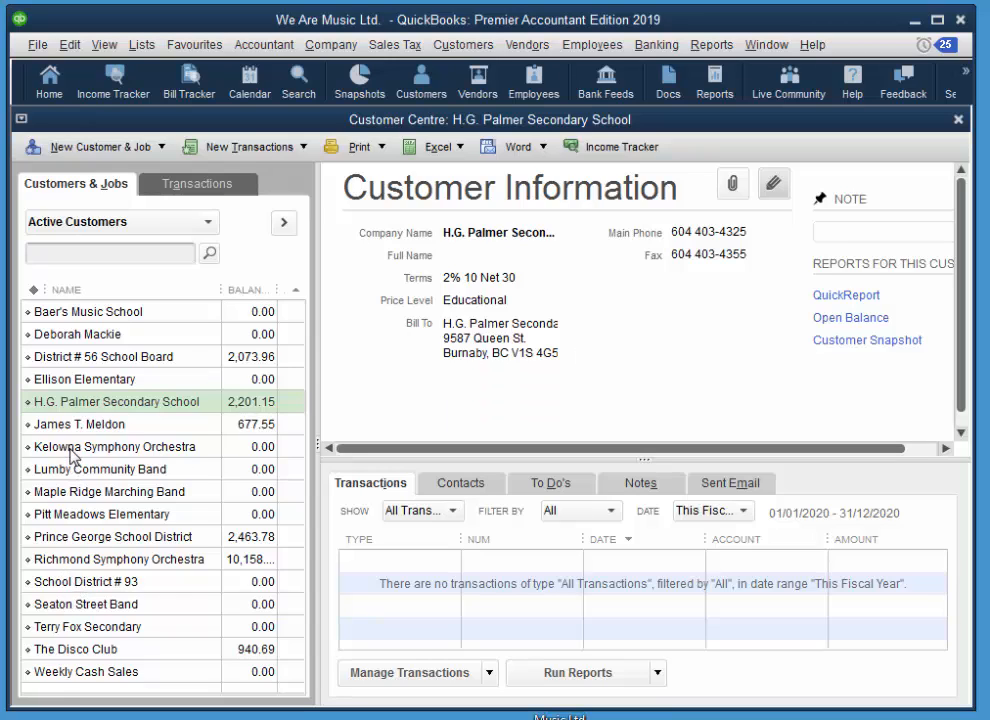
{"action": "double_click", "coordinate": [116, 446]}
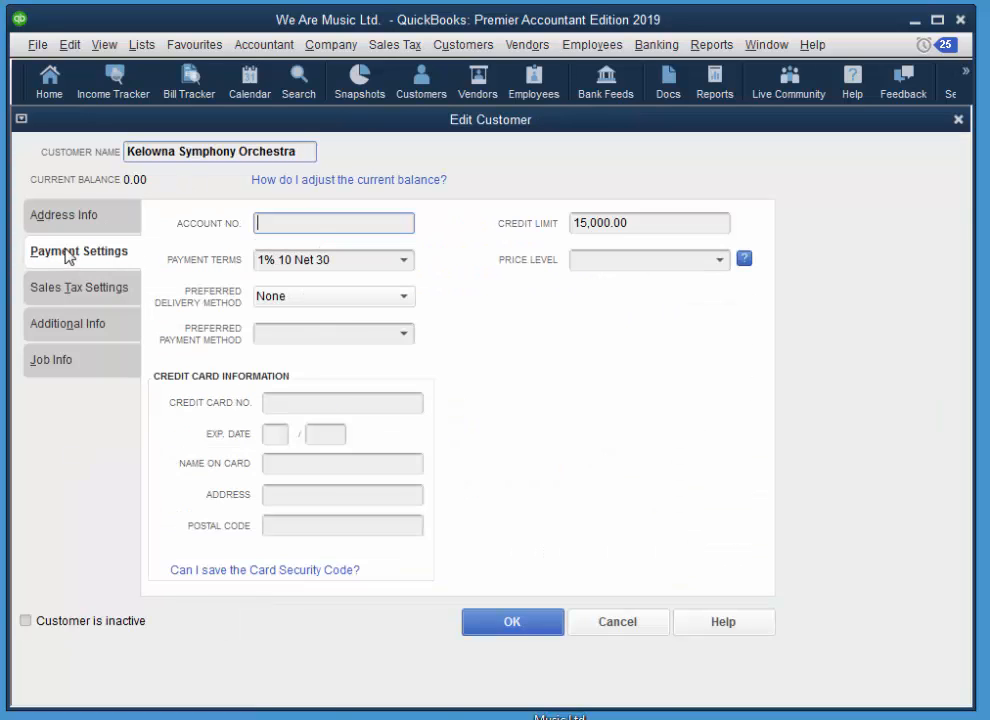
{"action": "left_click", "coordinate": [718, 260]}
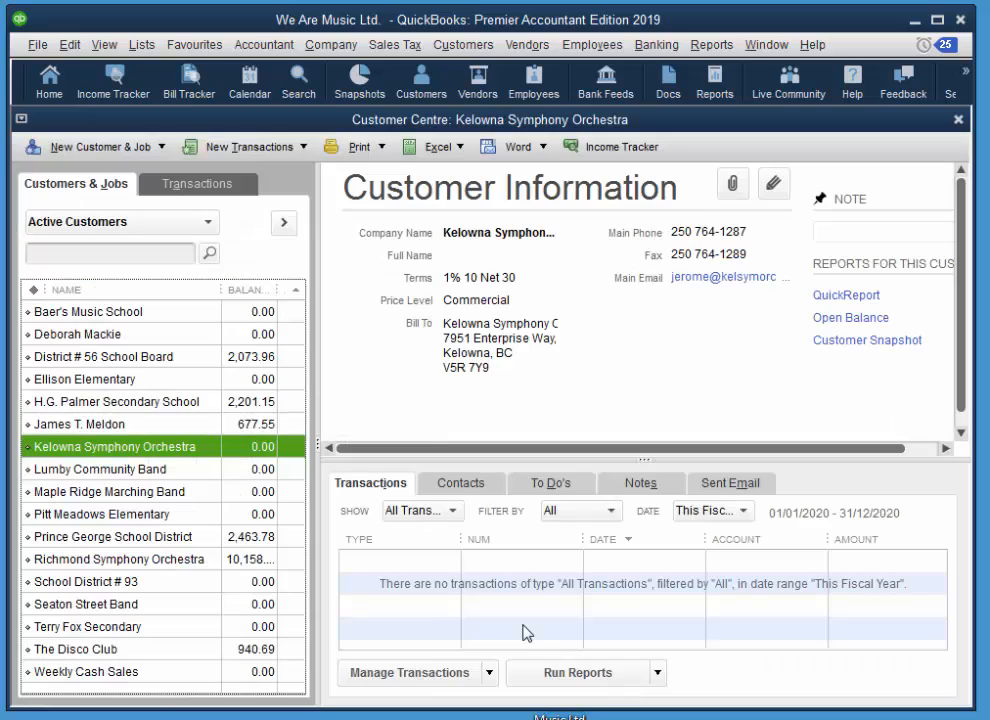
{"action": "mouse_move", "coordinate": [574, 612]}
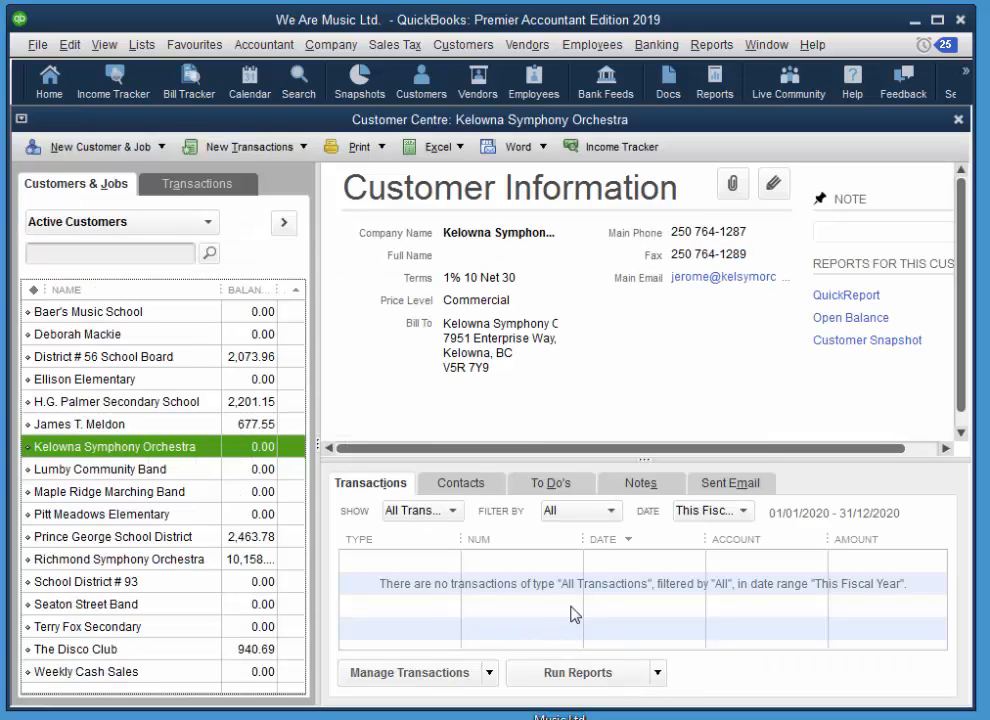
{"action": "mouse_move", "coordinate": [380, 560]}
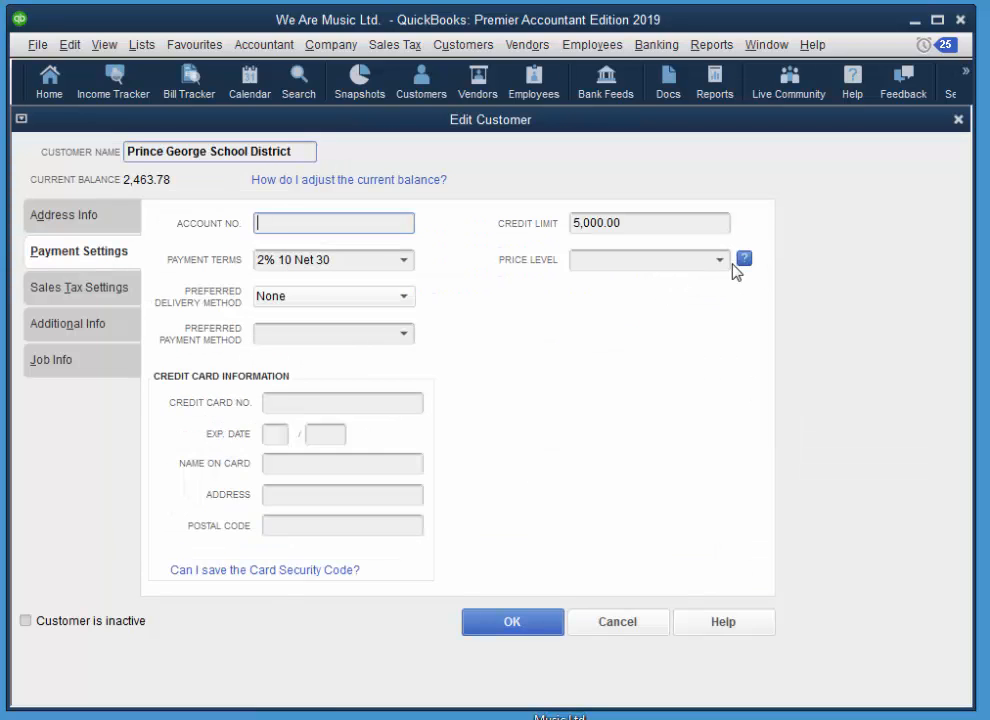
Assign the Educational price level to Prince George School District and save
{"action": "left_click", "coordinate": [718, 260]}
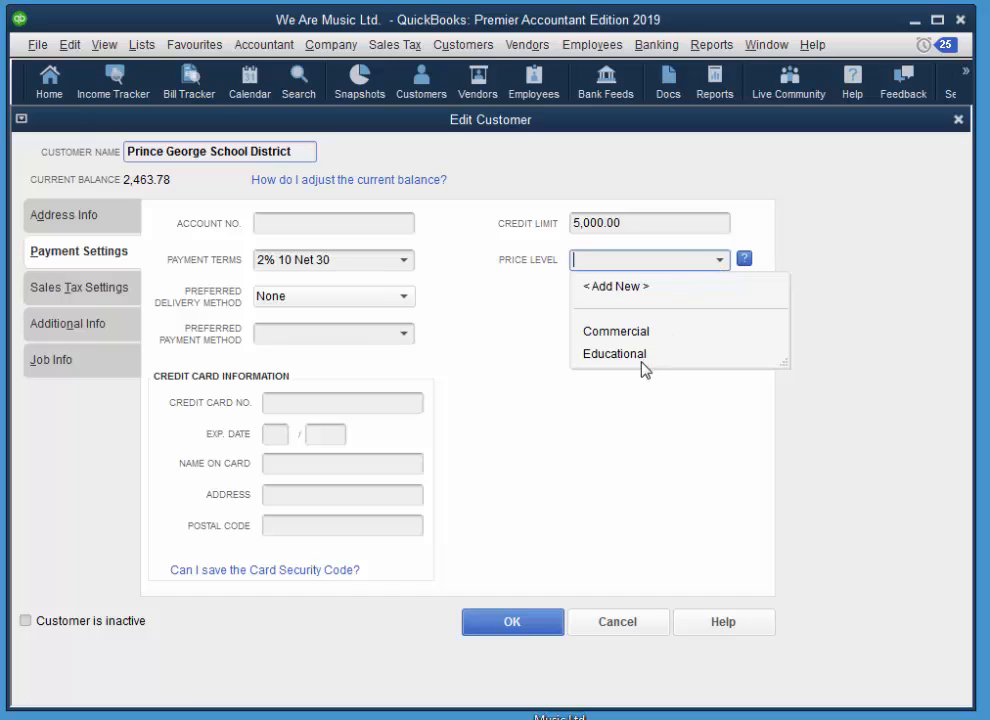
{"action": "mouse_move", "coordinate": [614, 372]}
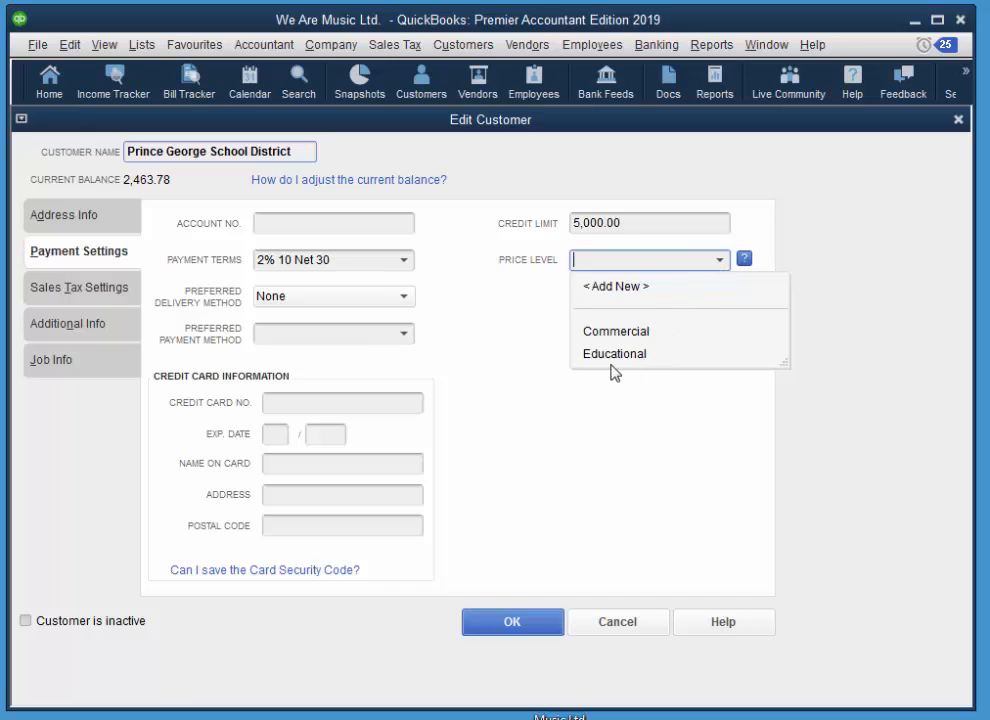
{"action": "left_click", "coordinate": [614, 352]}
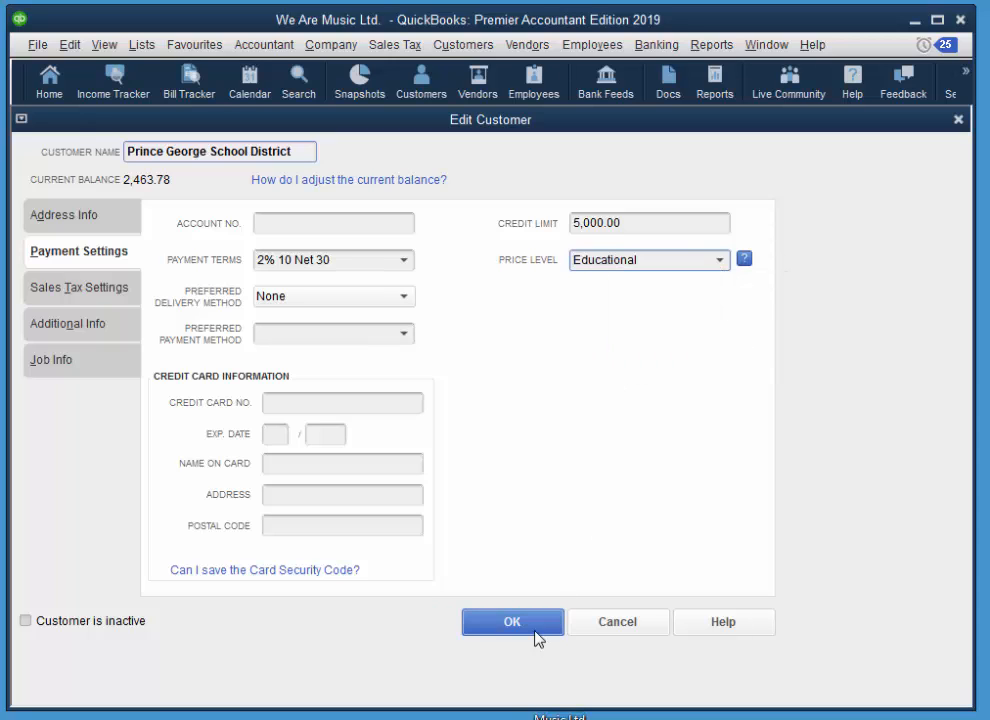
{"action": "left_click", "coordinate": [512, 620]}
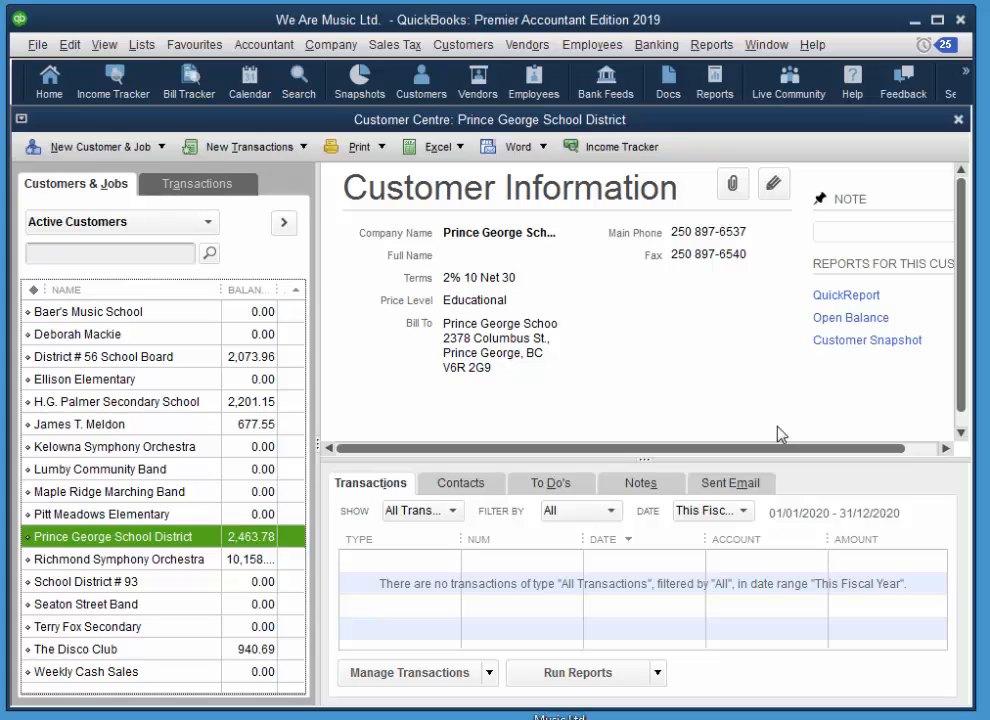
{"action": "mouse_move", "coordinate": [840, 412]}
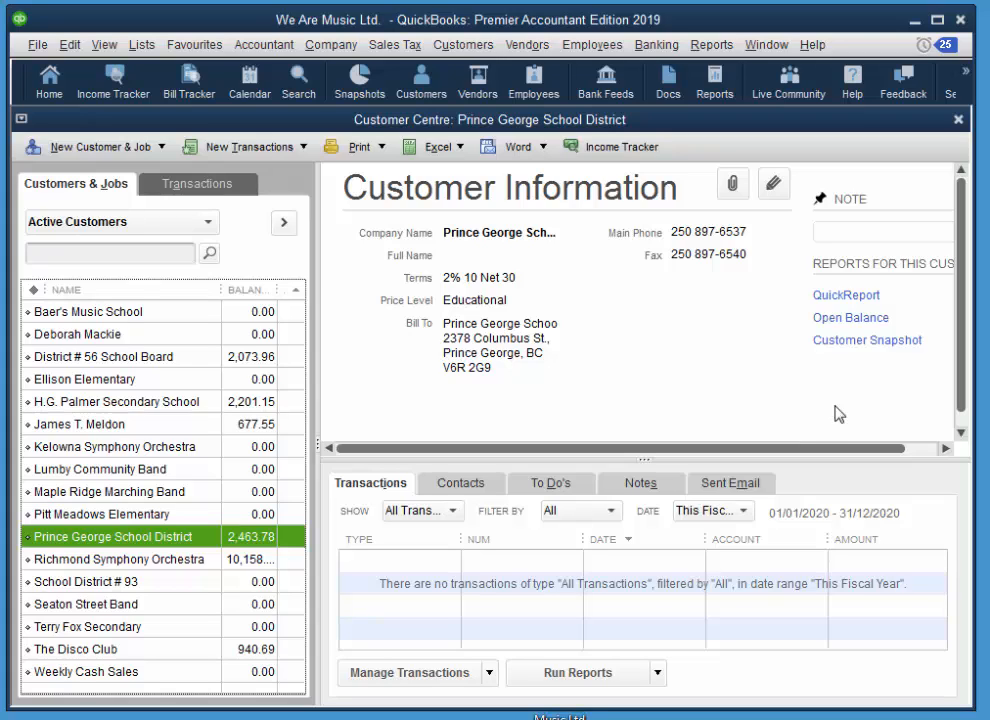
{"action": "mouse_move", "coordinate": [680, 348]}
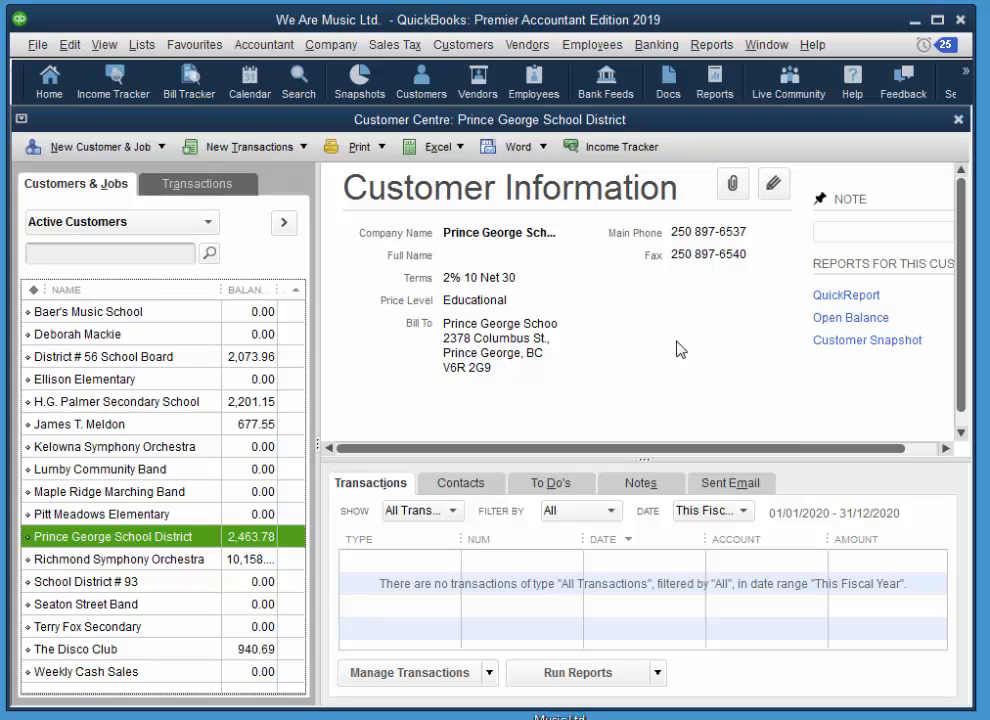
{"action": "mouse_move", "coordinate": [660, 356]}
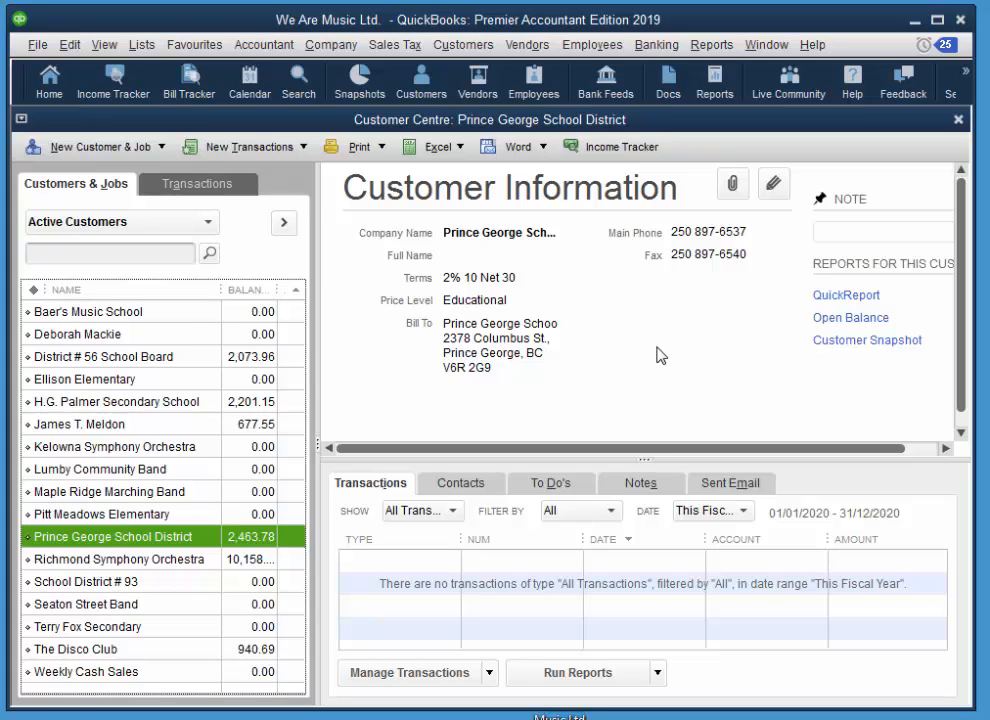
{"action": "mouse_move", "coordinate": [678, 376]}
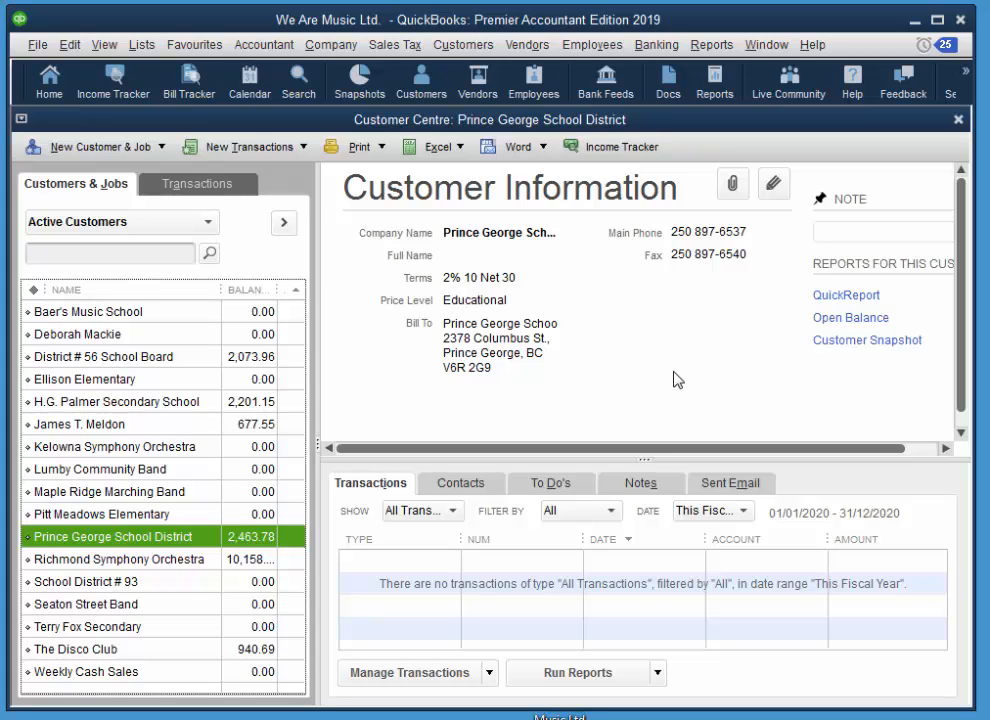
{"action": "mouse_move", "coordinate": [908, 172]}
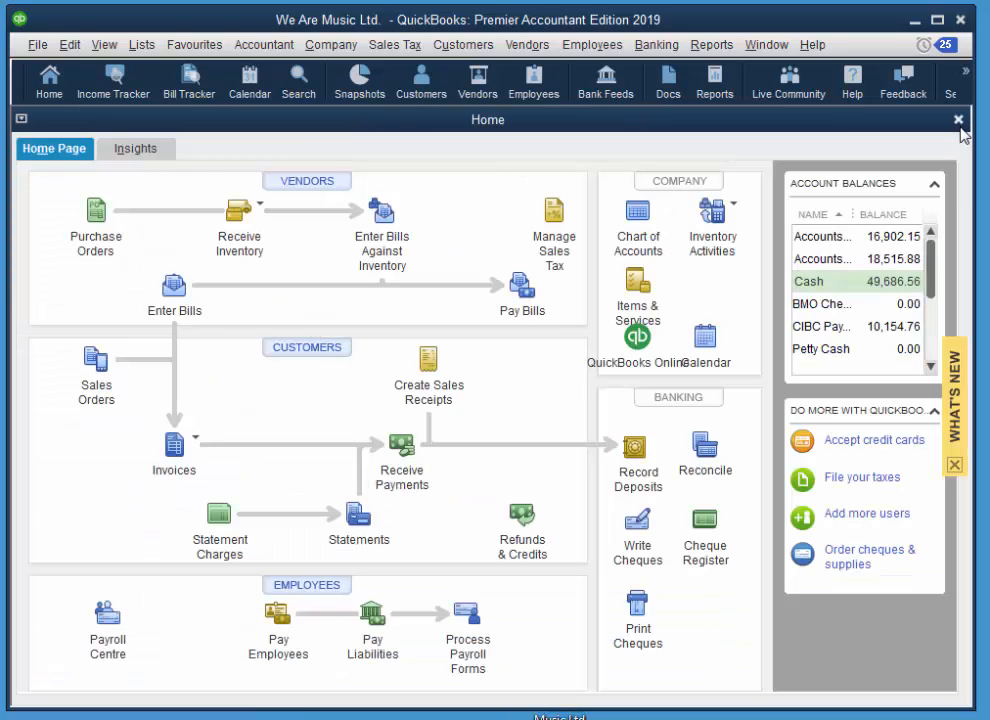
{"action": "mouse_move", "coordinate": [512, 480]}
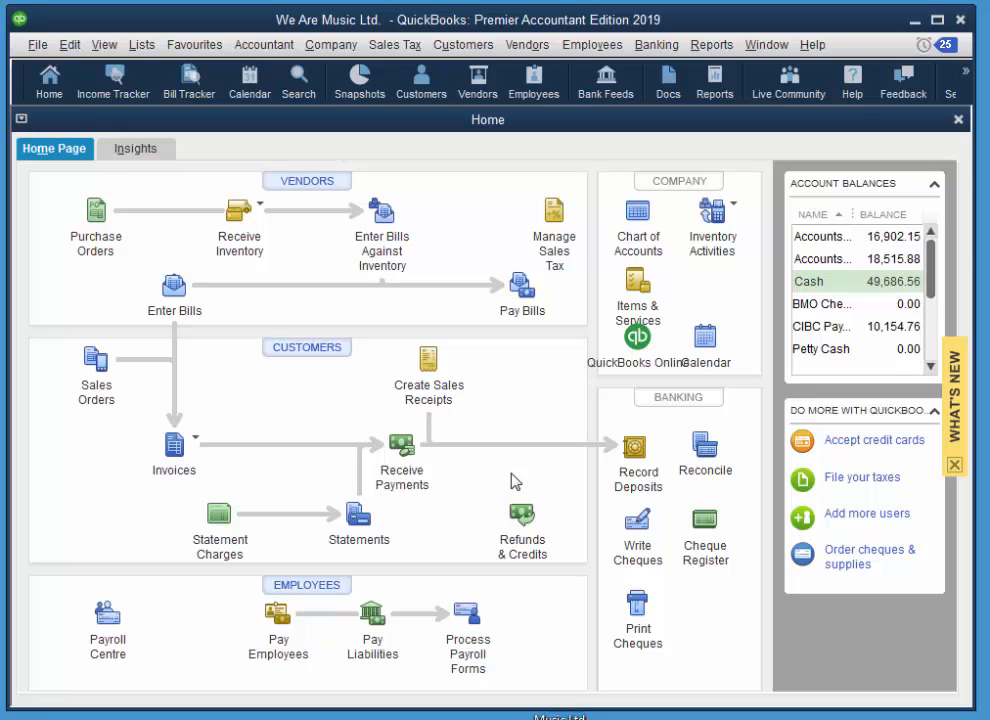
{"action": "mouse_move", "coordinate": [428, 358]}
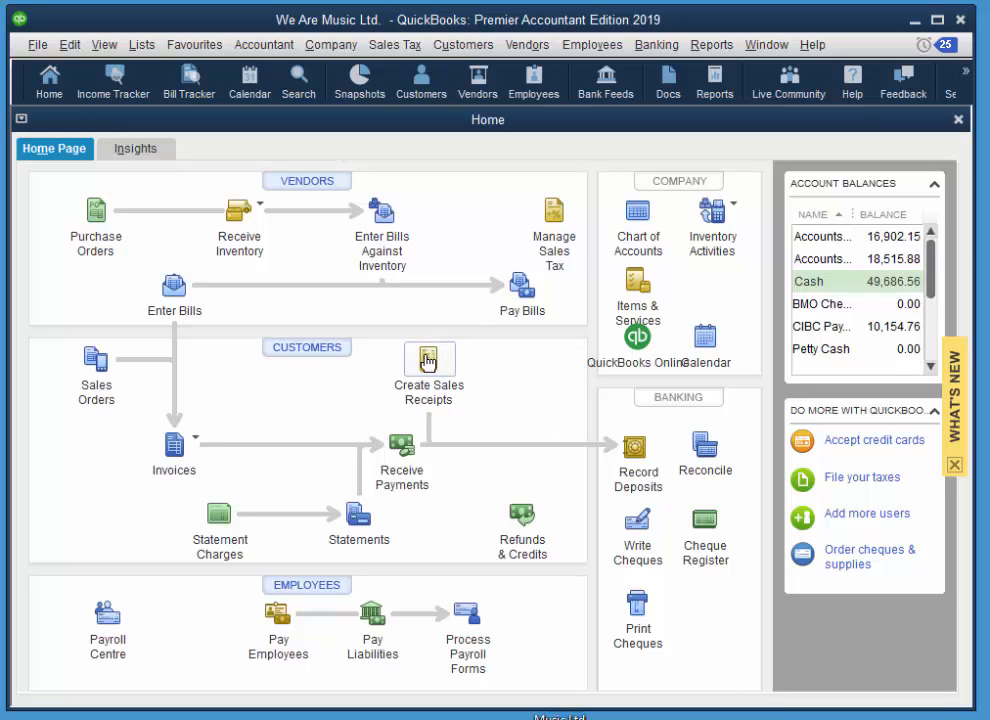
{"action": "left_click", "coordinate": [428, 358]}
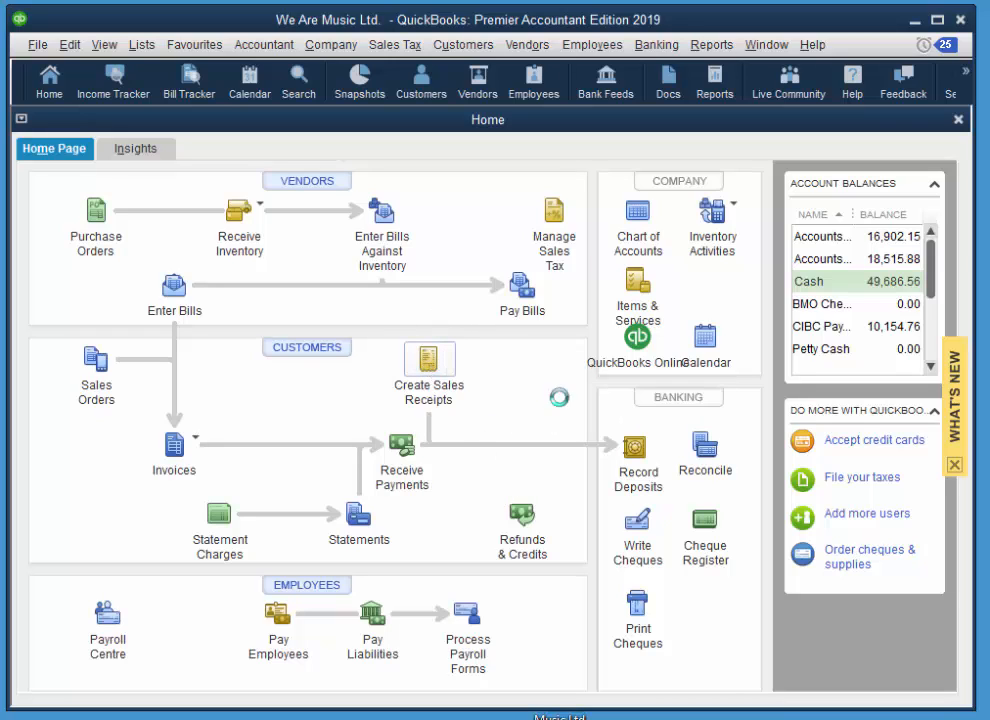
{"action": "left_click", "coordinate": [428, 360]}
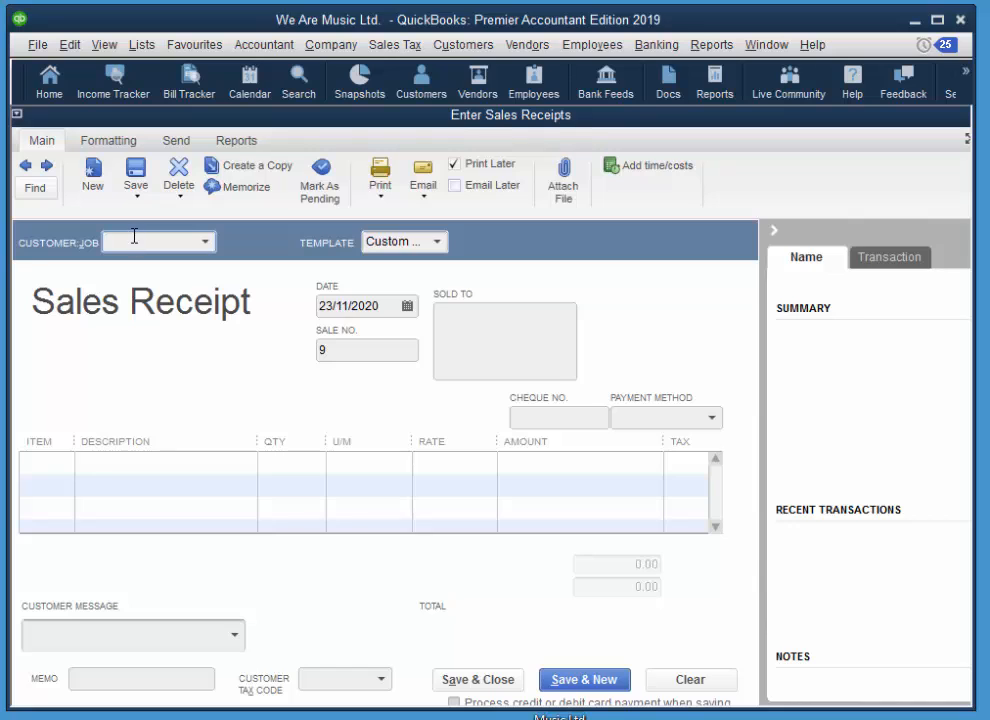
{"action": "type", "text": "James T. Meldon"}
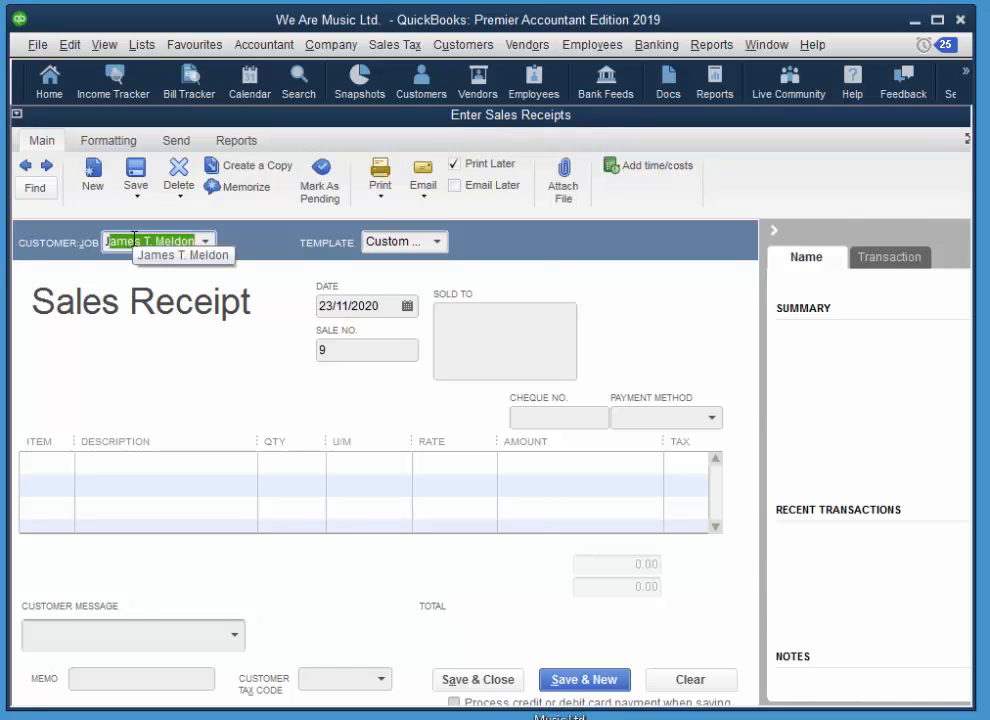
{"action": "type", "text": "Joe Nov"}
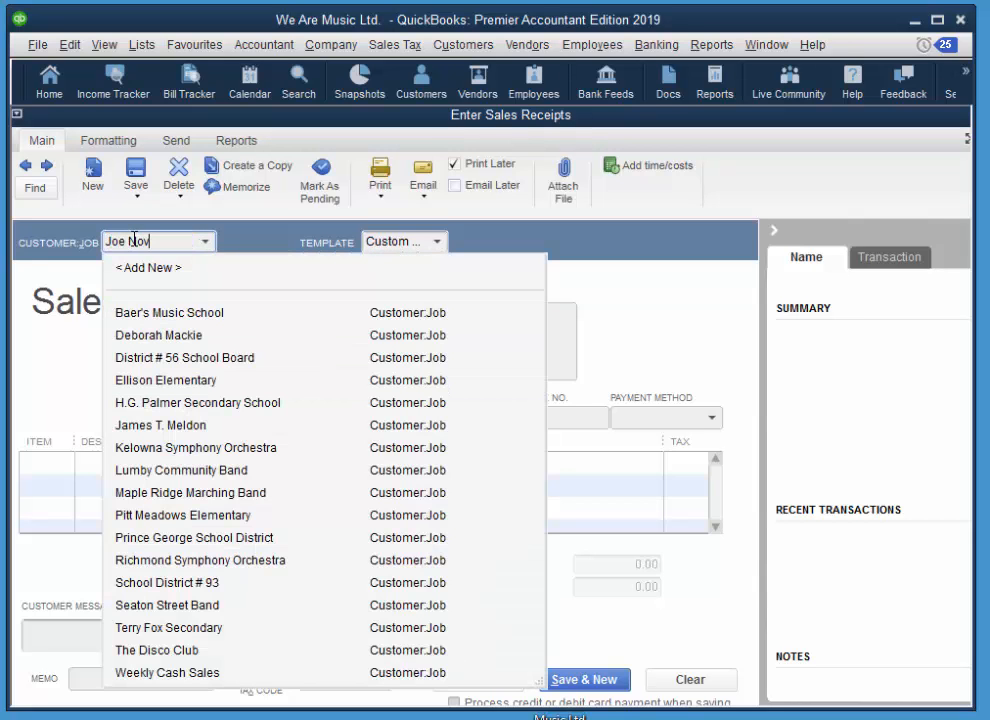
{"action": "key", "text": "Return"}
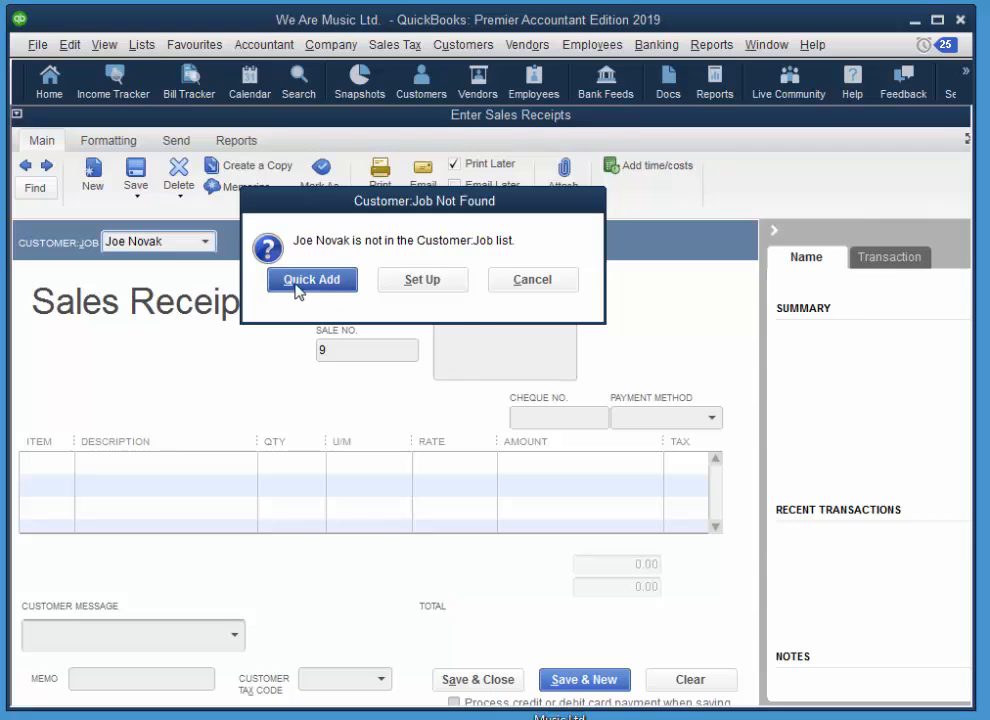
{"action": "left_click", "coordinate": [312, 280]}
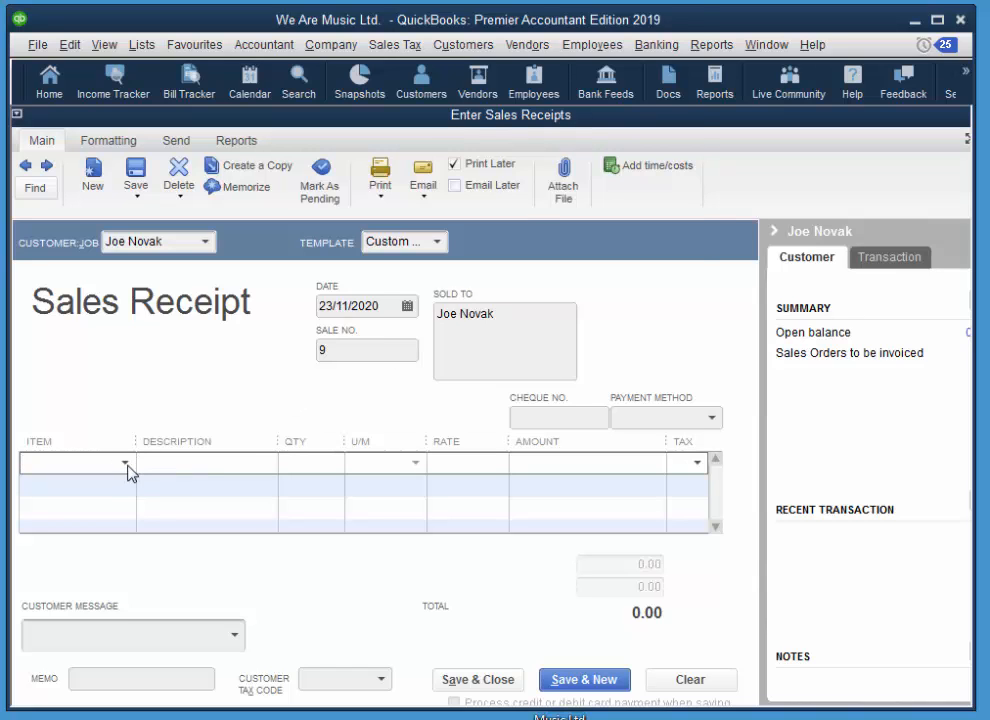
{"action": "left_click", "coordinate": [132, 462]}
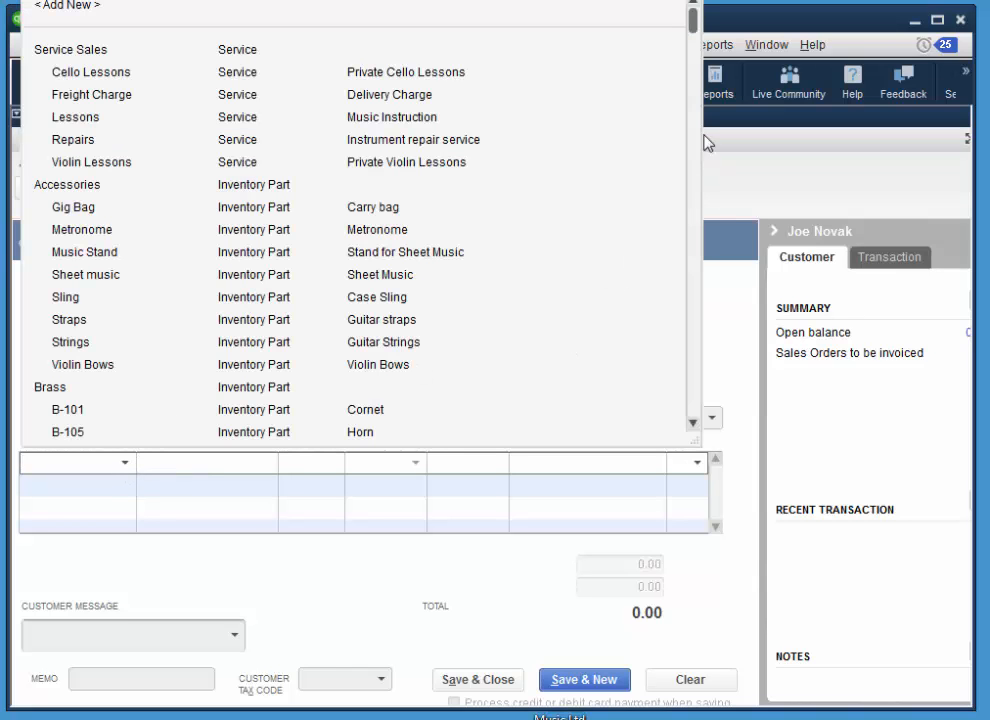
{"action": "scroll", "scroll_direction": "down", "scroll_amount": 3}
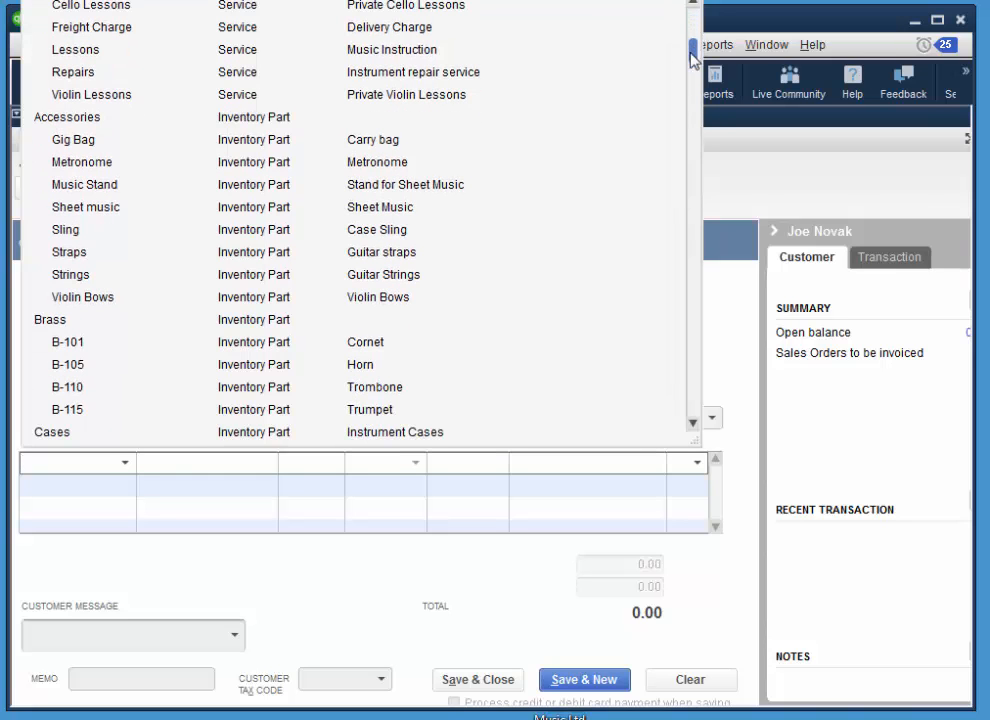
{"action": "left_click", "coordinate": [68, 388]}
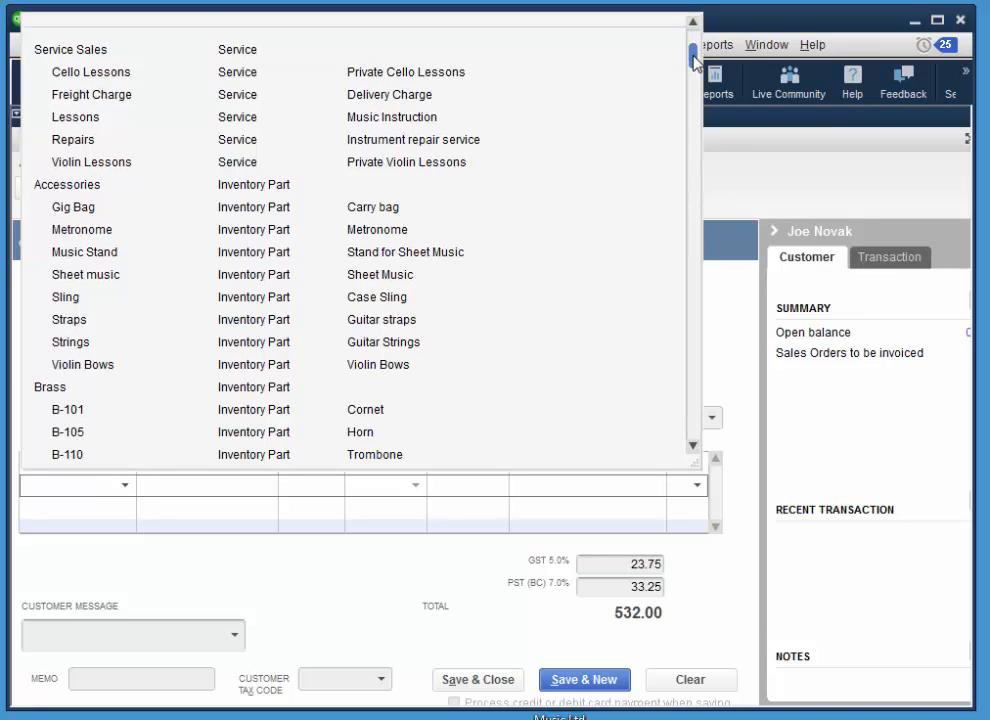
Add Cases:C-107 Trombone Case and Stands:I-103 Trombone Stand, total 754.77
{"action": "scroll", "scroll_direction": "down", "scroll_amount": 3}
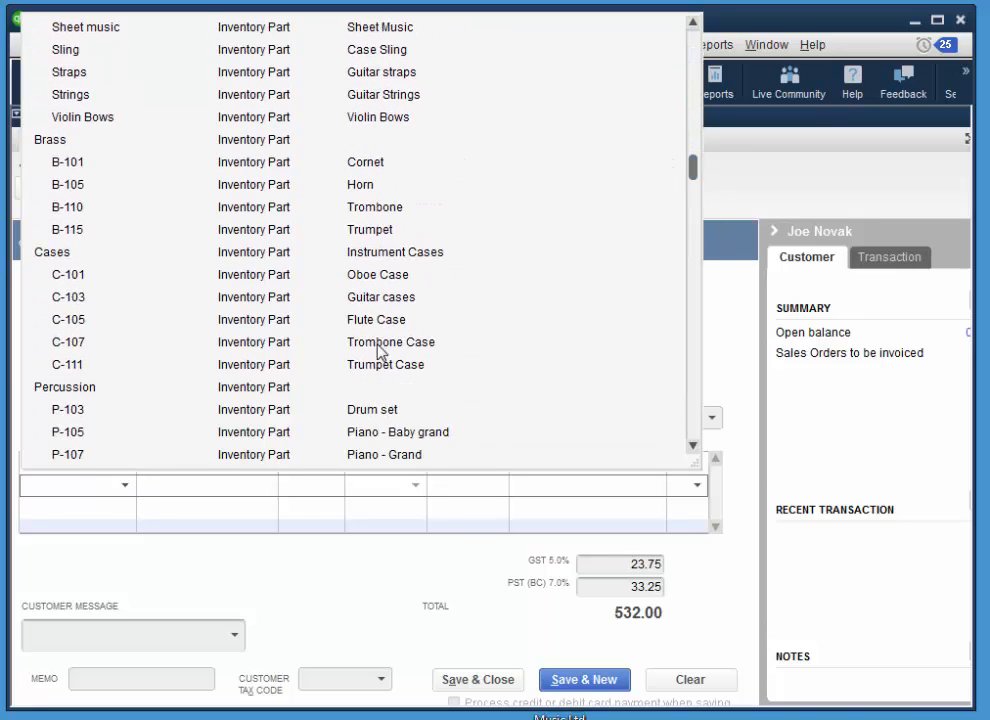
{"action": "left_click", "coordinate": [390, 342]}
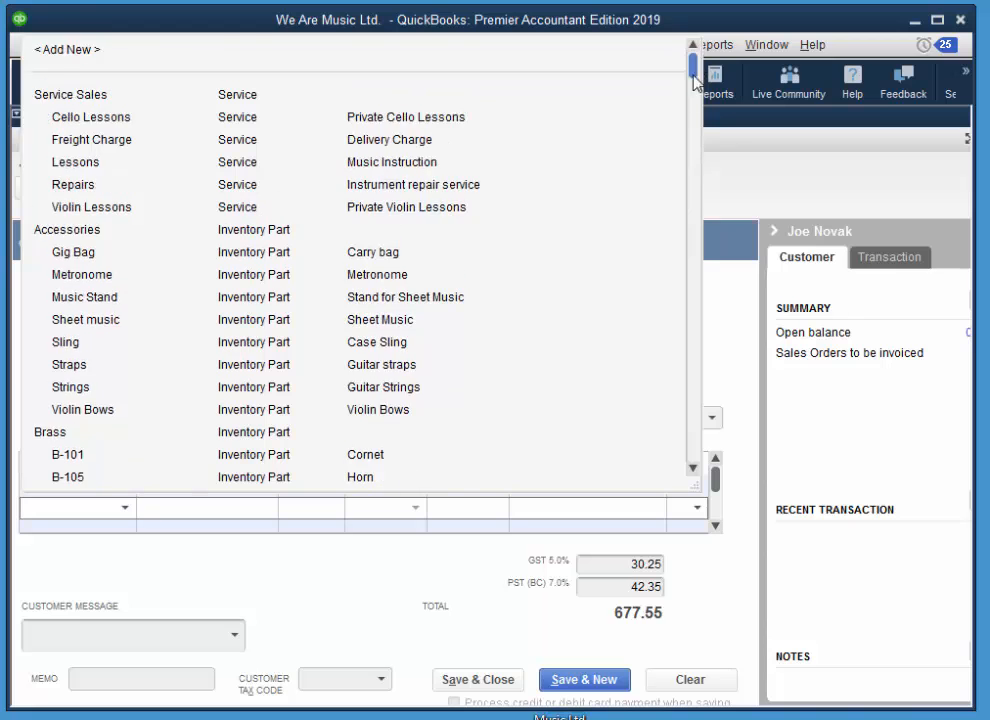
{"action": "scroll", "scroll_direction": "down", "scroll_amount": 3}
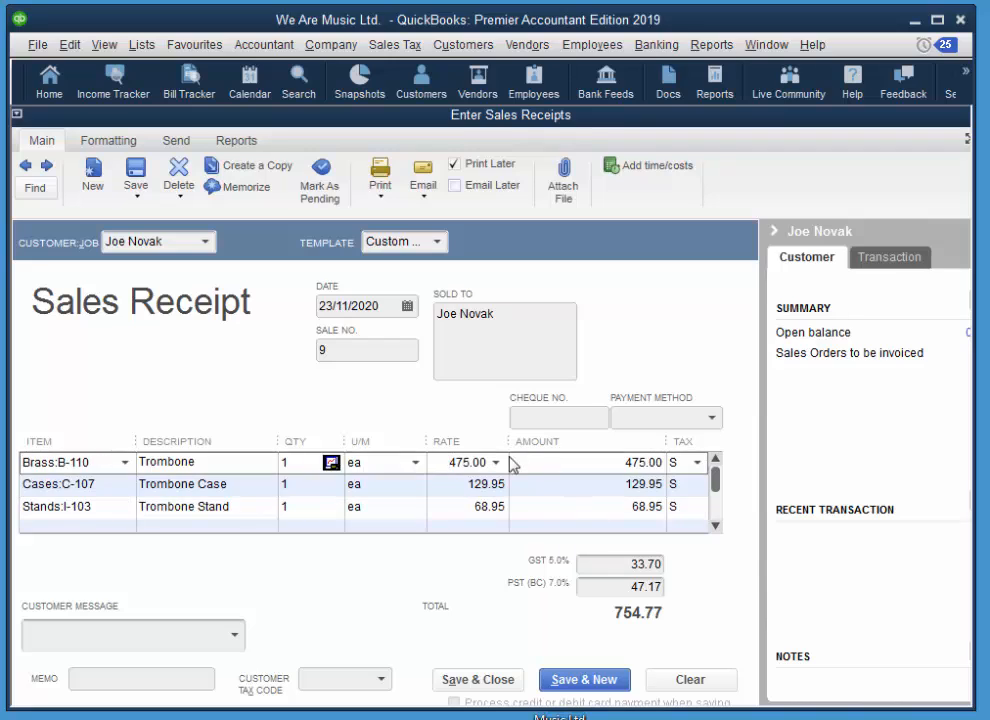
{"action": "left_click", "coordinate": [496, 462]}
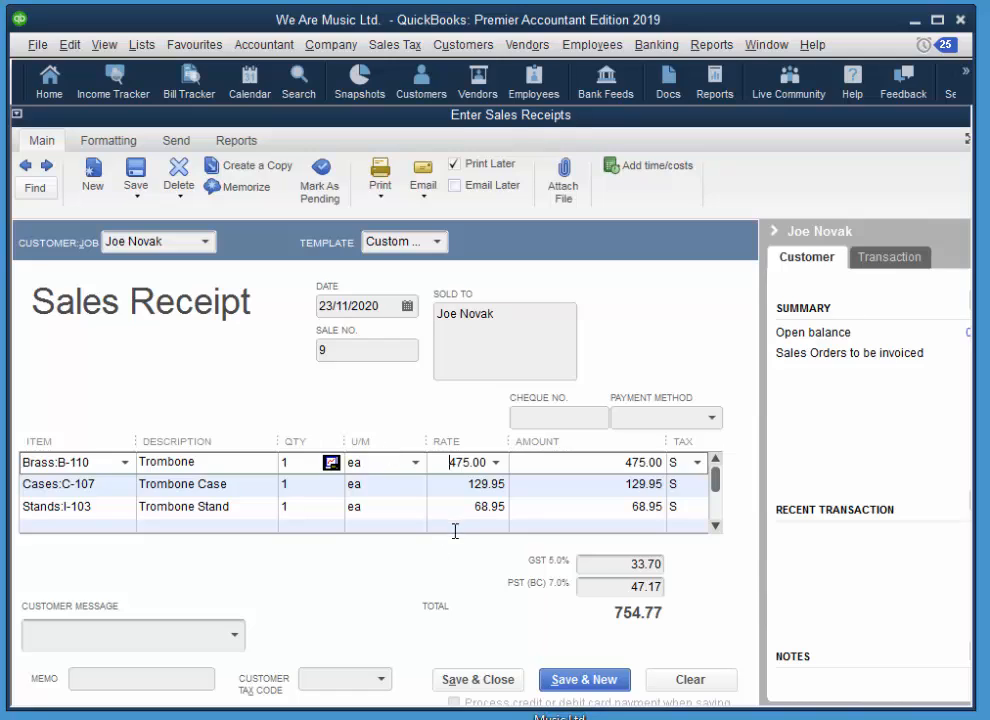
{"action": "mouse_move", "coordinate": [462, 564]}
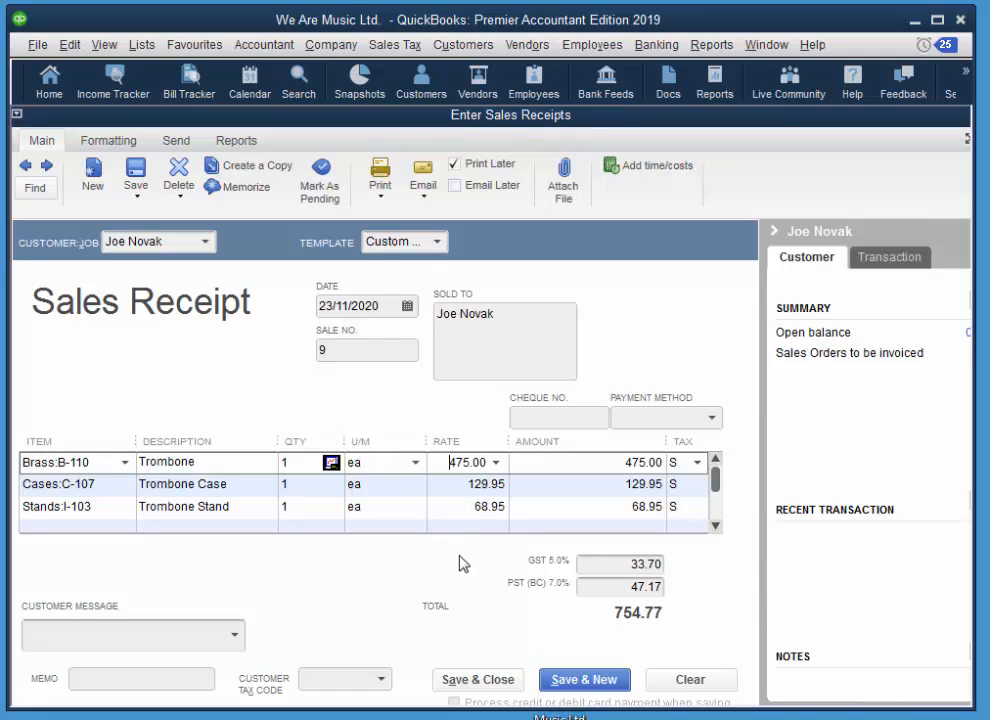
{"action": "mouse_move", "coordinate": [620, 588]}
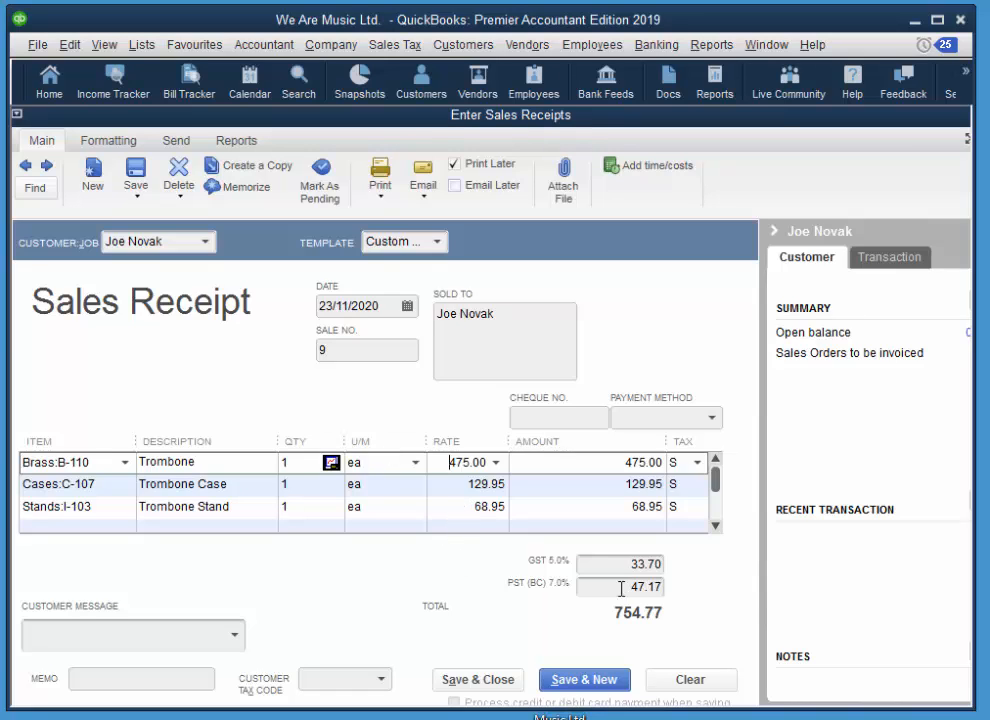
Set the thank-you message, Cheque payment no. 104, date 15/03/2016, and save the receipt
{"action": "left_click", "coordinate": [130, 636]}
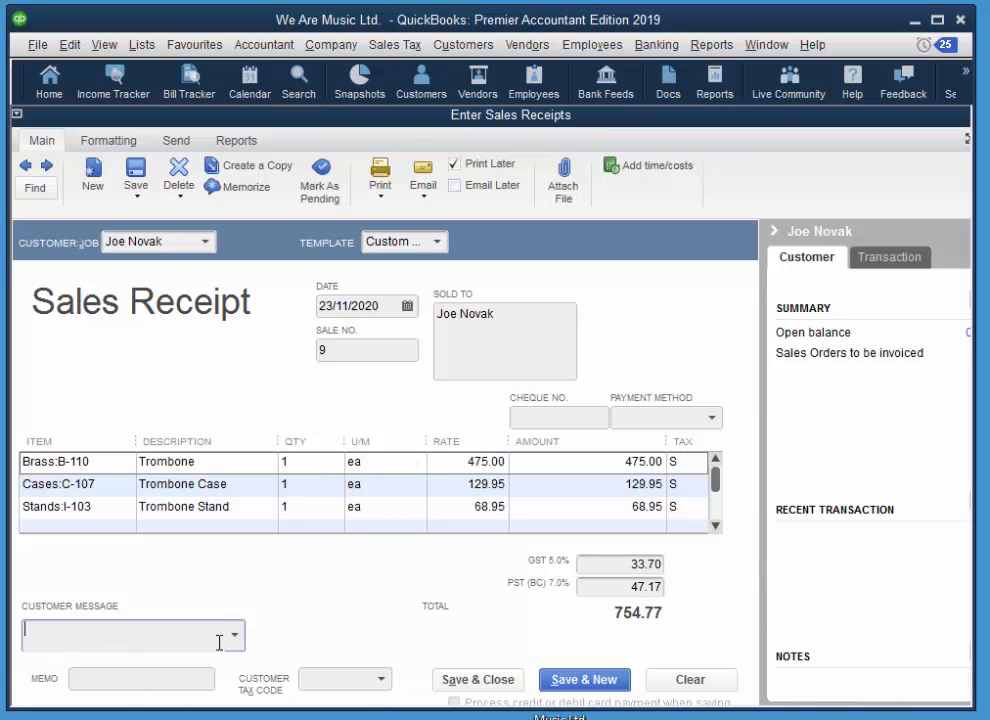
{"action": "left_click", "coordinate": [234, 636]}
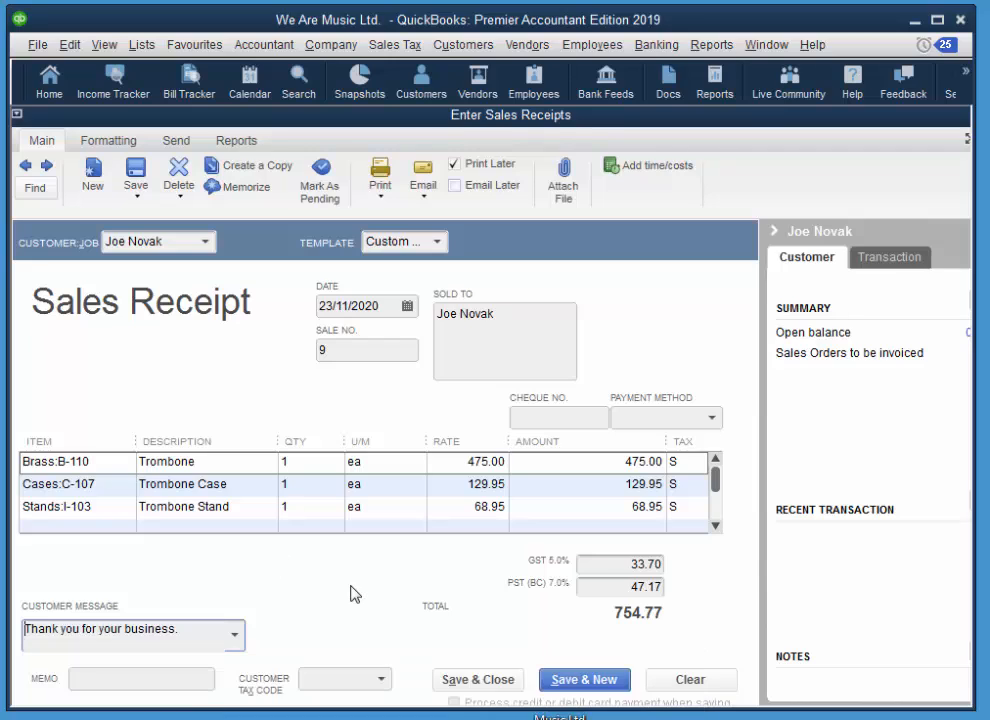
{"action": "mouse_move", "coordinate": [344, 610]}
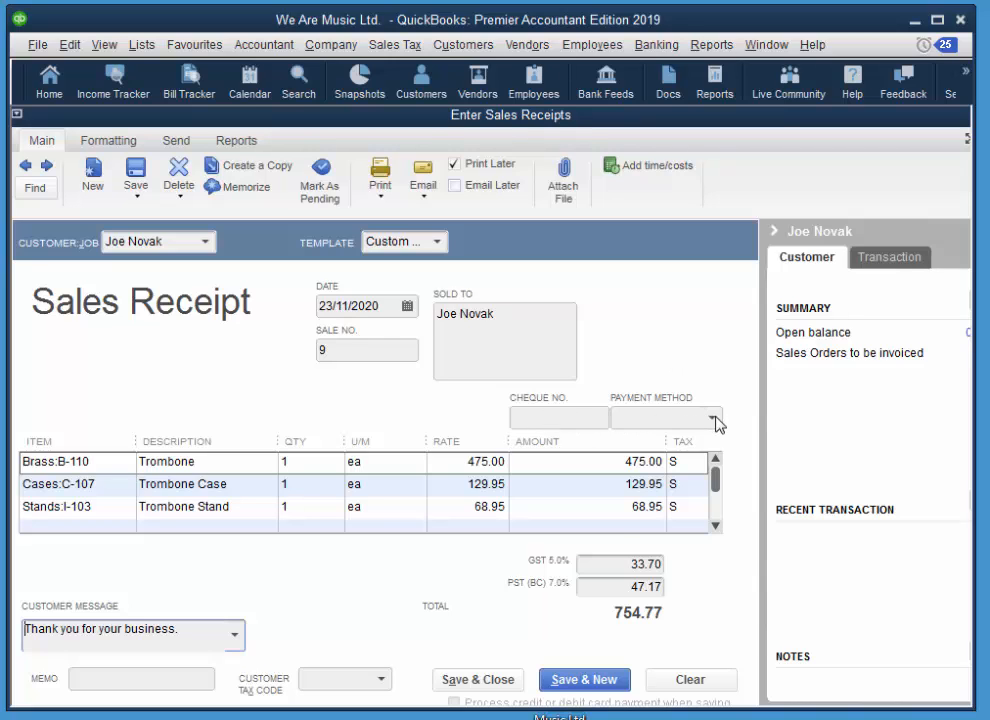
{"action": "left_click", "coordinate": [716, 418]}
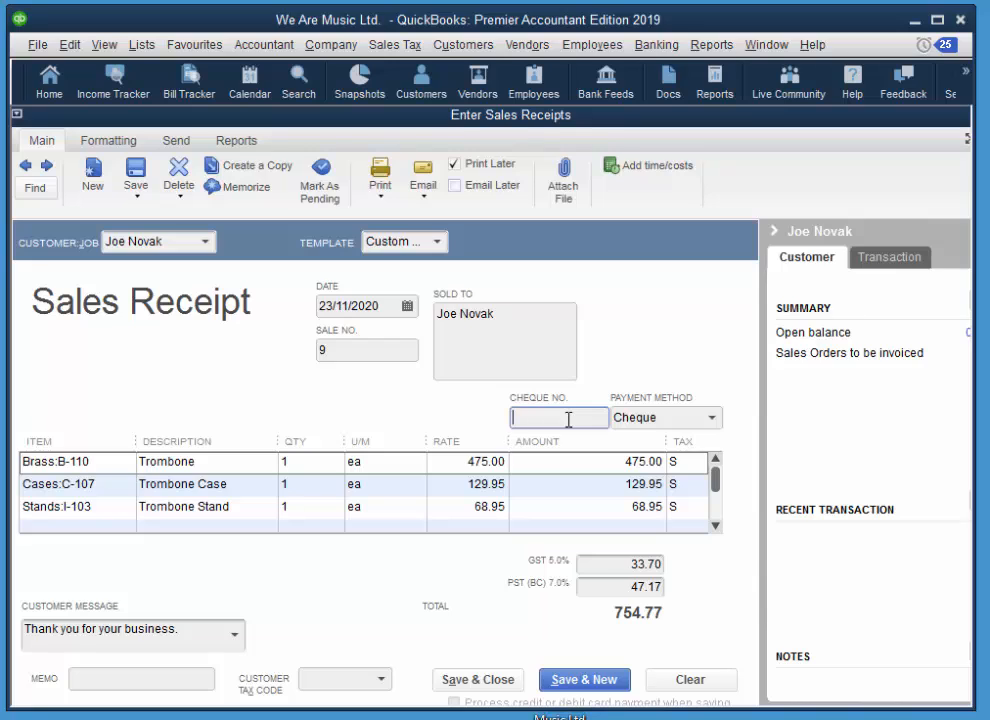
{"action": "type", "text": "1"}
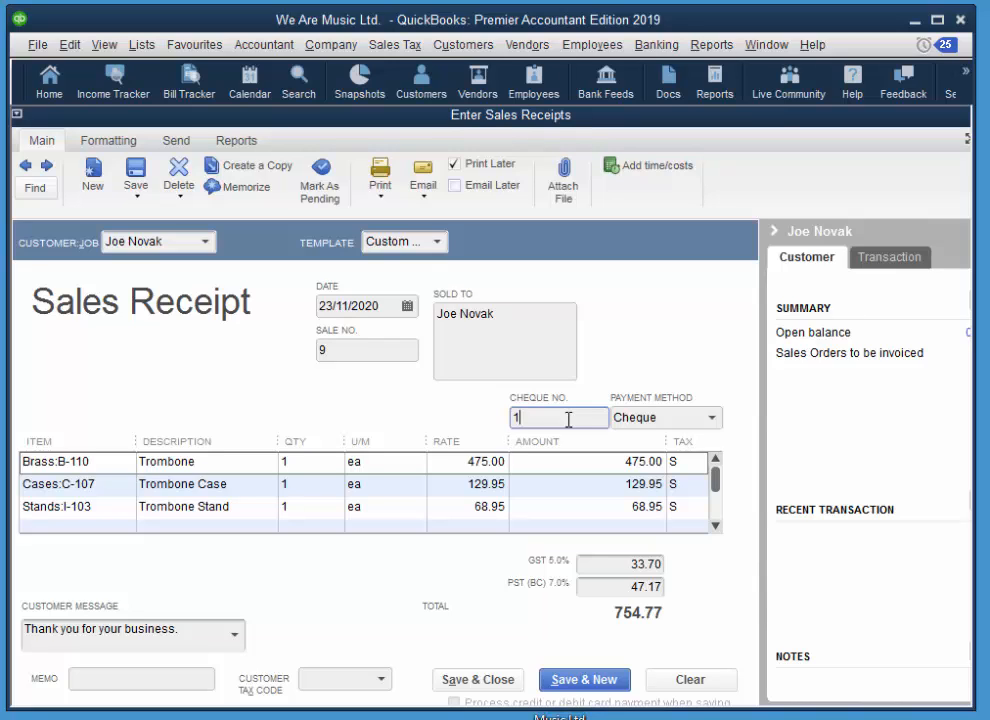
{"action": "type", "text": "04"}
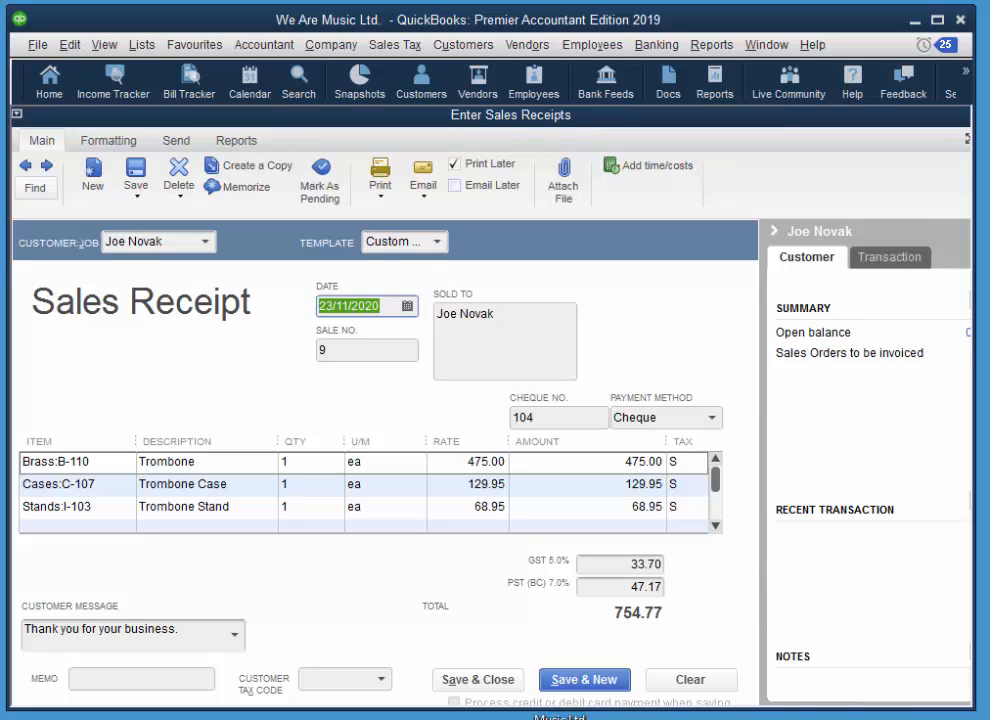
{"action": "type", "text": "15/03/2016"}
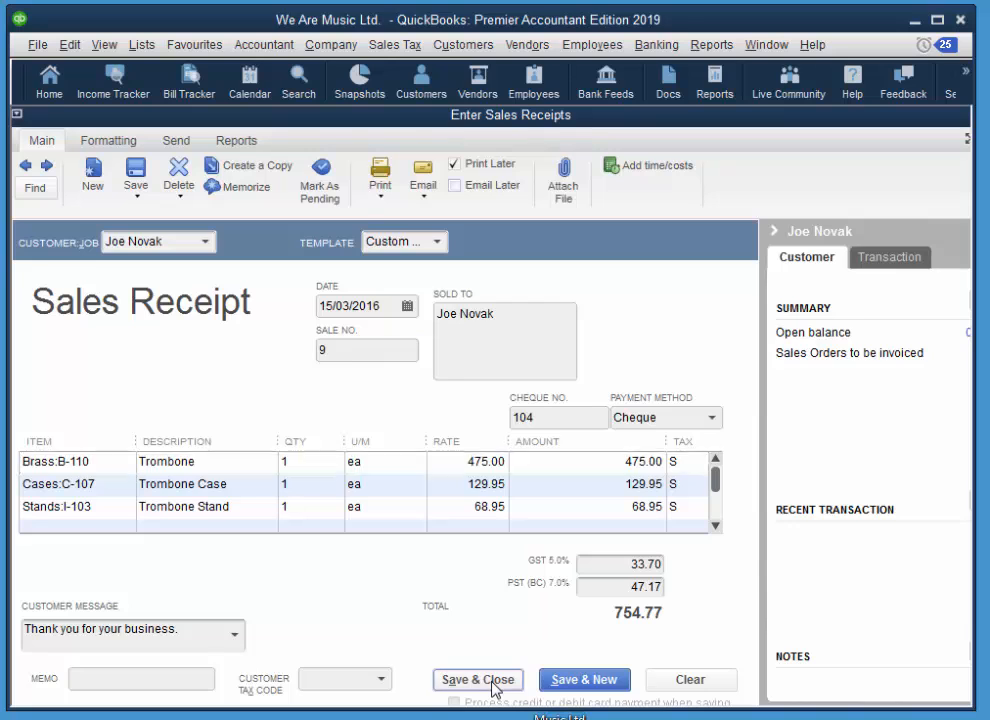
{"action": "left_click", "coordinate": [476, 680]}
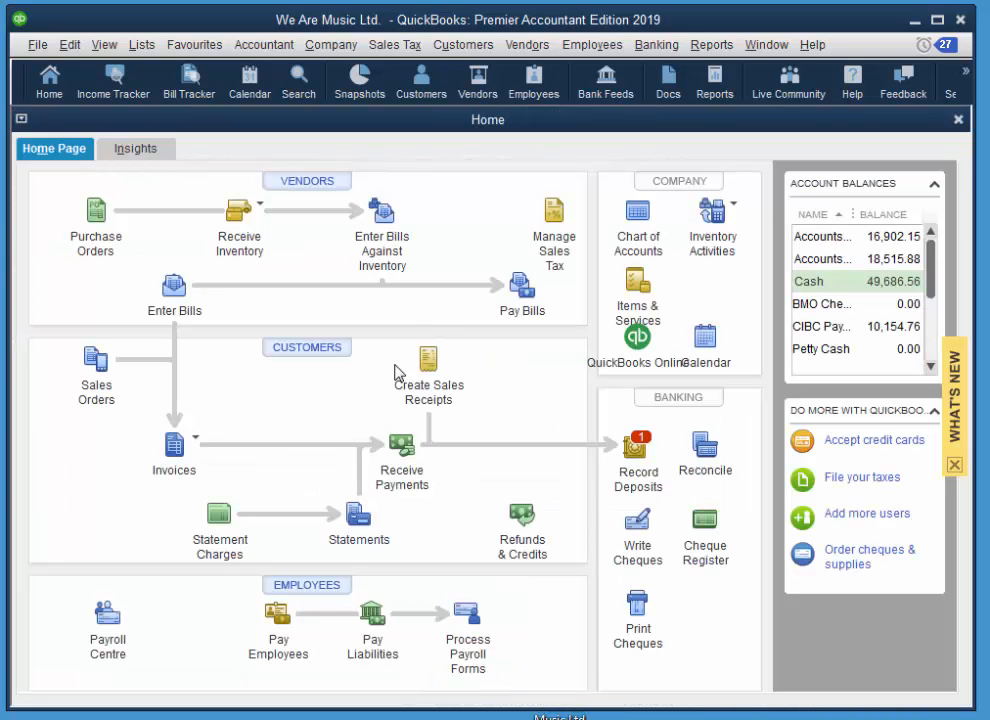
{"action": "mouse_move", "coordinate": [454, 322]}
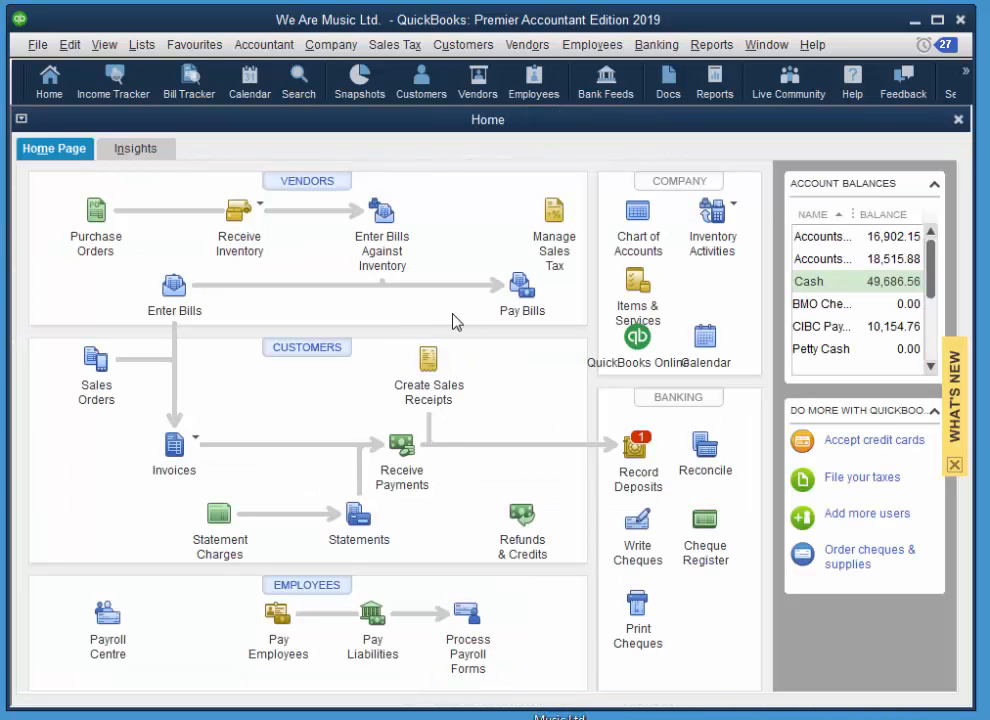
{"action": "mouse_move", "coordinate": [524, 448]}
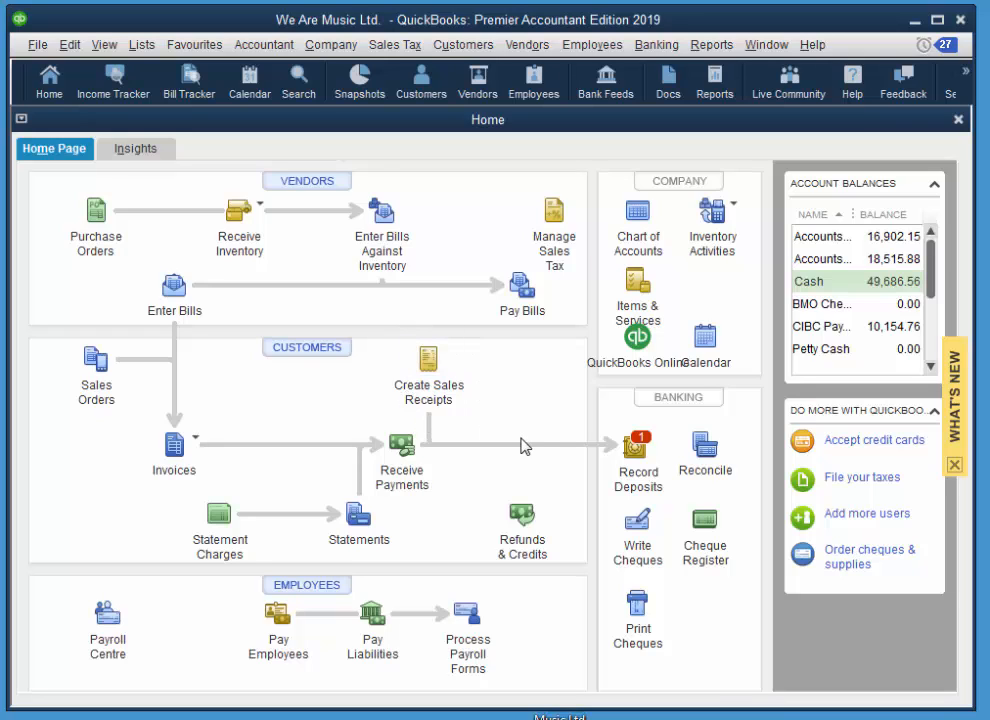
{"action": "mouse_move", "coordinate": [558, 468]}
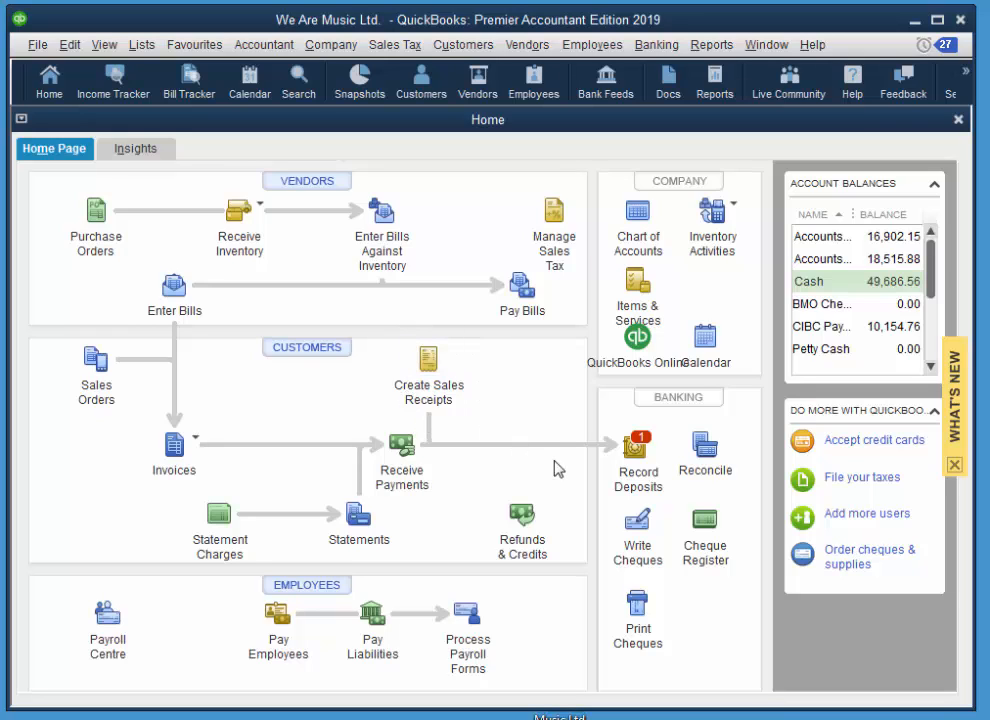
{"action": "mouse_move", "coordinate": [484, 470]}
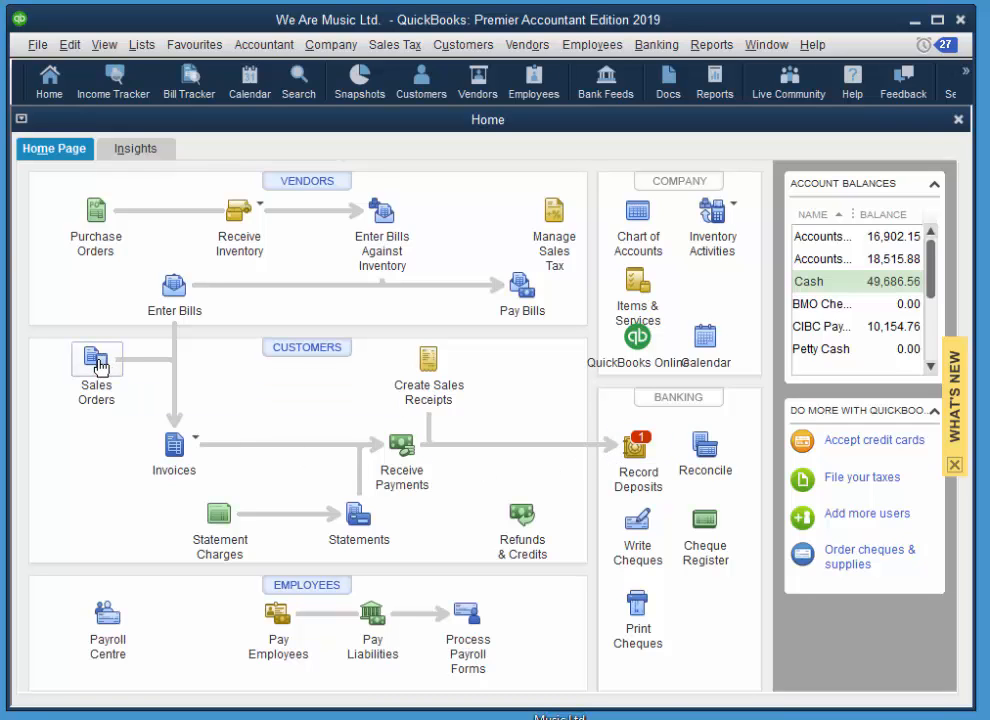
Start a sales order for H.G. Palmer Secondary School
{"action": "left_click", "coordinate": [96, 366]}
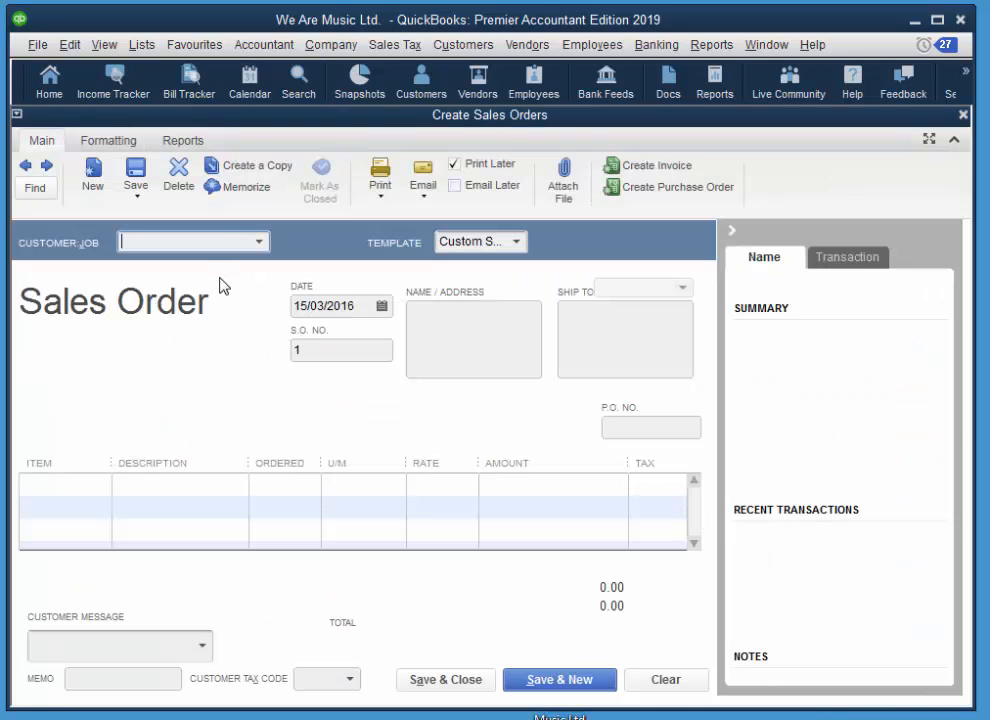
{"action": "left_click", "coordinate": [266, 240]}
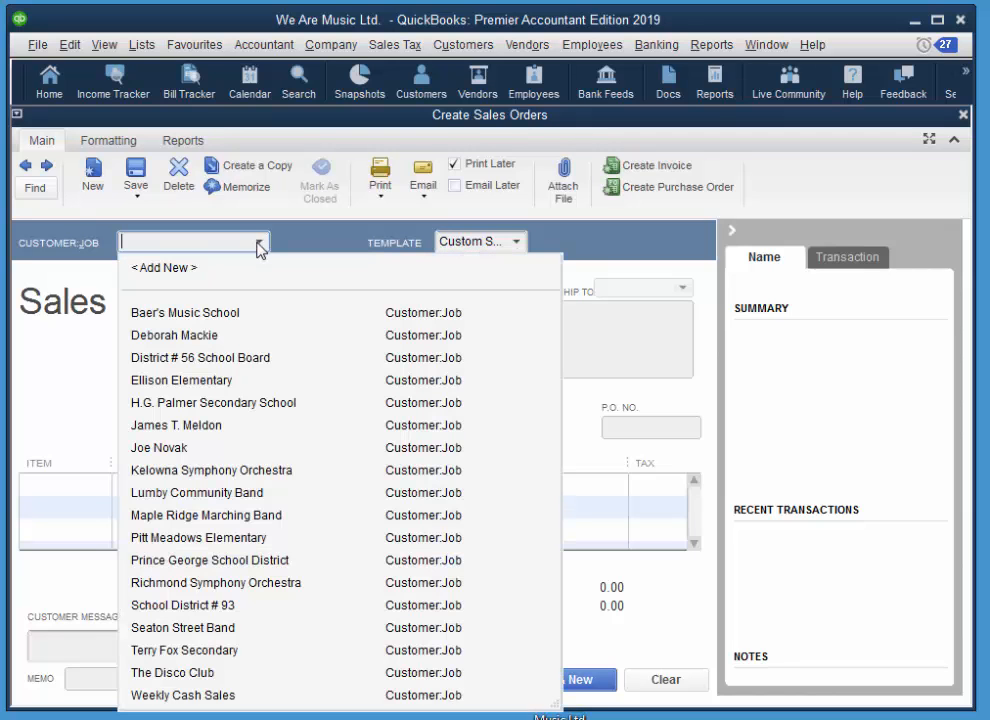
{"action": "left_click", "coordinate": [212, 402]}
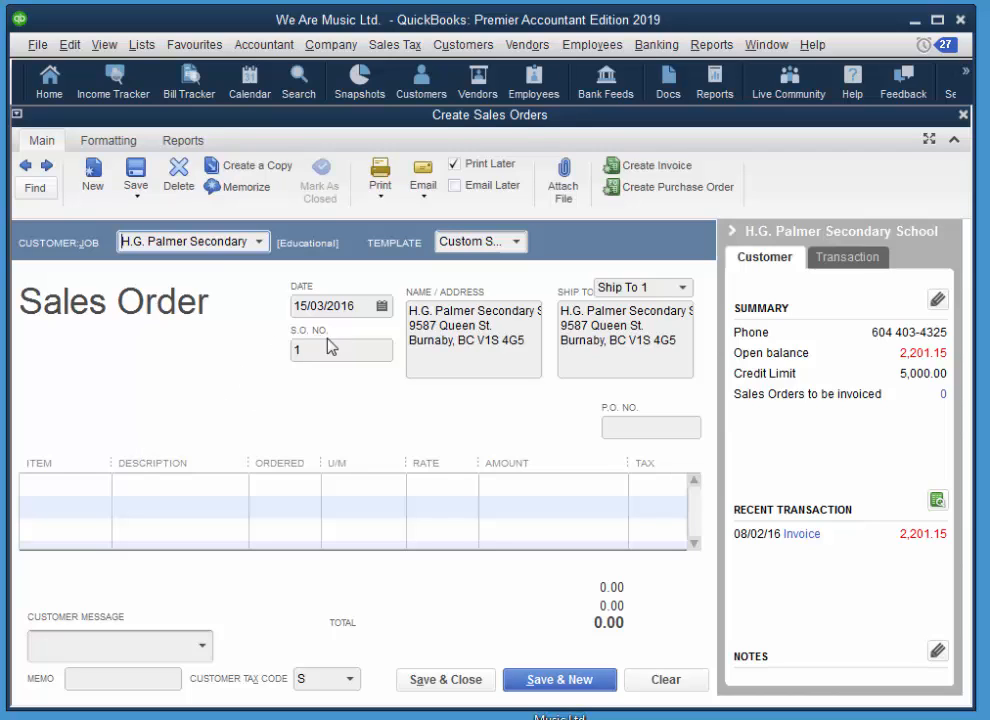
Add W-115 Saxophone at quantity 2 with the thank-you message, totalling 1,572.48
{"action": "left_click", "coordinate": [60, 484]}
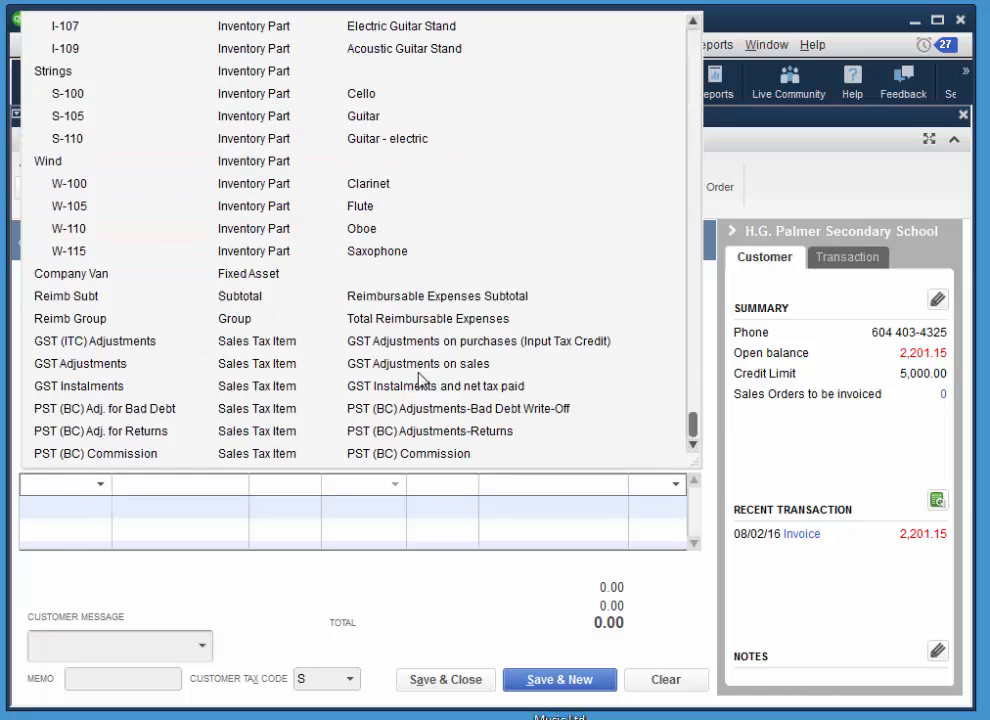
{"action": "left_click", "coordinate": [68, 252]}
{"action": "type", "text": "2"}
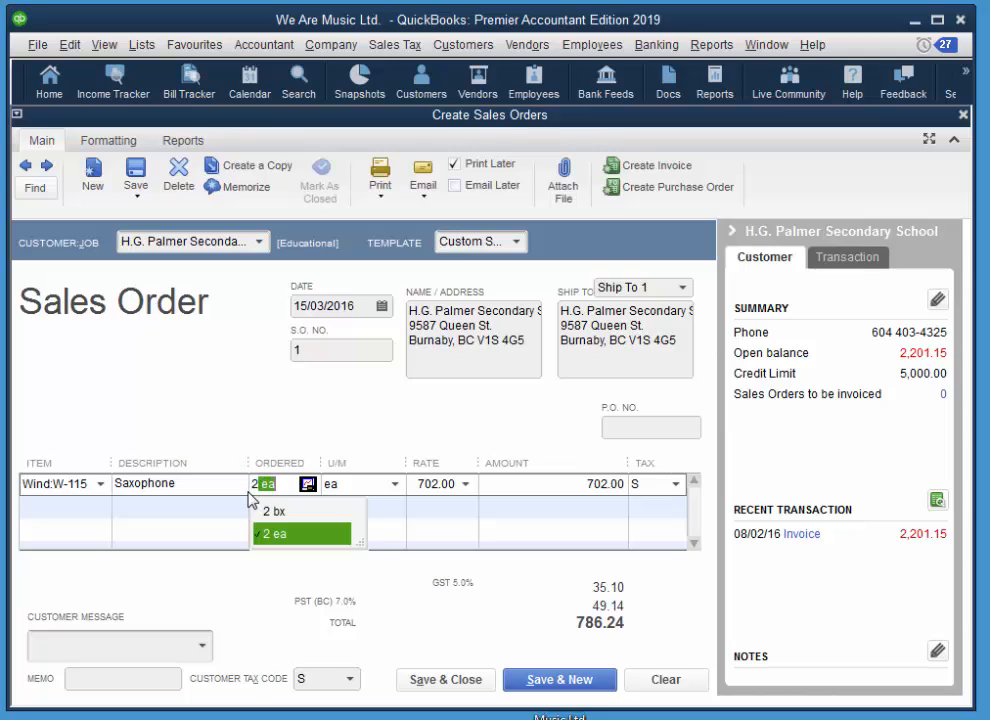
{"action": "left_click", "coordinate": [278, 532]}
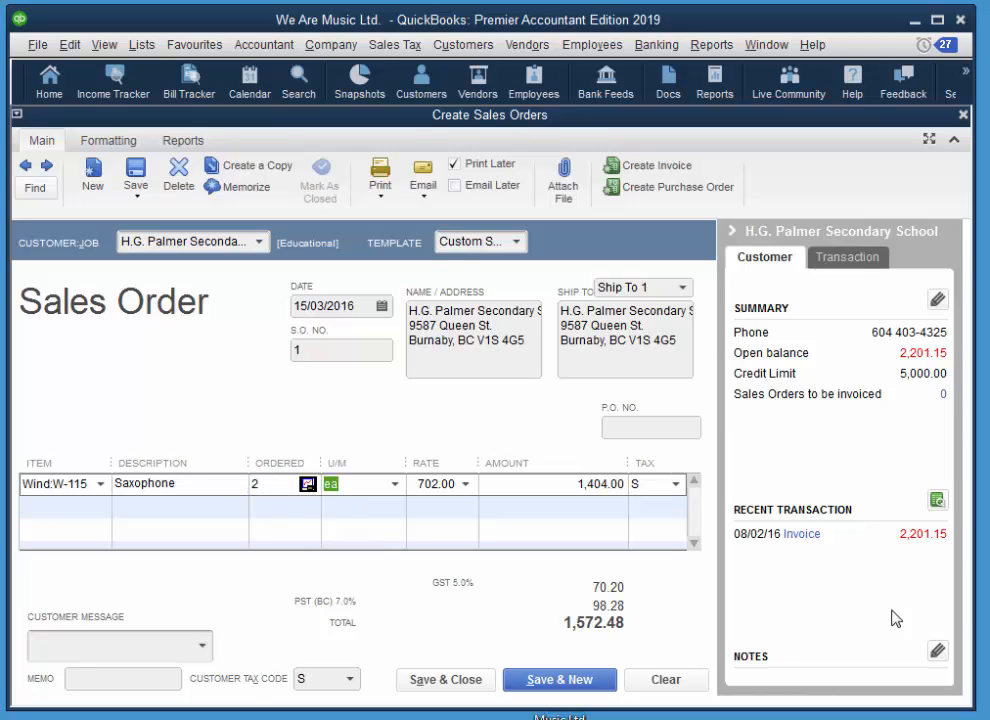
{"action": "mouse_move", "coordinate": [260, 684]}
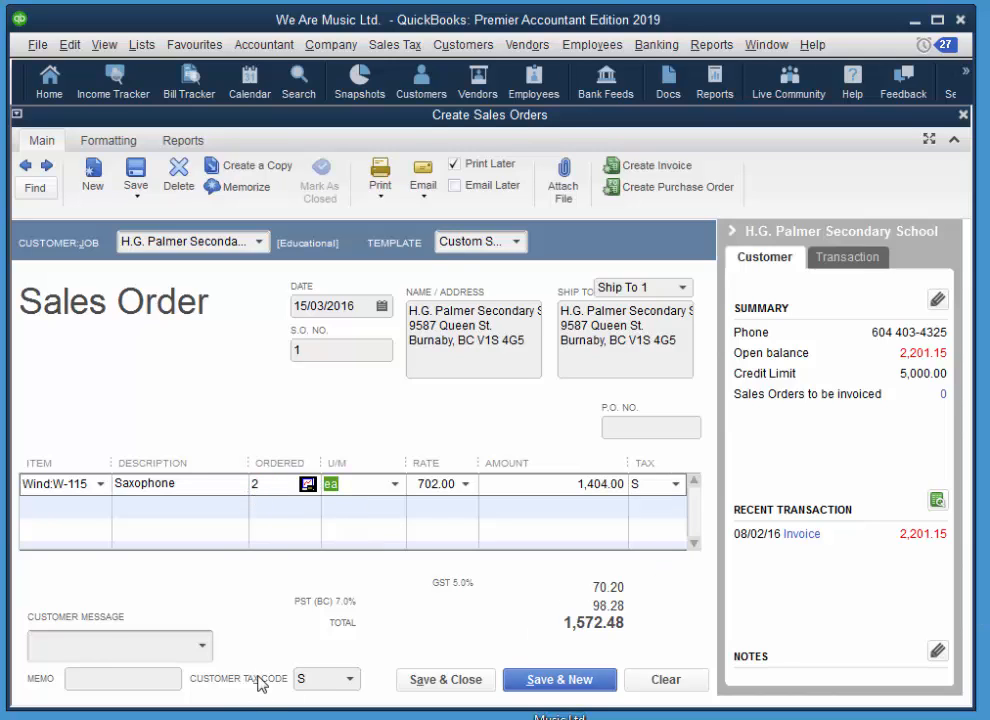
{"action": "left_click", "coordinate": [204, 644]}
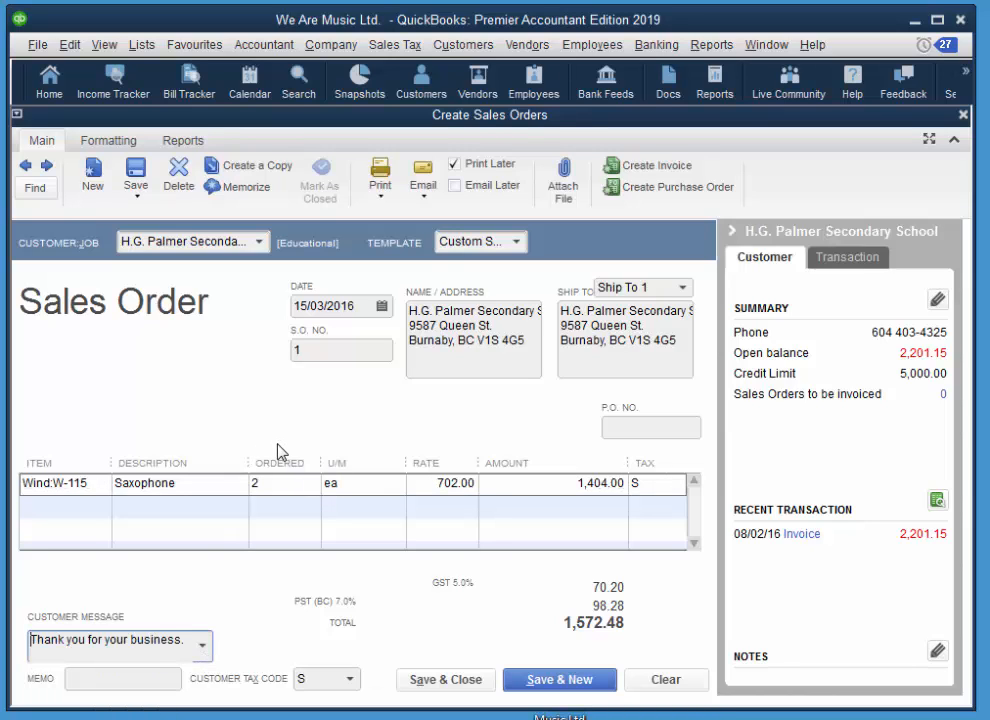
{"action": "mouse_move", "coordinate": [290, 444]}
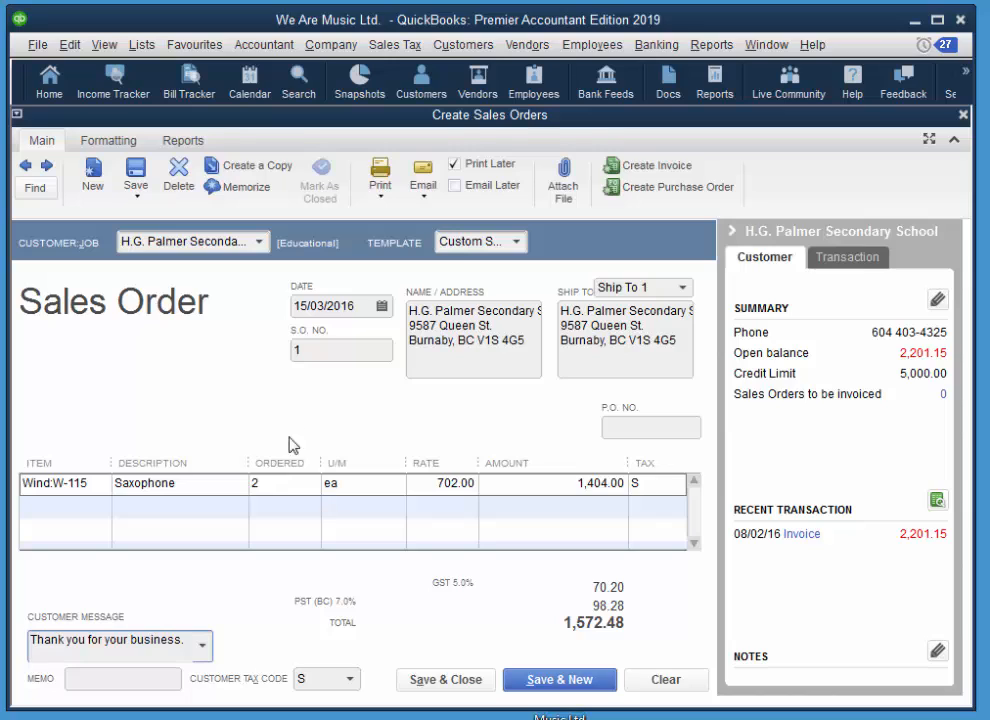
{"action": "mouse_move", "coordinate": [504, 384]}
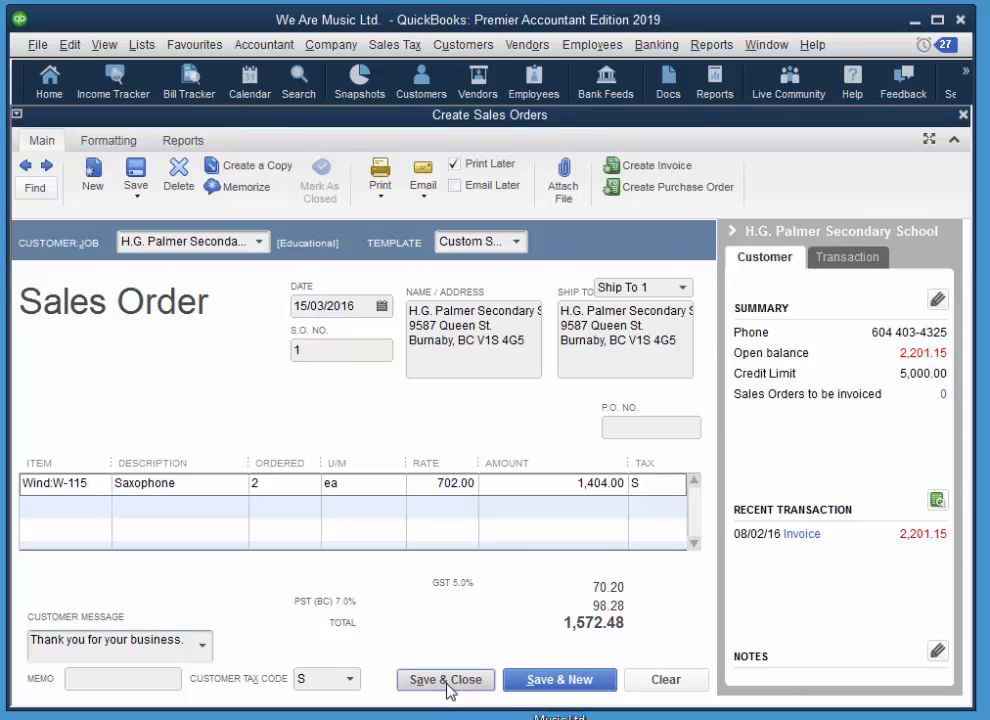
Save and close Sales Order 1 and show the invoice creation choices
{"action": "left_click", "coordinate": [444, 680]}
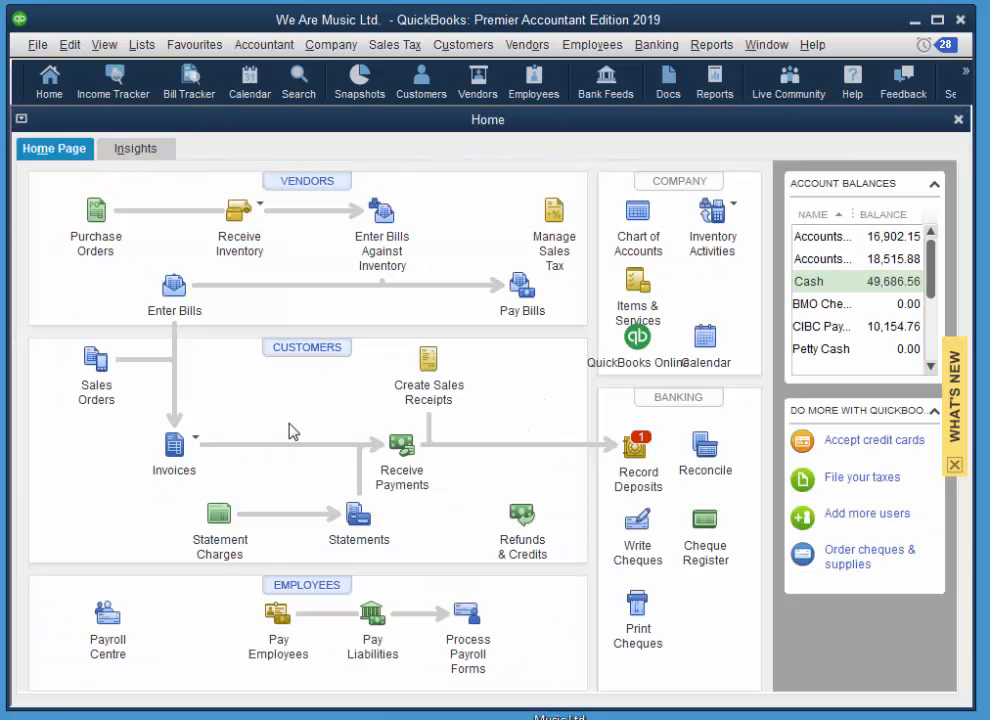
{"action": "mouse_move", "coordinate": [174, 444]}
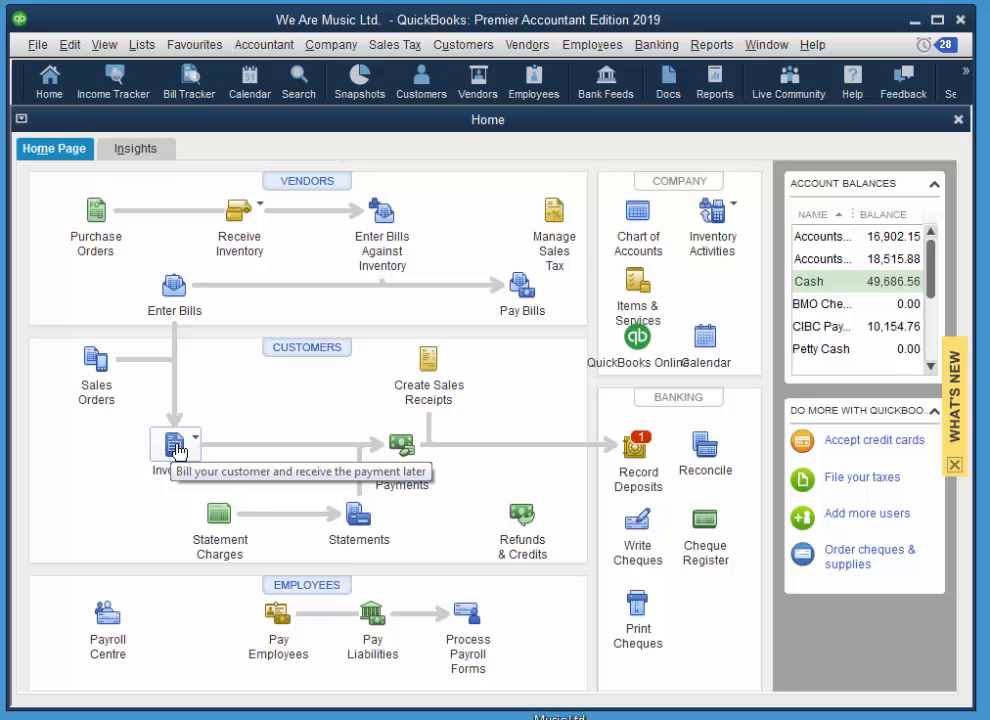
{"action": "left_click", "coordinate": [192, 442]}
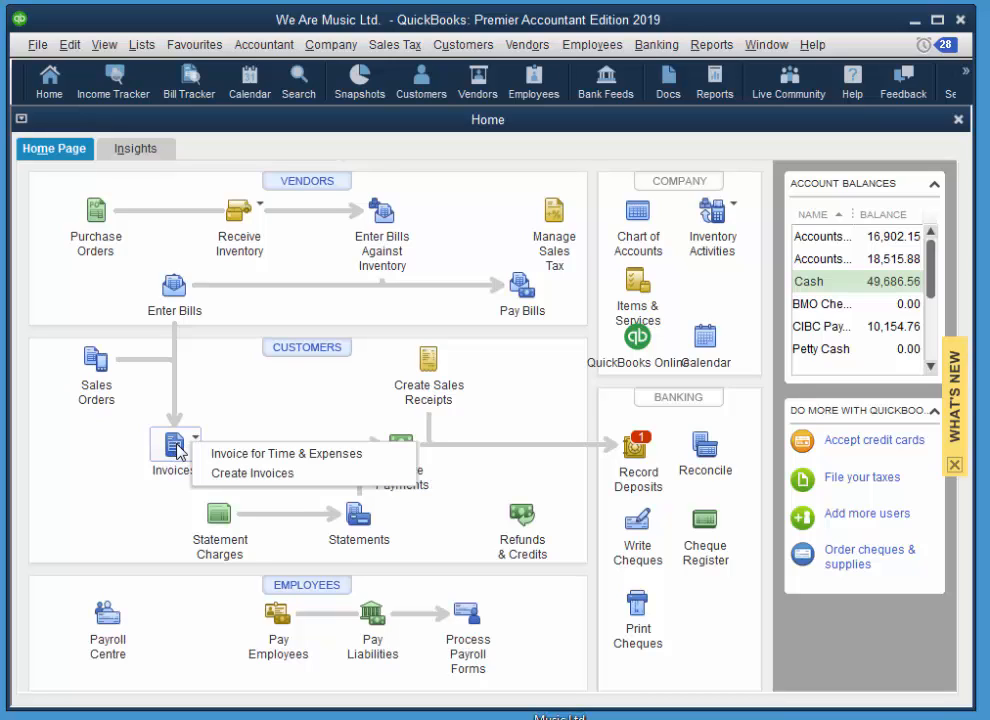
{"action": "mouse_move", "coordinate": [252, 472]}
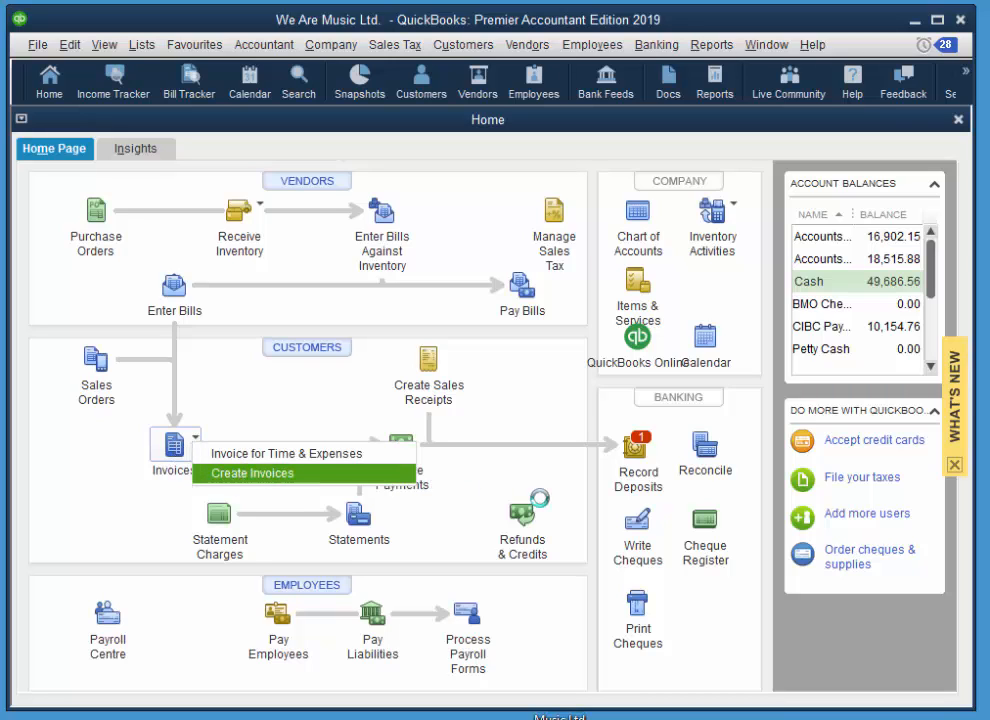
Create invoice 15 for Pitt Meadows Elementary dated 16/03/2016
{"action": "left_click", "coordinate": [252, 472]}
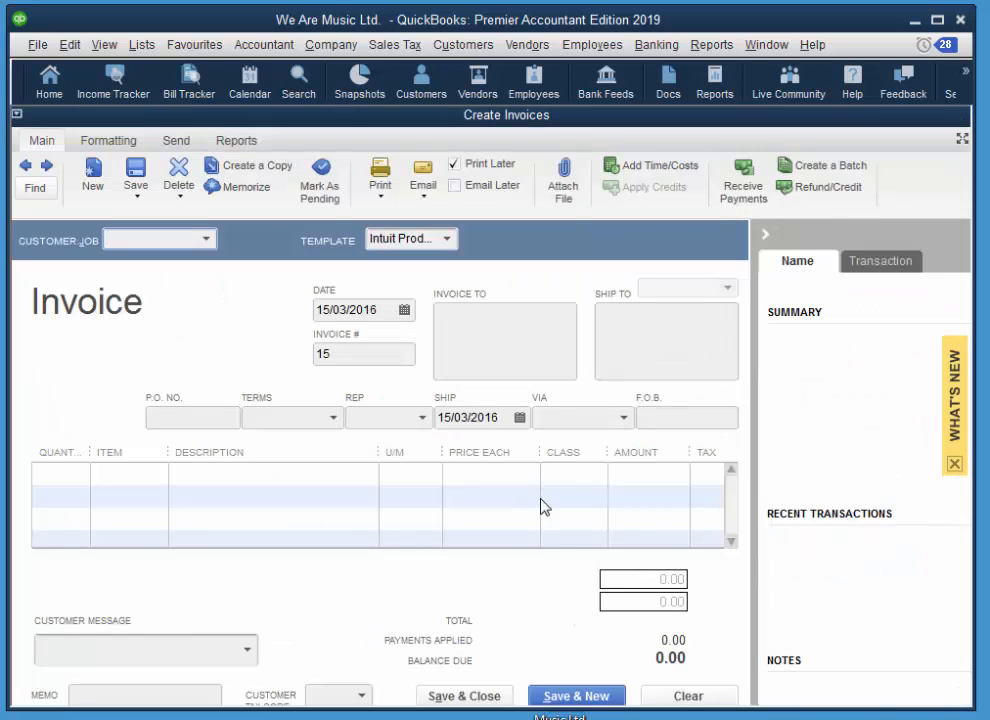
{"action": "left_click", "coordinate": [208, 240]}
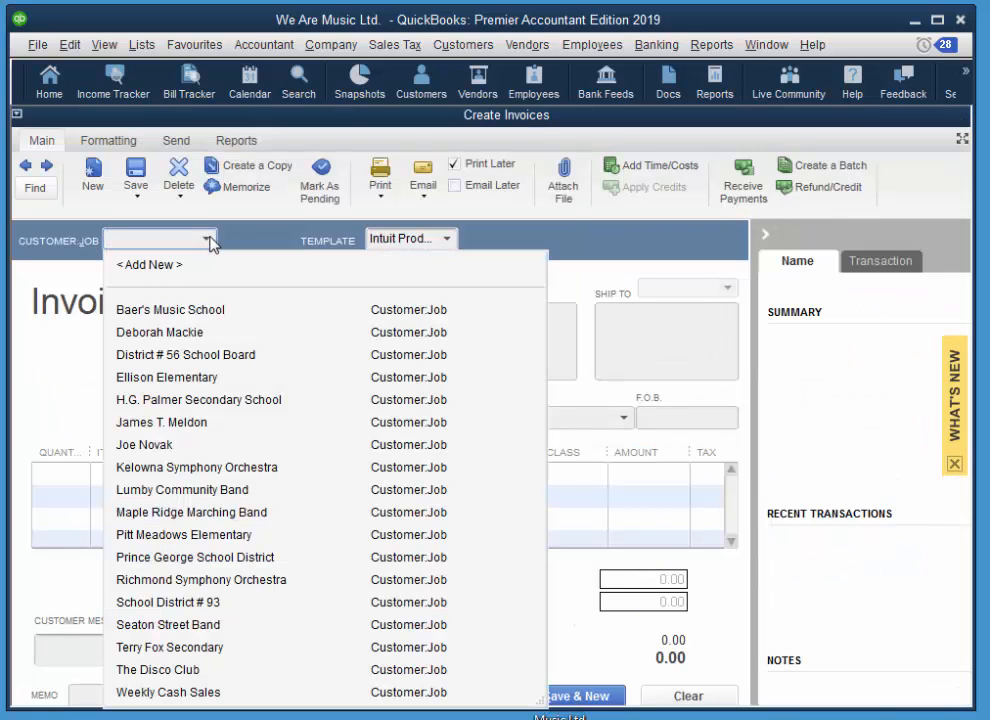
{"action": "left_click", "coordinate": [184, 534]}
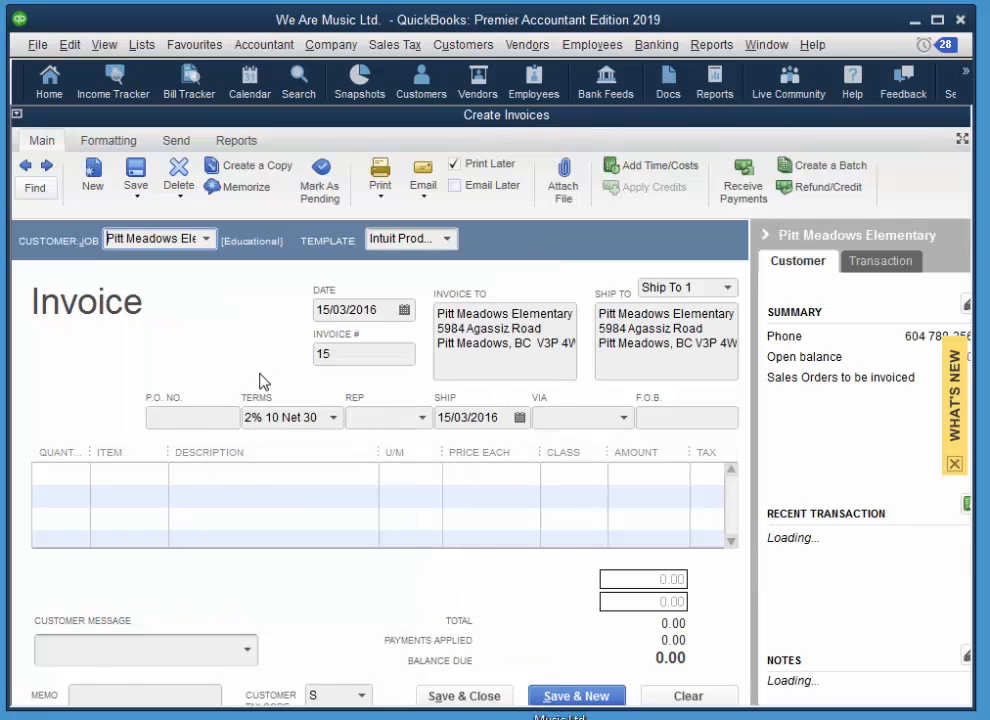
{"action": "left_click", "coordinate": [402, 308]}
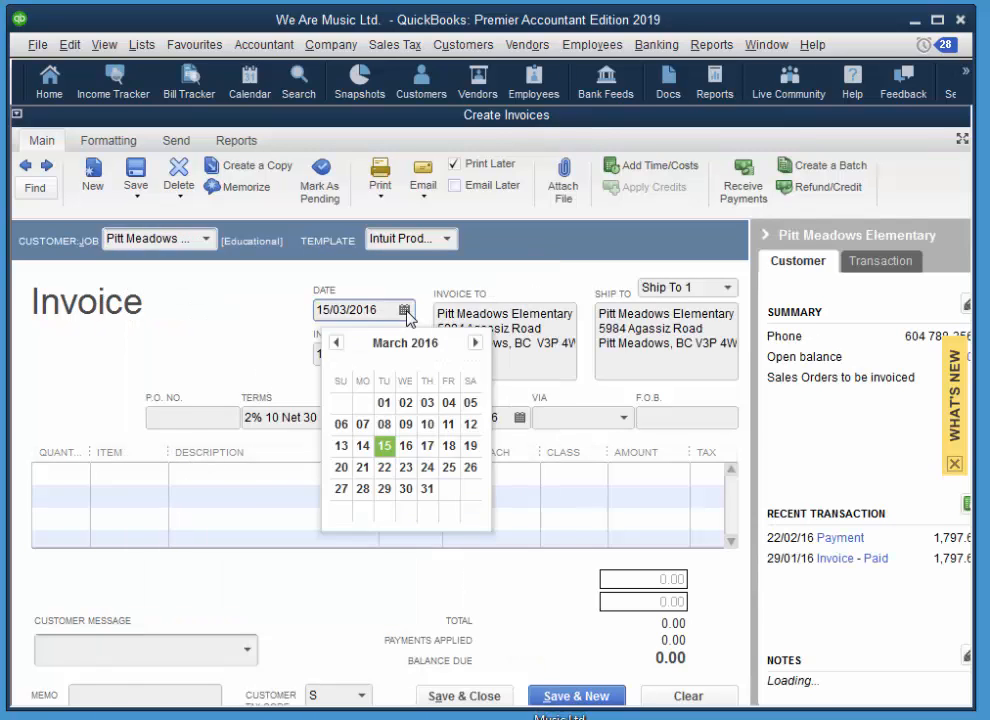
{"action": "left_click", "coordinate": [404, 446]}
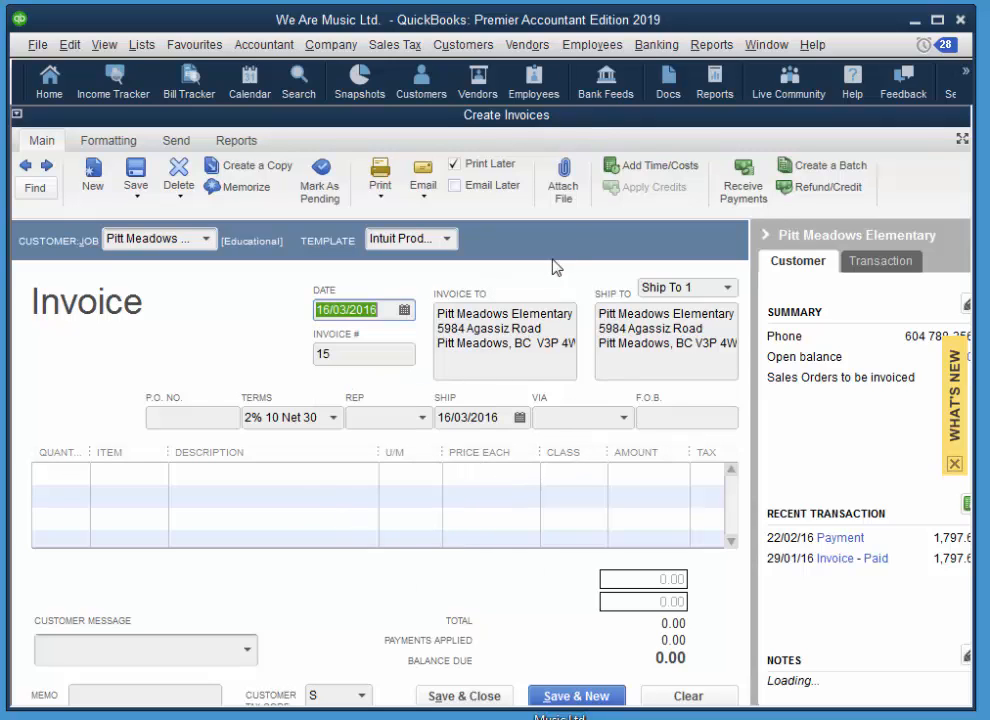
{"action": "left_click", "coordinate": [452, 238]}
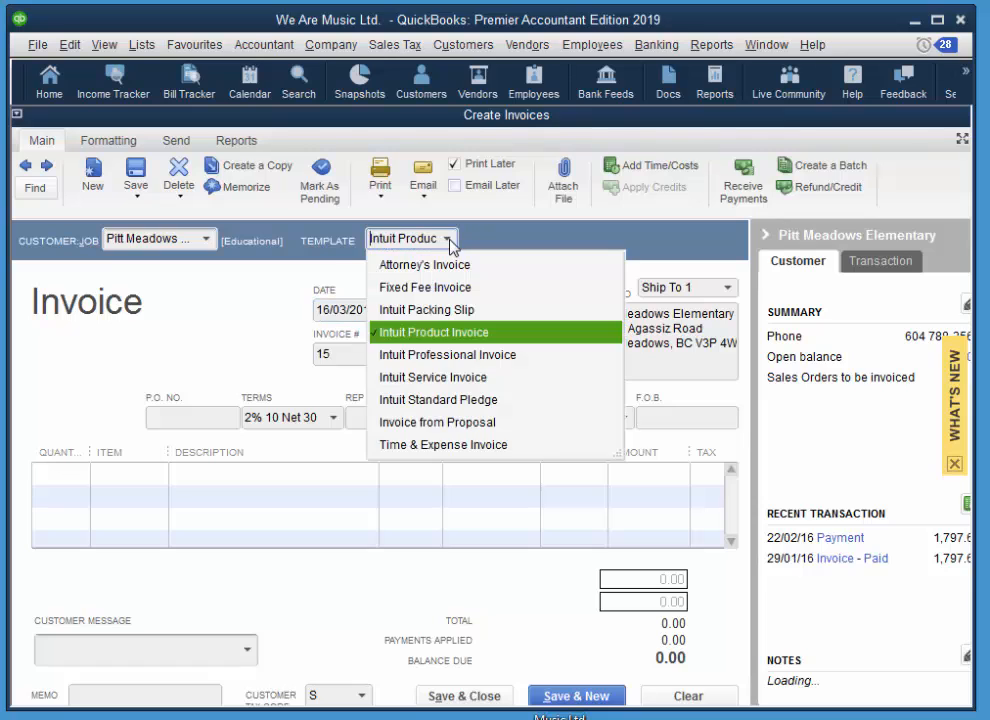
Use the service layout, bill 3 hours Music Instruction at 40.50 with thank-you message, 127.58 due
{"action": "left_click", "coordinate": [432, 376]}
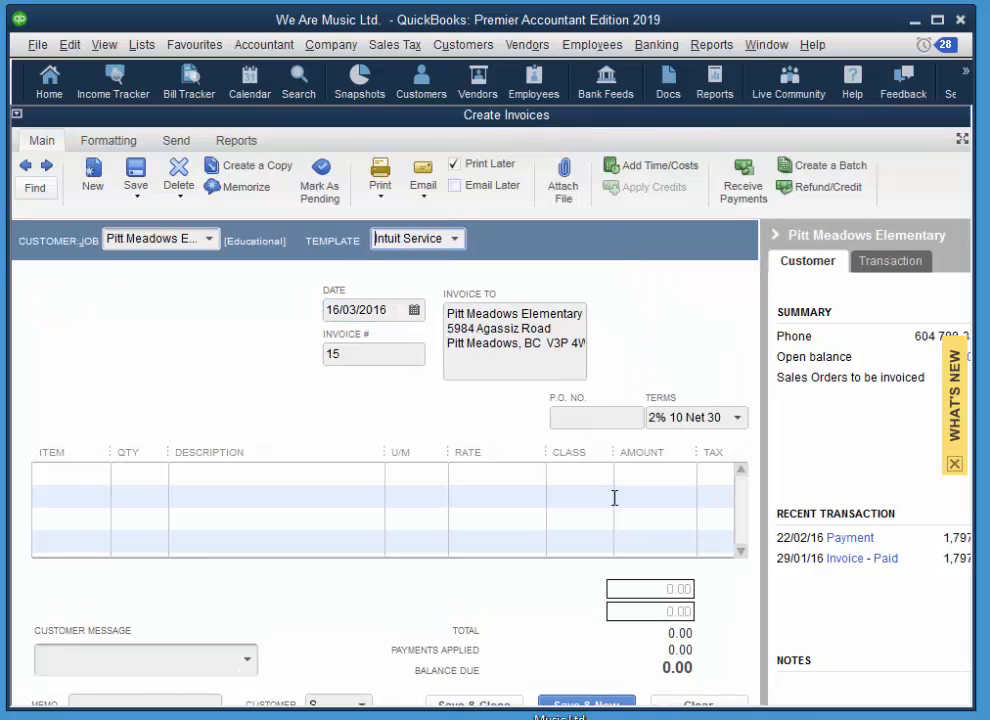
{"action": "mouse_move", "coordinate": [280, 404]}
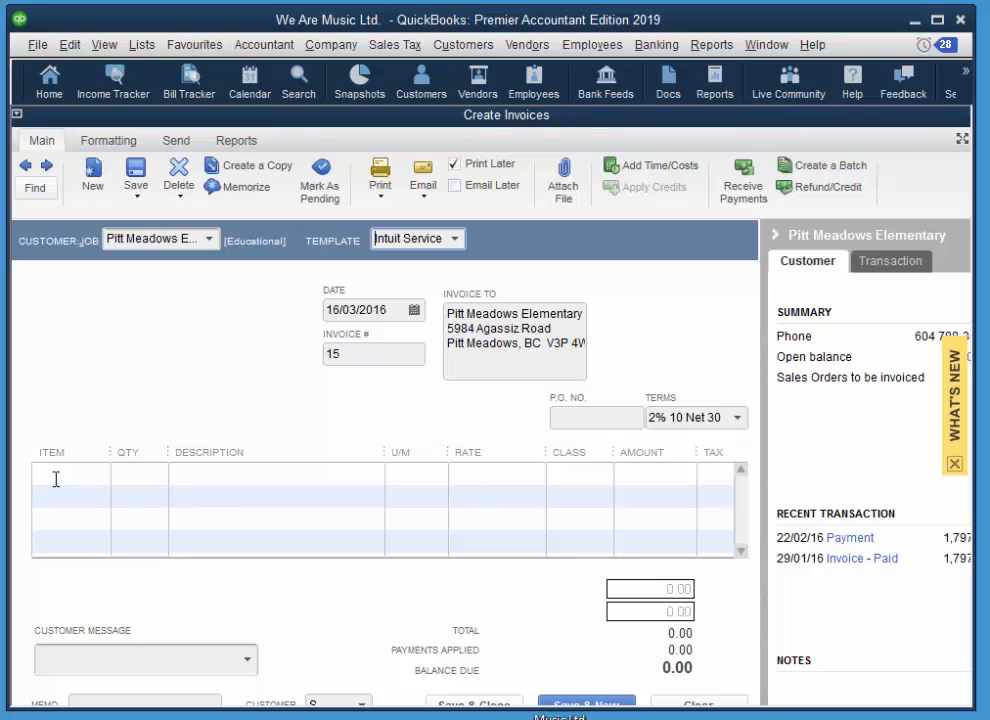
{"action": "left_click", "coordinate": [70, 472]}
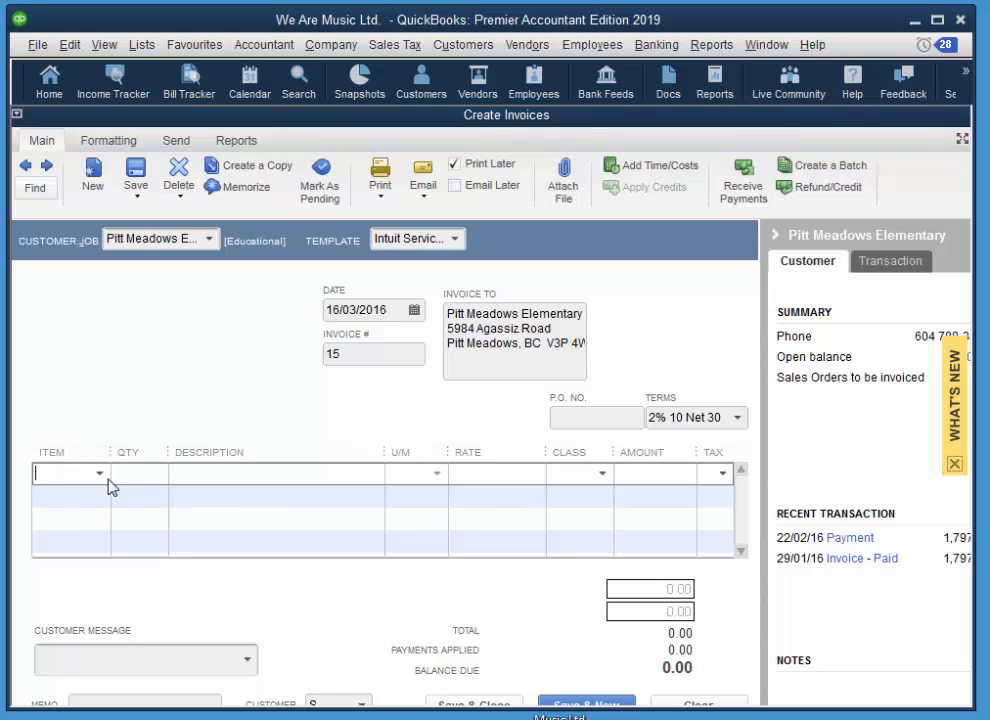
{"action": "left_click", "coordinate": [100, 472]}
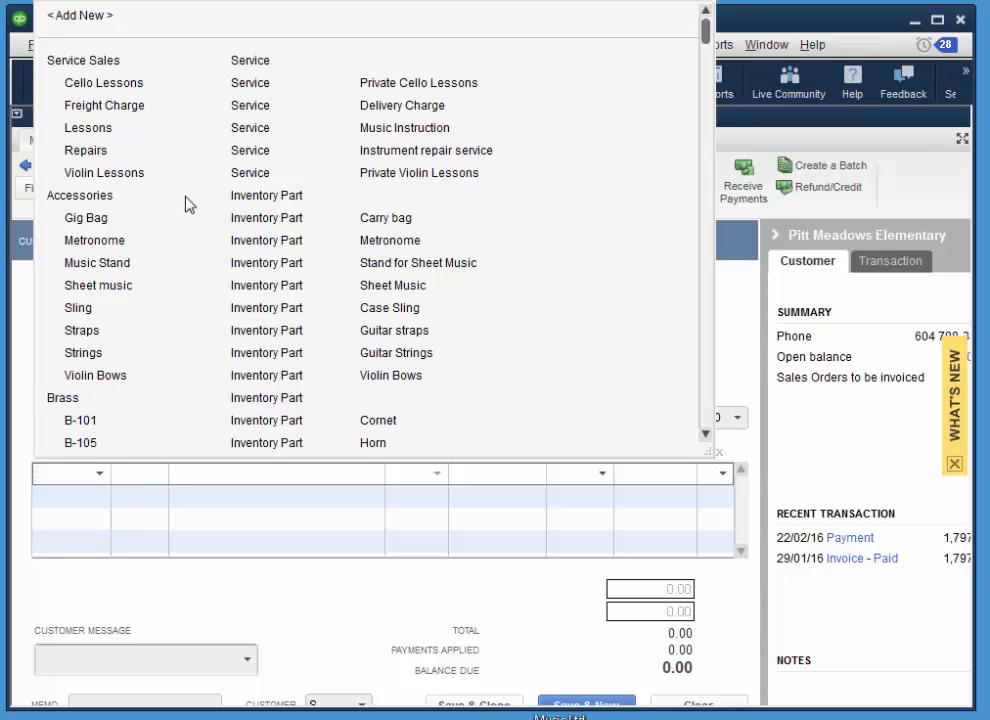
{"action": "left_click", "coordinate": [88, 128]}
{"action": "type", "text": "3"}
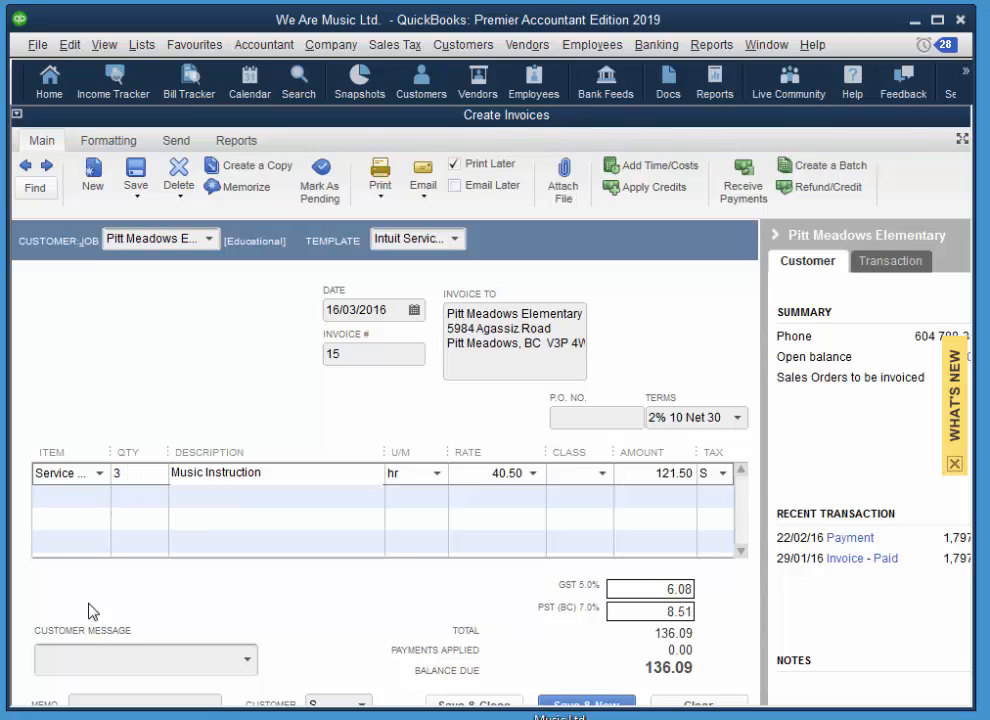
{"action": "mouse_move", "coordinate": [728, 480]}
{"action": "type", "text": "G"}
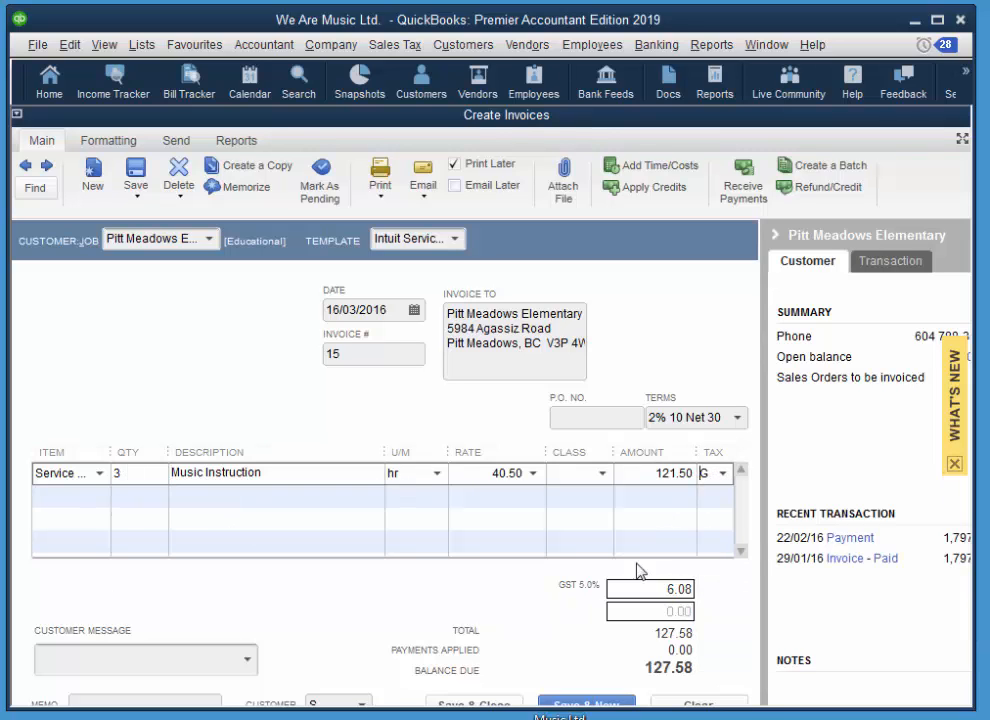
{"action": "mouse_move", "coordinate": [432, 638]}
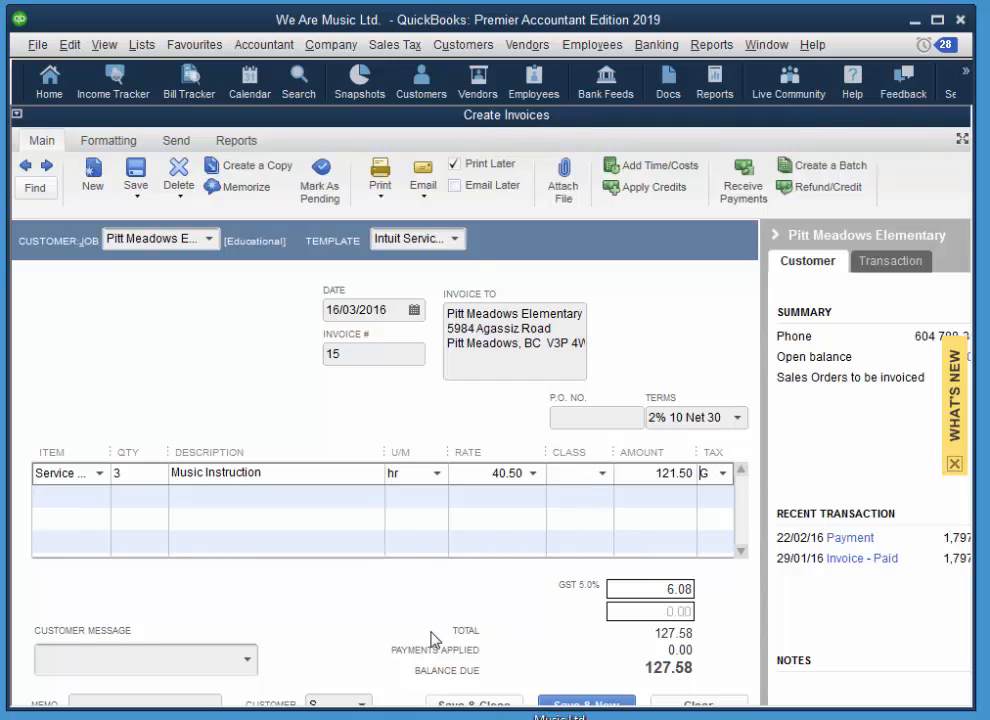
{"action": "mouse_move", "coordinate": [336, 652]}
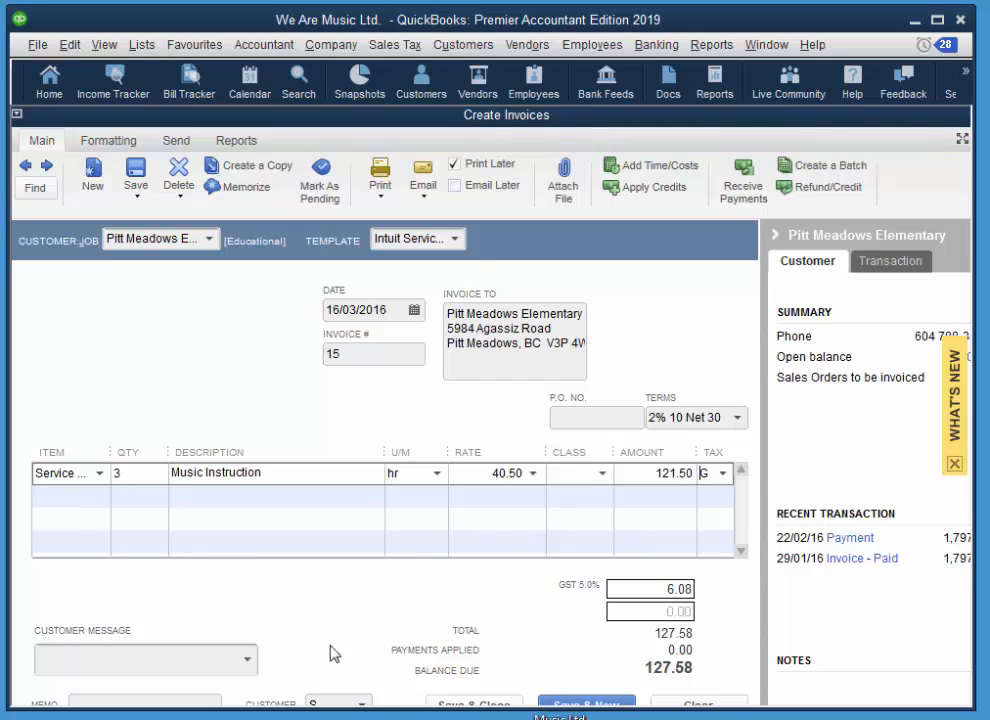
{"action": "left_click", "coordinate": [248, 660]}
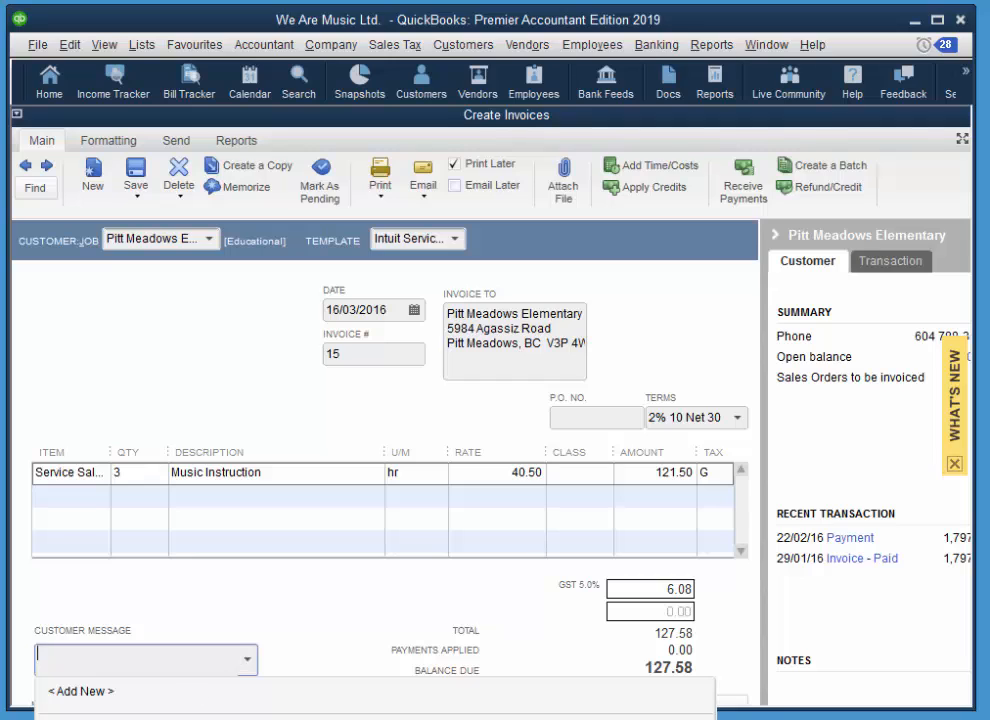
{"action": "left_click", "coordinate": [144, 660]}
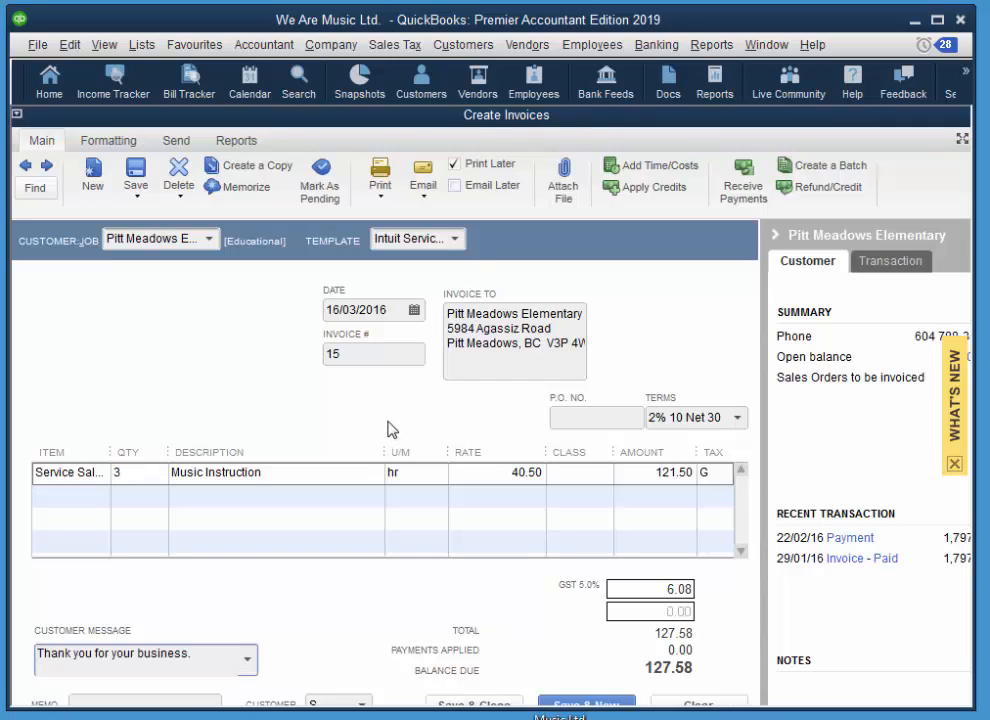
{"action": "mouse_move", "coordinate": [288, 396]}
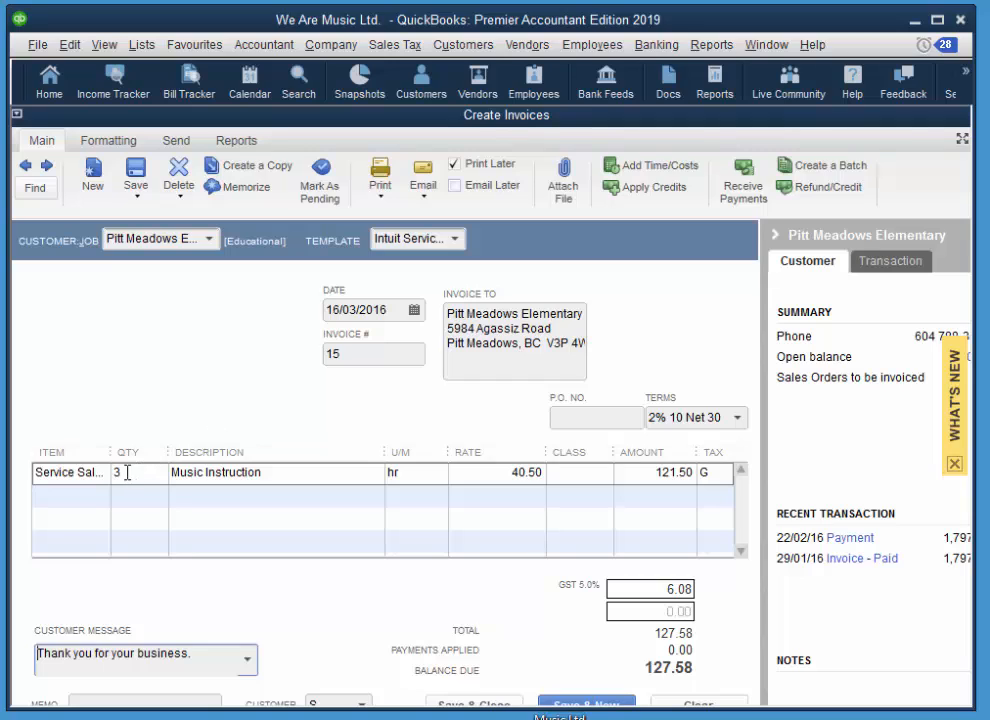
{"action": "mouse_move", "coordinate": [136, 372]}
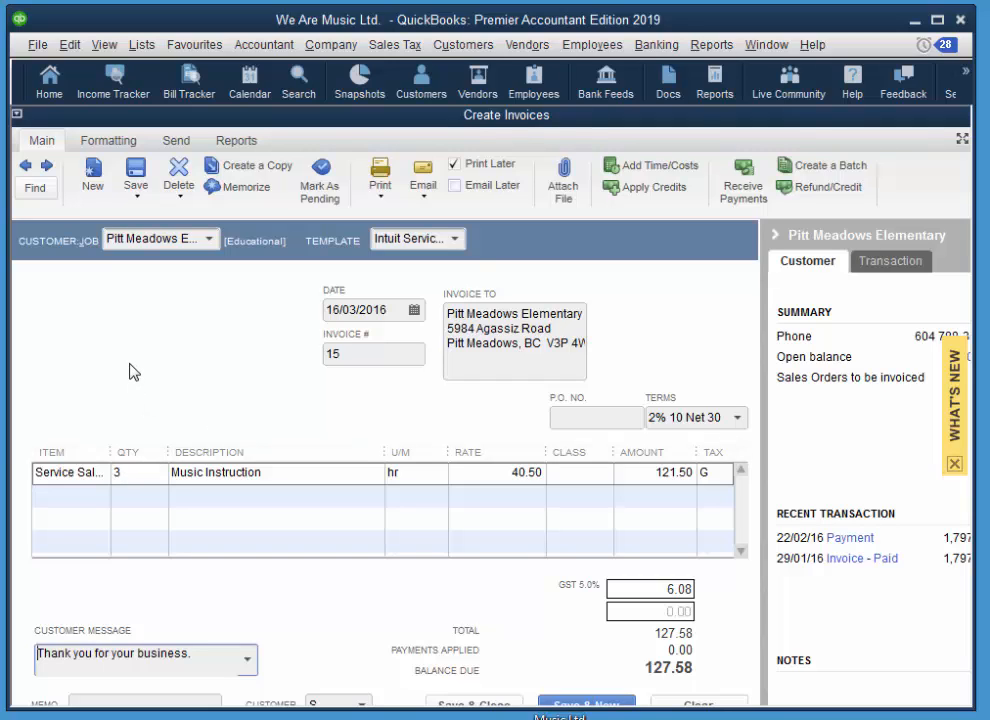
{"action": "mouse_move", "coordinate": [96, 230]}
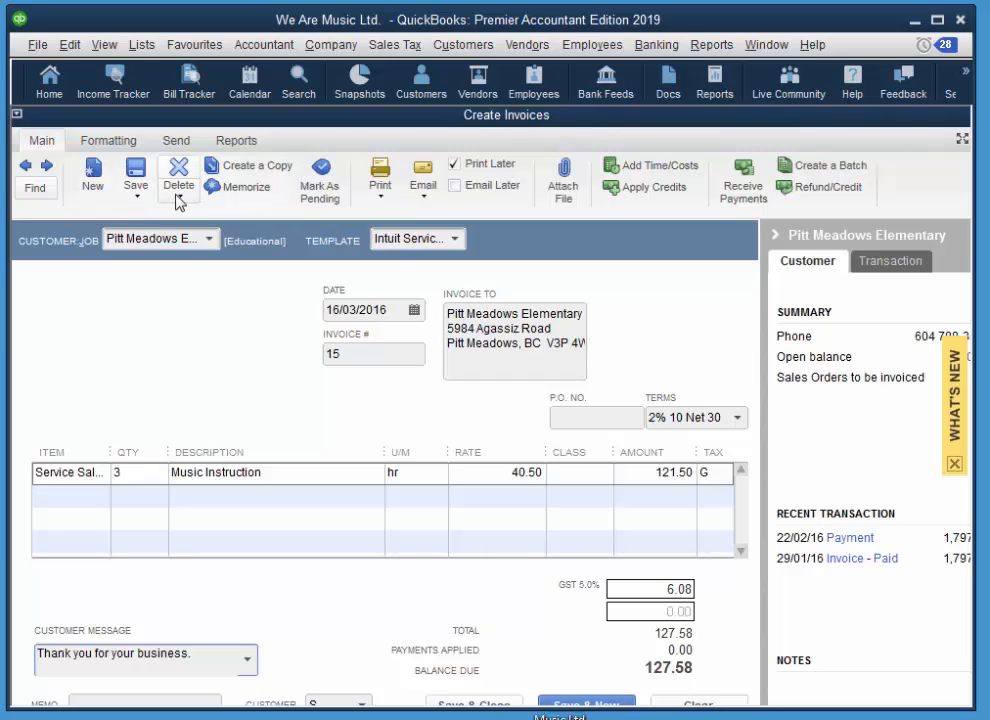
{"action": "mouse_move", "coordinate": [246, 188]}
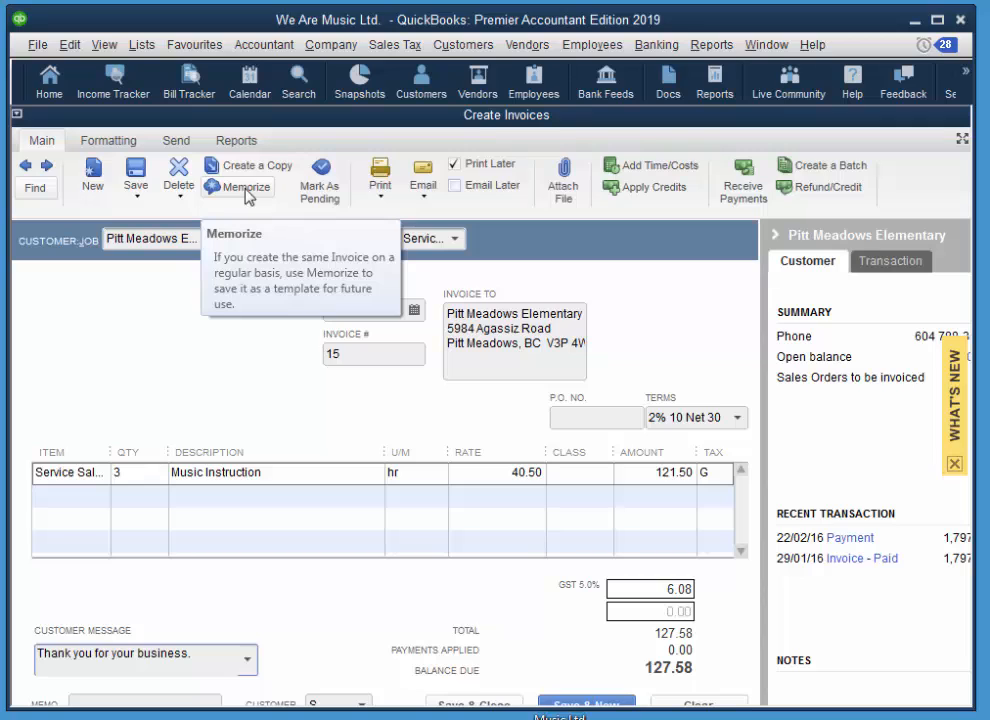
Memorize the invoice as a weekly reminder with next date 23/03/2016
{"action": "left_click", "coordinate": [238, 188]}
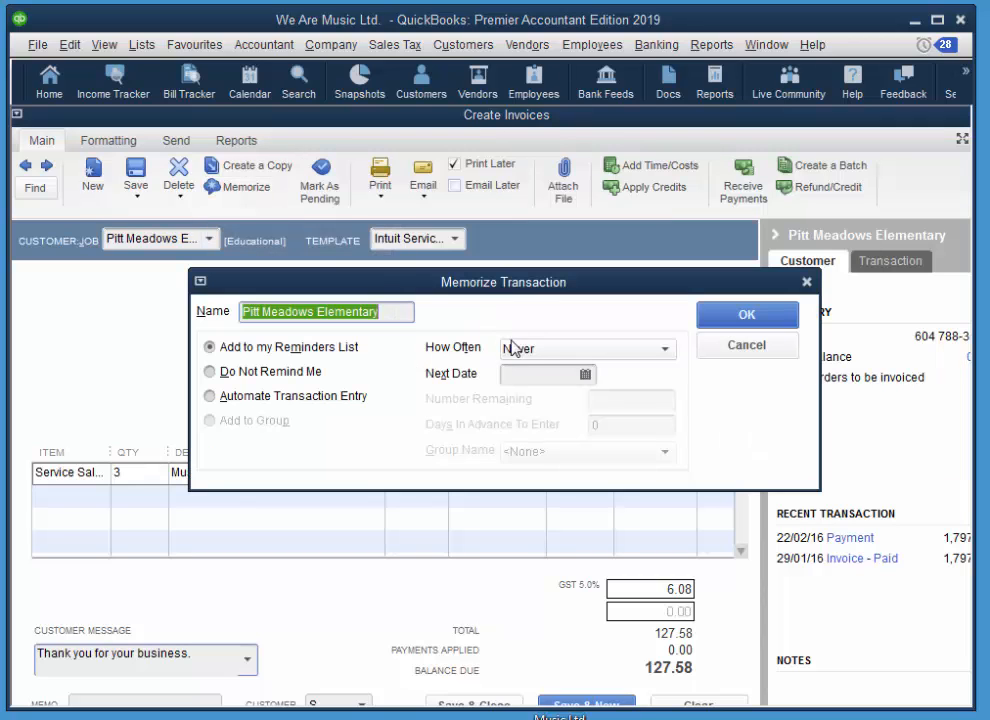
{"action": "mouse_move", "coordinate": [276, 358]}
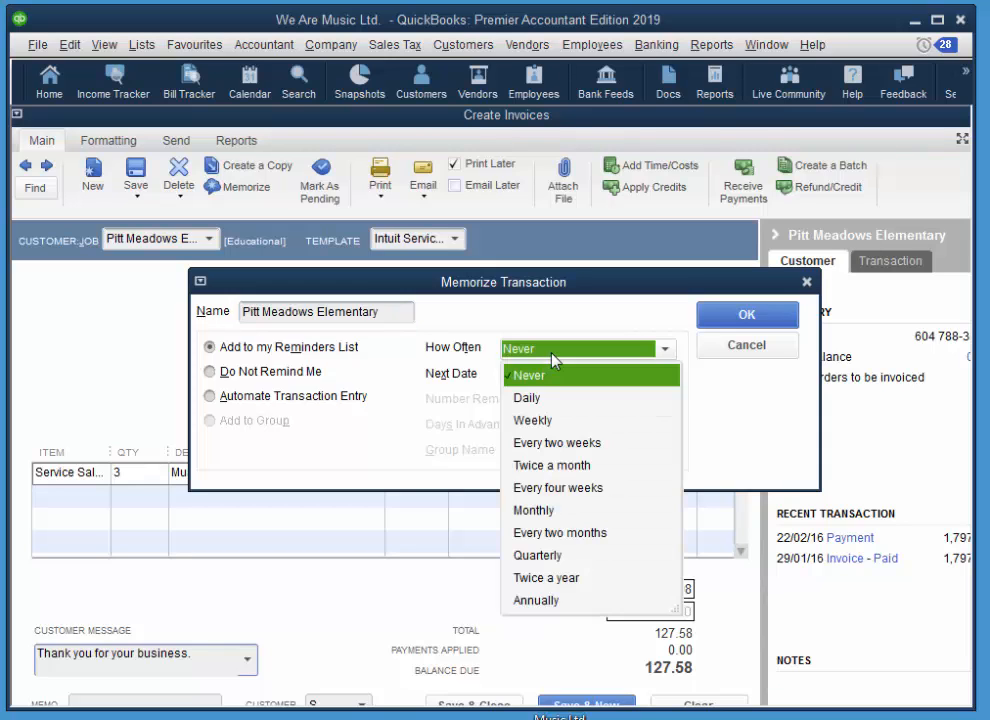
{"action": "left_click", "coordinate": [532, 420]}
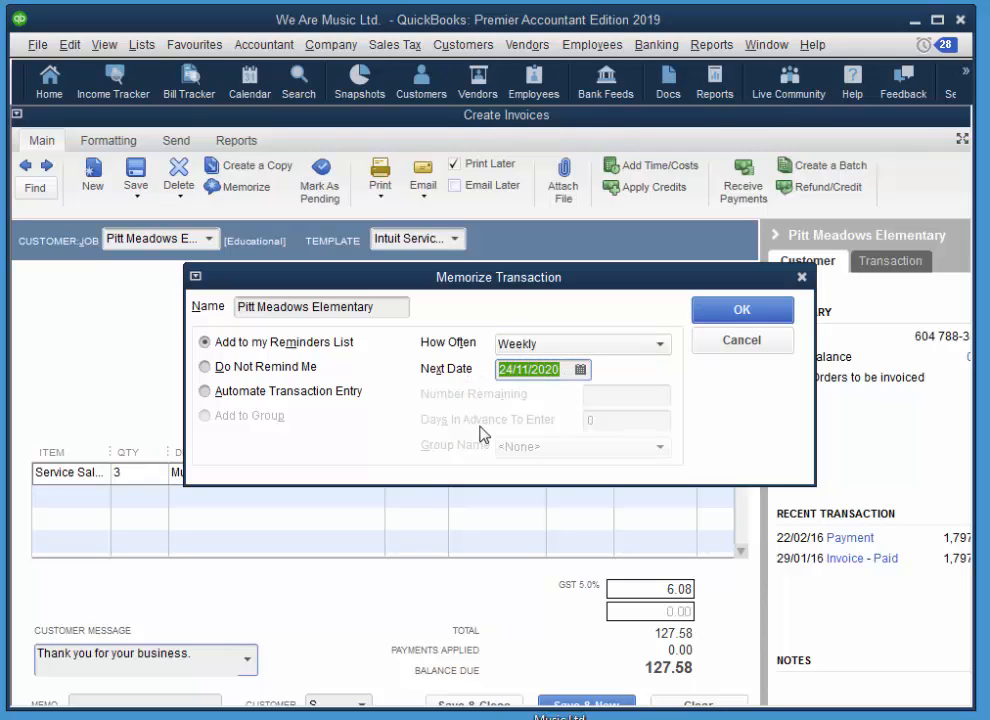
{"action": "type", "text": "23 3 1"}
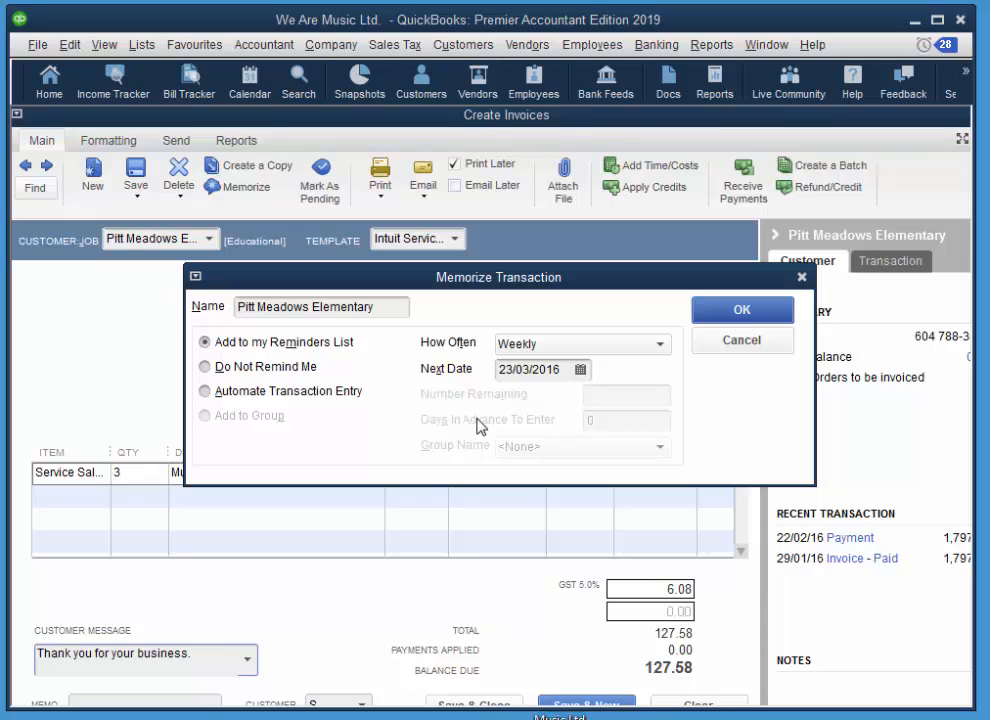
{"action": "mouse_move", "coordinate": [668, 348]}
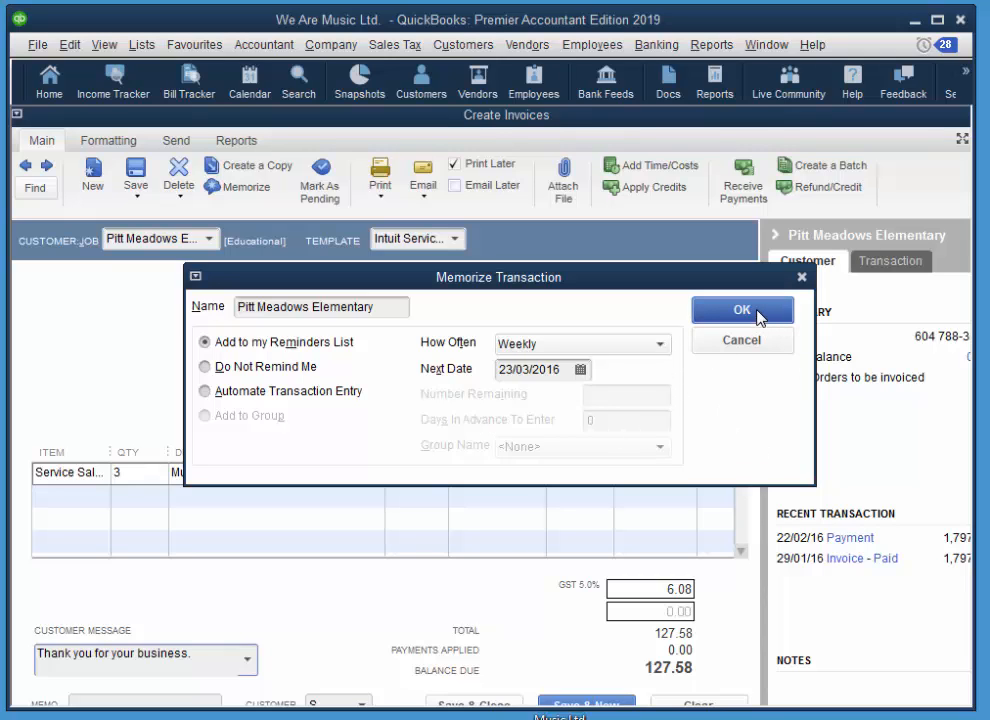
Confirm the Memorize Transaction dialog to save the weekly reminder
{"action": "left_click", "coordinate": [742, 308]}
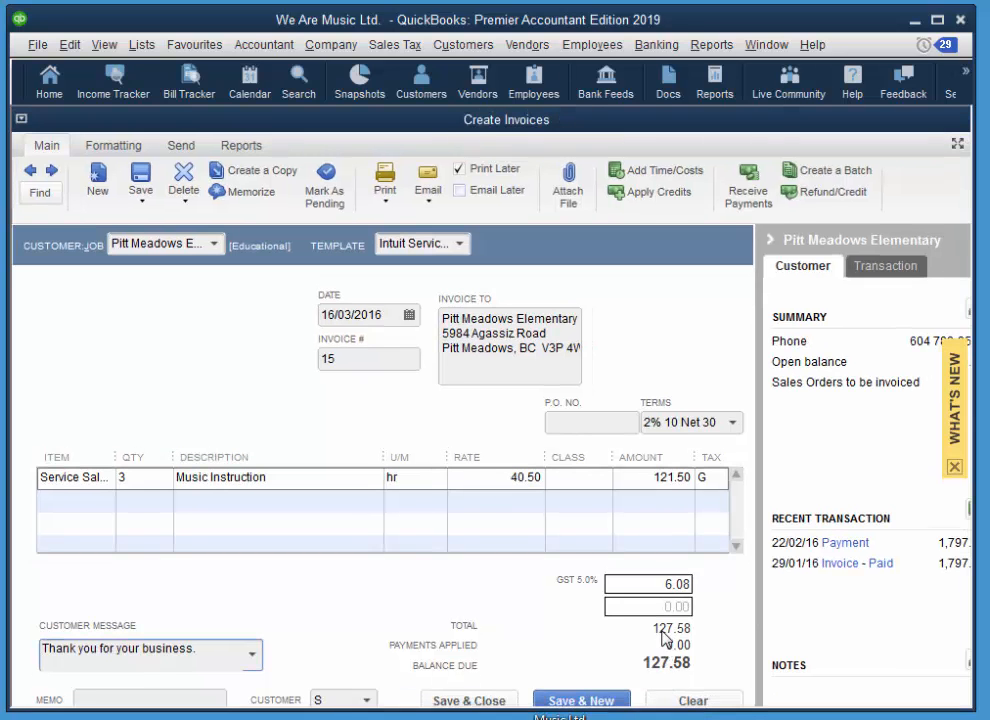
{"action": "mouse_move", "coordinate": [540, 664]}
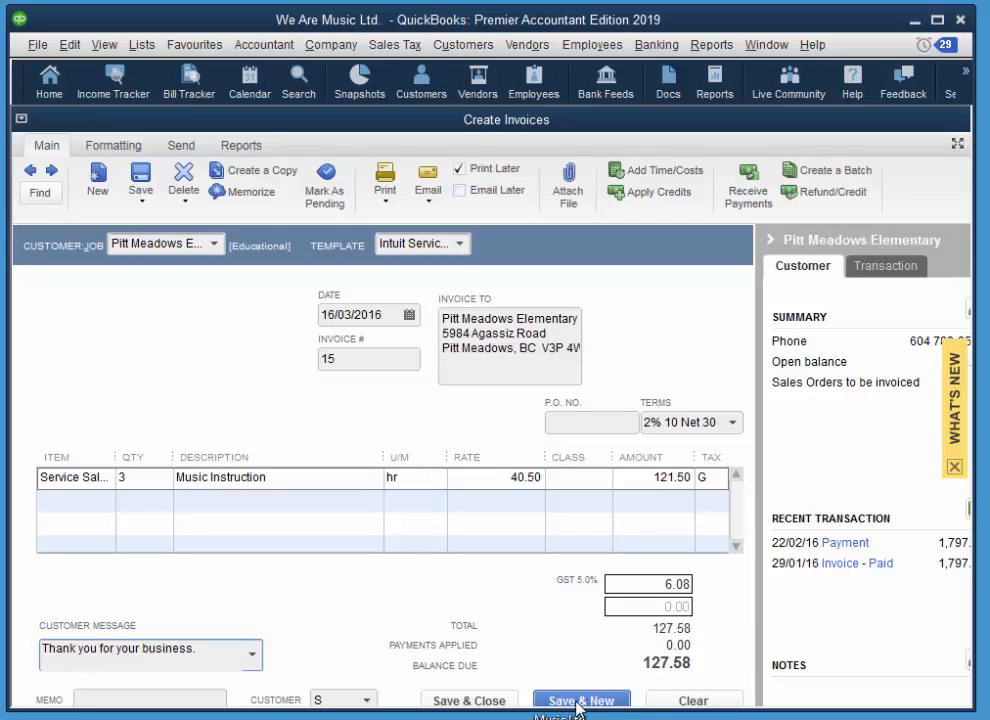
Save invoice 15 with Save & New and switch to the Intuit Product Invoice template
{"action": "left_click", "coordinate": [580, 700]}
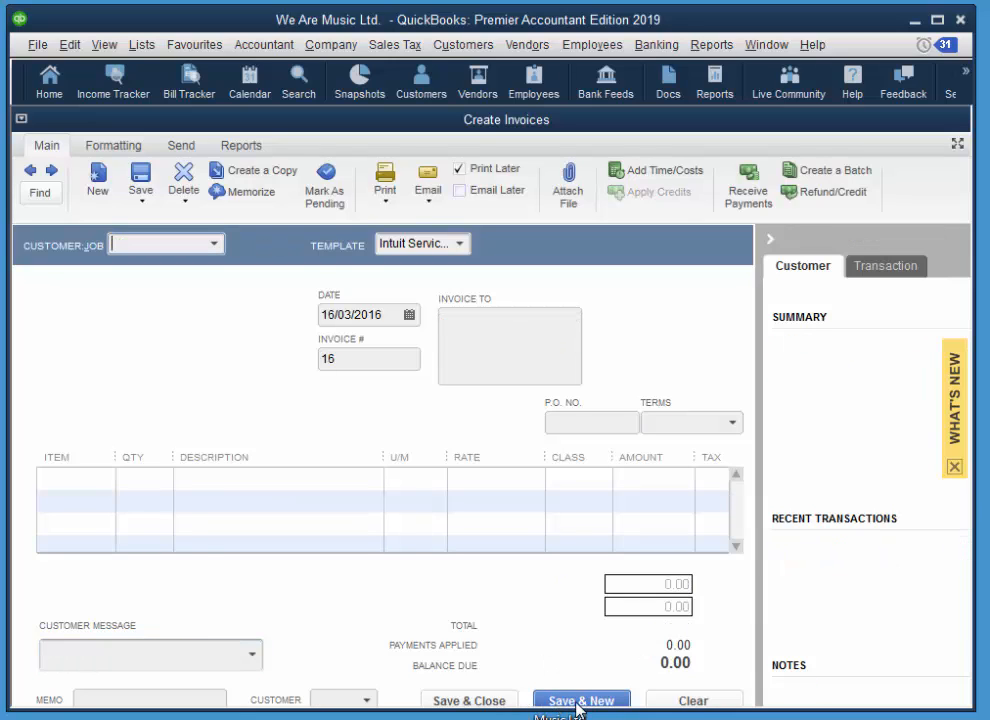
{"action": "mouse_move", "coordinate": [576, 514]}
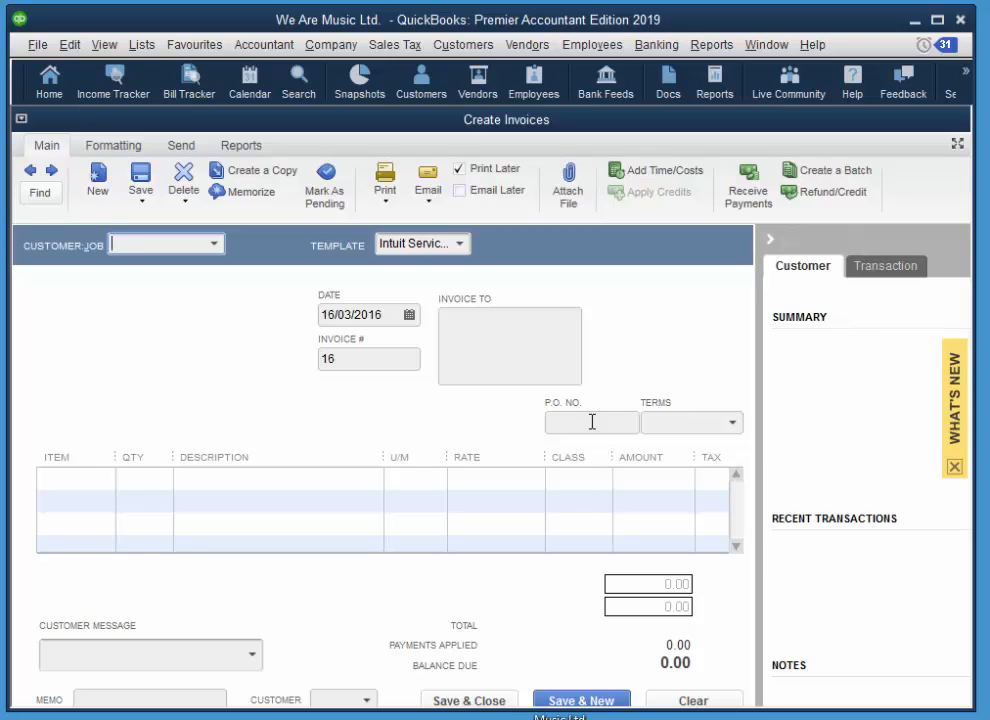
{"action": "left_click", "coordinate": [462, 244]}
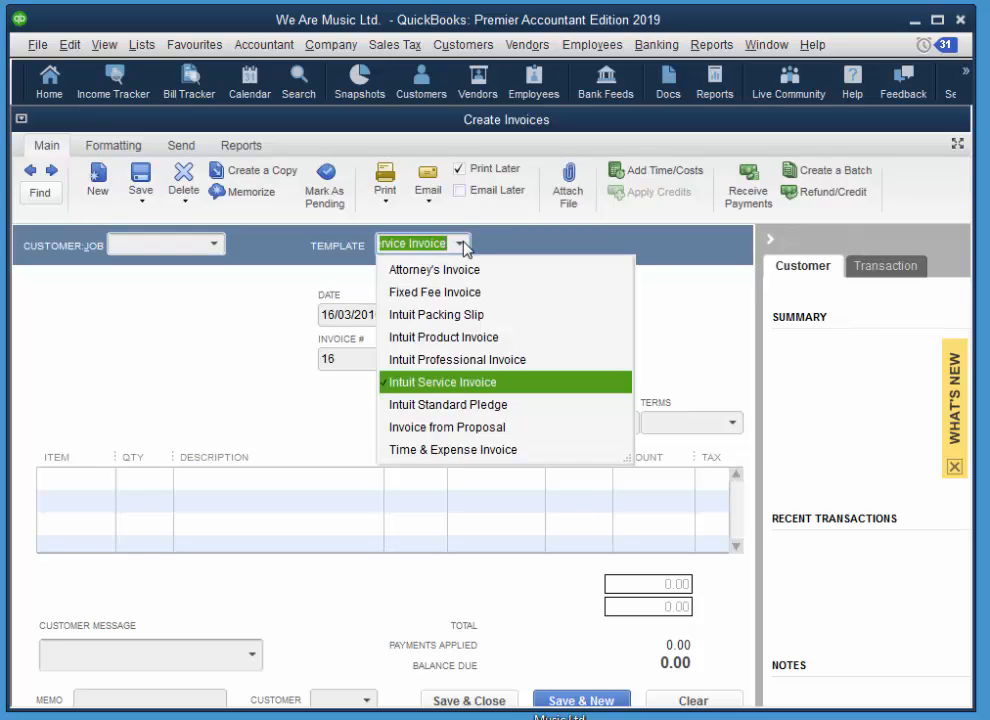
{"action": "mouse_move", "coordinate": [462, 342]}
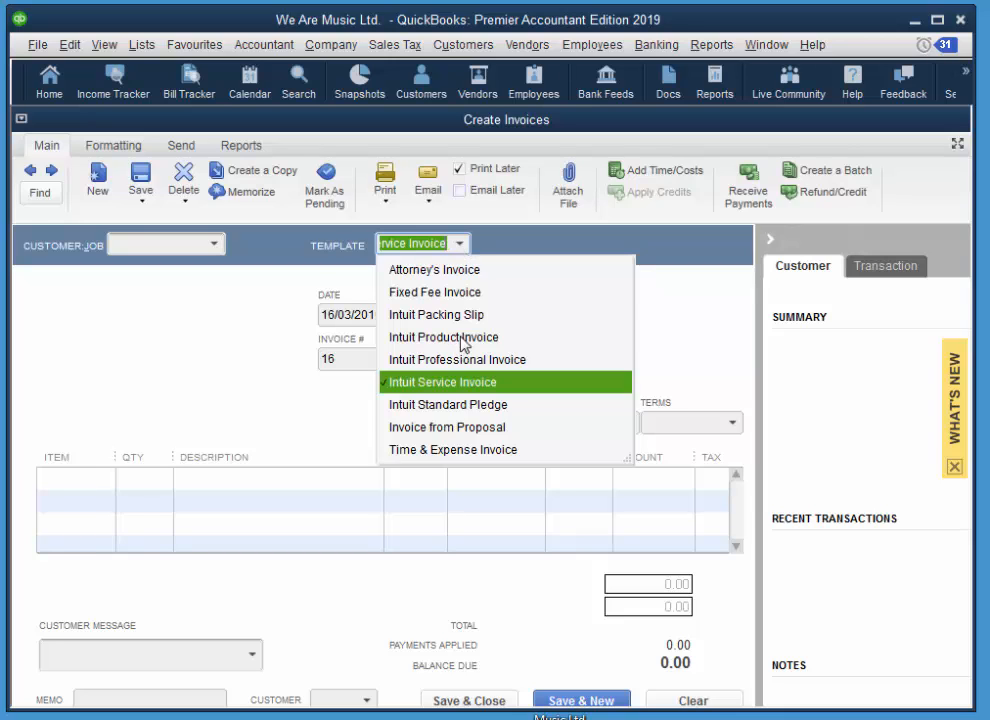
{"action": "left_click", "coordinate": [444, 336]}
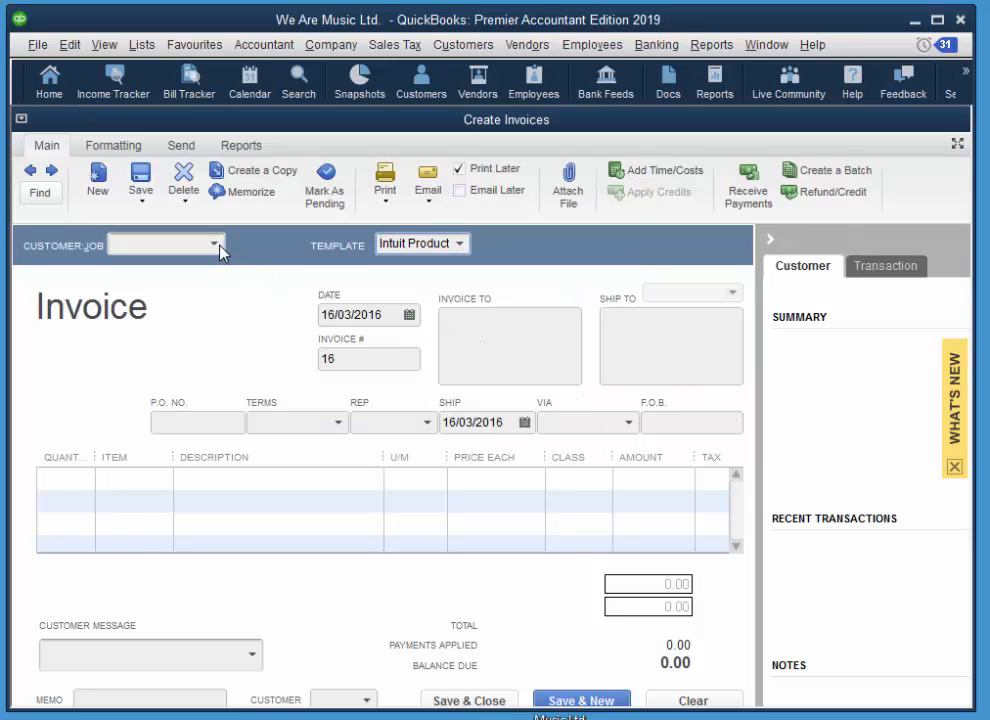
Bill the new invoice to Lumby Community Band dated 21/03/2016
{"action": "left_click", "coordinate": [212, 244]}
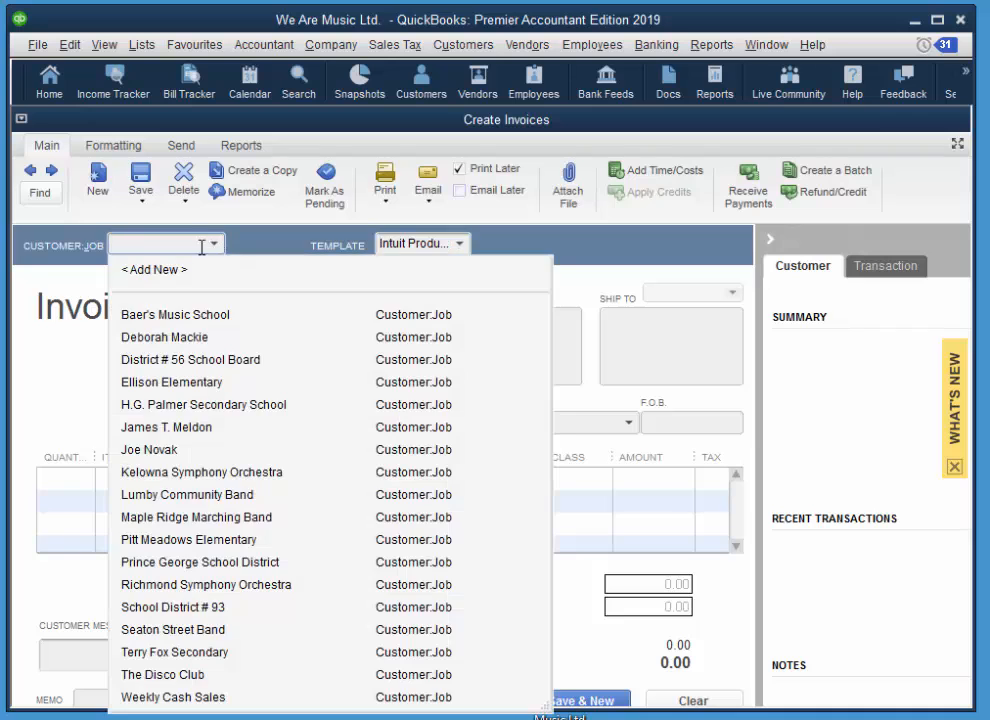
{"action": "left_click", "coordinate": [186, 494]}
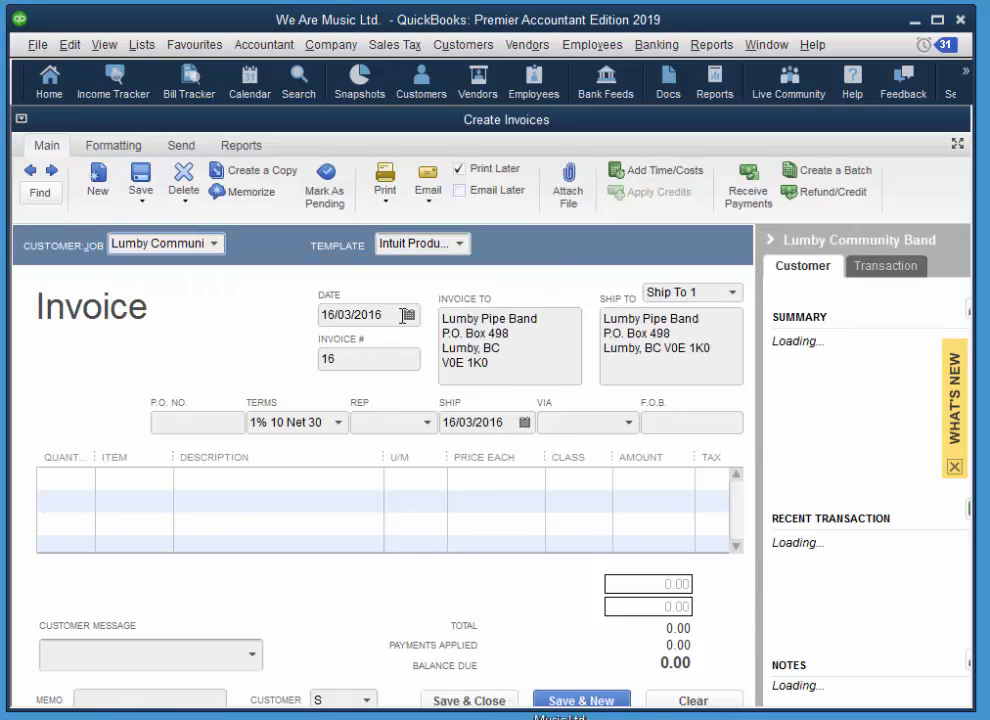
{"action": "left_click", "coordinate": [408, 314]}
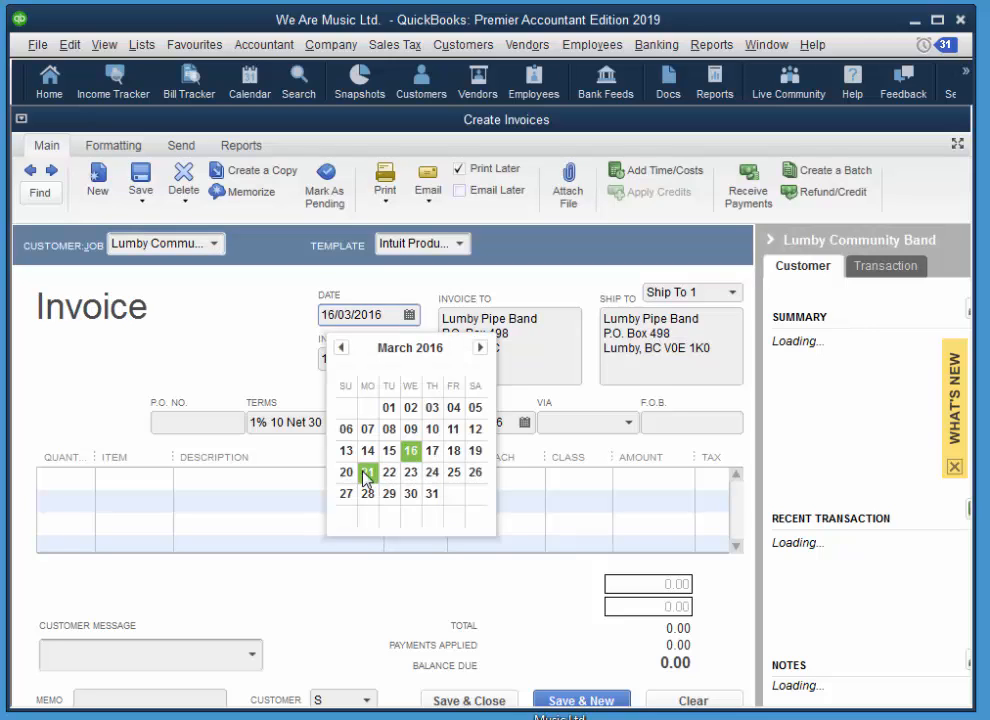
{"action": "left_click", "coordinate": [368, 472]}
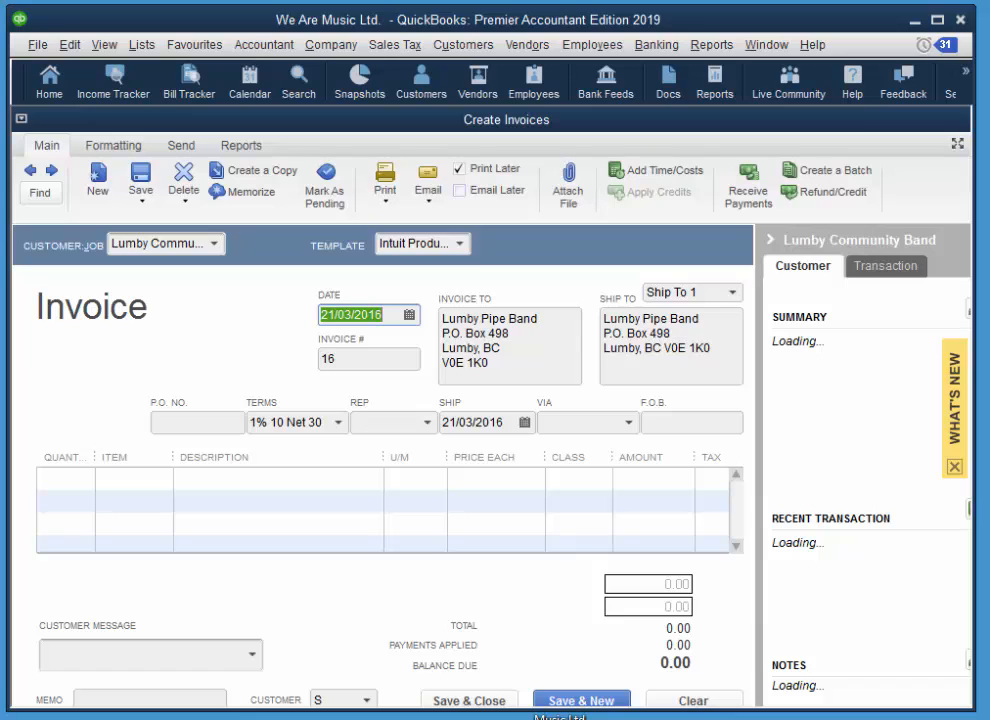
{"action": "left_click", "coordinate": [130, 478]}
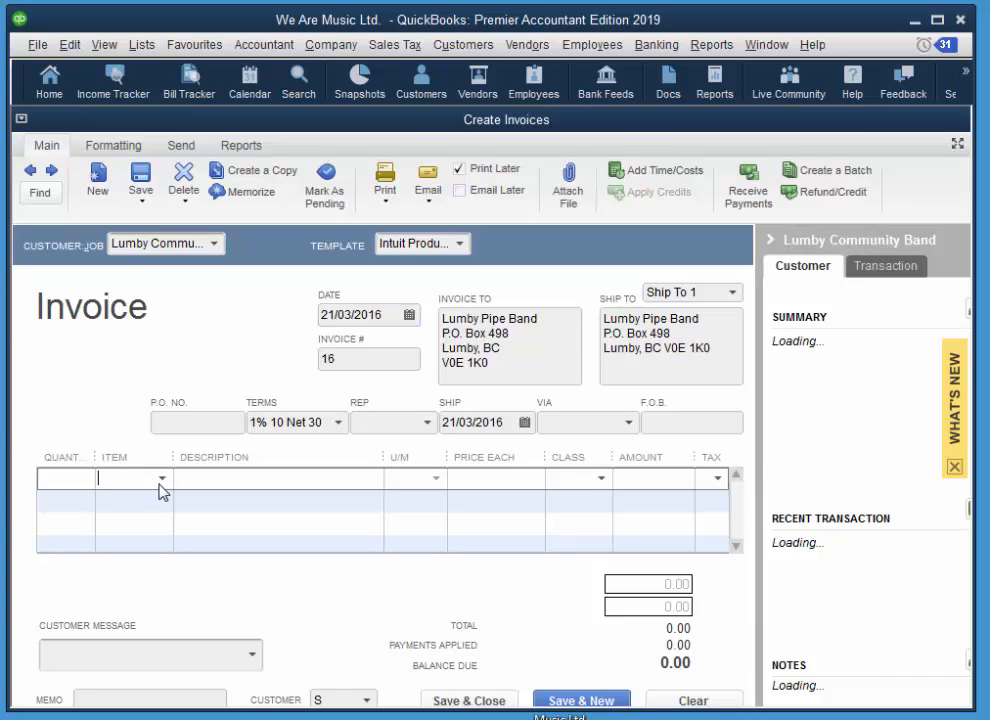
Add the Carry bag as the first line item, sold by each, quantity 2
{"action": "left_click", "coordinate": [162, 478]}
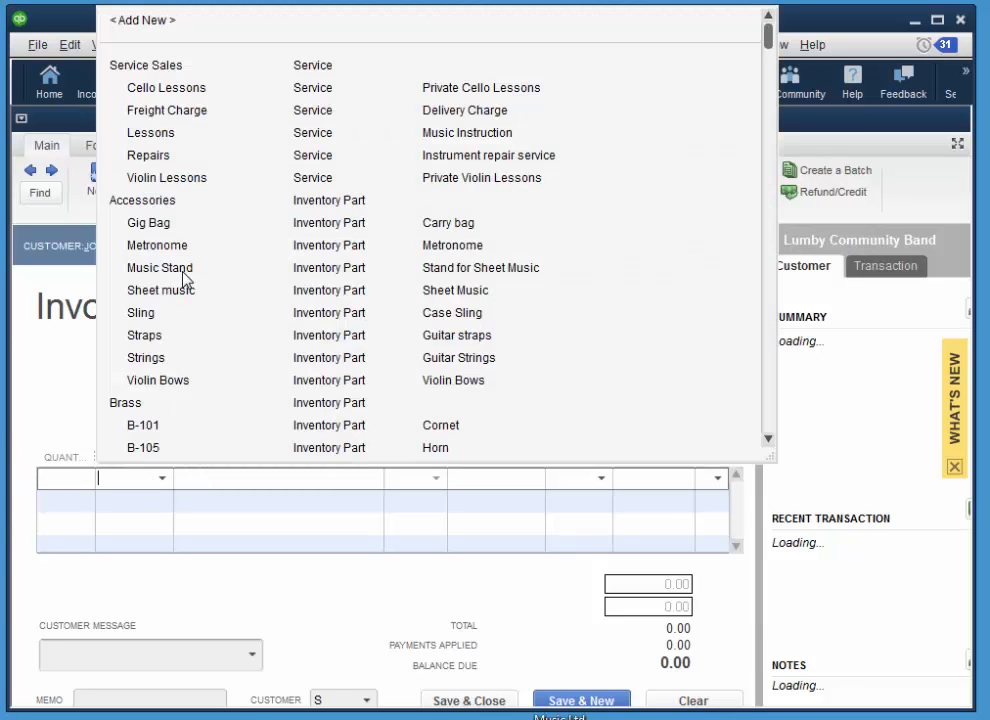
{"action": "left_click", "coordinate": [148, 222]}
{"action": "type", "text": "2"}
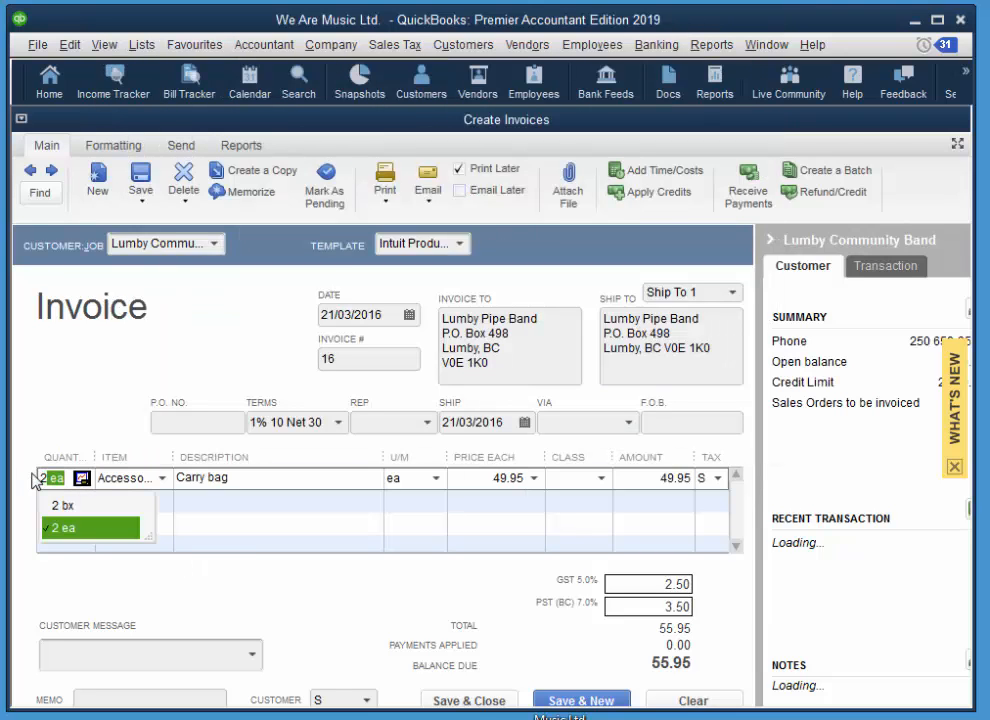
{"action": "left_click", "coordinate": [64, 528]}
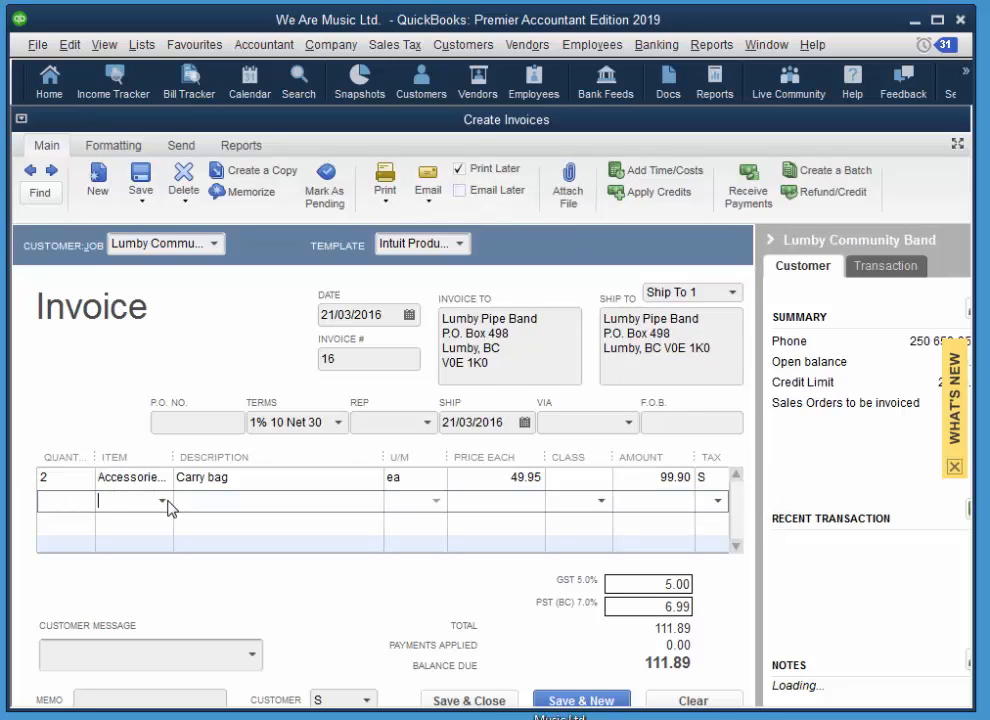
Add the B-101 Cornet on the second line at the Educational price of 337.50
{"action": "left_click", "coordinate": [160, 500]}
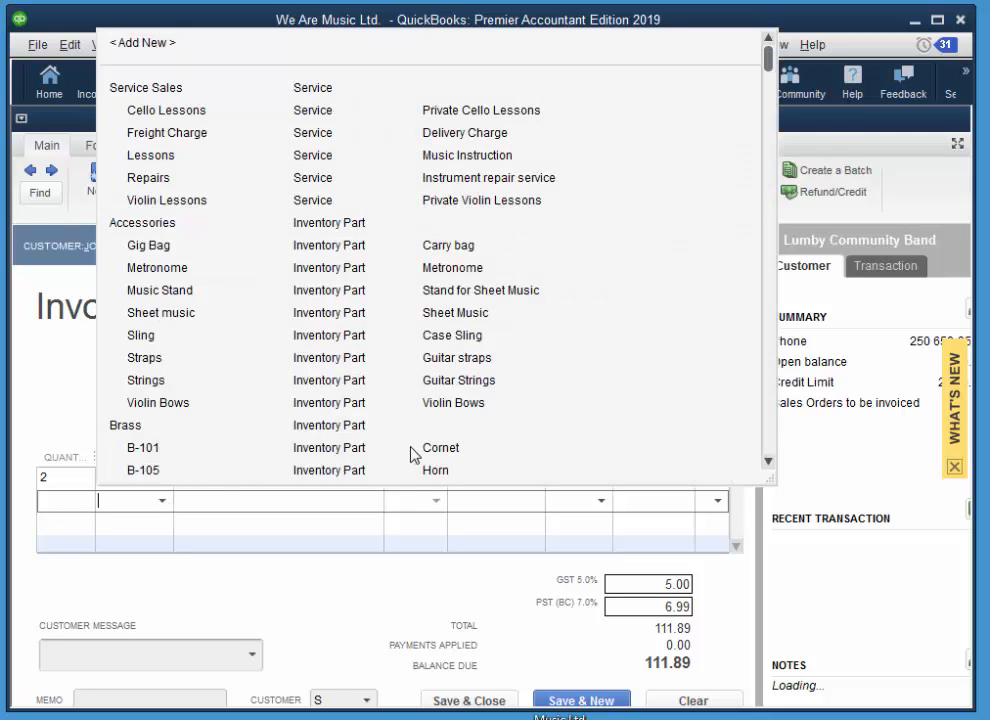
{"action": "left_click", "coordinate": [144, 448]}
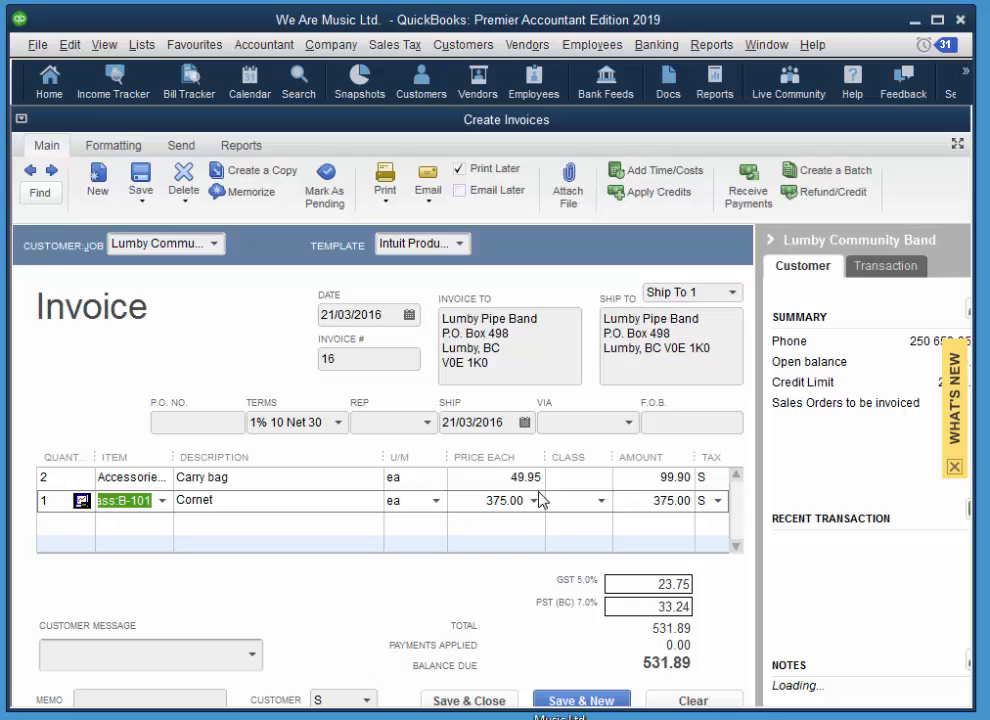
{"action": "left_click", "coordinate": [538, 500]}
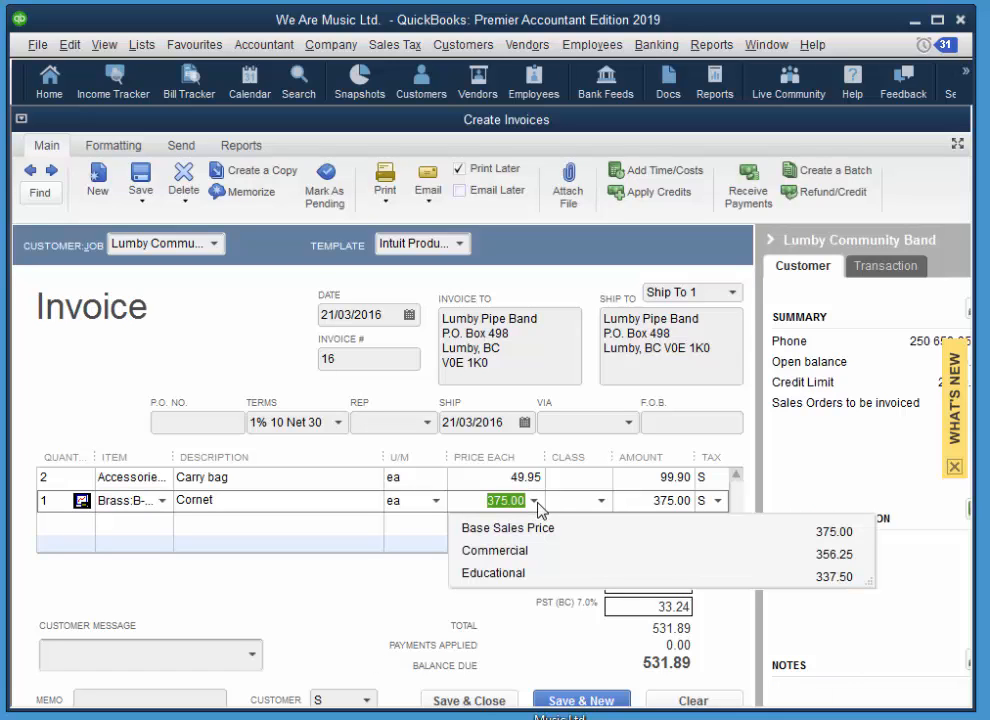
{"action": "mouse_move", "coordinate": [512, 580]}
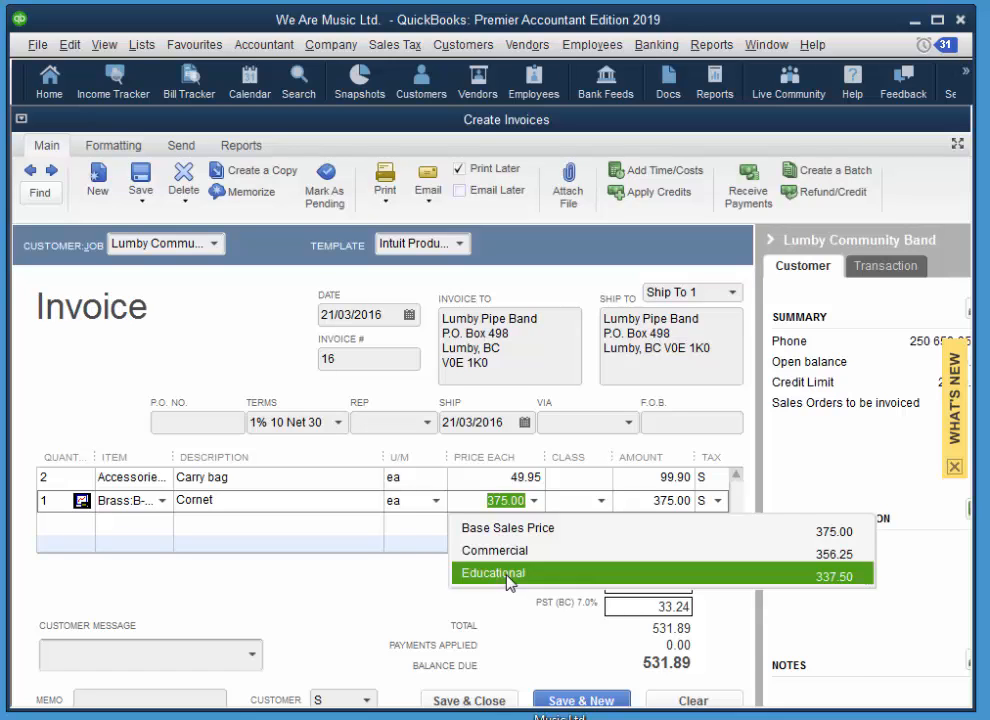
{"action": "left_click", "coordinate": [492, 572]}
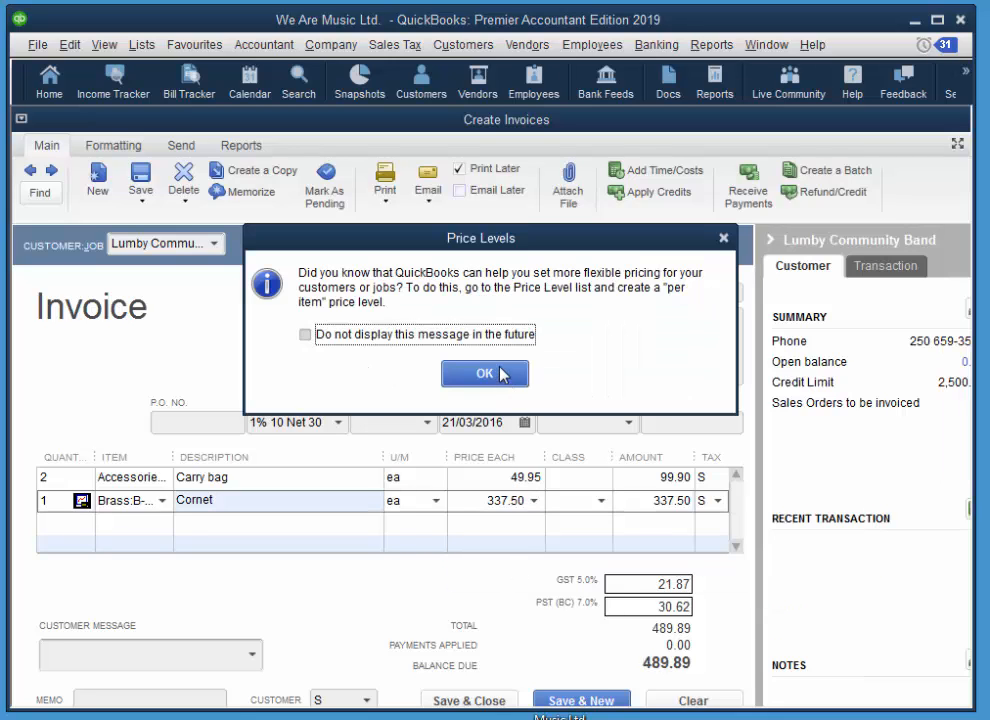
Dismiss the price levels tip, leaving the invoice at 489.89
{"action": "left_click", "coordinate": [484, 374]}
{"action": "type", "text": "44.96"}
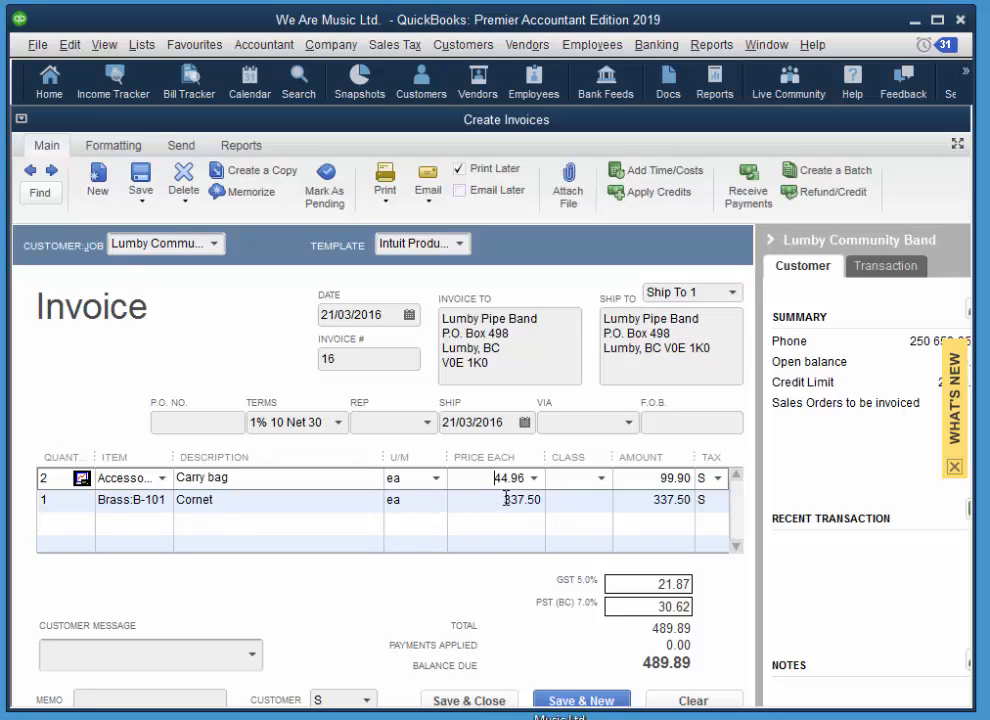
{"action": "mouse_move", "coordinate": [476, 590]}
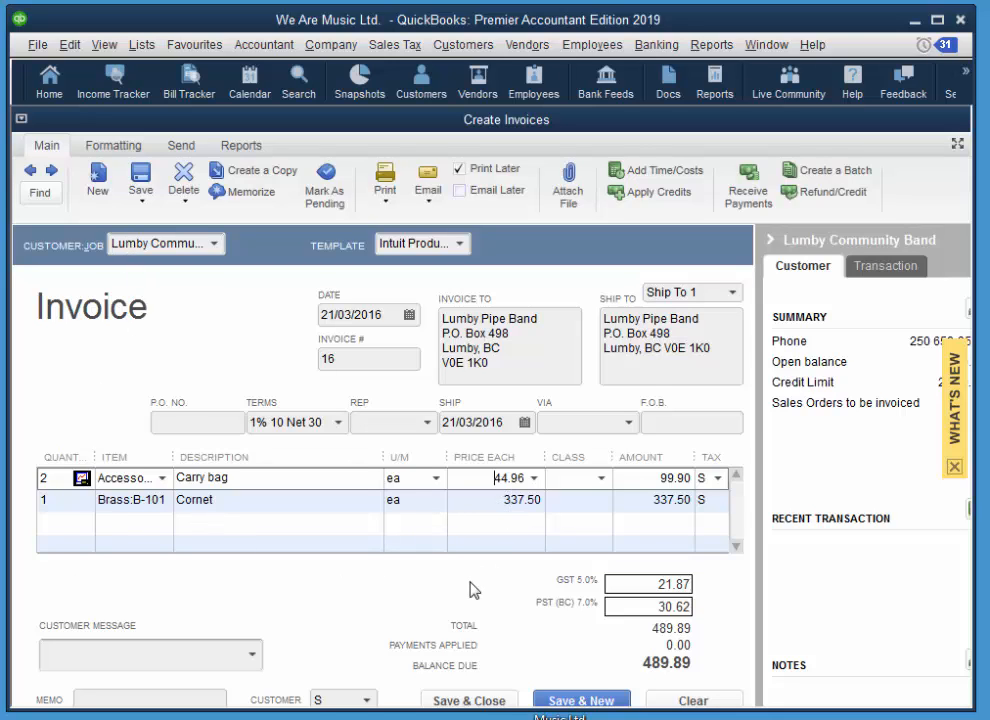
{"action": "mouse_move", "coordinate": [488, 604]}
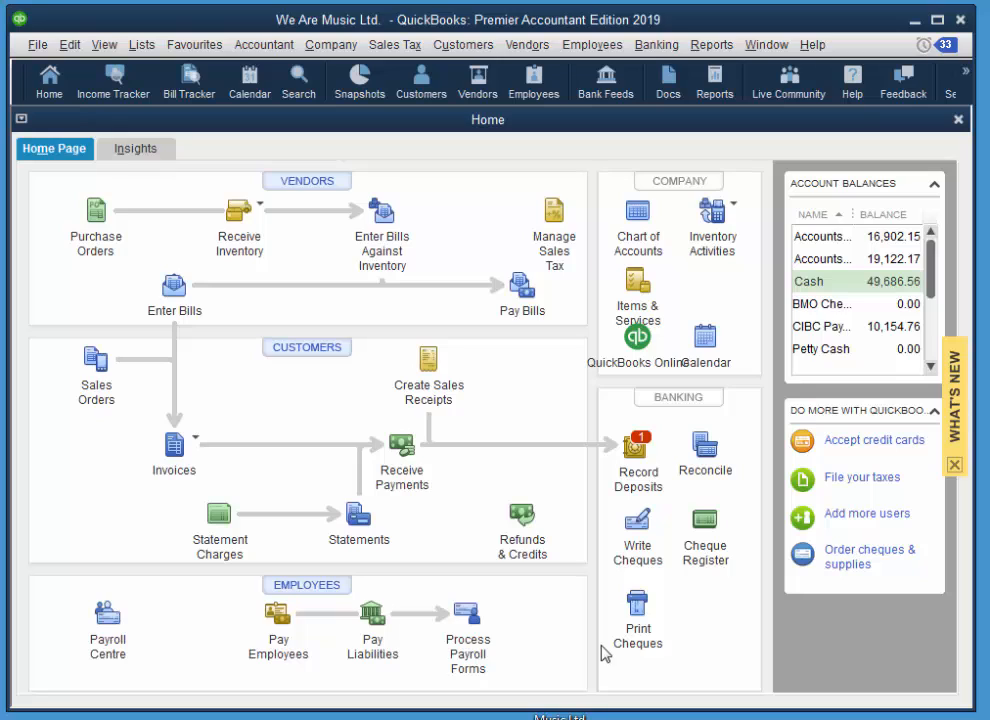
{"action": "mouse_move", "coordinate": [612, 572]}
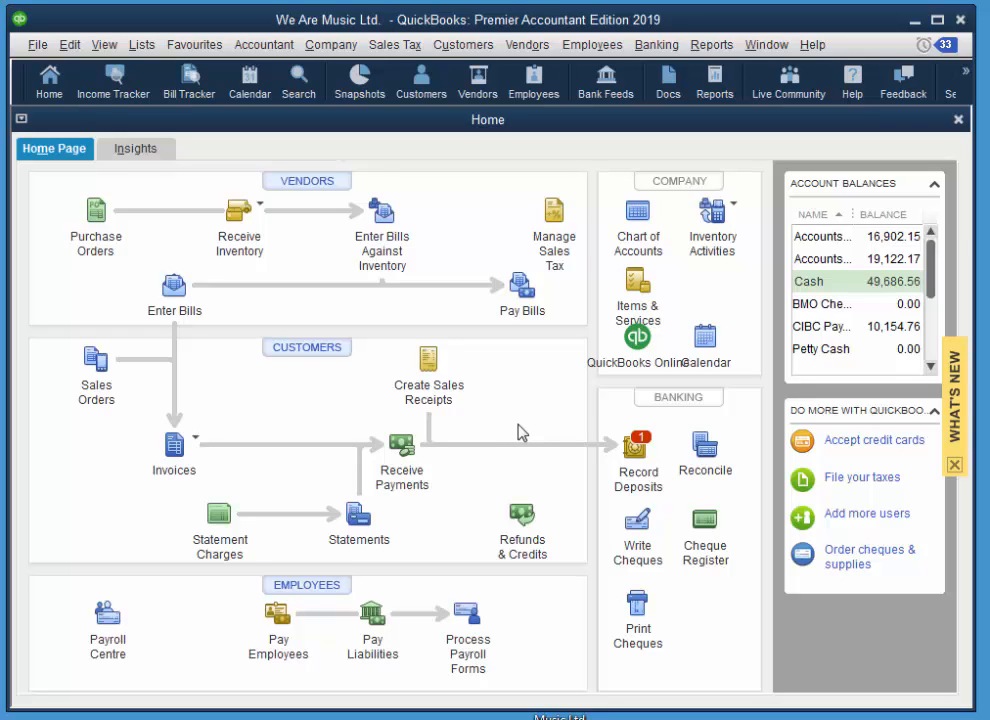
{"action": "mouse_move", "coordinate": [512, 328]}
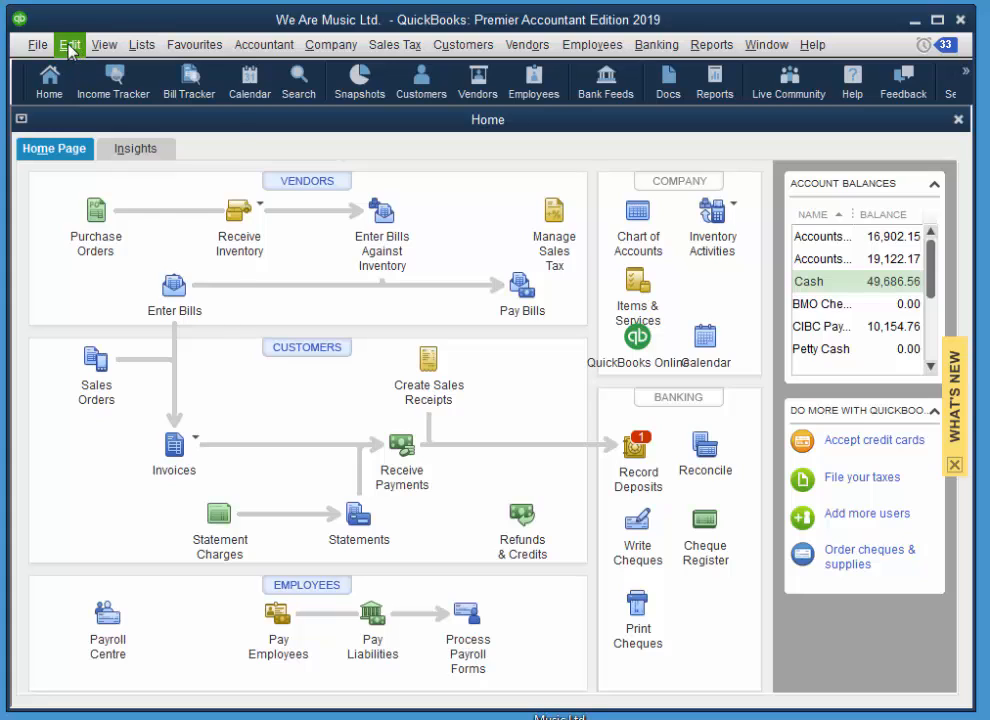
Start a Find for invoices limited to customer District # 56 School Board
{"action": "left_click", "coordinate": [68, 44]}
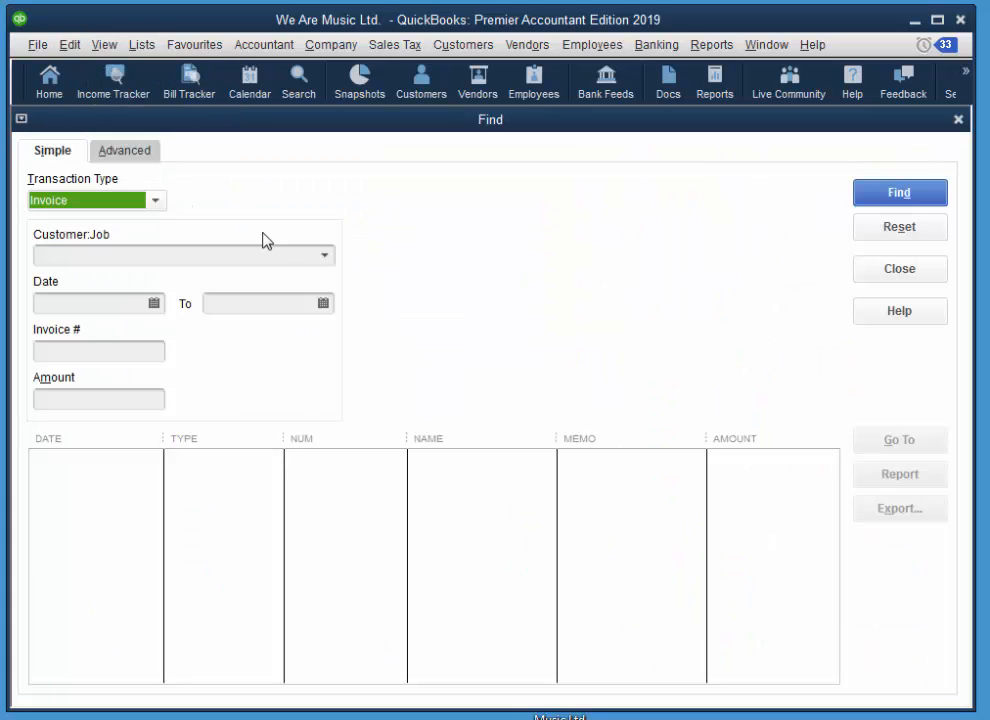
{"action": "mouse_move", "coordinate": [256, 382]}
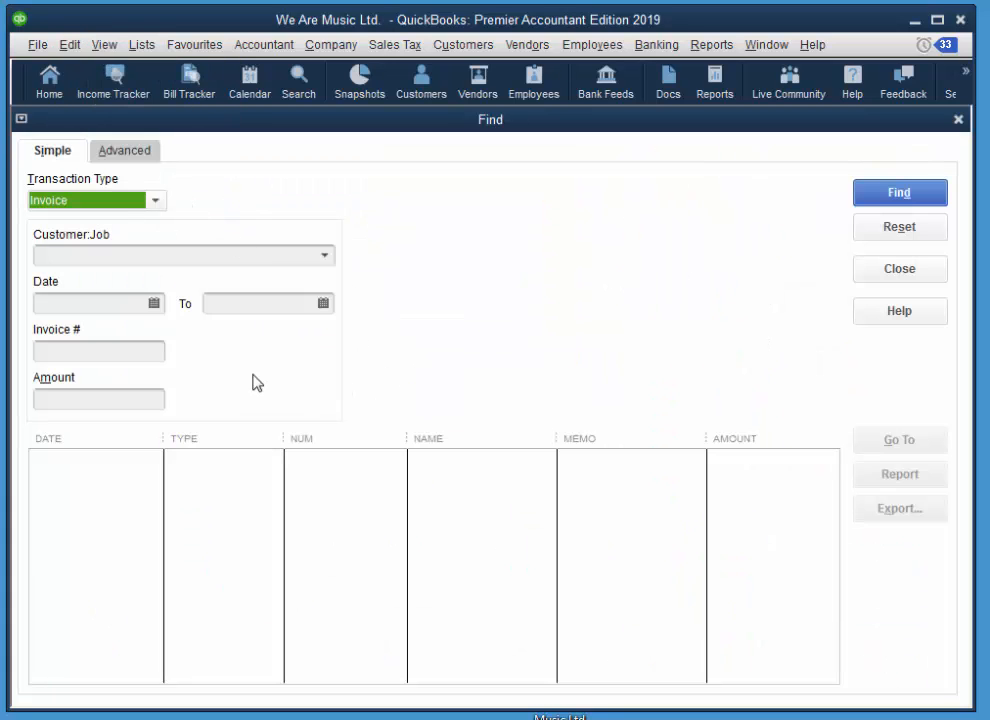
{"action": "left_click", "coordinate": [322, 256]}
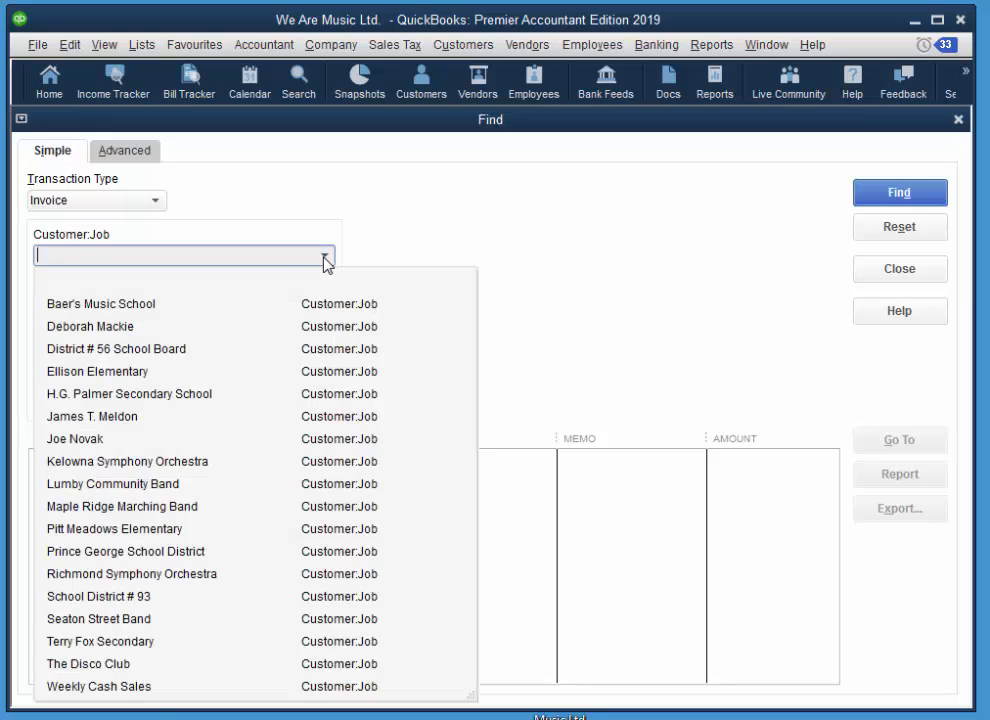
{"action": "left_click", "coordinate": [116, 348]}
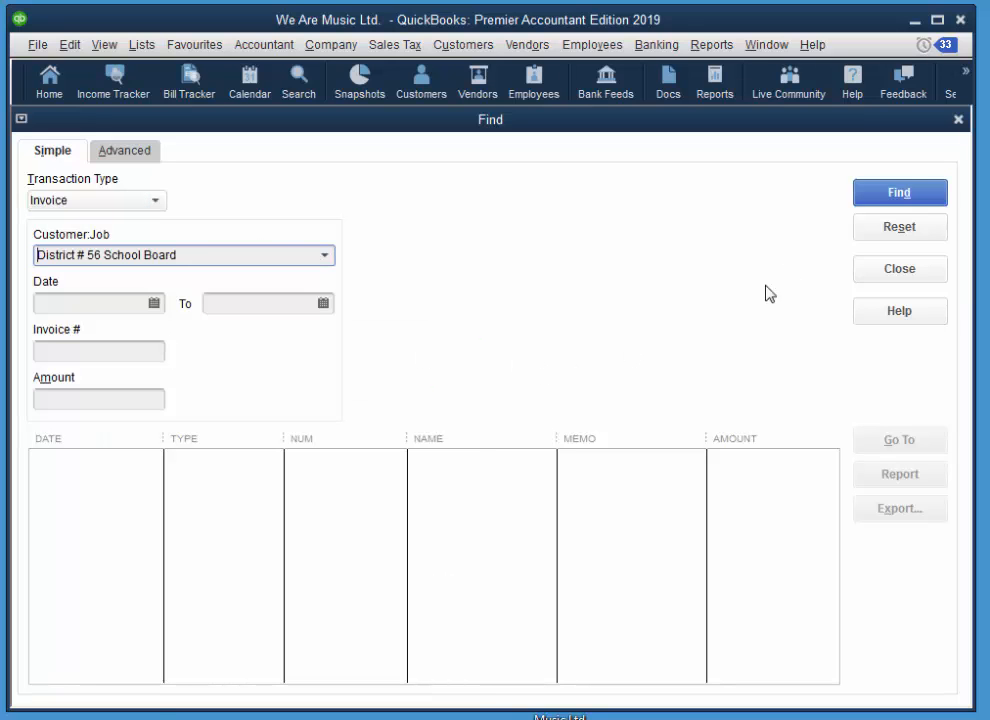
Open invoice 10, change Stand for Sheet Music quantity to 10, save the 1,850.24 total and close Find
{"action": "left_click", "coordinate": [898, 192]}
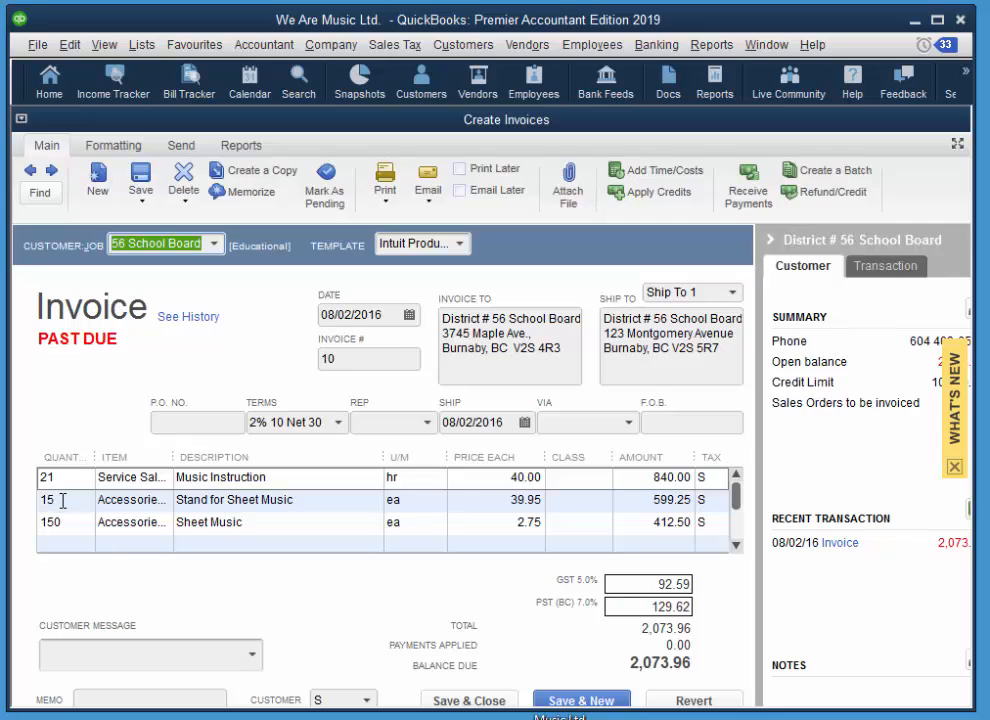
{"action": "left_click", "coordinate": [130, 500]}
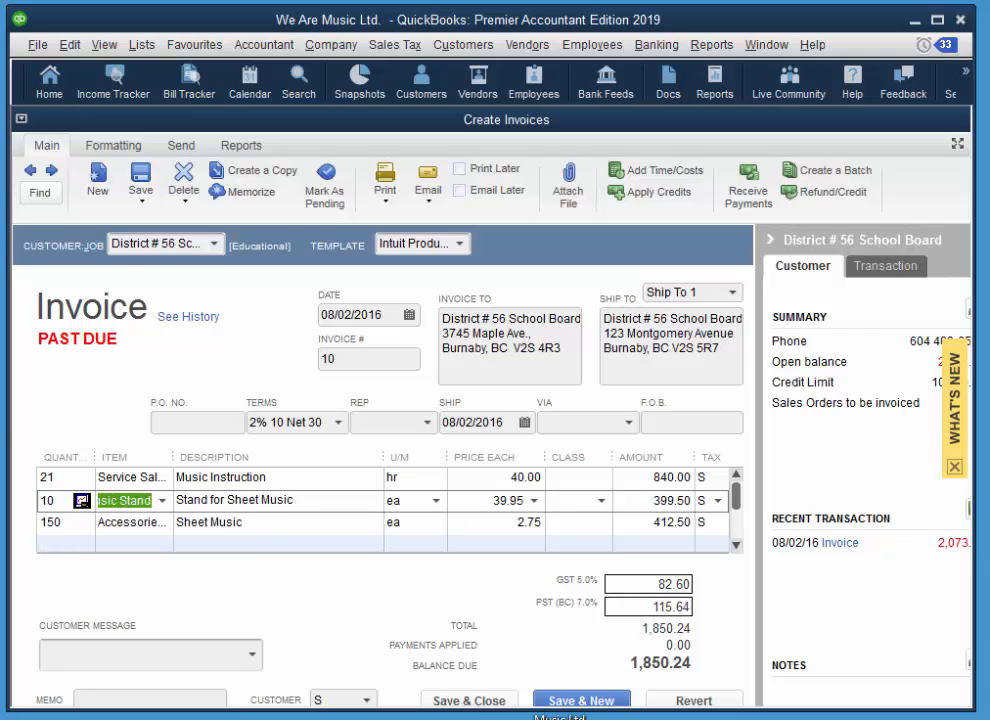
{"action": "mouse_move", "coordinate": [468, 700]}
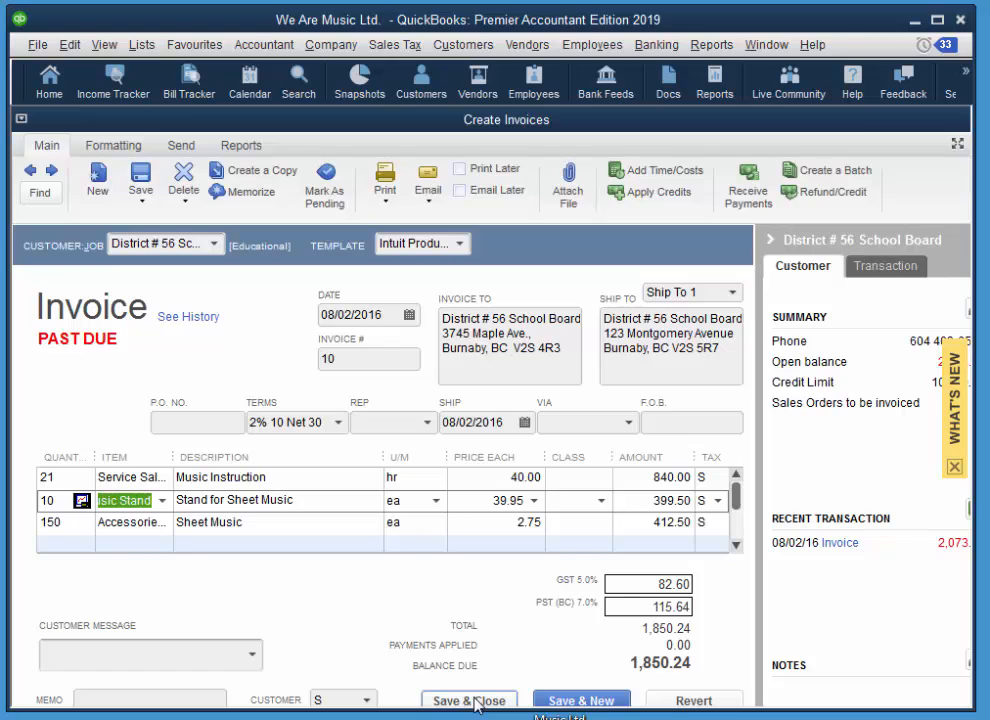
{"action": "left_click", "coordinate": [468, 700]}
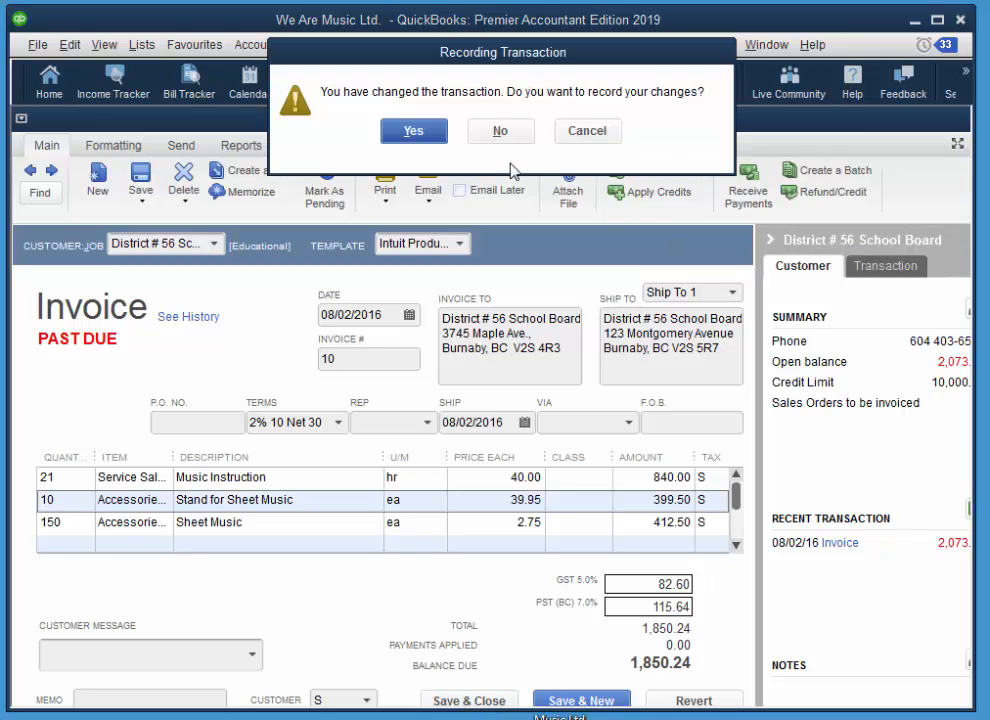
{"action": "left_click", "coordinate": [412, 132]}
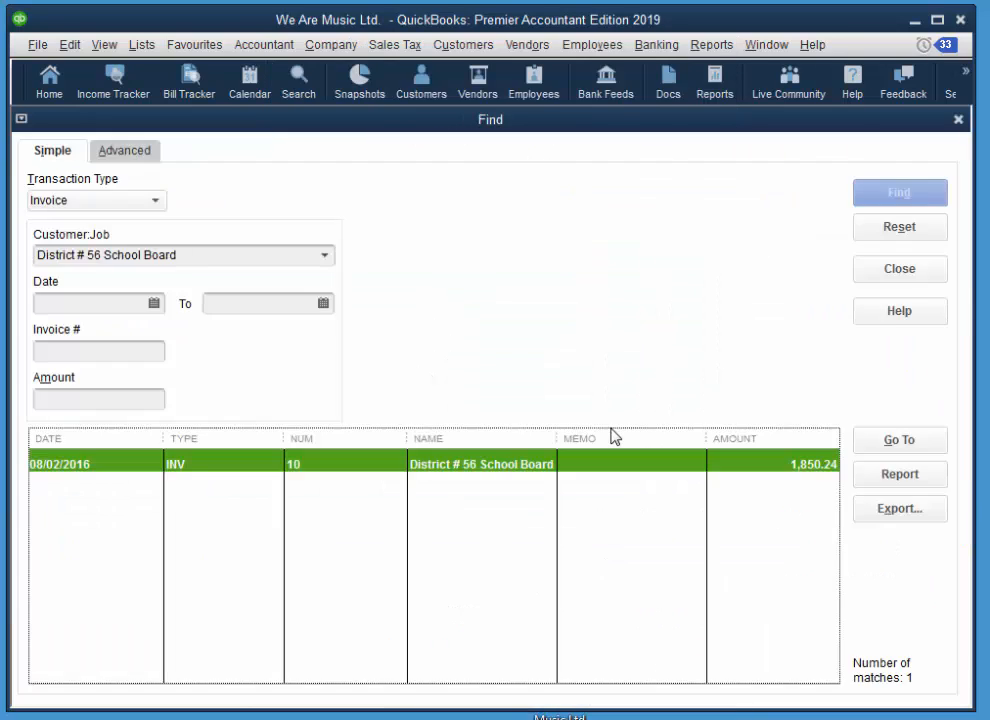
{"action": "mouse_move", "coordinate": [956, 120]}
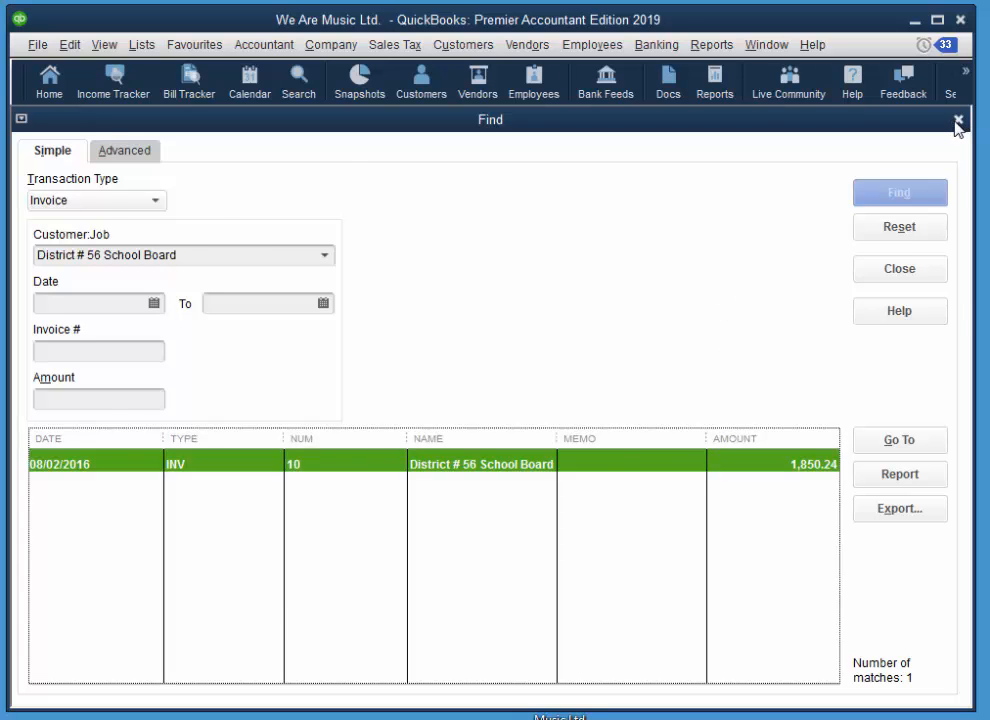
{"action": "left_click", "coordinate": [956, 122]}
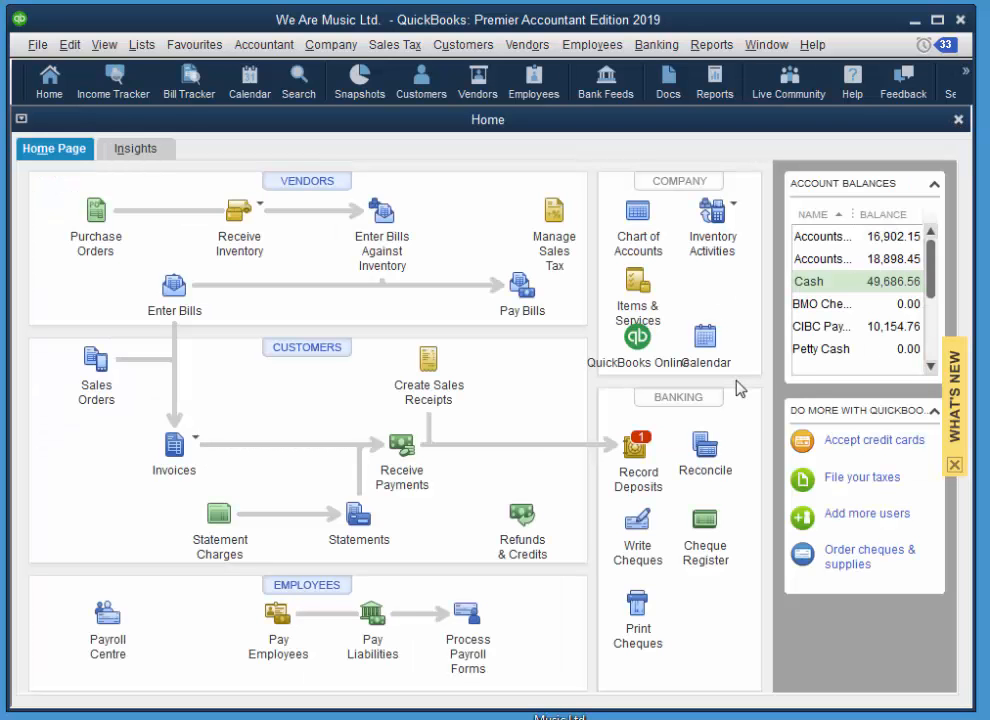
{"action": "mouse_move", "coordinate": [648, 418]}
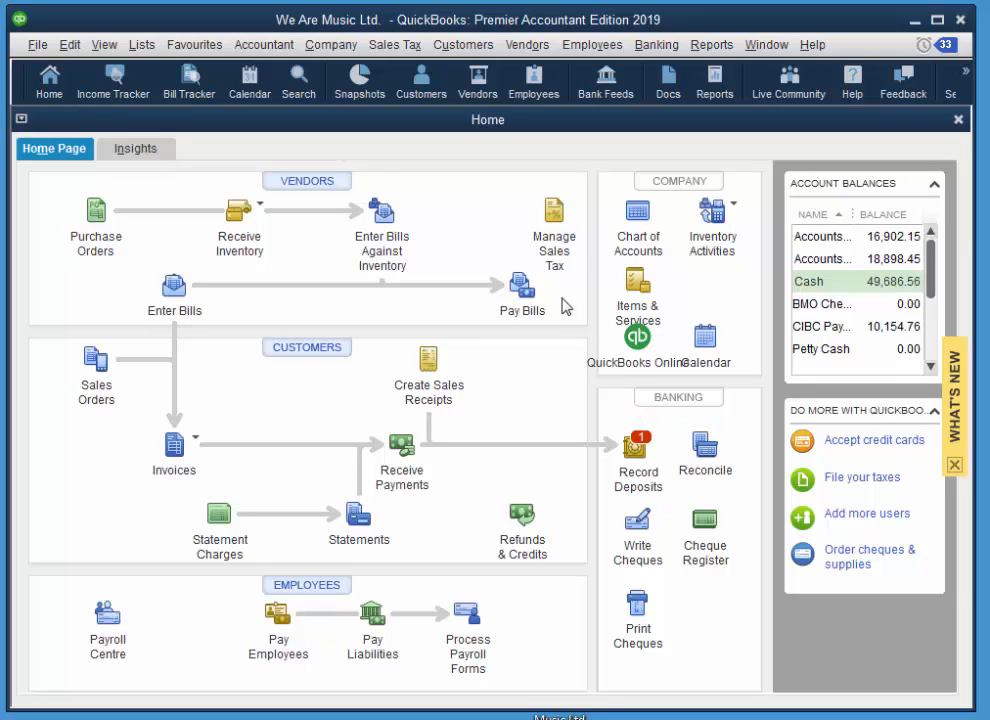
{"action": "mouse_move", "coordinate": [532, 394]}
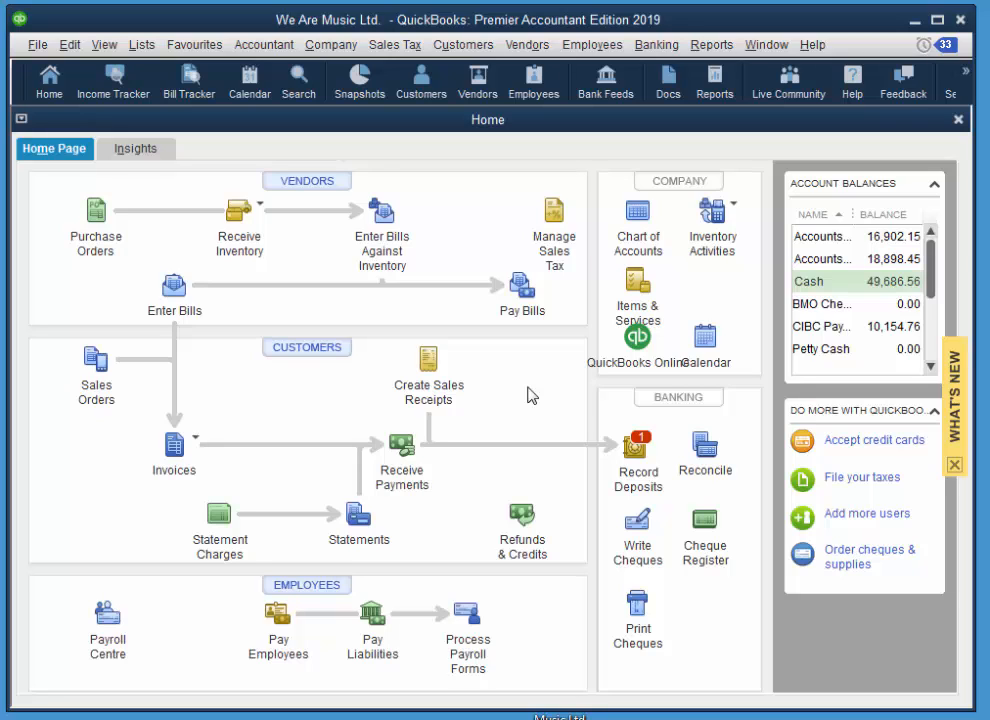
{"action": "mouse_move", "coordinate": [400, 448]}
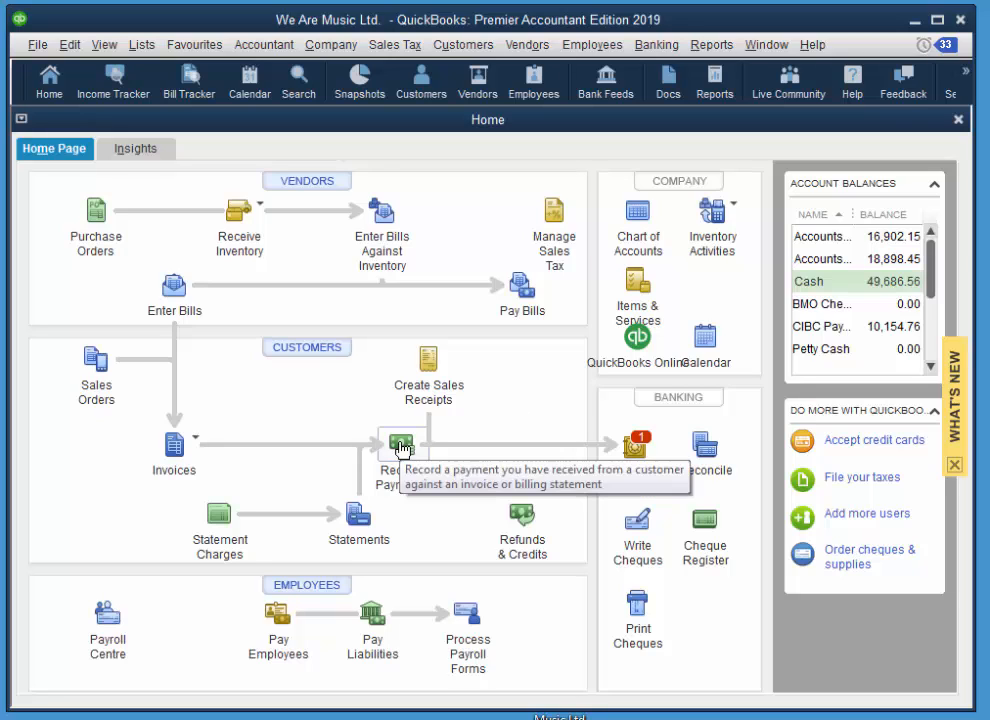
{"action": "mouse_move", "coordinate": [428, 356]}
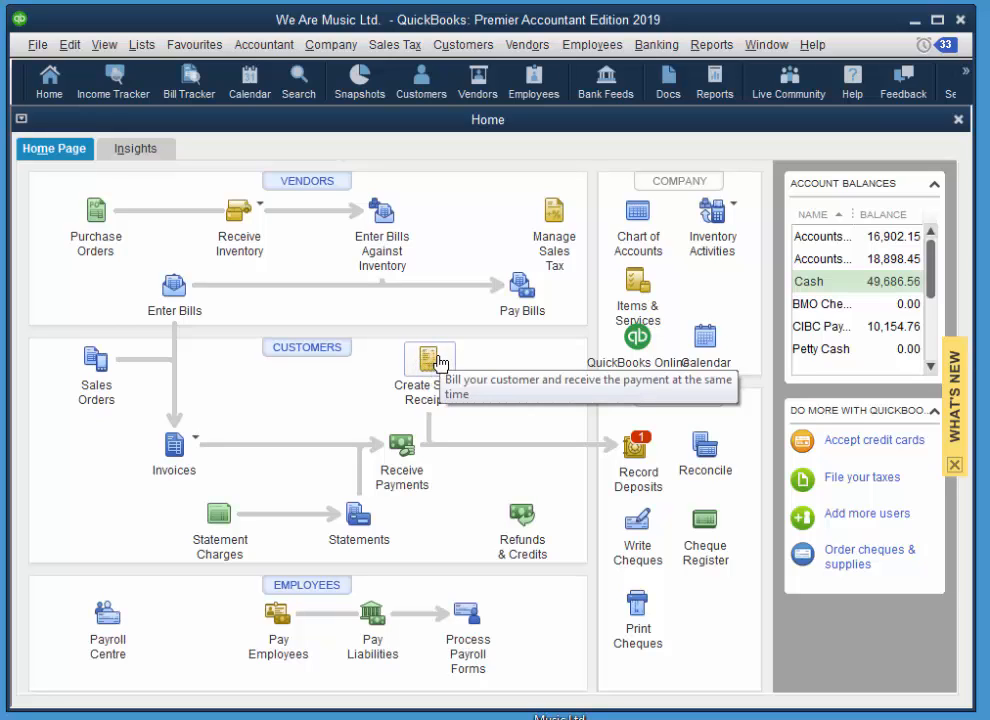
{"action": "mouse_move", "coordinate": [436, 436]}
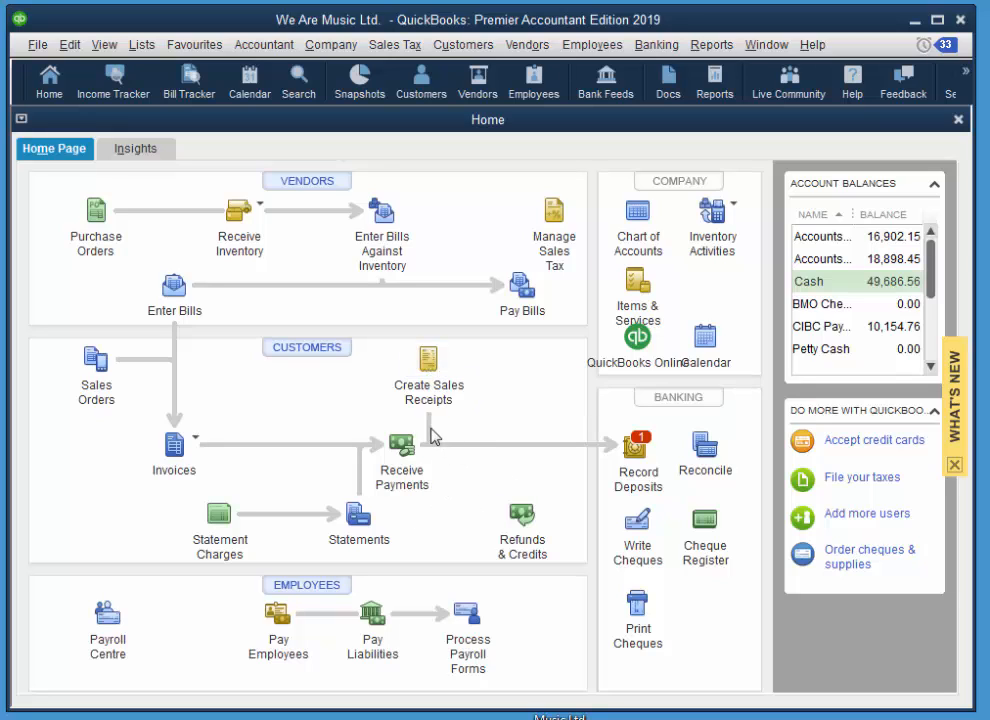
{"action": "mouse_move", "coordinate": [150, 424]}
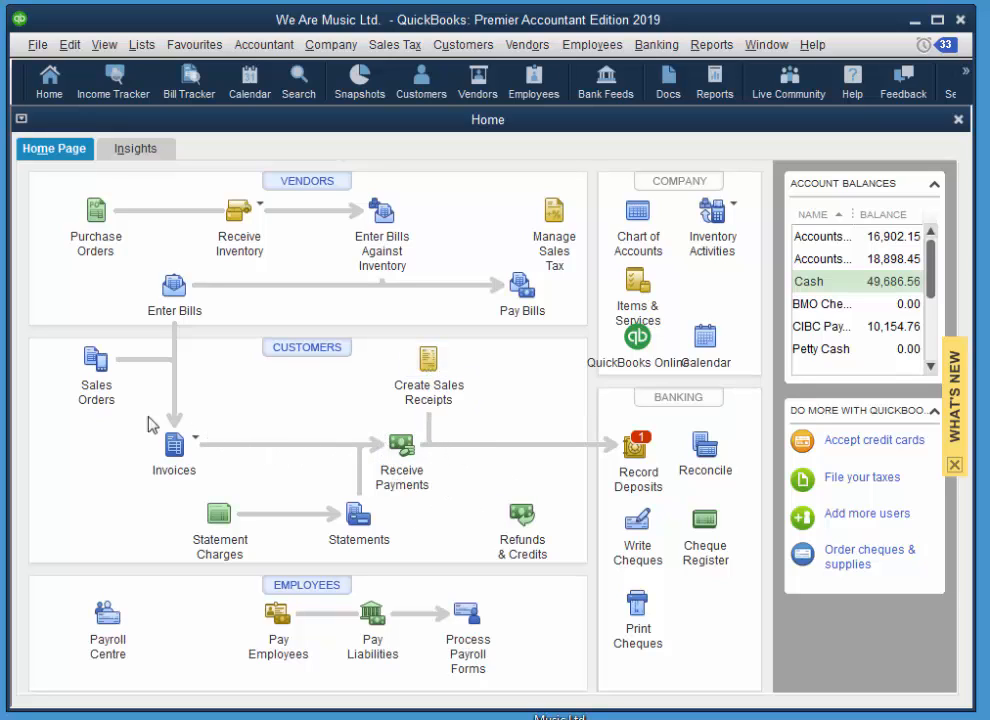
{"action": "mouse_move", "coordinate": [400, 444]}
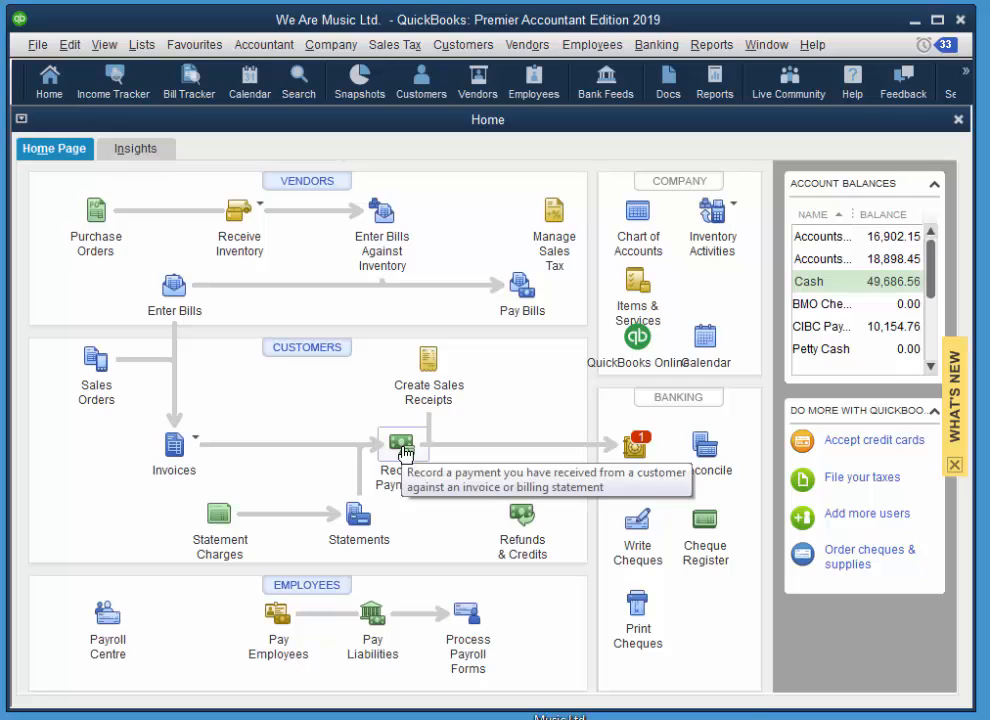
Start a blank Receive Payments form from the Home page
{"action": "left_click", "coordinate": [400, 444]}
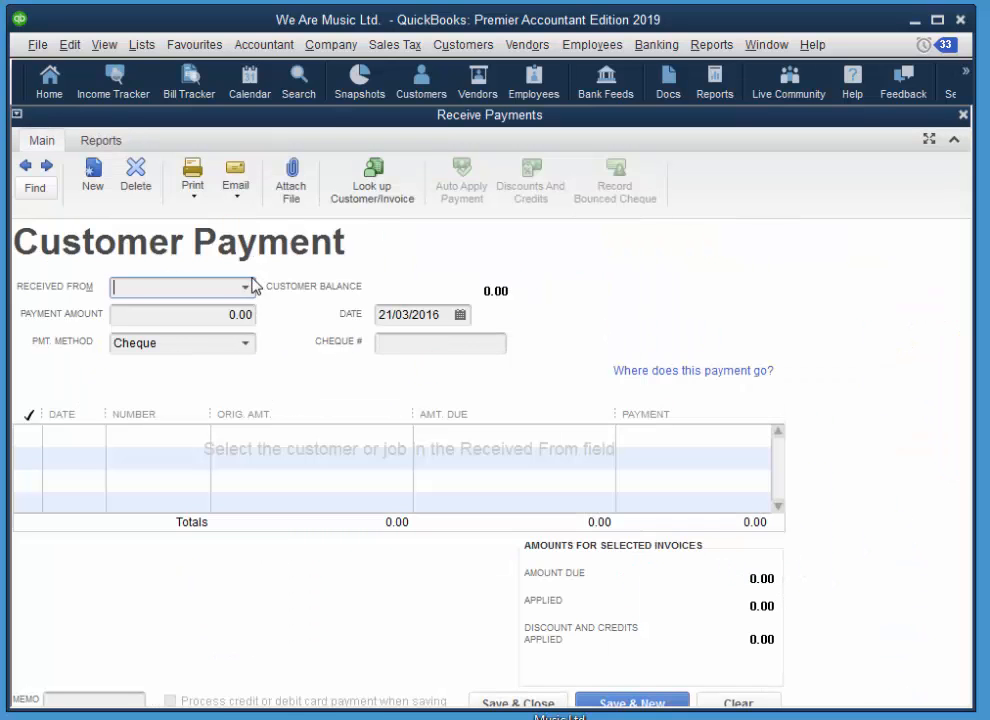
Receive 127.58 from Pitt Meadows Elementary by cheque number 54321, applied to invoice 15
{"action": "left_click", "coordinate": [244, 288]}
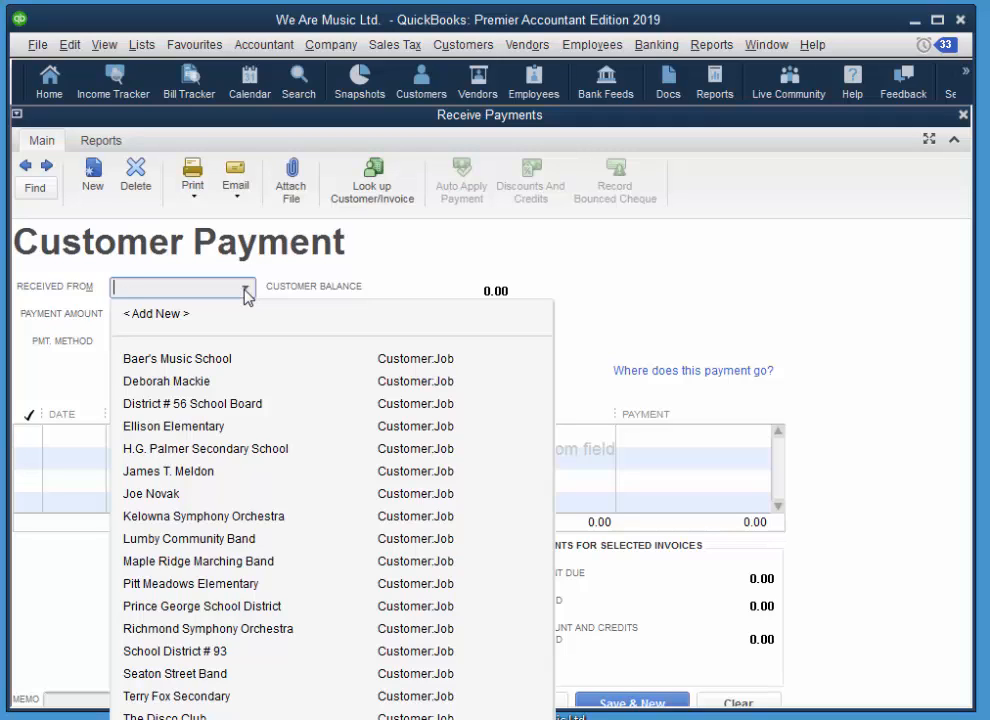
{"action": "mouse_move", "coordinate": [248, 298]}
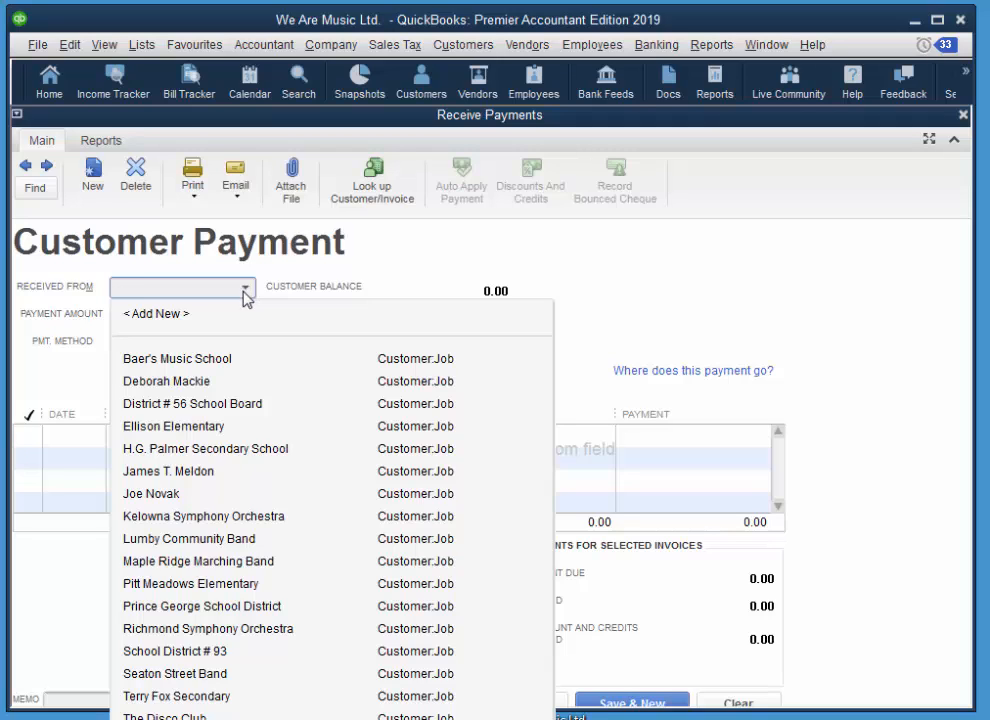
{"action": "left_click", "coordinate": [190, 584]}
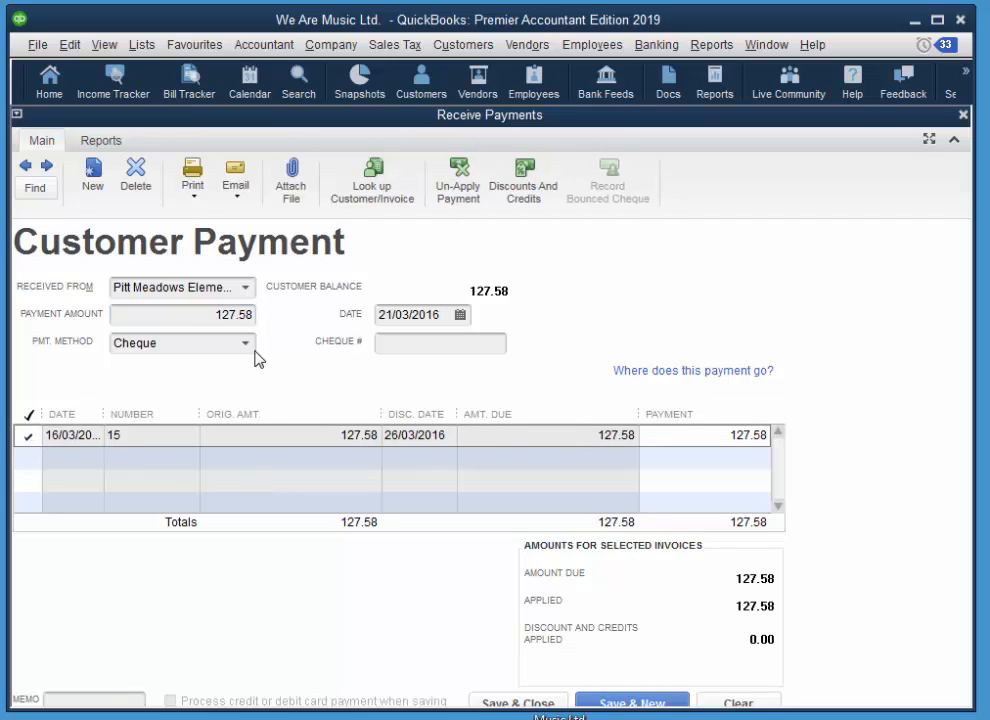
{"action": "mouse_move", "coordinate": [428, 572]}
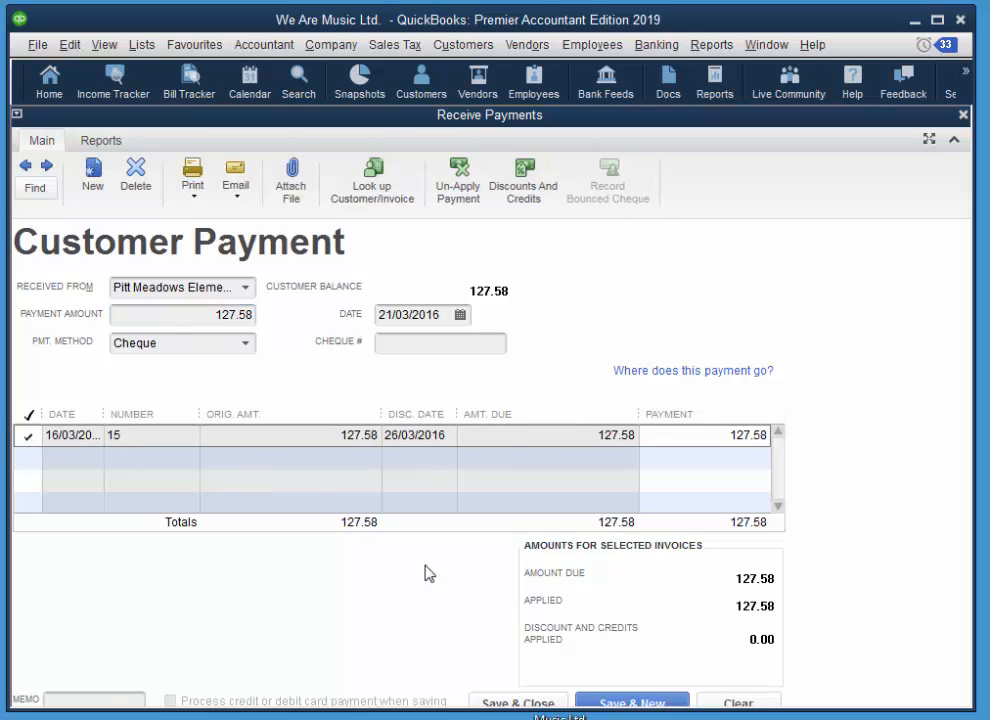
{"action": "mouse_move", "coordinate": [318, 590]}
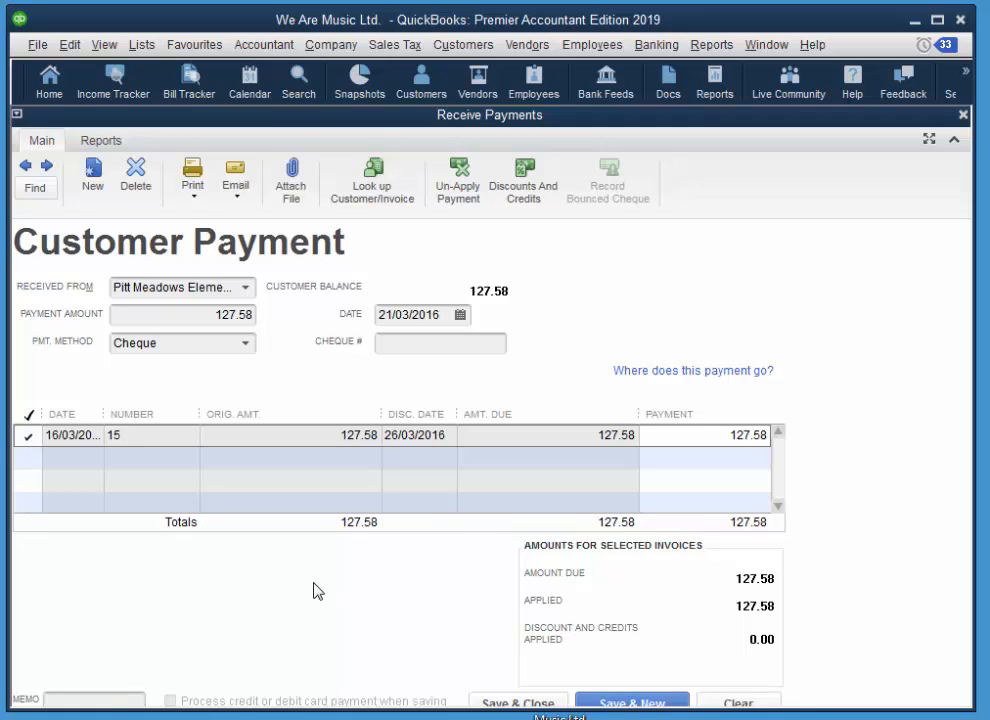
{"action": "mouse_move", "coordinate": [344, 592]}
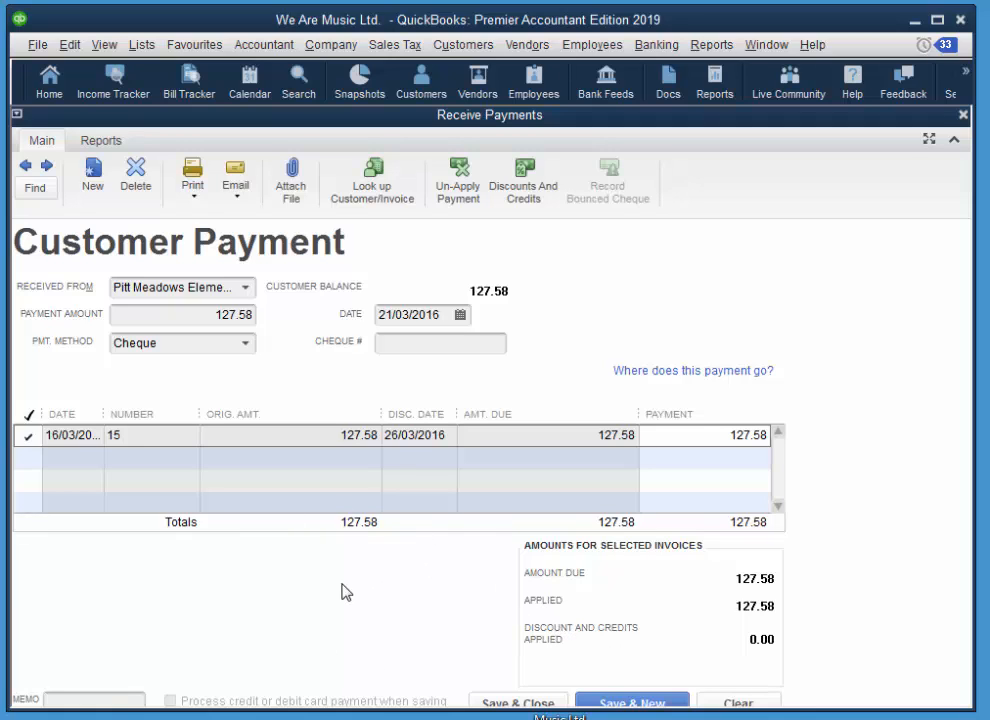
{"action": "mouse_move", "coordinate": [298, 672]}
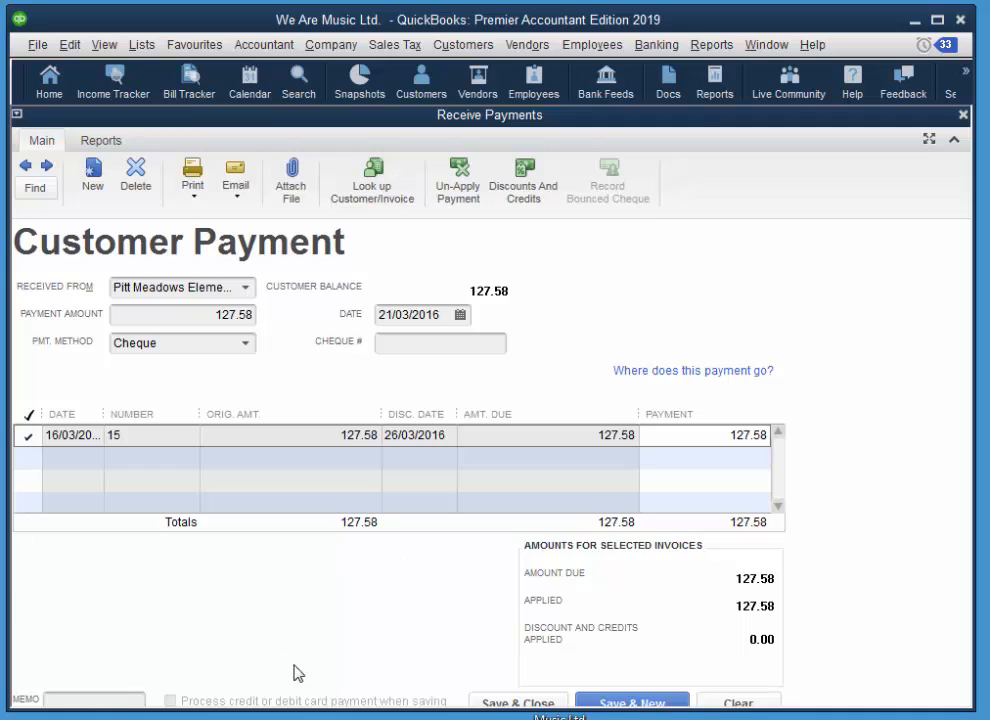
{"action": "mouse_move", "coordinate": [320, 460]}
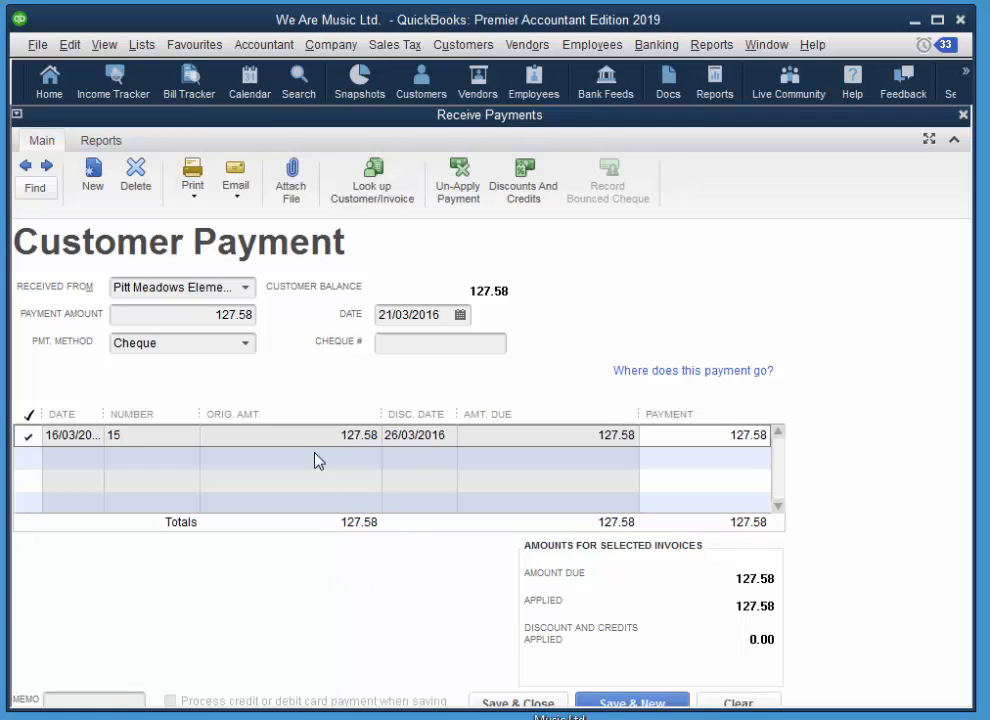
{"action": "left_click", "coordinate": [440, 344]}
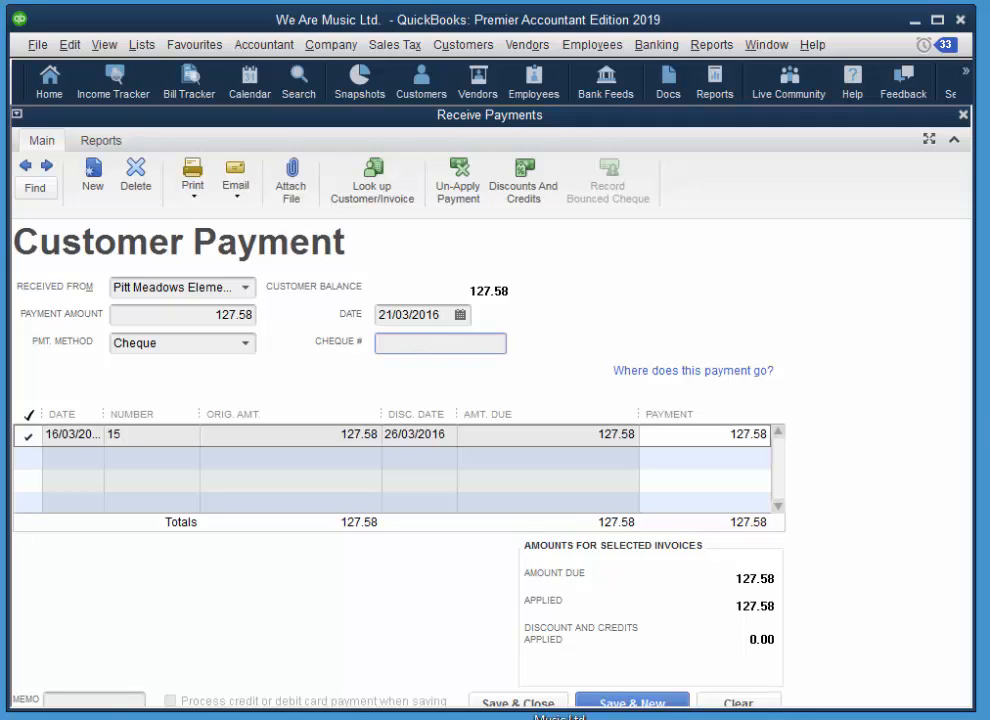
{"action": "type", "text": "543"}
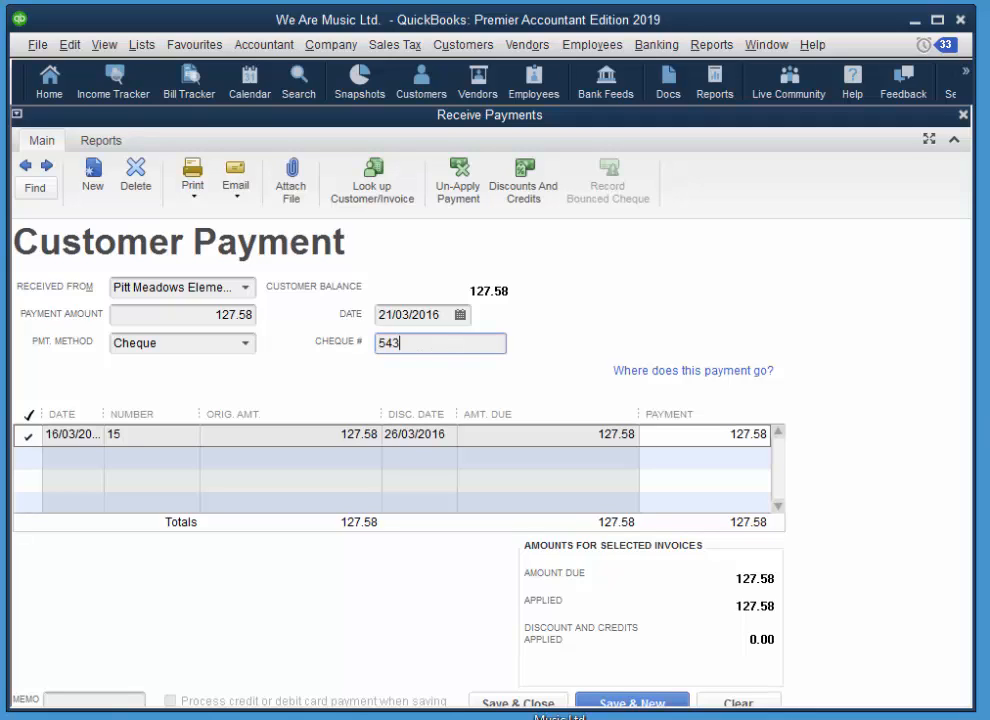
{"action": "type", "text": "21"}
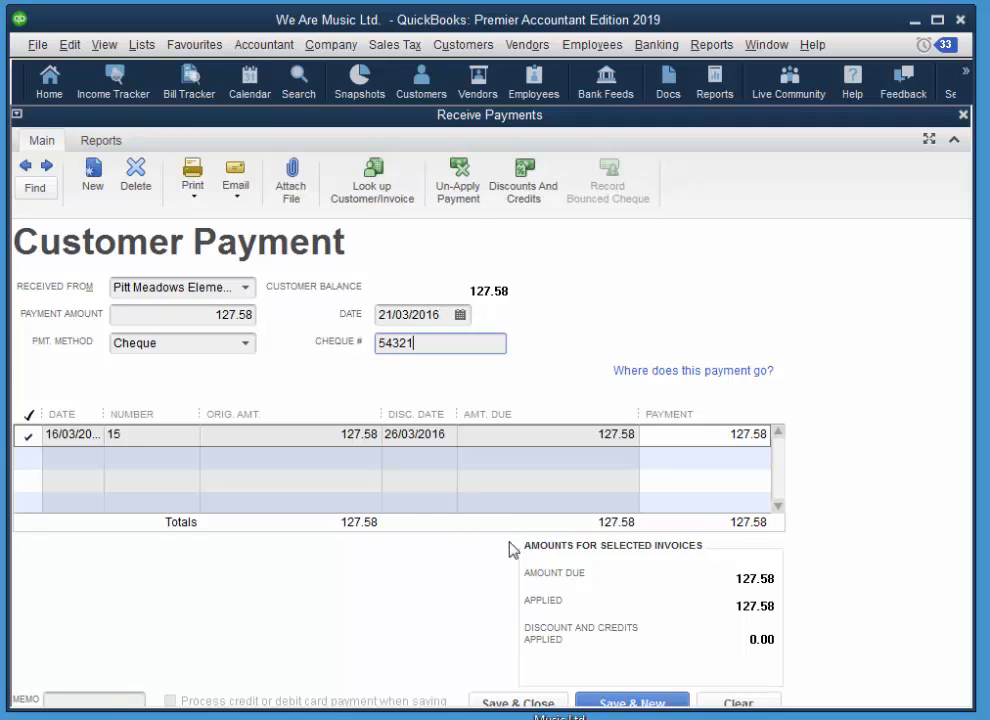
{"action": "mouse_move", "coordinate": [518, 700]}
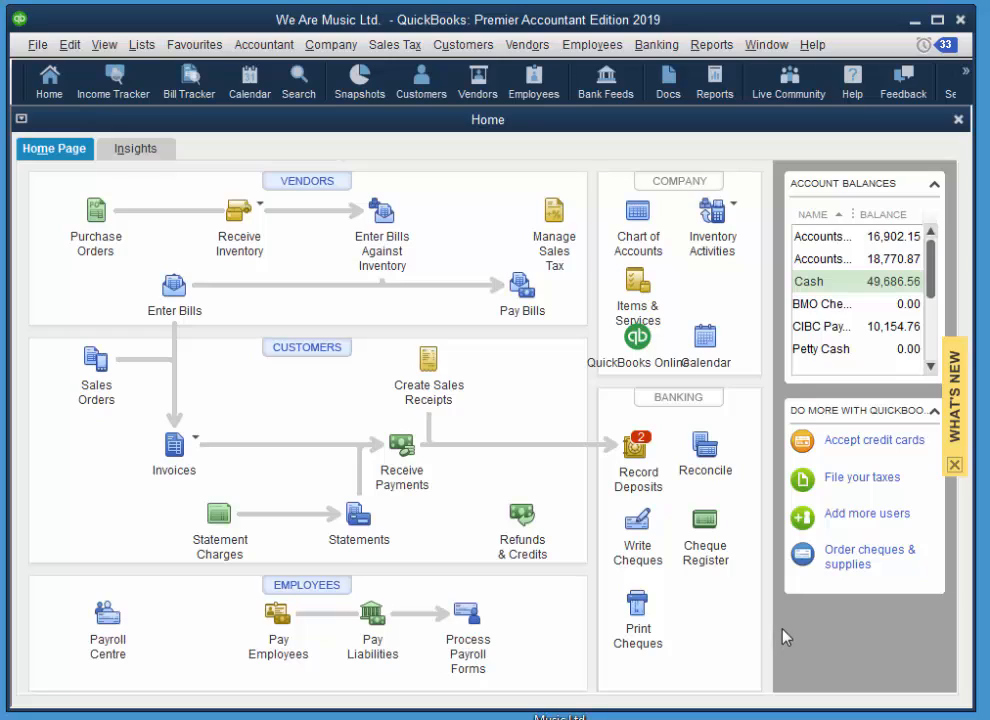
{"action": "mouse_move", "coordinate": [624, 492]}
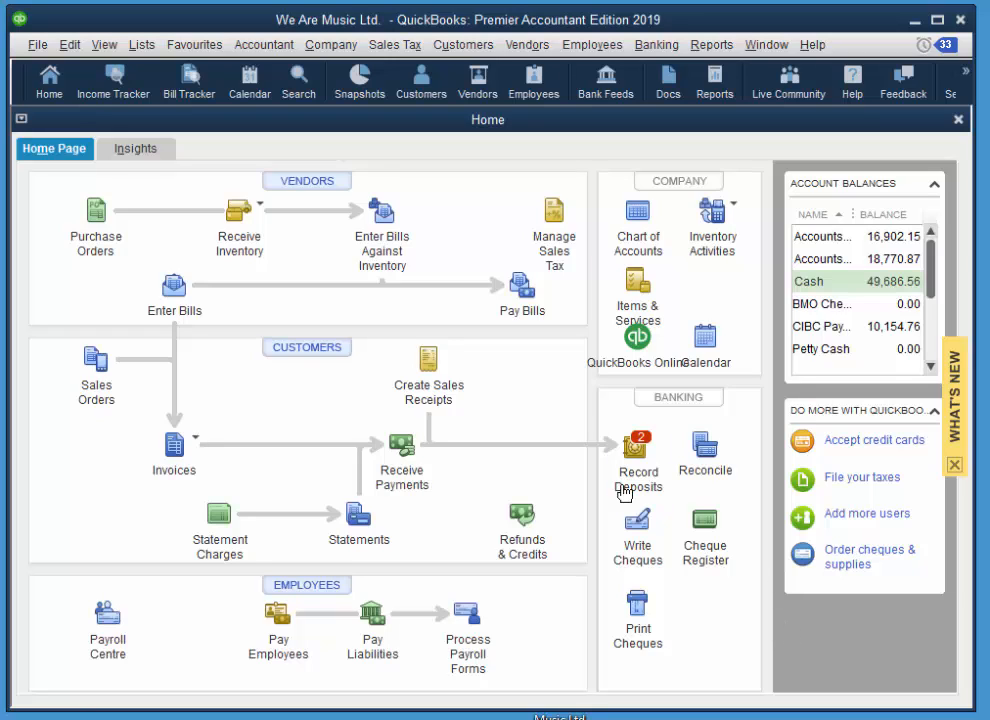
{"action": "mouse_move", "coordinate": [528, 448]}
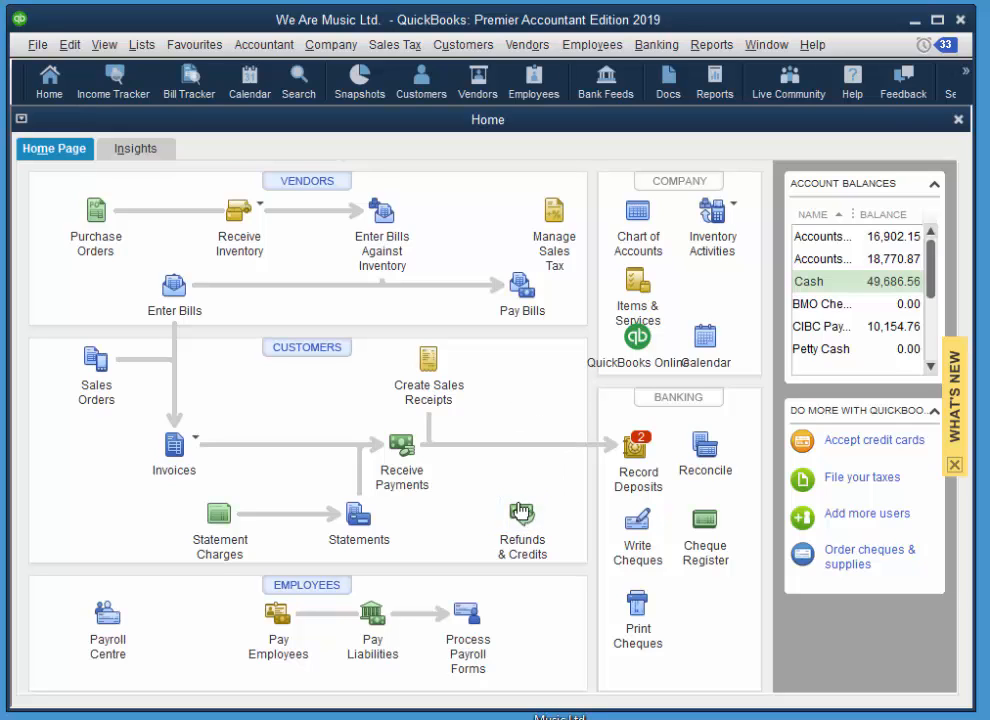
Start a credit memo for Maple Ridge Marching Band crediting one C-111 Trumpet Case
{"action": "left_click", "coordinate": [520, 520]}
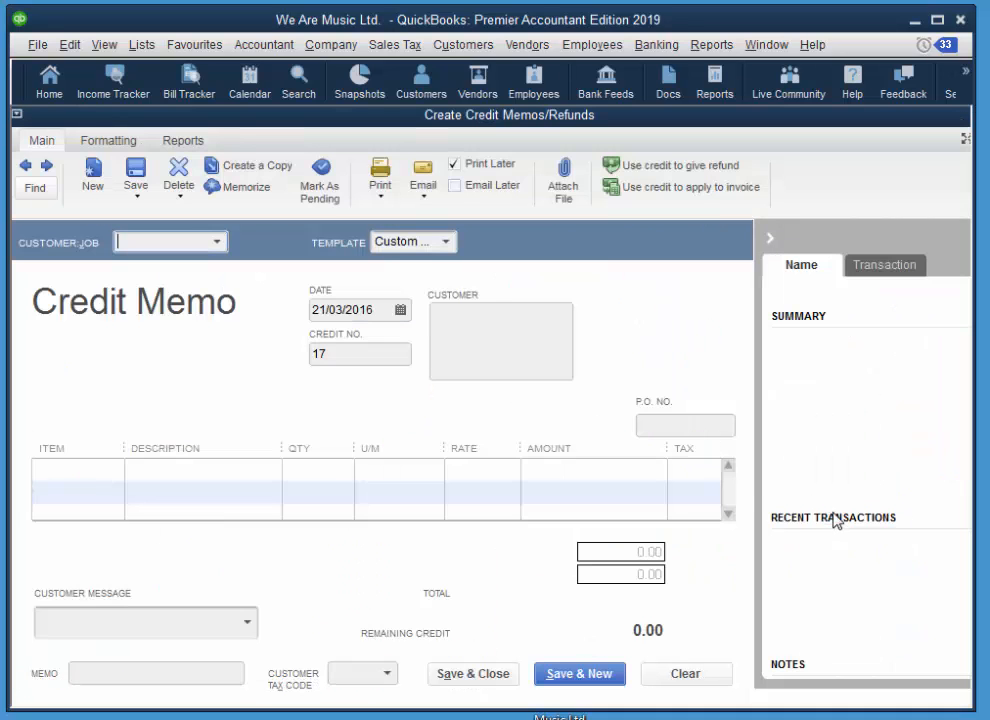
{"action": "mouse_move", "coordinate": [660, 444]}
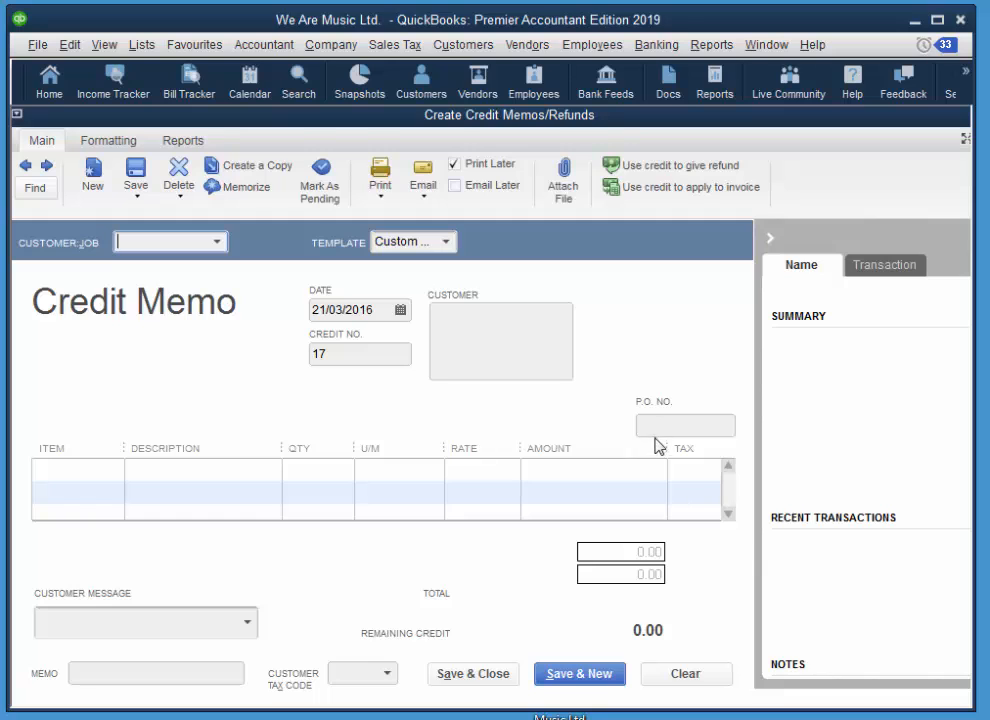
{"action": "mouse_move", "coordinate": [266, 364]}
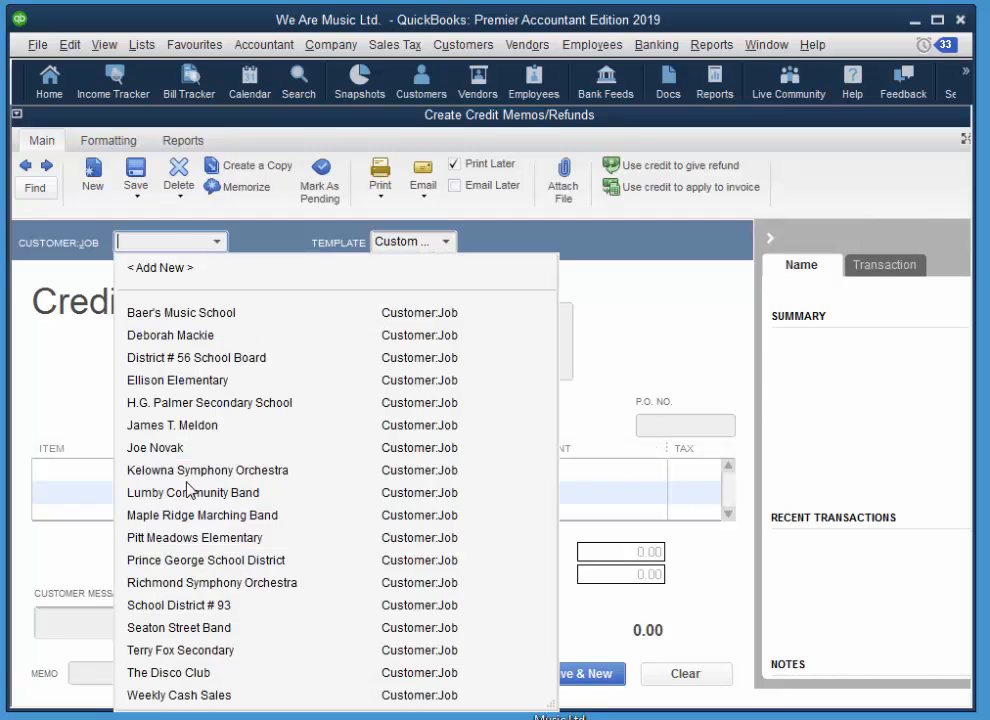
{"action": "left_click", "coordinate": [200, 516]}
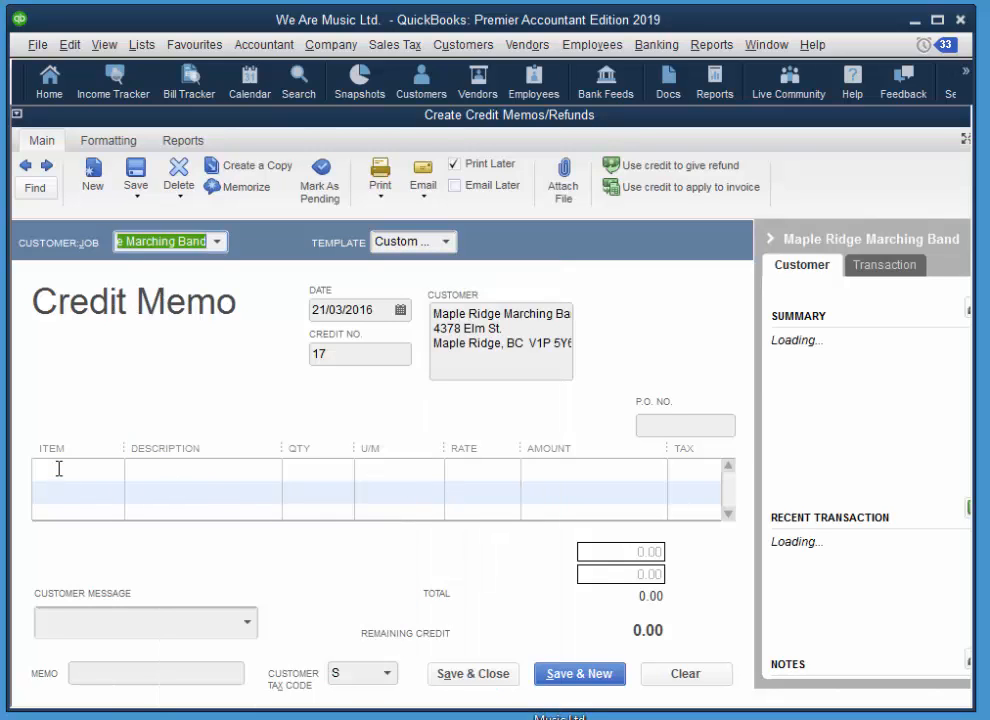
{"action": "left_click", "coordinate": [70, 470]}
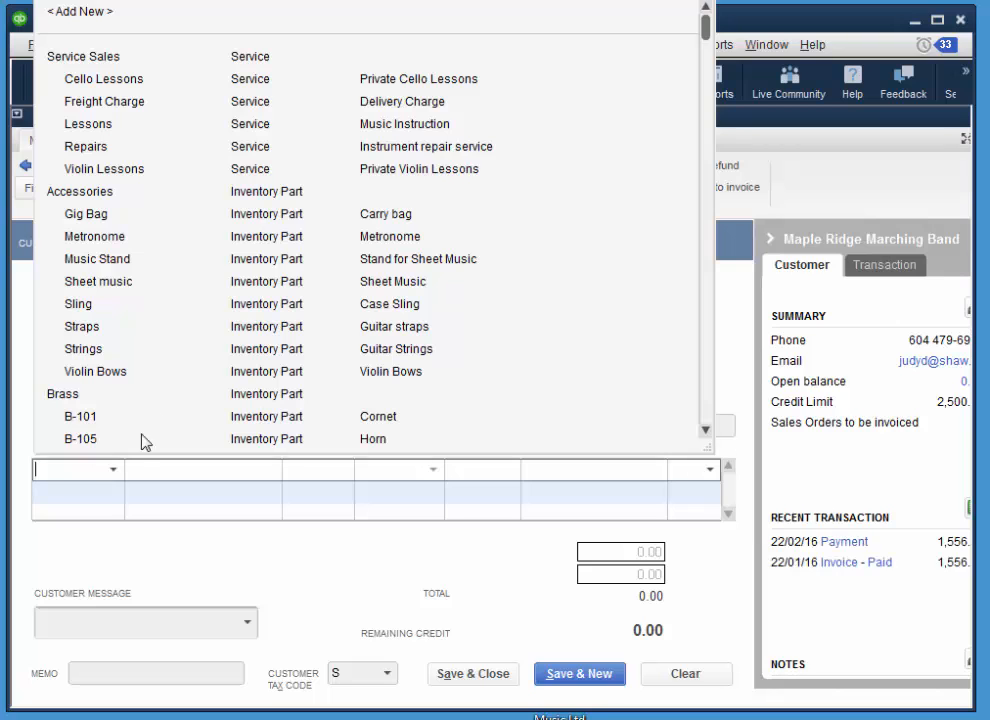
{"action": "scroll", "scroll_direction": "down", "scroll_amount": 3}
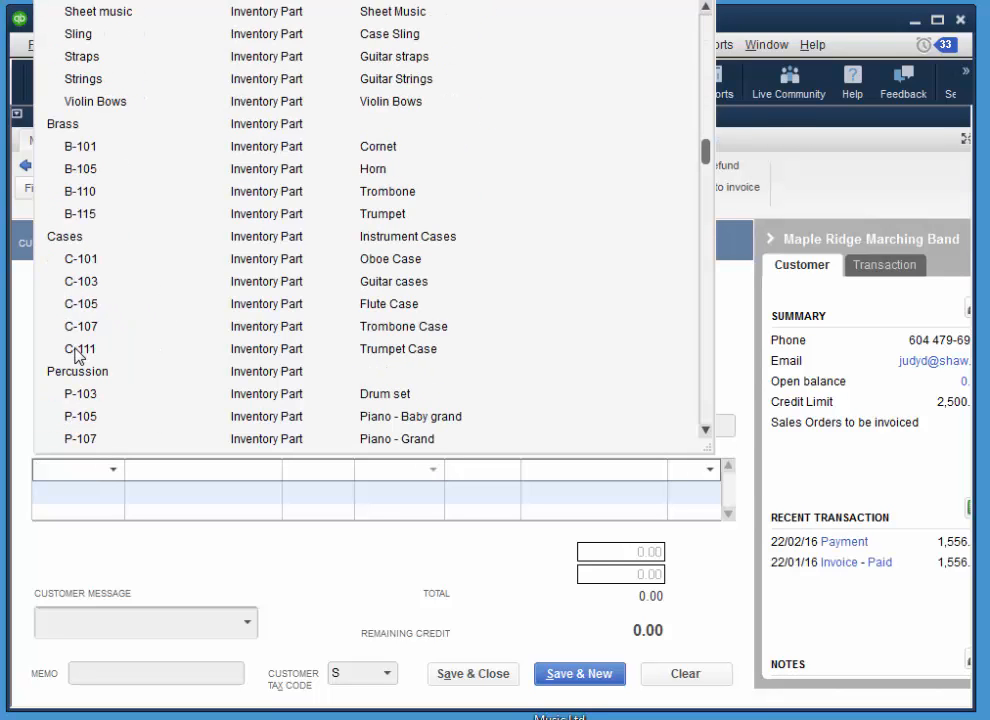
{"action": "left_click", "coordinate": [80, 348]}
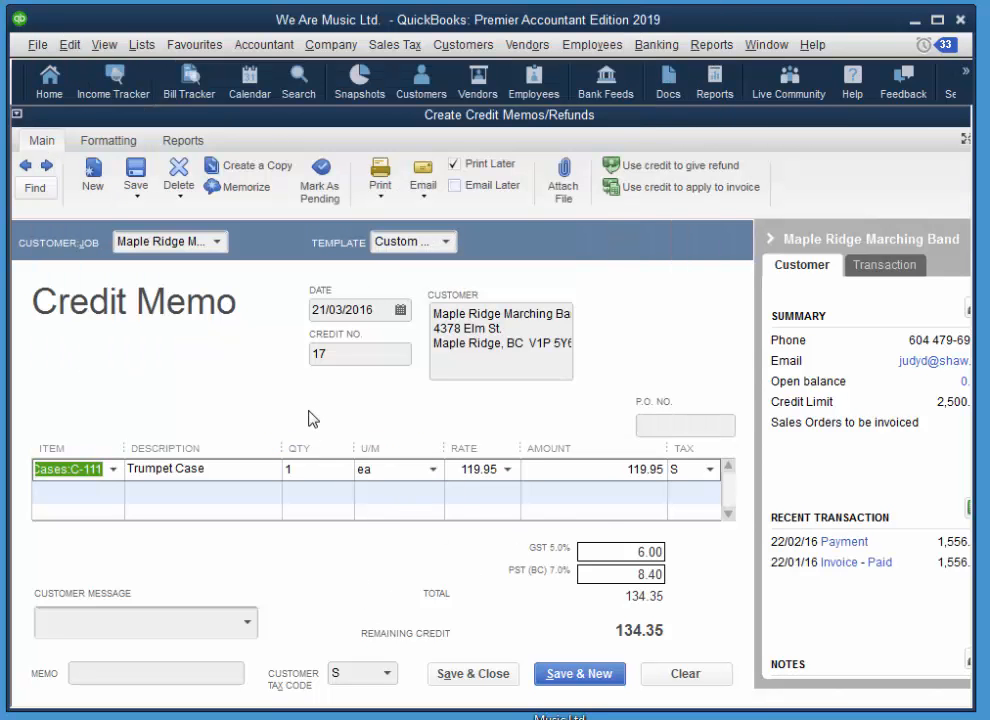
{"action": "mouse_move", "coordinate": [716, 424]}
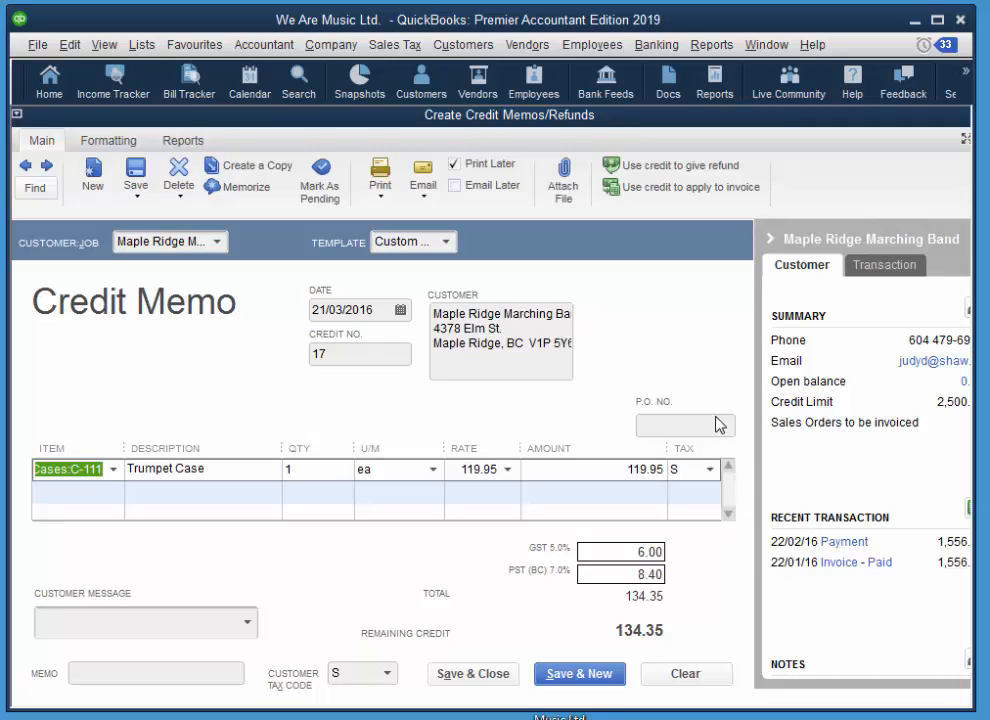
{"action": "mouse_move", "coordinate": [580, 446]}
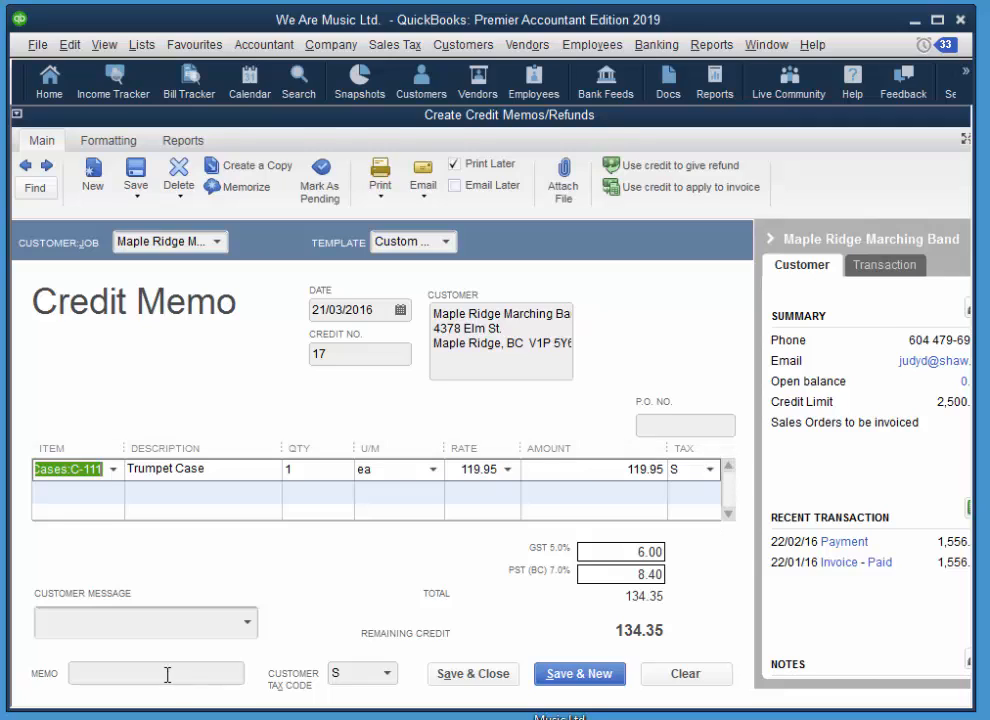
Enter the memo 'Refund on returned' and save the 134.35 credit memo
{"action": "left_click", "coordinate": [156, 672]}
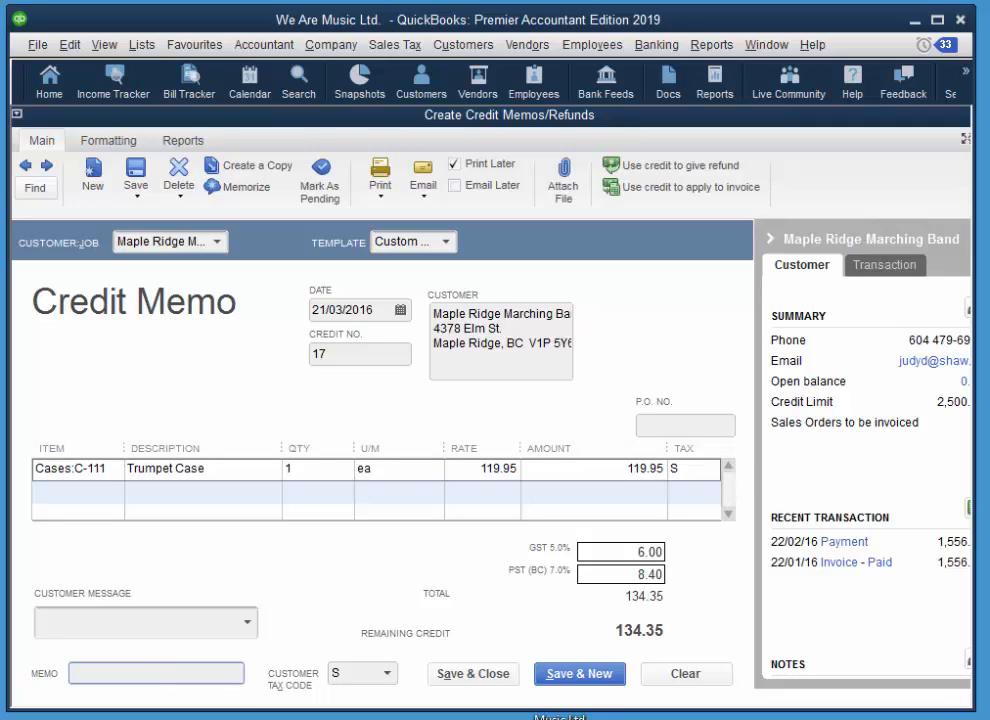
{"action": "type", "text": "Re"}
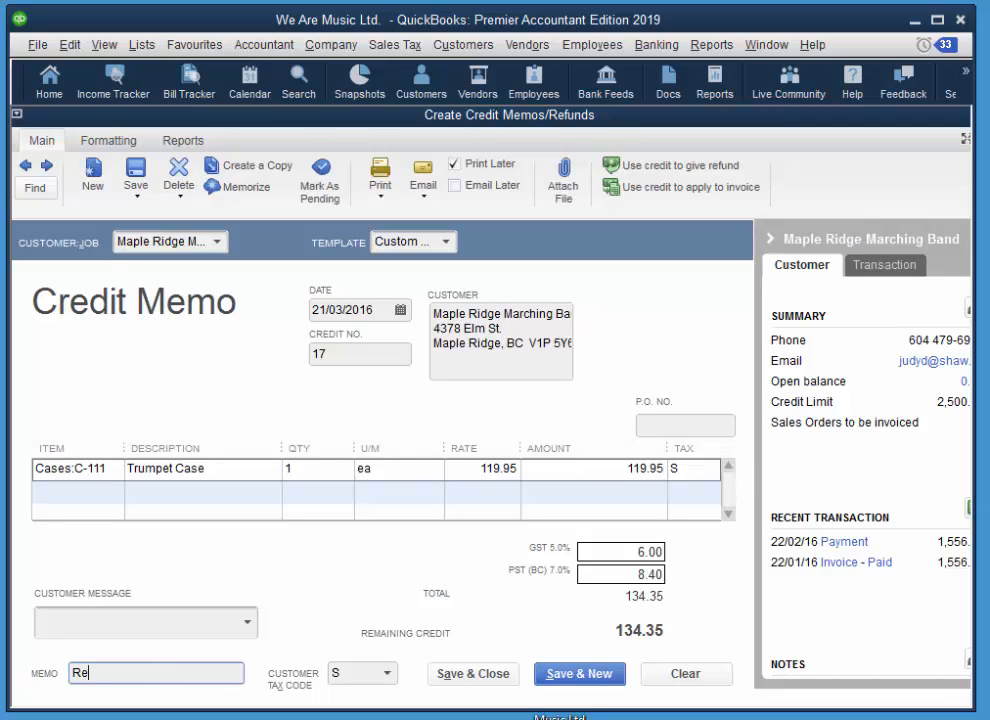
{"action": "type", "text": "fund on r"}
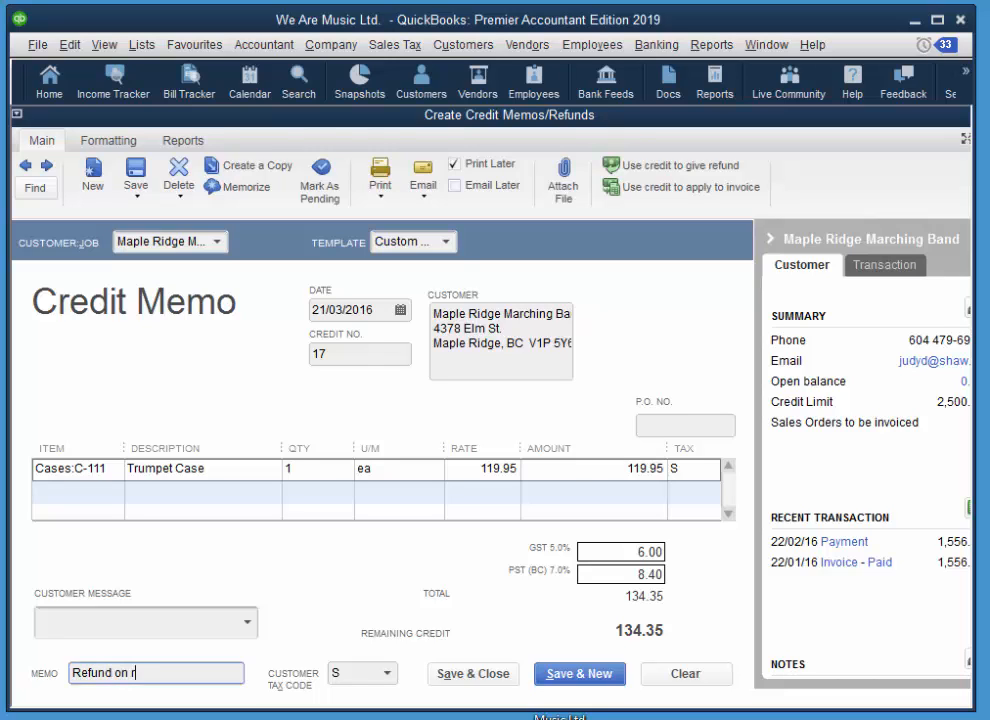
{"action": "type", "text": "eturn"}
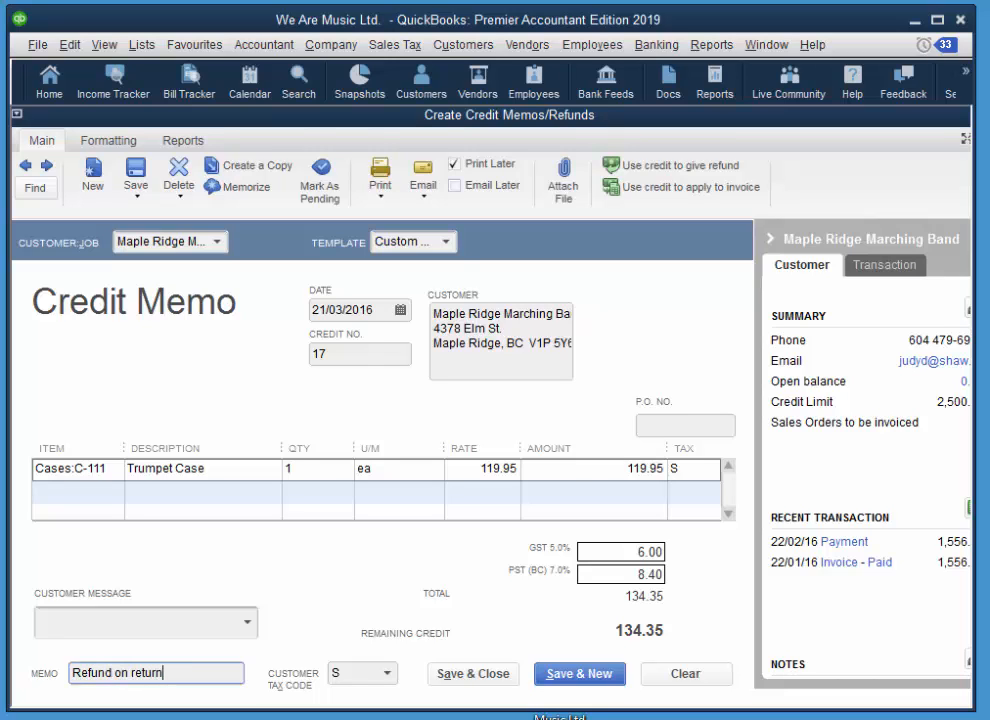
{"action": "type", "text": "ed"}
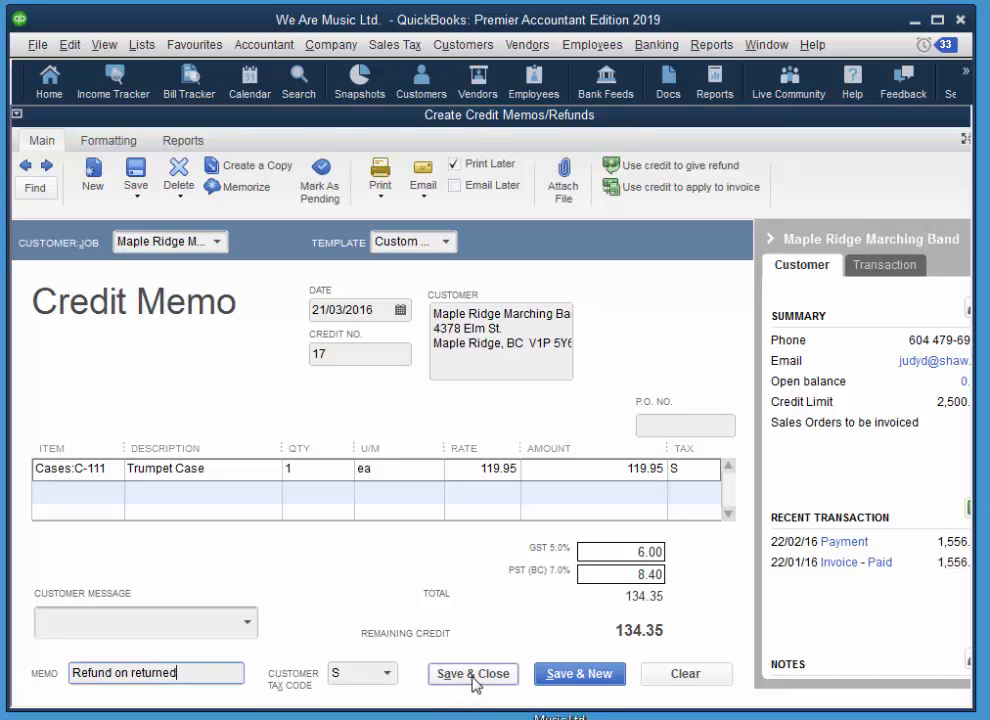
{"action": "left_click", "coordinate": [472, 672]}
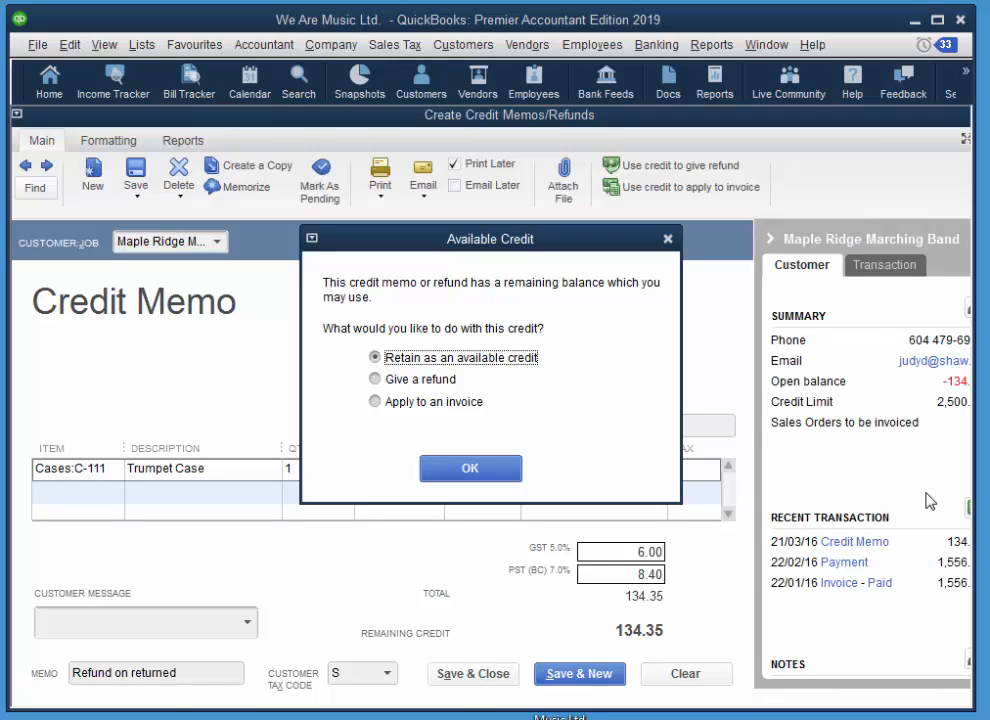
{"action": "mouse_move", "coordinate": [408, 374]}
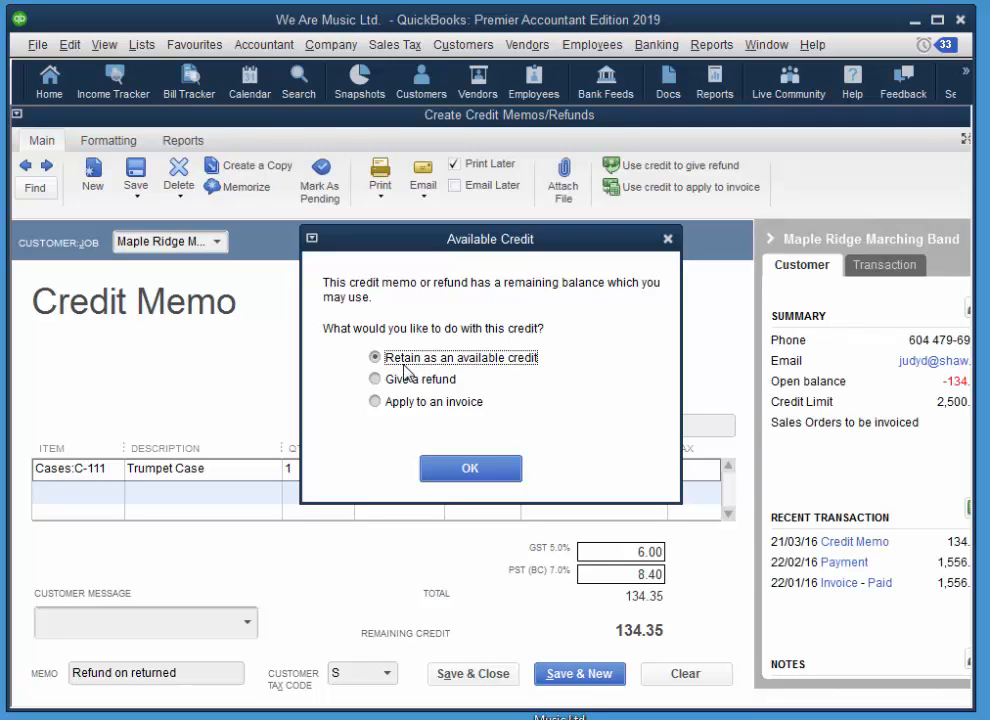
{"action": "mouse_move", "coordinate": [444, 388]}
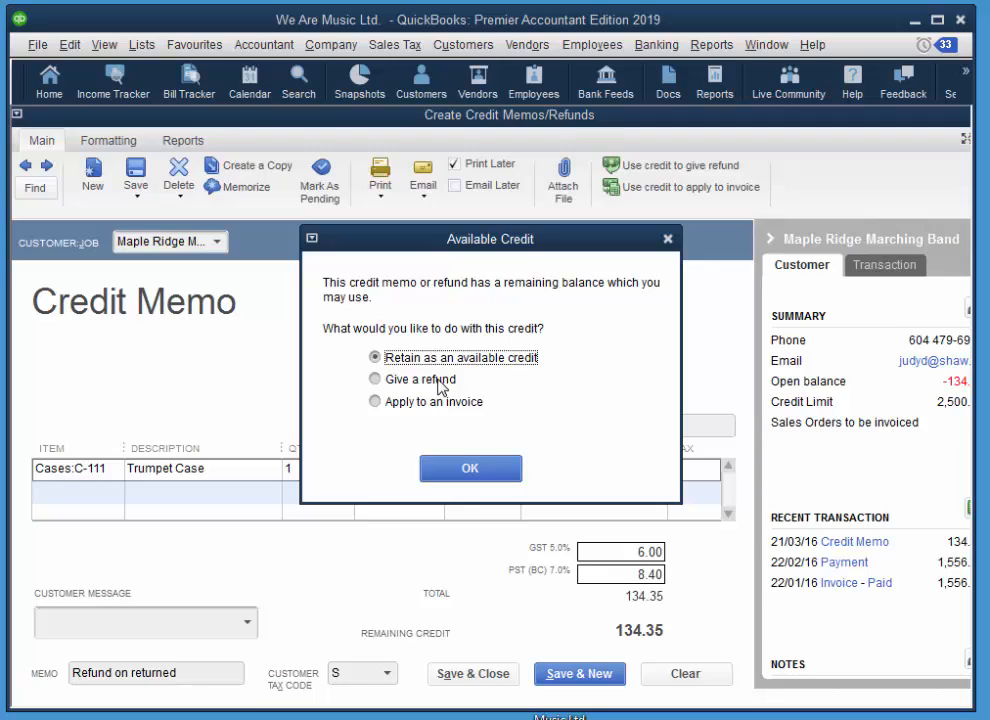
{"action": "mouse_move", "coordinate": [444, 420]}
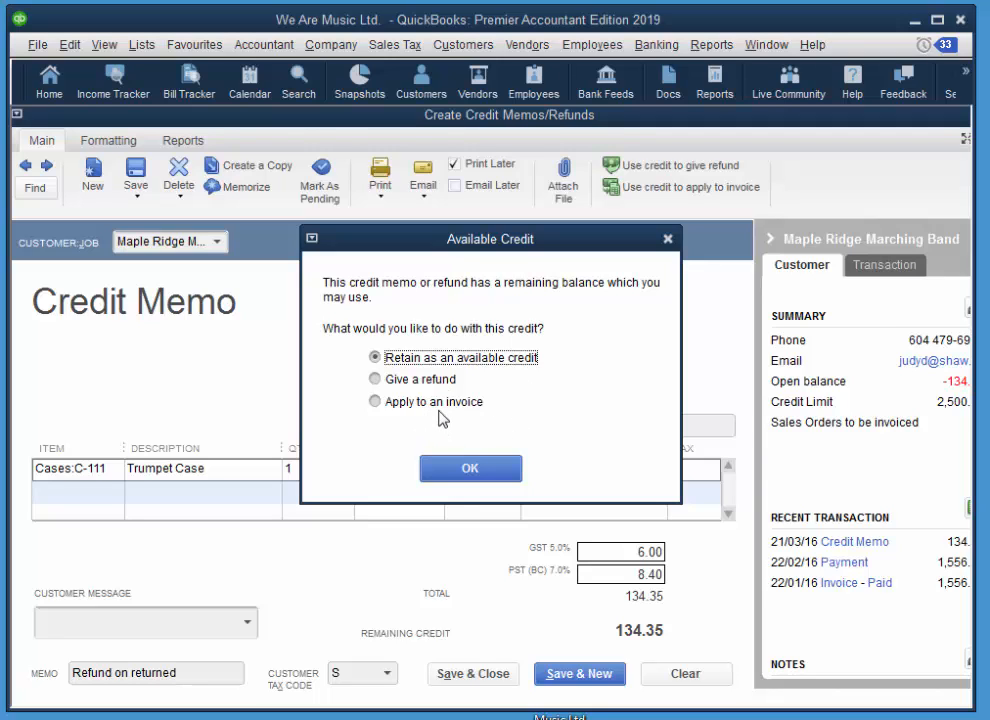
Retain the 134.35 credit as an available credit for Maple Ridge Marching Band
{"action": "left_click", "coordinate": [470, 468]}
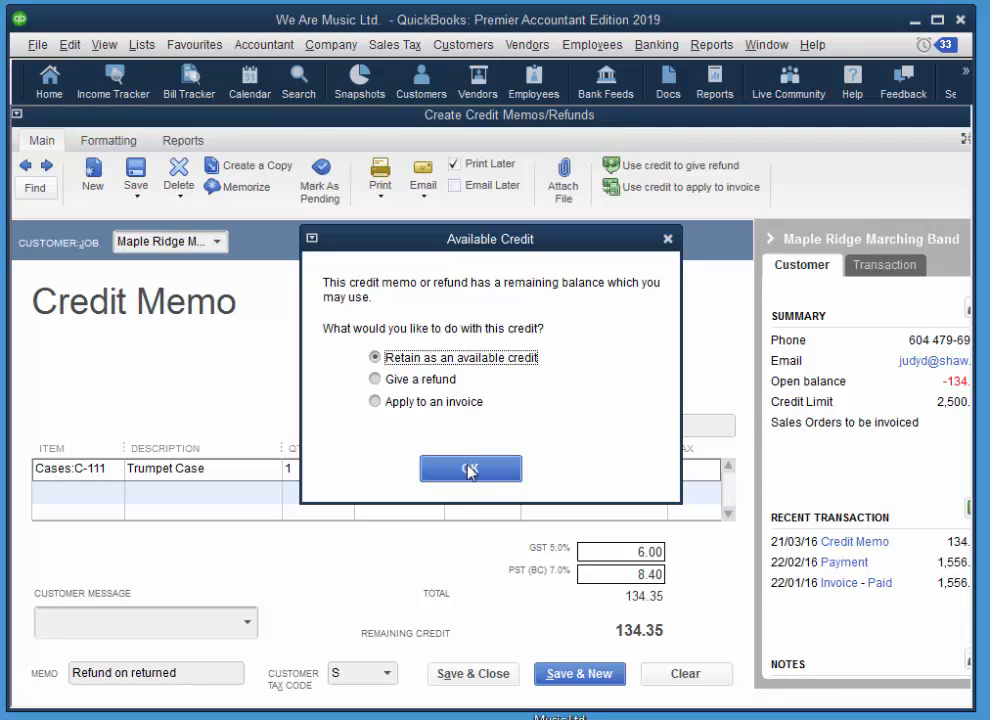
{"action": "left_click", "coordinate": [470, 468]}
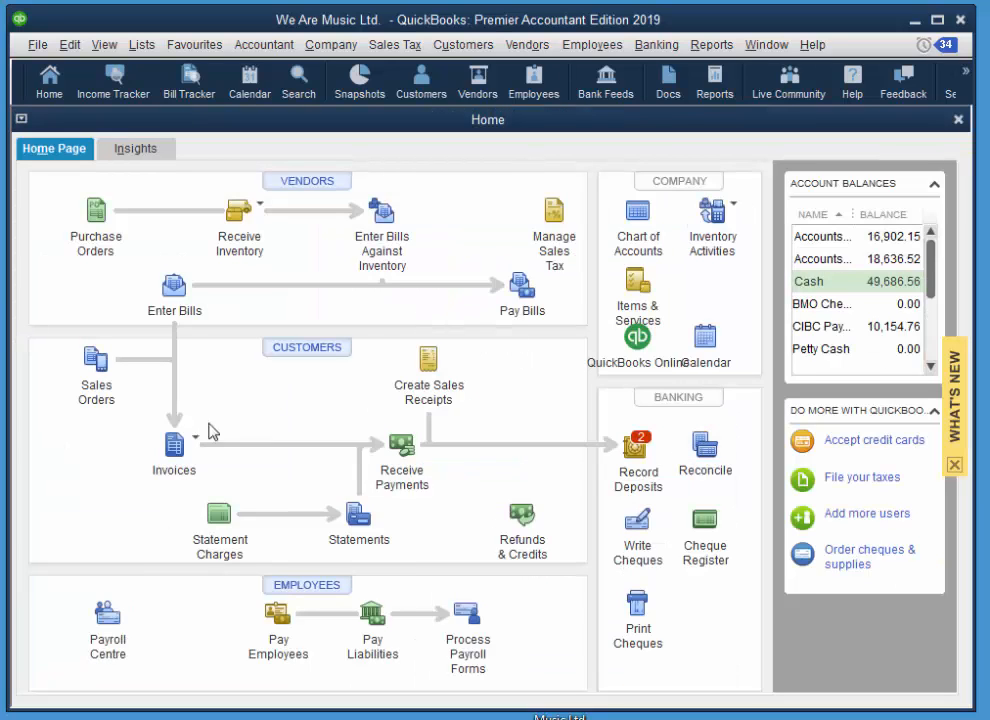
Browse the invoice options, opening and closing Invoice for Time & Expenses
{"action": "left_click", "coordinate": [196, 438]}
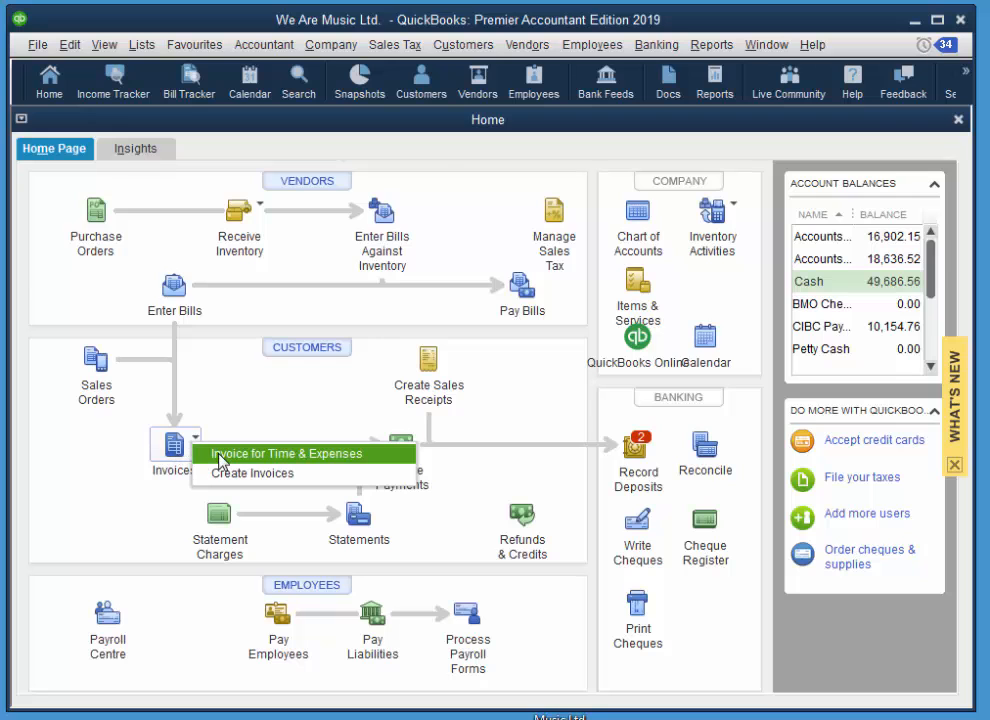
{"action": "left_click", "coordinate": [272, 452]}
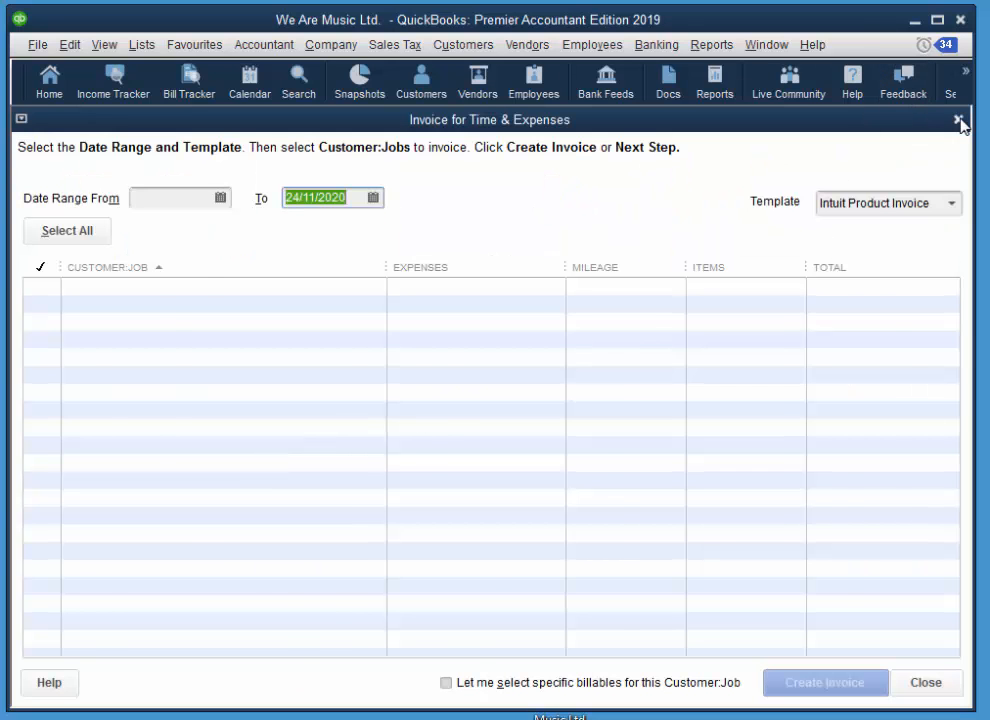
{"action": "left_click", "coordinate": [960, 120]}
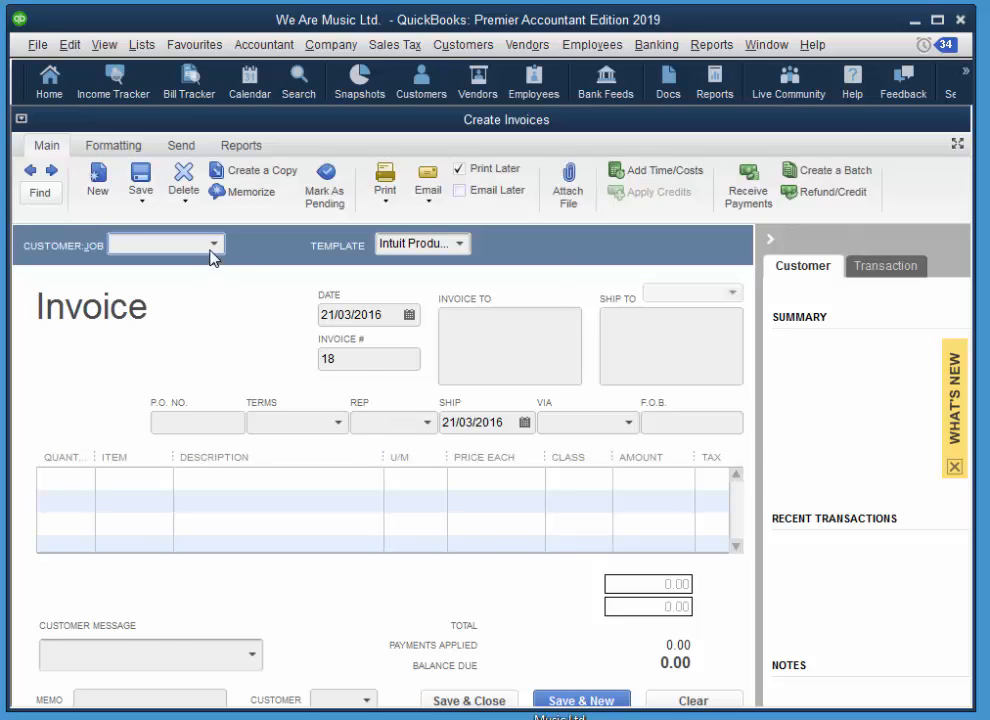
Invoice Maple Ridge Marching Band for 3 C-105 Flute Cases
{"action": "left_click", "coordinate": [212, 244]}
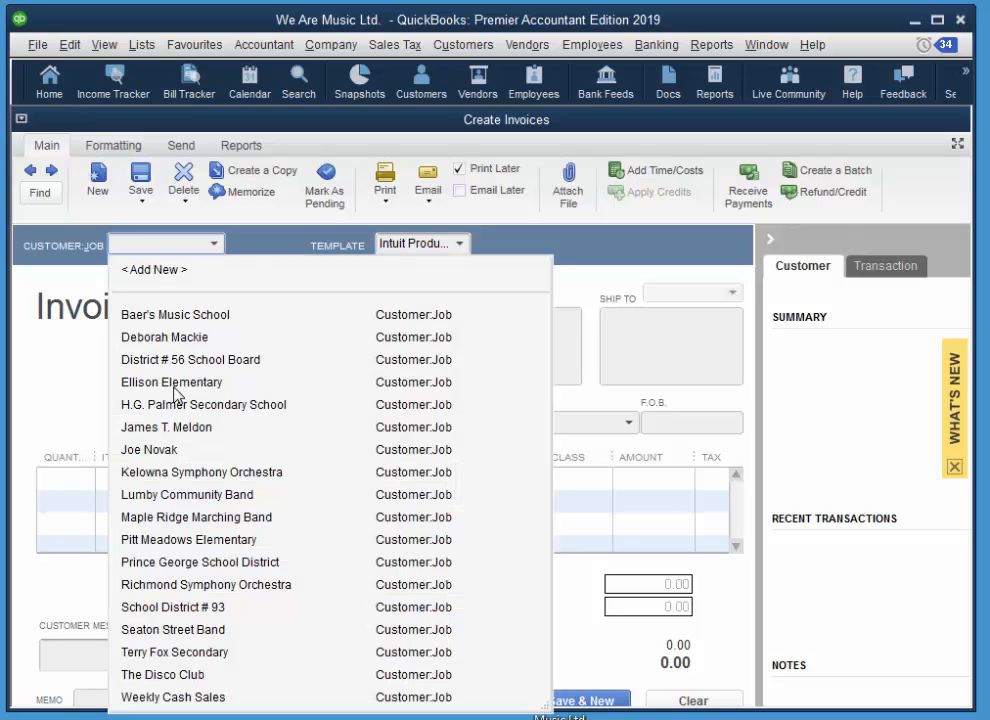
{"action": "left_click", "coordinate": [196, 516]}
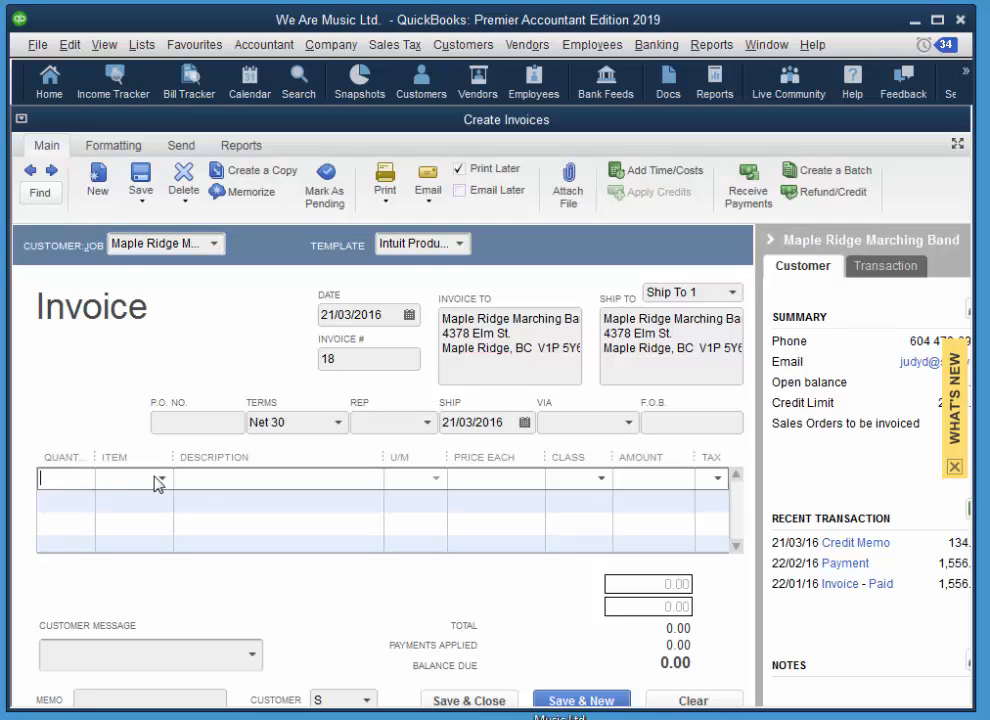
{"action": "type", "text": "3"}
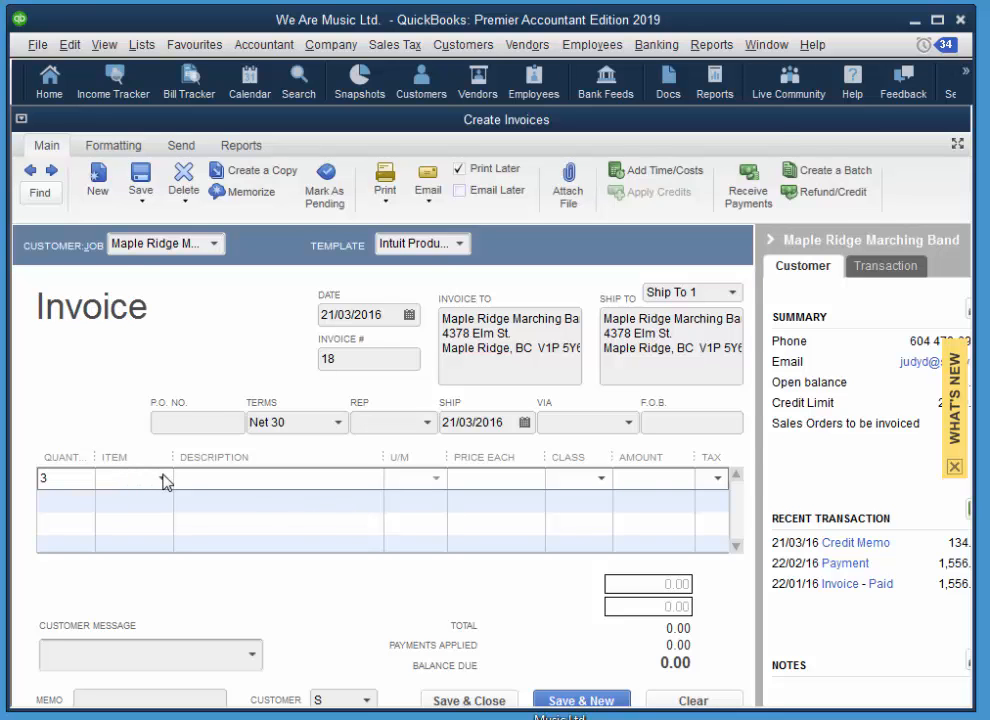
{"action": "left_click", "coordinate": [164, 478]}
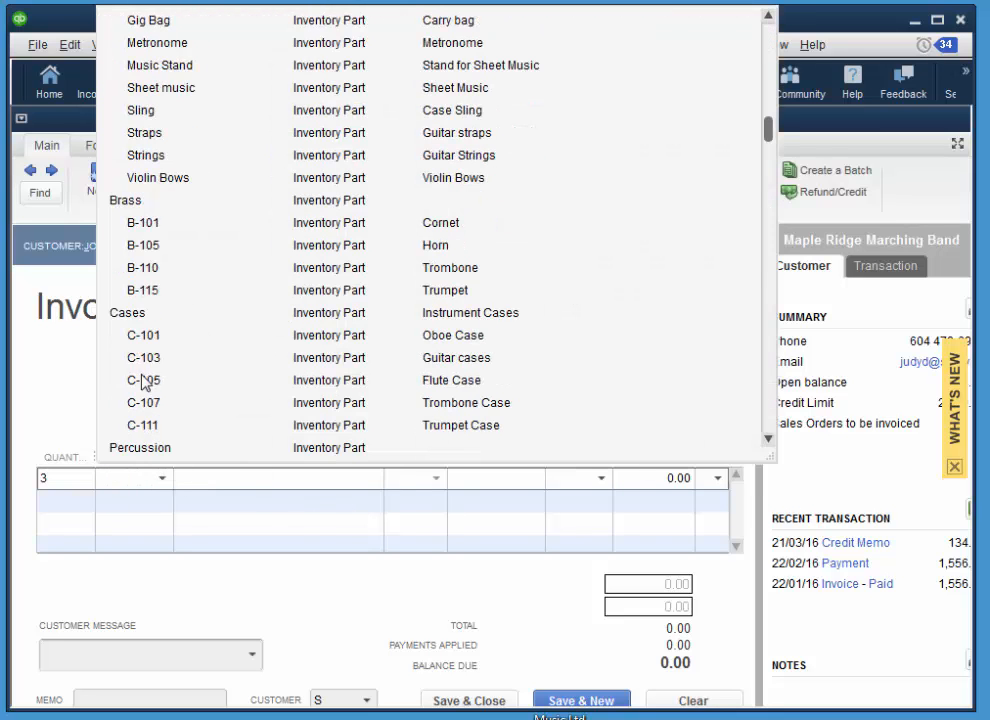
{"action": "left_click", "coordinate": [144, 380]}
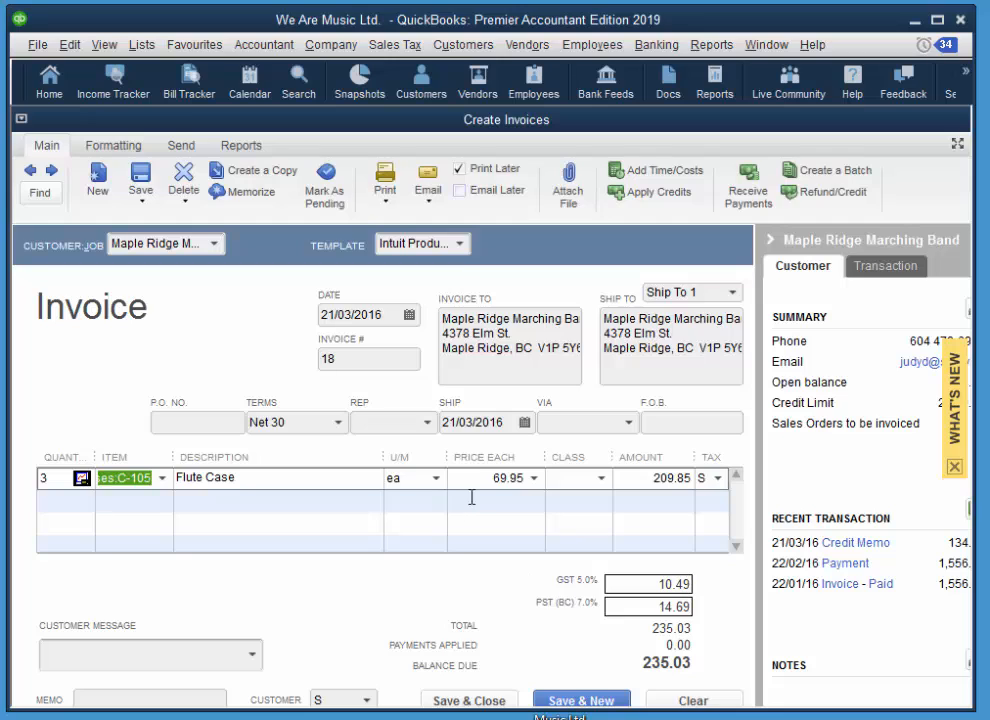
{"action": "mouse_move", "coordinate": [518, 468]}
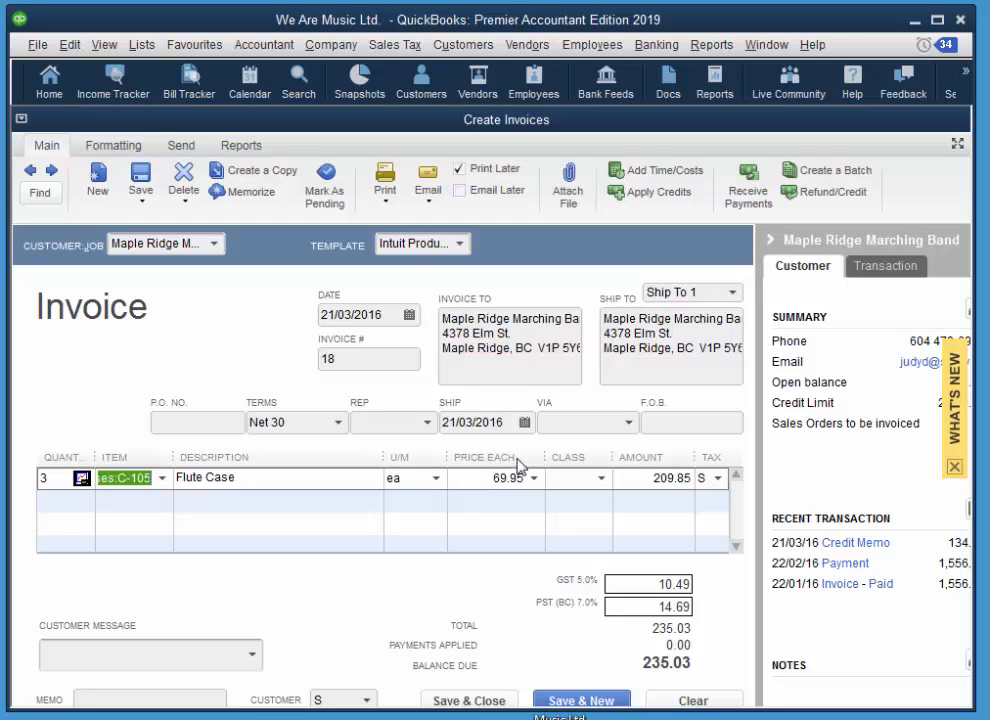
{"action": "mouse_move", "coordinate": [520, 458]}
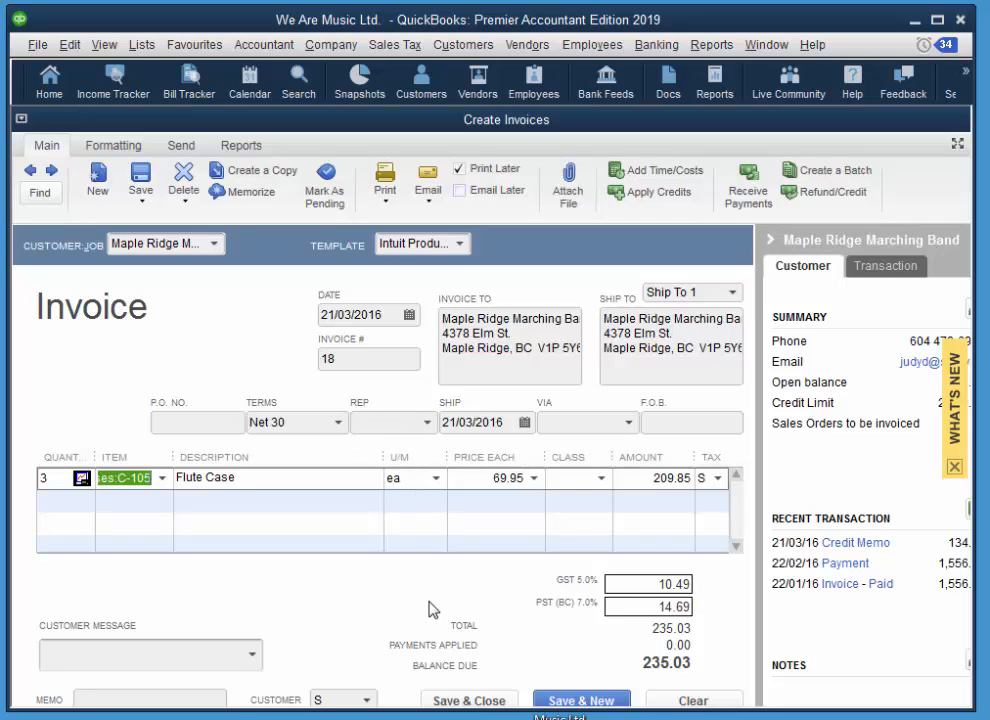
{"action": "mouse_move", "coordinate": [564, 464]}
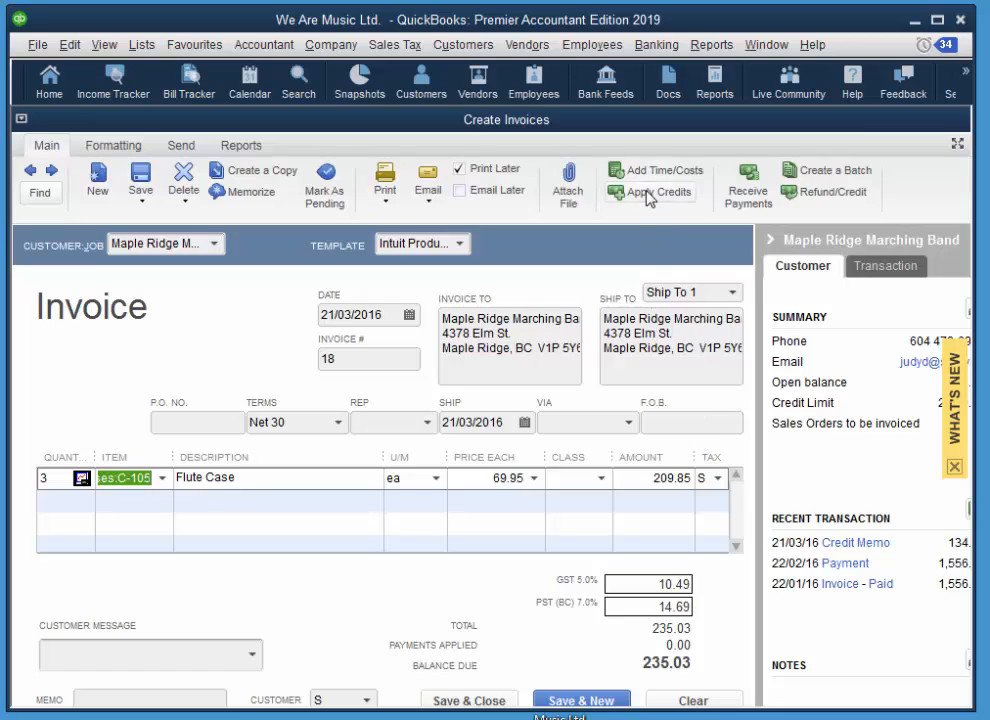
{"action": "mouse_move", "coordinate": [640, 192]}
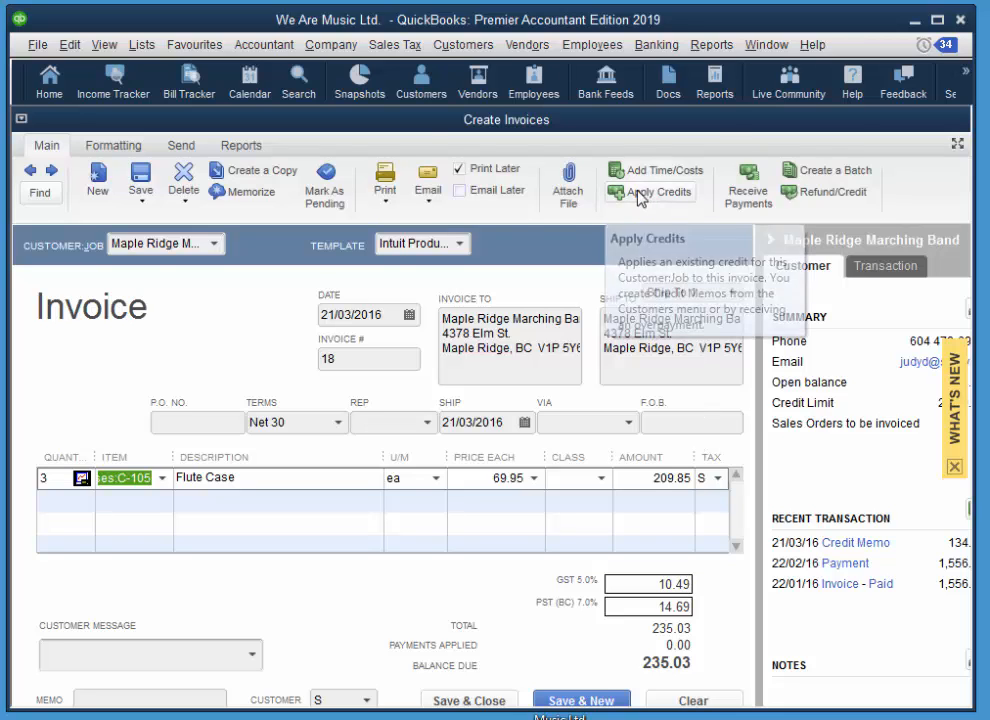
Apply the 134.35 available credit, leaving 100.68 due, and save invoice 18
{"action": "left_click", "coordinate": [652, 192]}
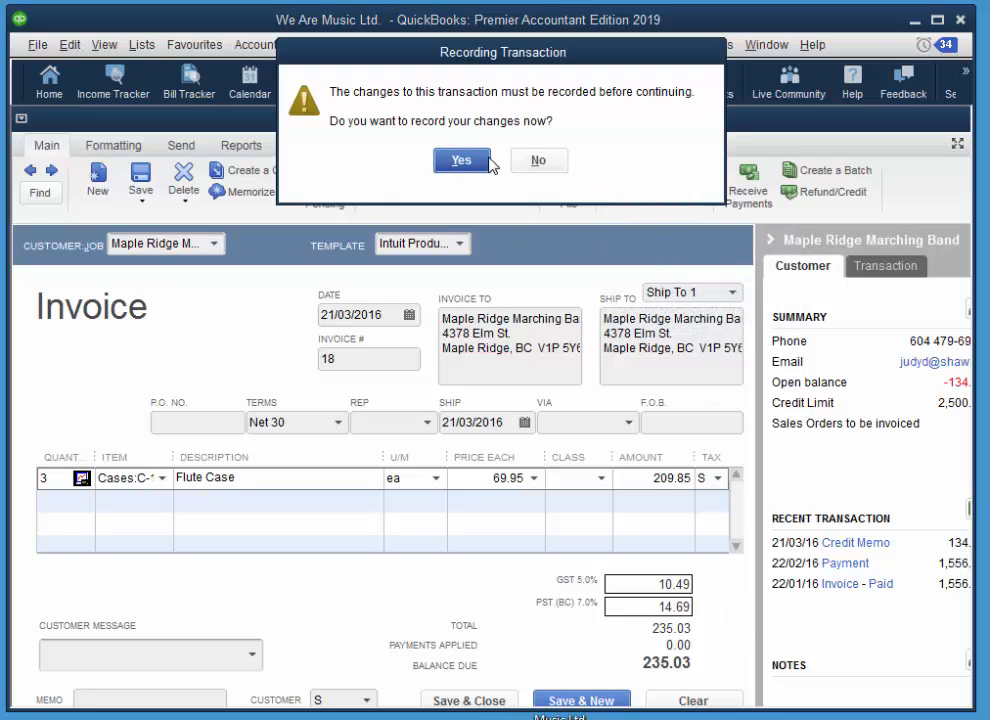
{"action": "left_click", "coordinate": [460, 160]}
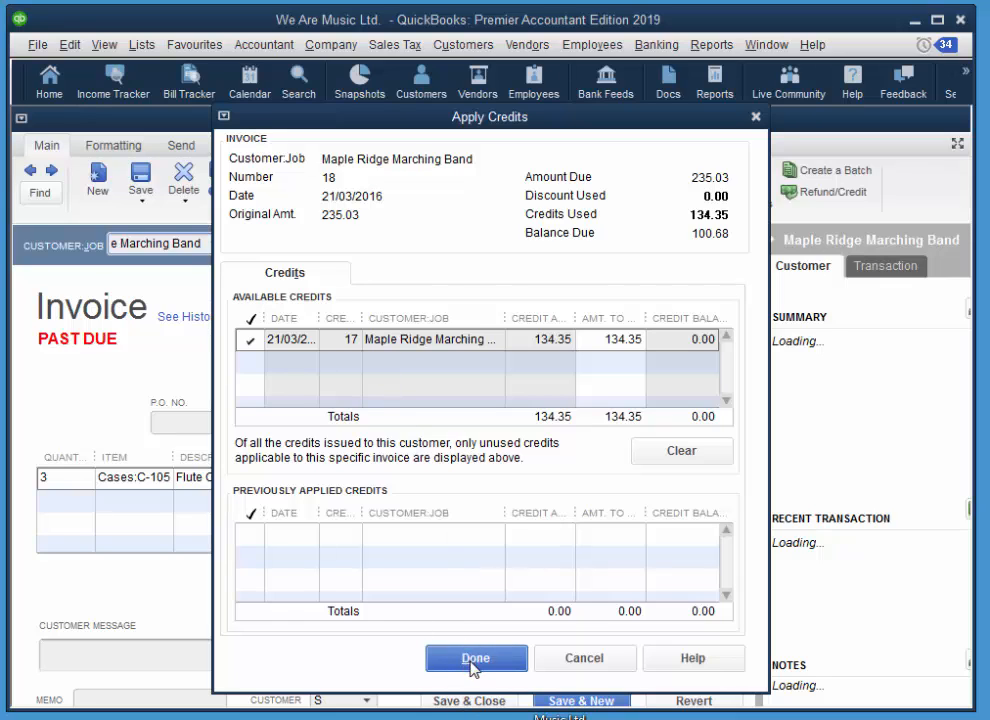
{"action": "left_click", "coordinate": [476, 658]}
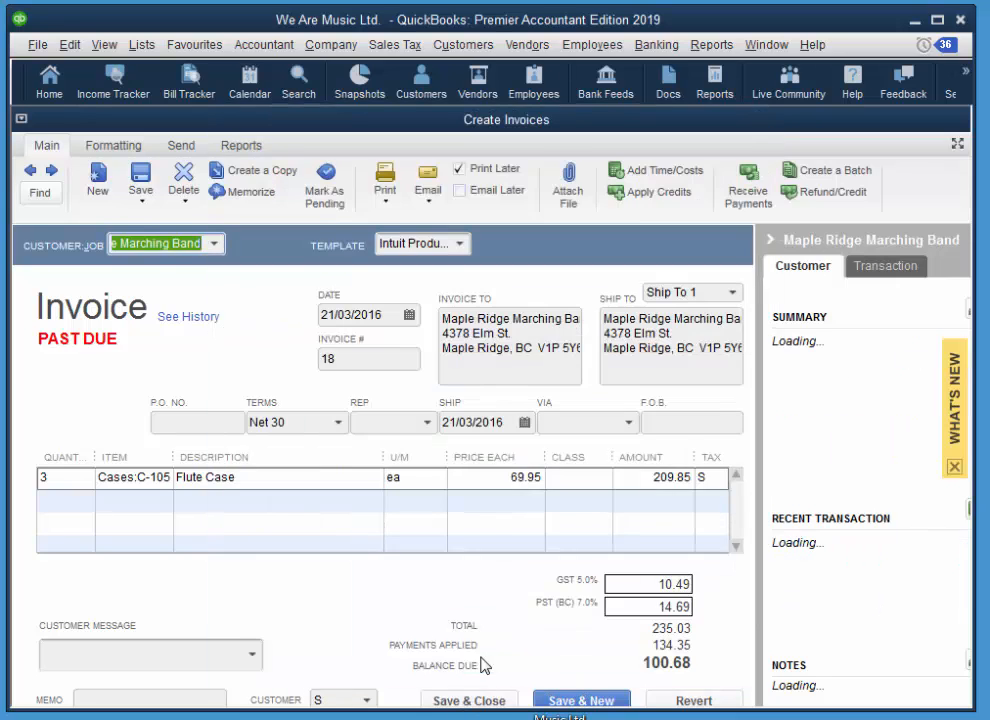
{"action": "mouse_move", "coordinate": [656, 658]}
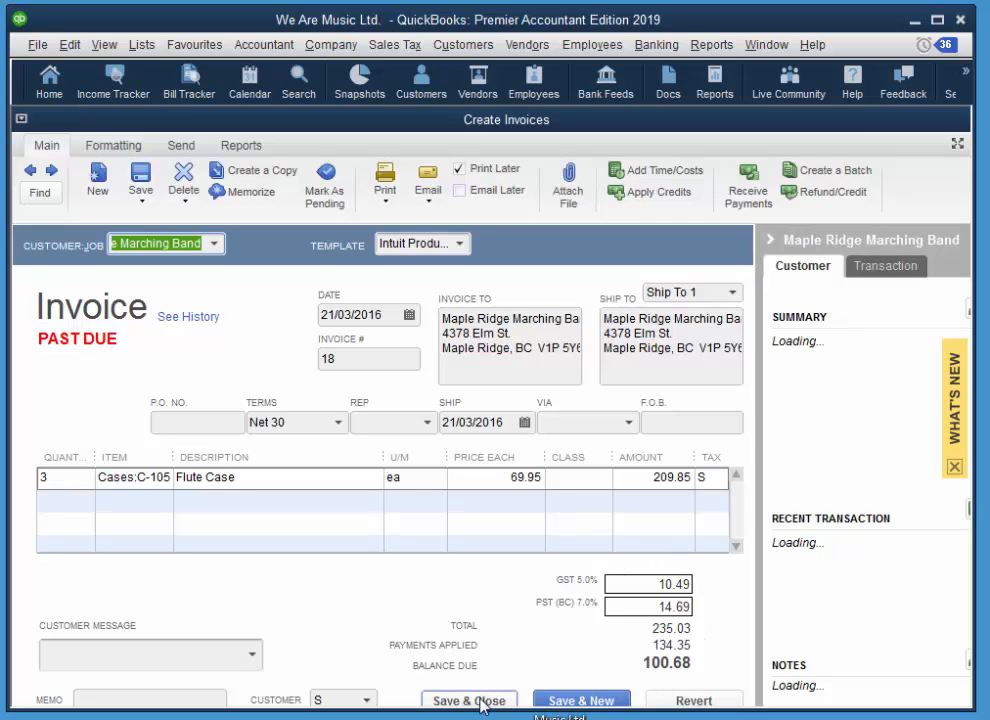
{"action": "left_click", "coordinate": [468, 700]}
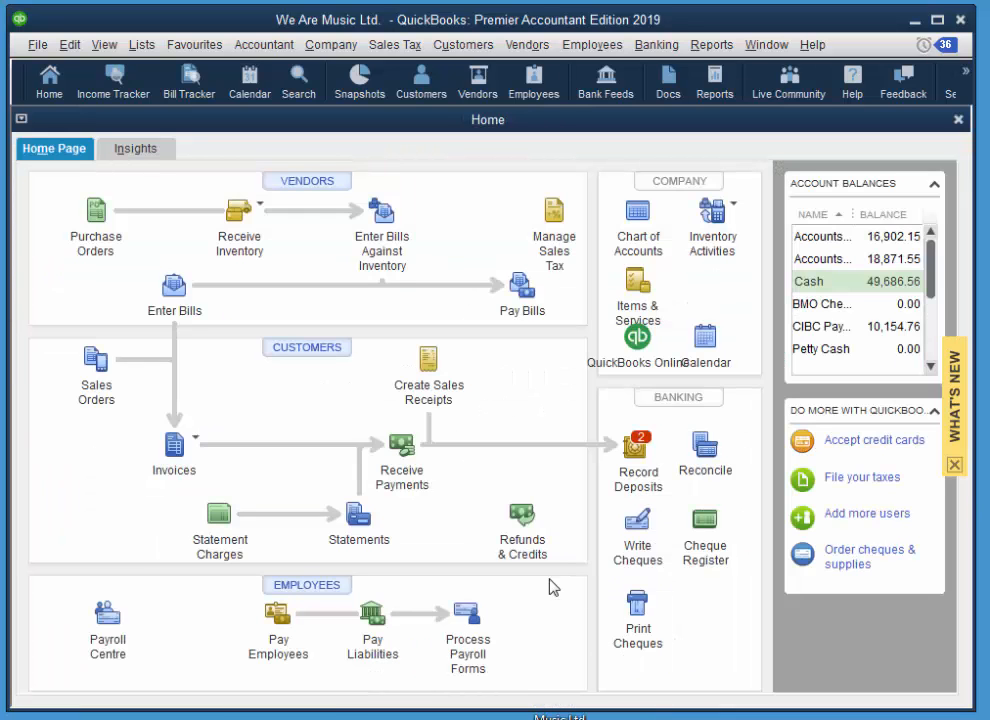
{"action": "mouse_move", "coordinate": [368, 428]}
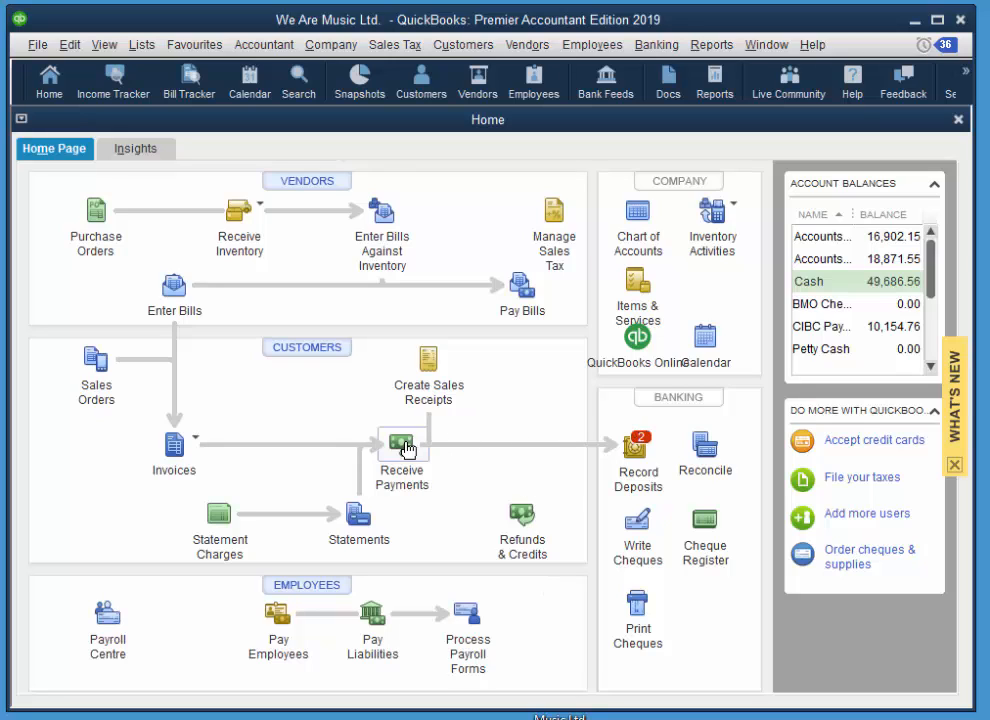
Un-apply the payment and re-apply 100.00 to Pitt Meadows Elementary's invoice 15
{"action": "left_click", "coordinate": [400, 448]}
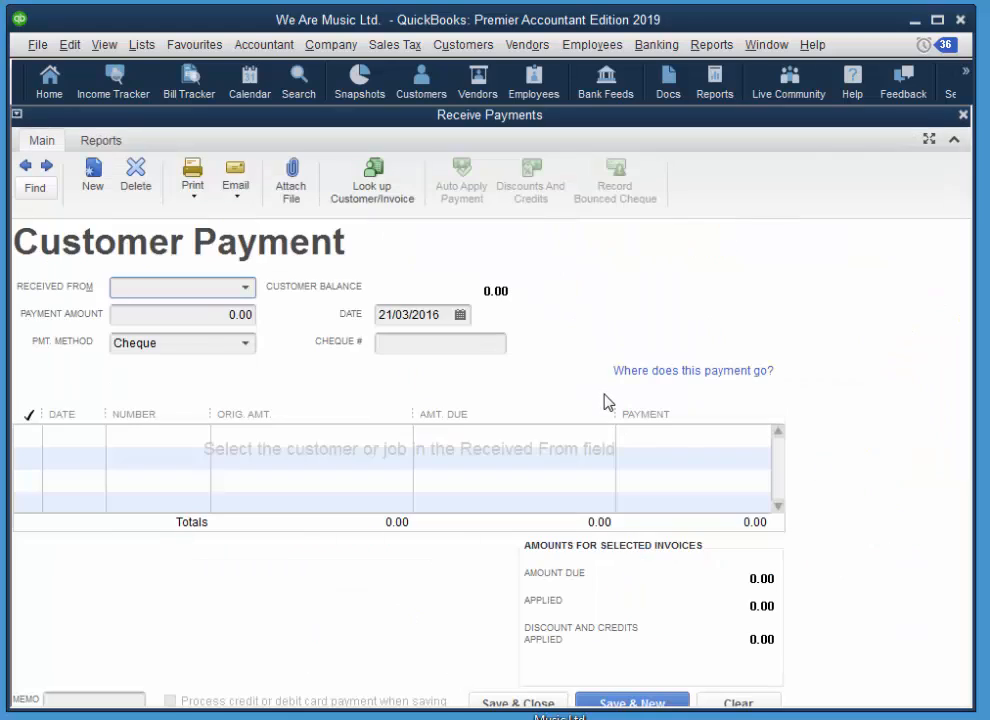
{"action": "mouse_move", "coordinate": [92, 272]}
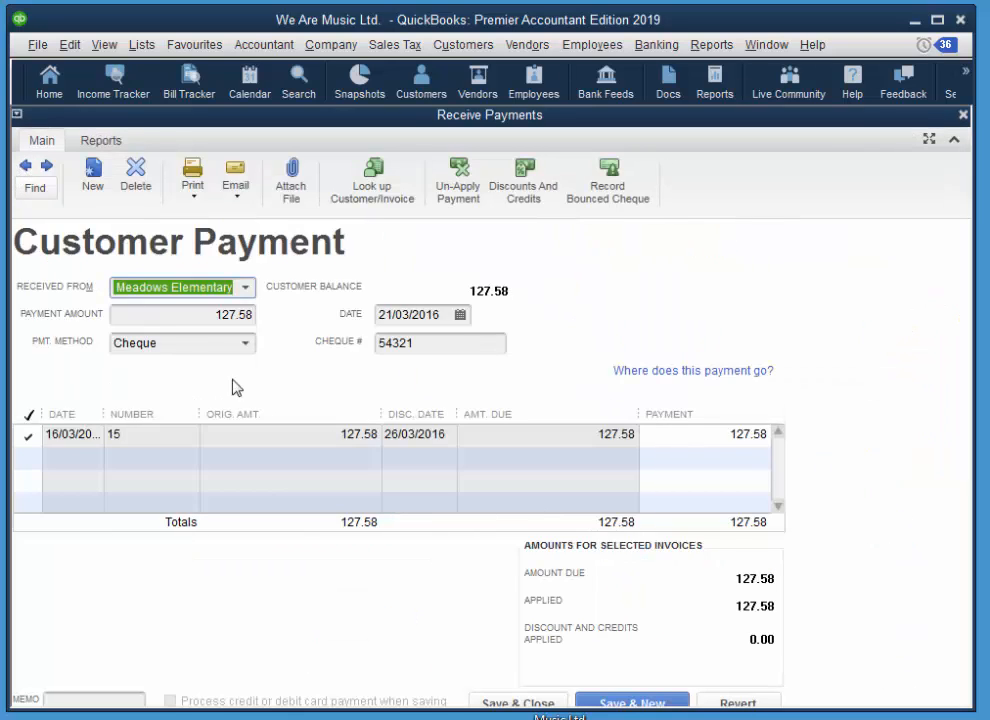
{"action": "mouse_move", "coordinate": [530, 420]}
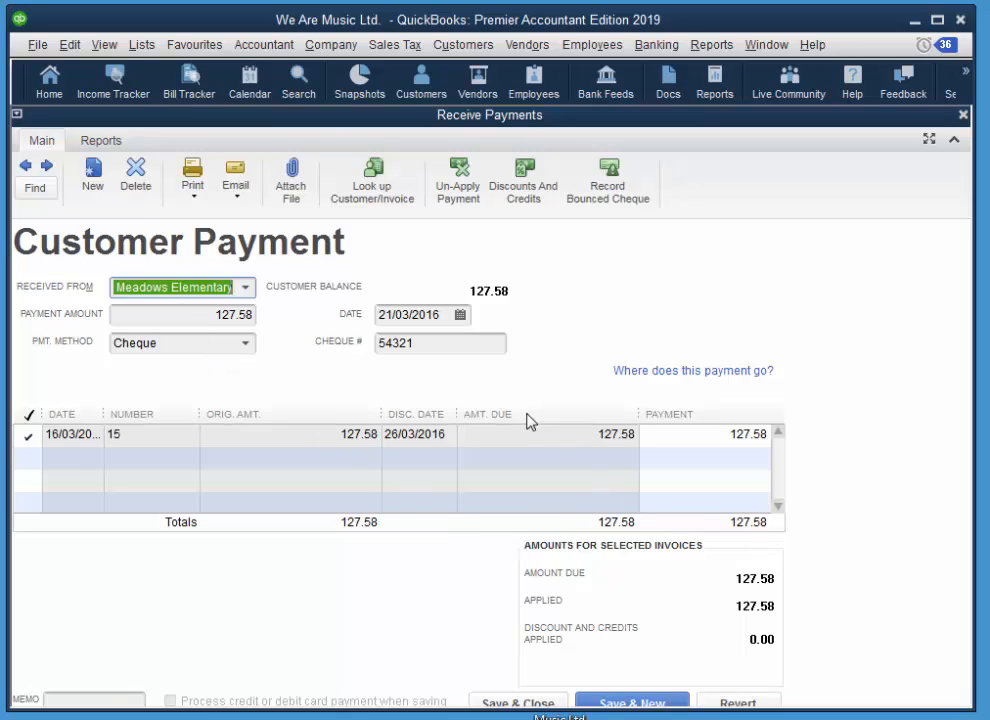
{"action": "mouse_move", "coordinate": [512, 404]}
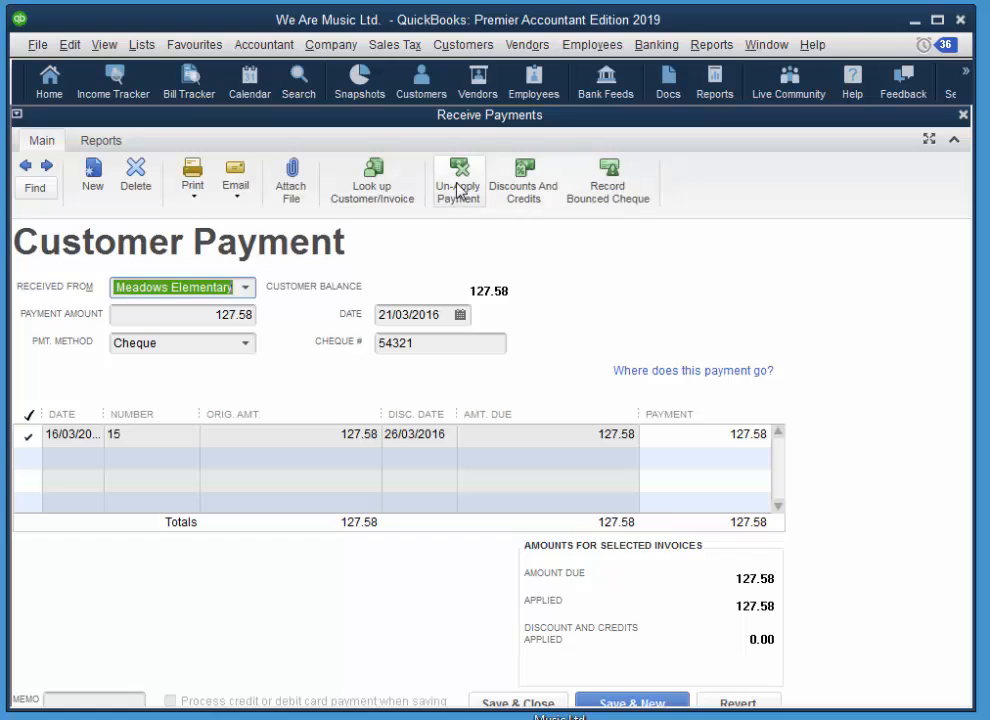
{"action": "left_click", "coordinate": [458, 180]}
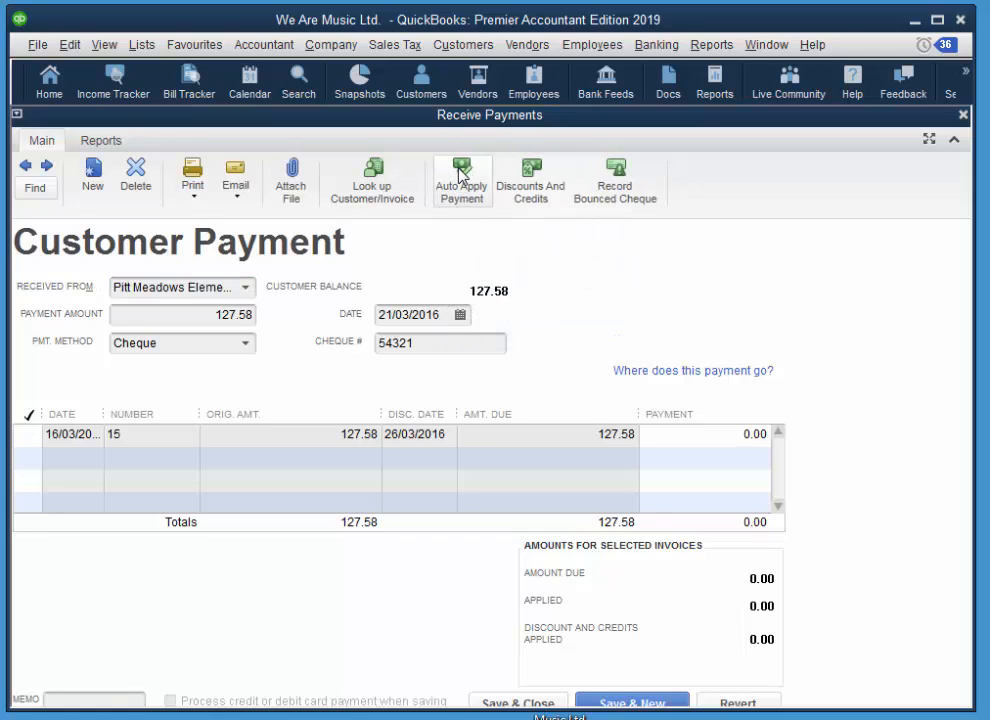
{"action": "mouse_move", "coordinate": [516, 434]}
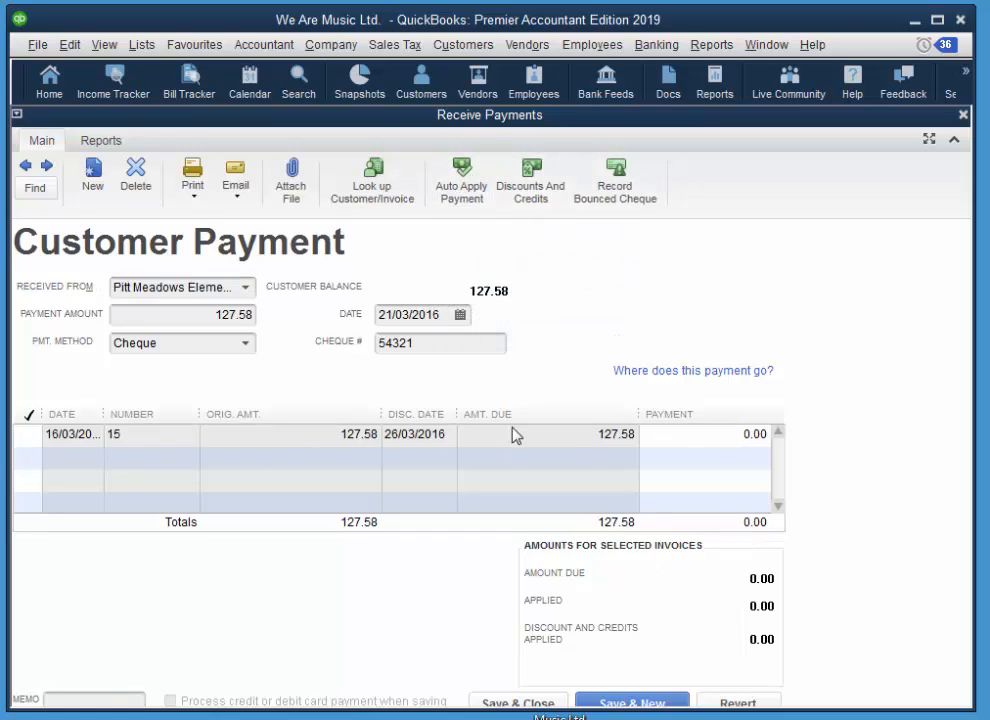
{"action": "mouse_move", "coordinate": [892, 528]}
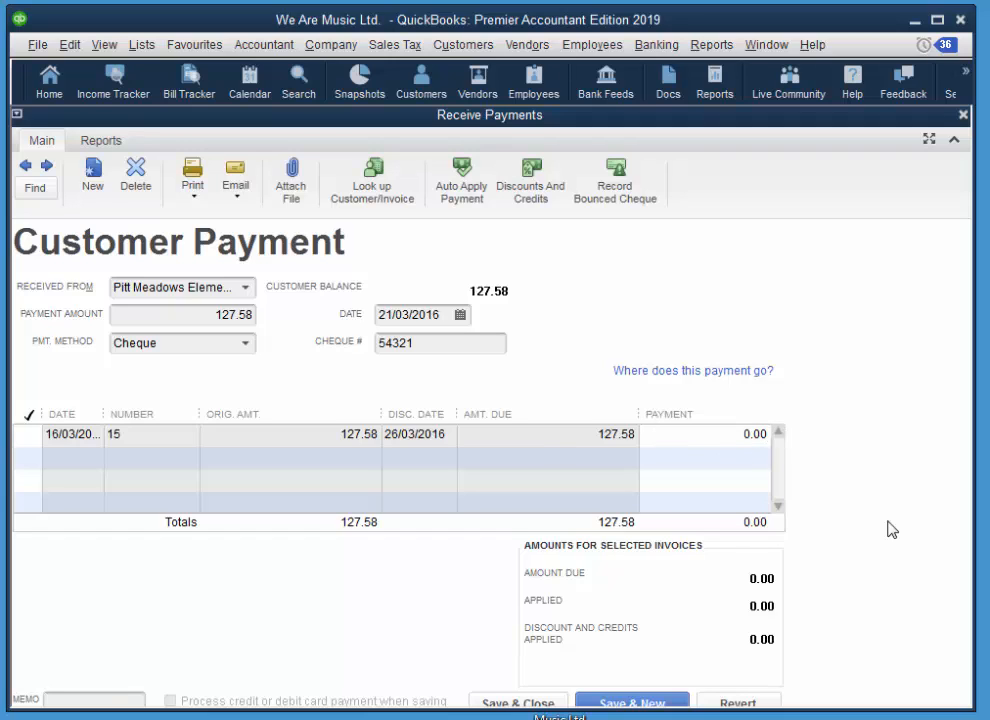
{"action": "left_click", "coordinate": [180, 314]}
{"action": "type", "text": "100"}
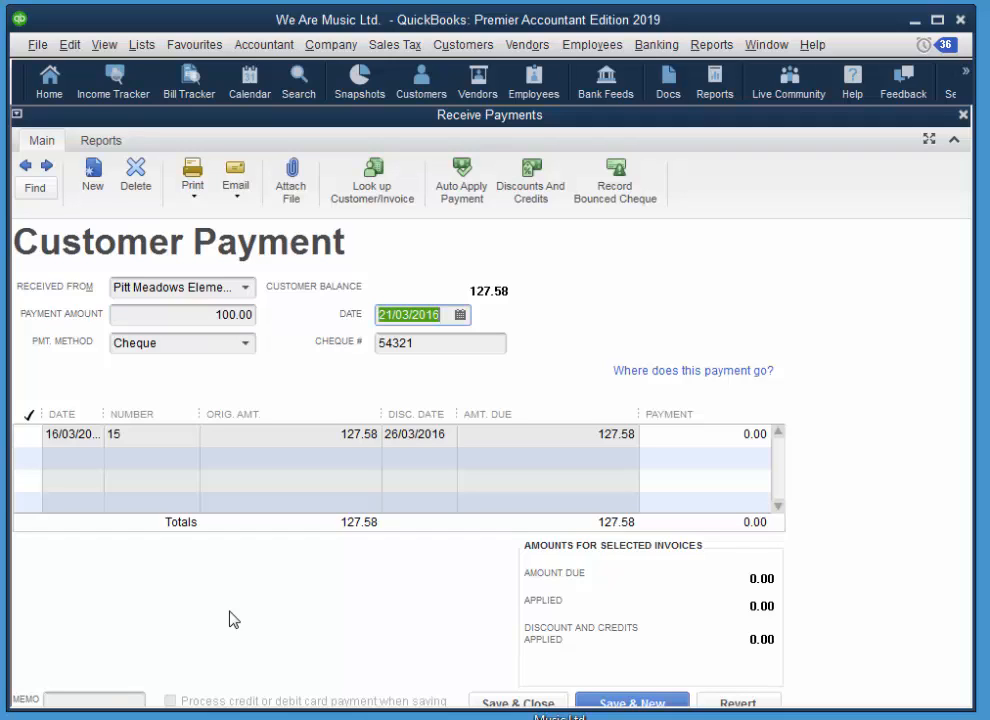
{"action": "left_click", "coordinate": [28, 434]}
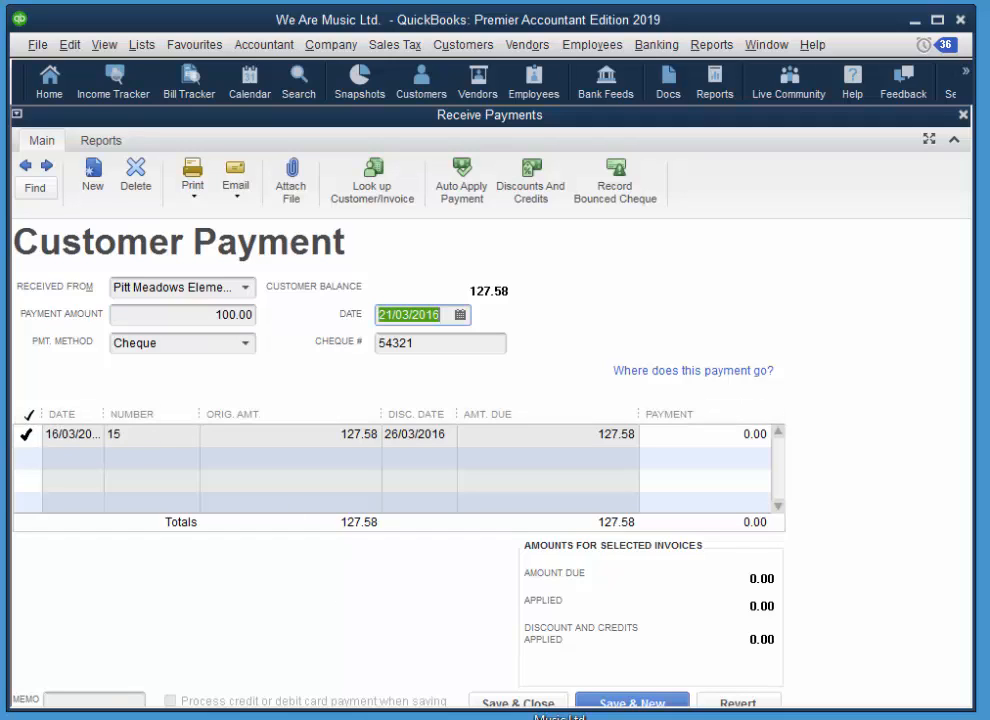
{"action": "left_click", "coordinate": [708, 434]}
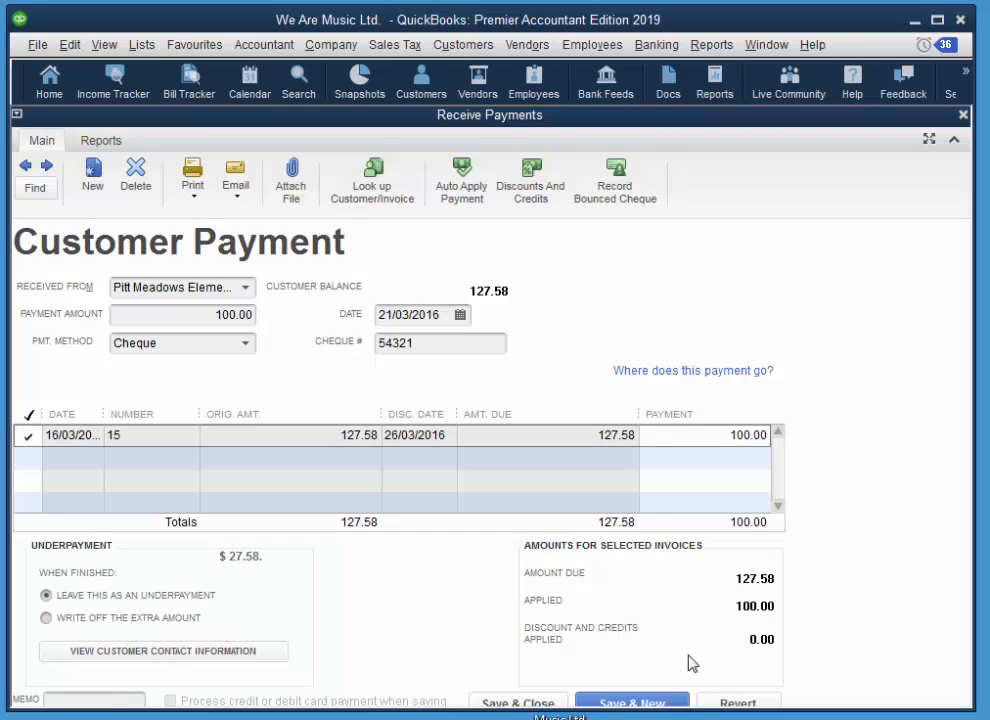
{"action": "mouse_move", "coordinate": [344, 244]}
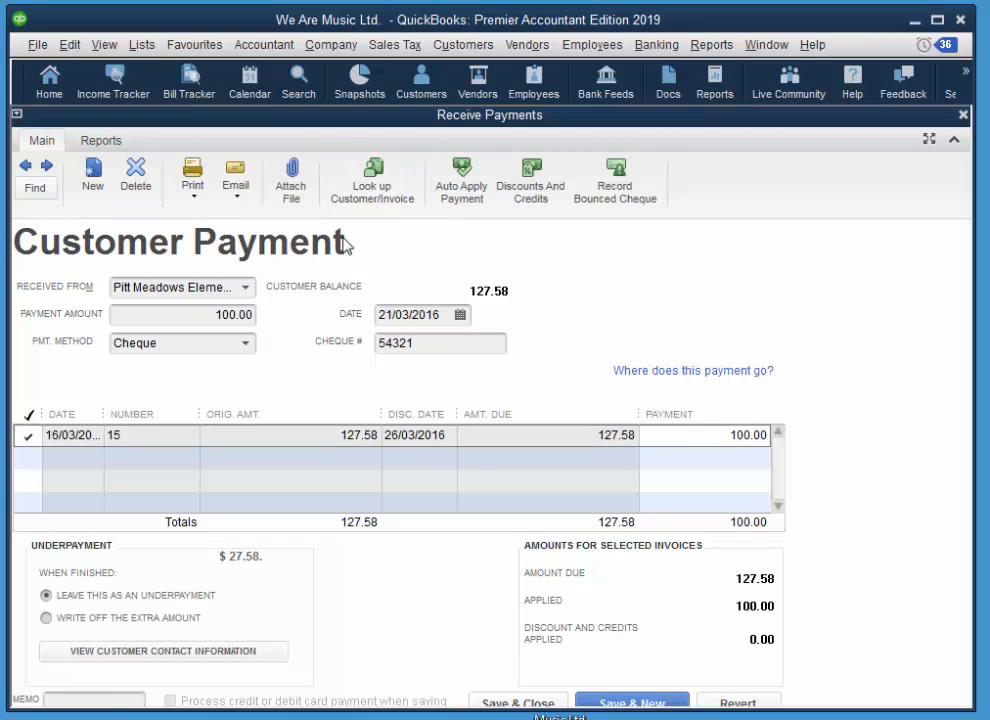
Record the changed payment, leaving 27.58 unpaid on invoice 15
{"action": "left_click", "coordinate": [518, 700]}
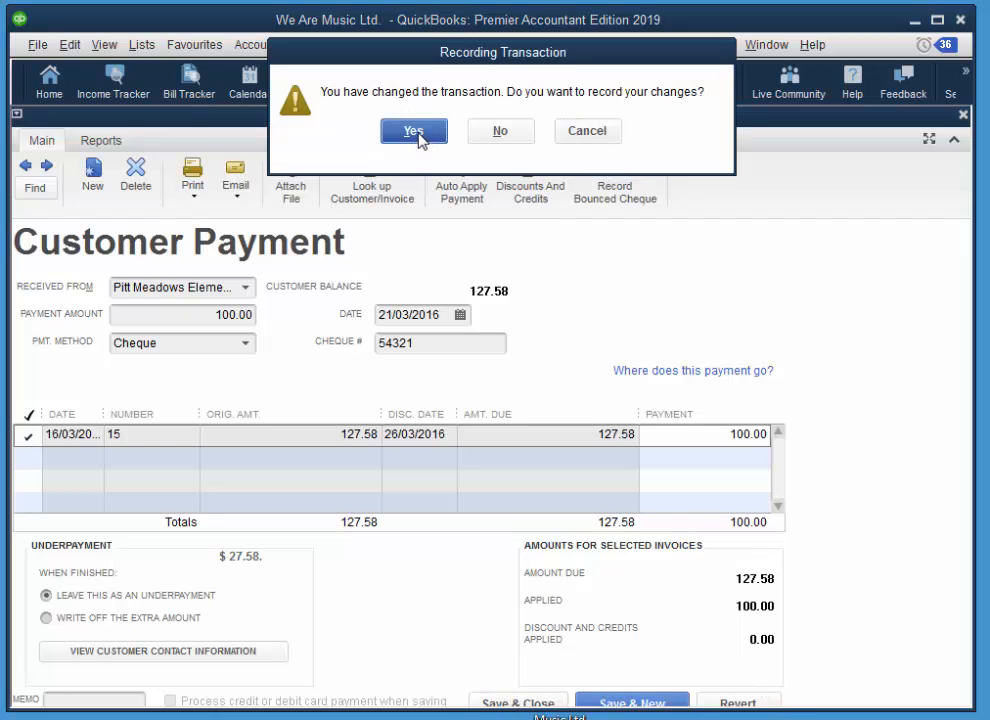
{"action": "left_click", "coordinate": [412, 132]}
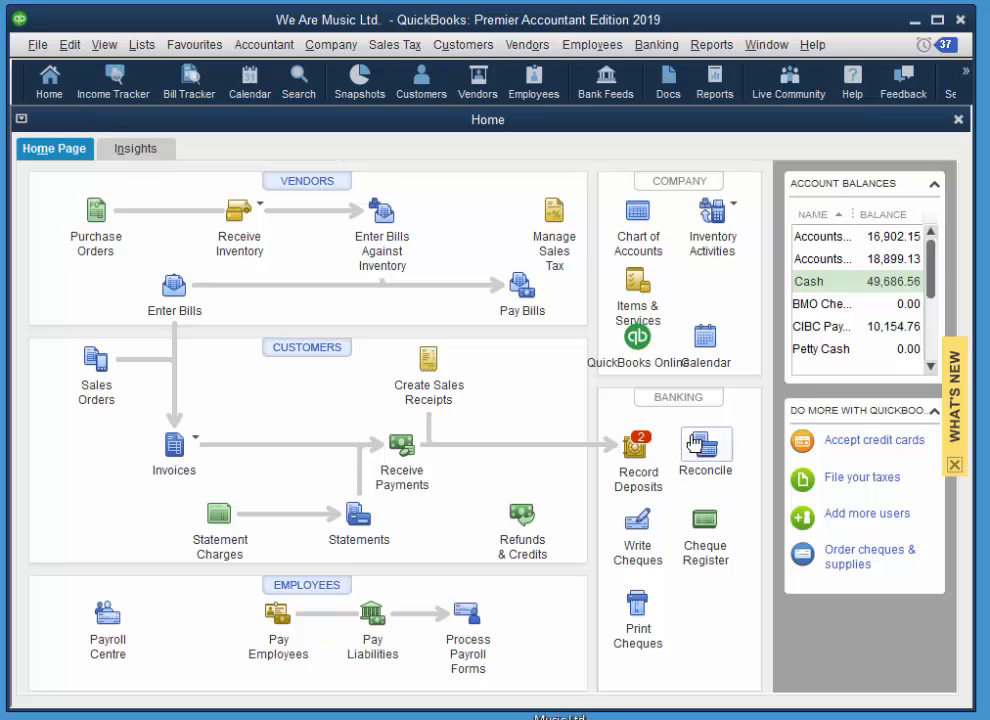
{"action": "mouse_move", "coordinate": [676, 436]}
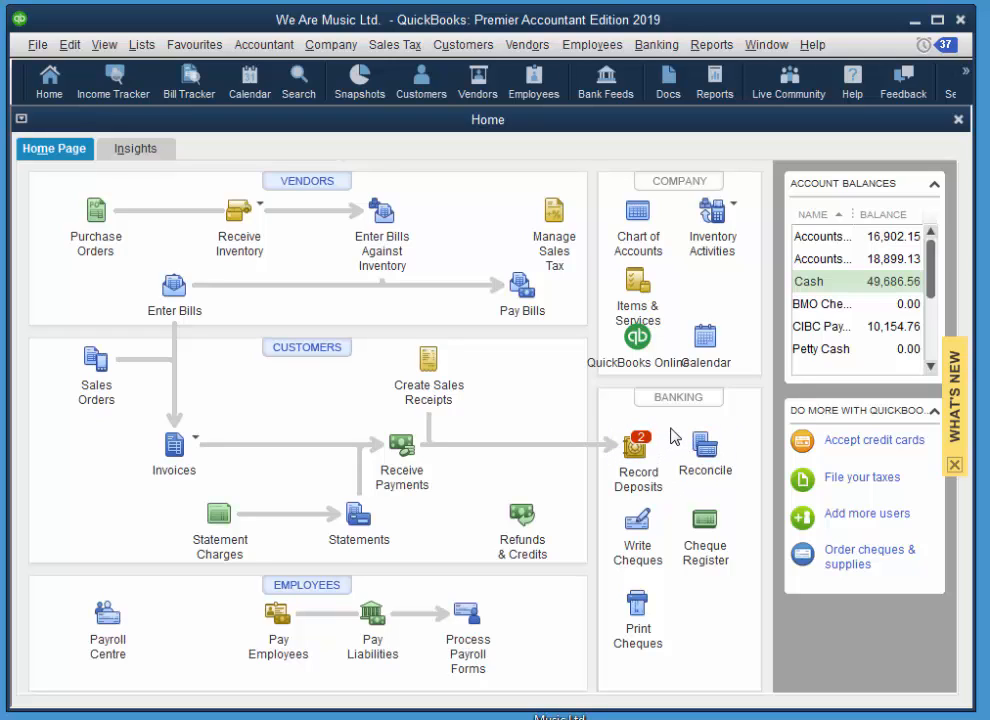
{"action": "mouse_move", "coordinate": [440, 462]}
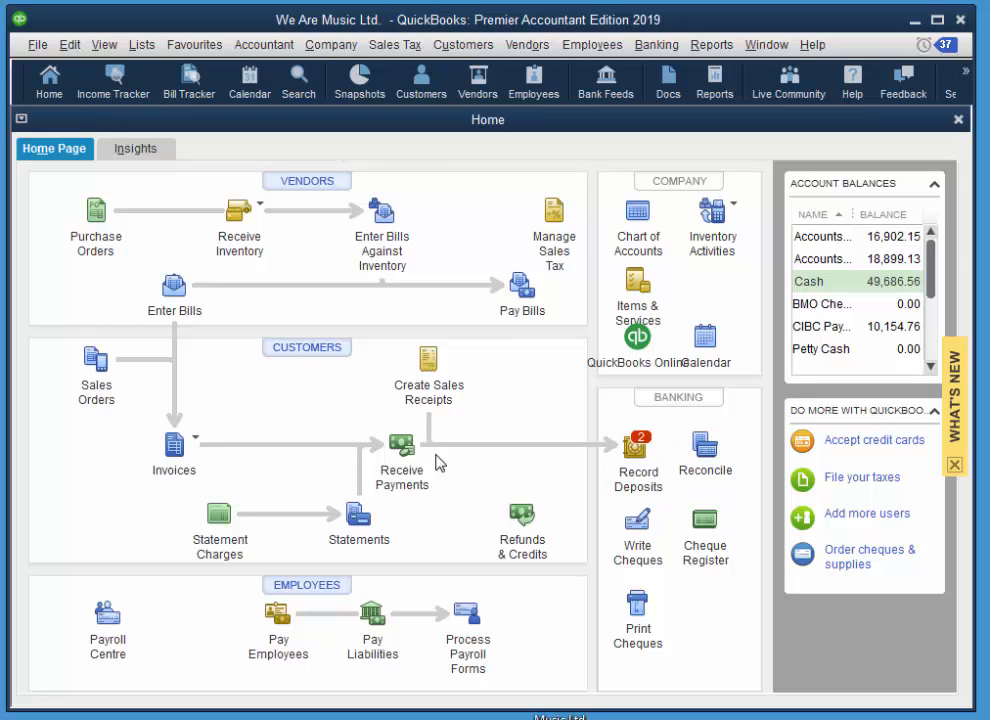
{"action": "mouse_move", "coordinate": [370, 386]}
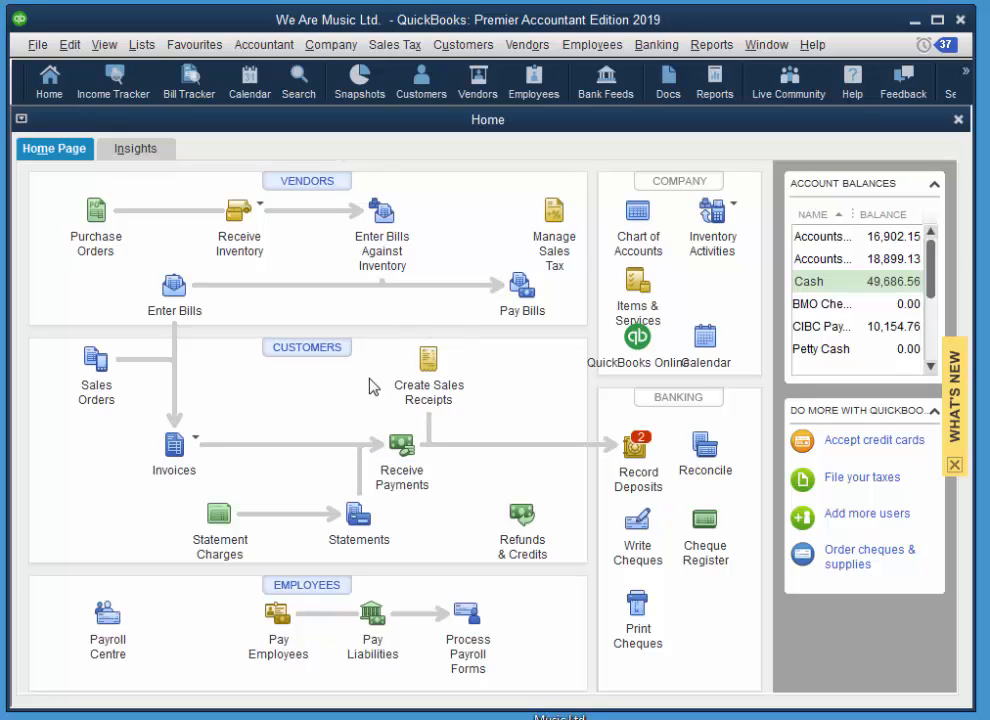
{"action": "mouse_move", "coordinate": [672, 514]}
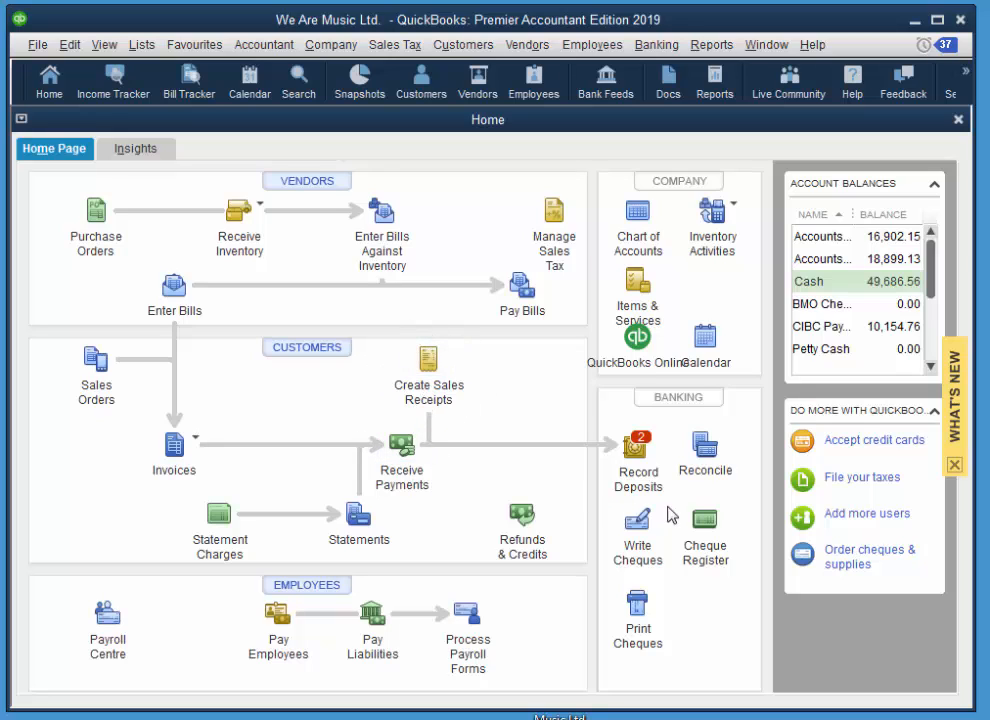
{"action": "mouse_move", "coordinate": [672, 480]}
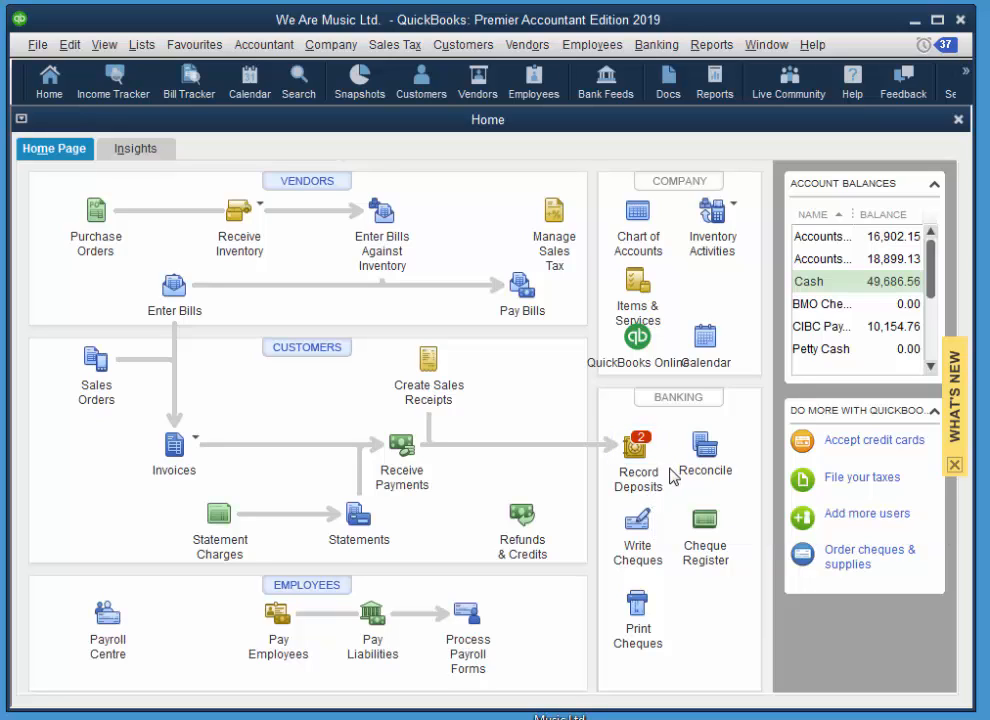
{"action": "mouse_move", "coordinate": [636, 478]}
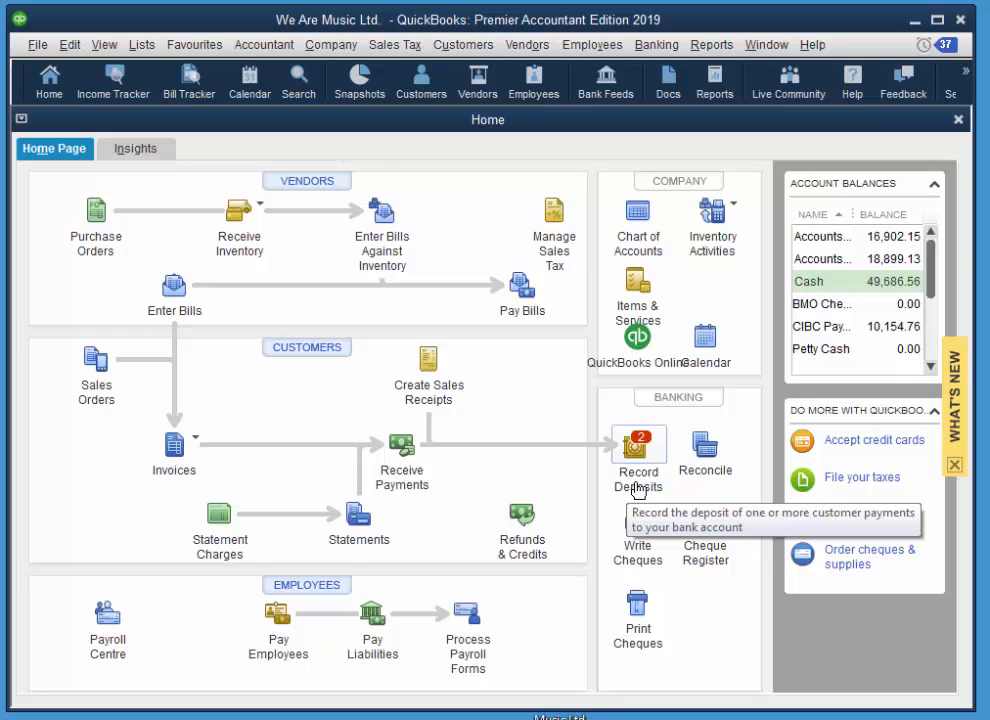
{"action": "mouse_move", "coordinate": [604, 476]}
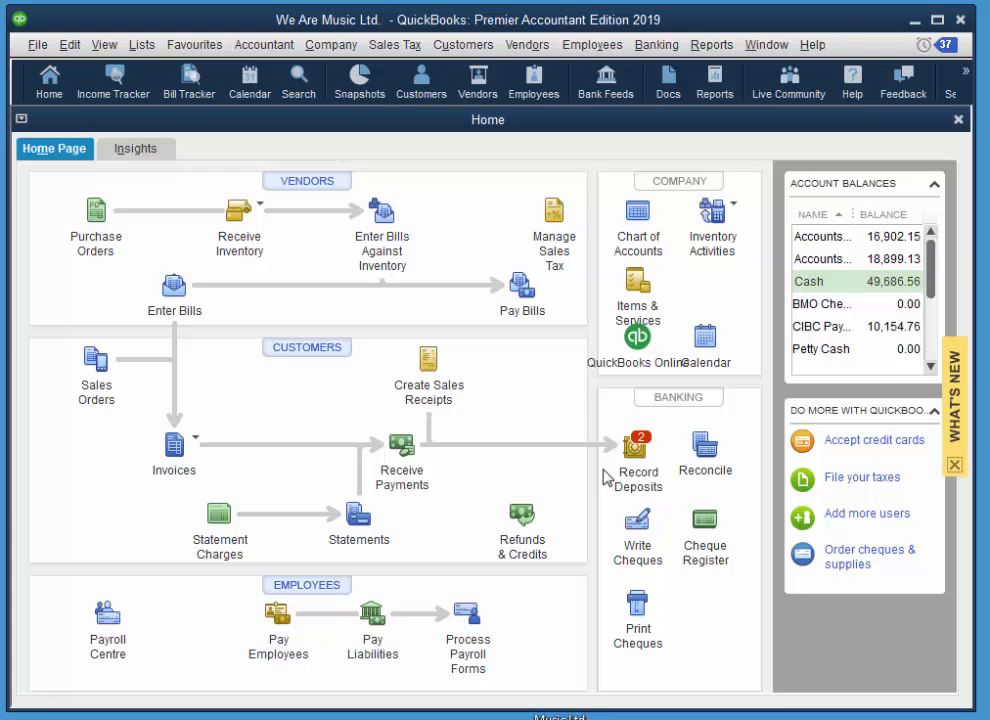
{"action": "mouse_move", "coordinate": [636, 444]}
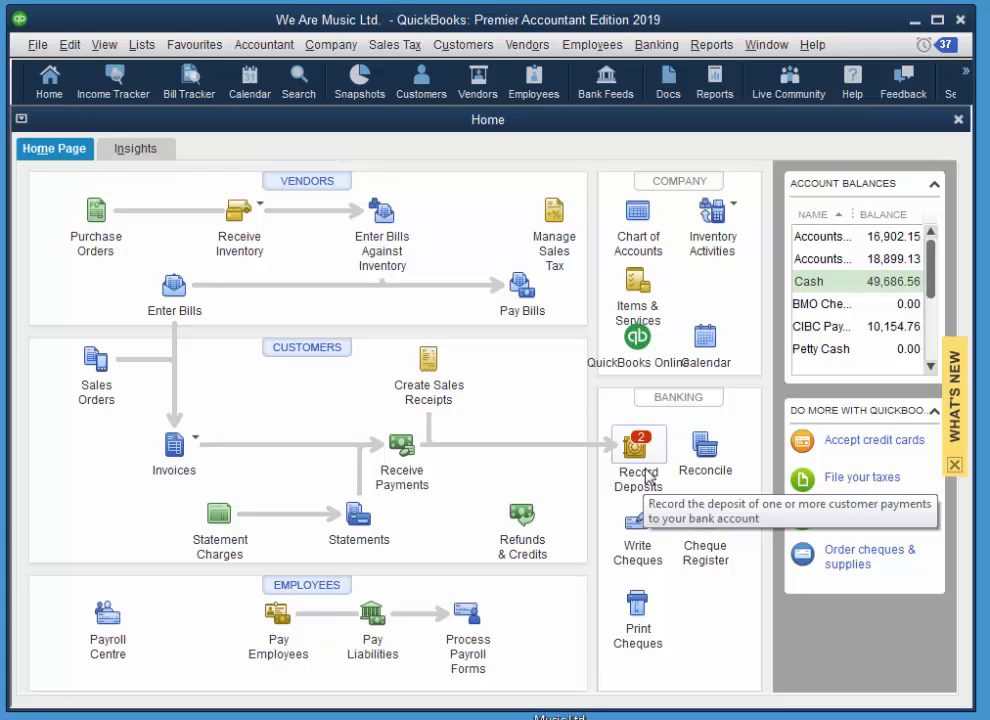
Bring up the Payments to Deposit window from Record Deposits
{"action": "left_click", "coordinate": [636, 444]}
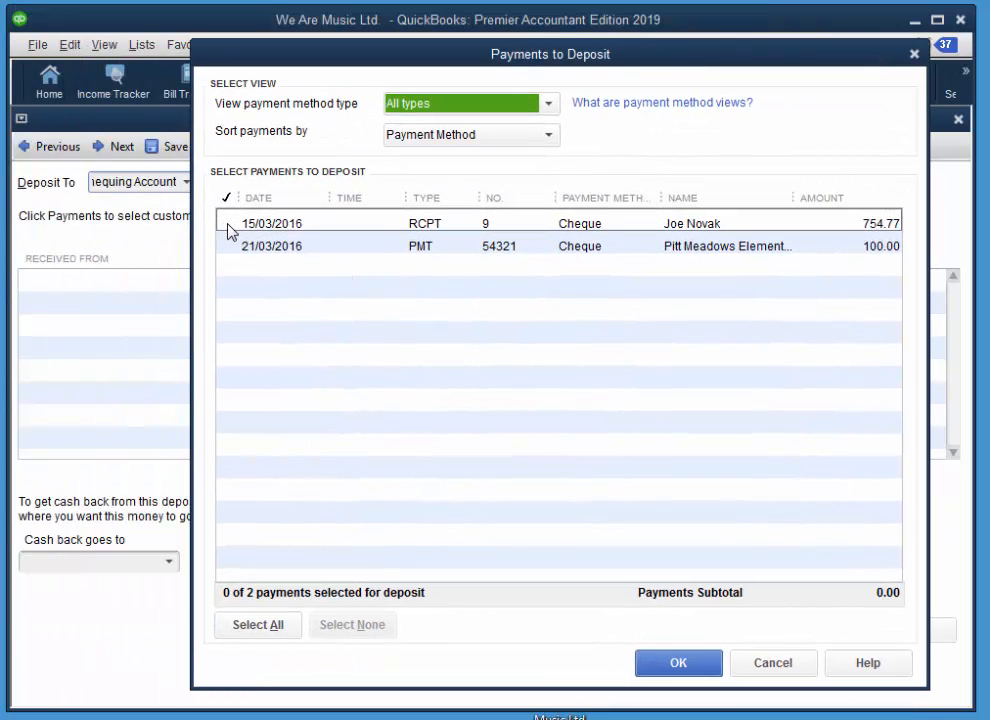
Deposit both payments, 854.77 total, to Cash dated 28/03/2016 and save
{"action": "left_click", "coordinate": [256, 624]}
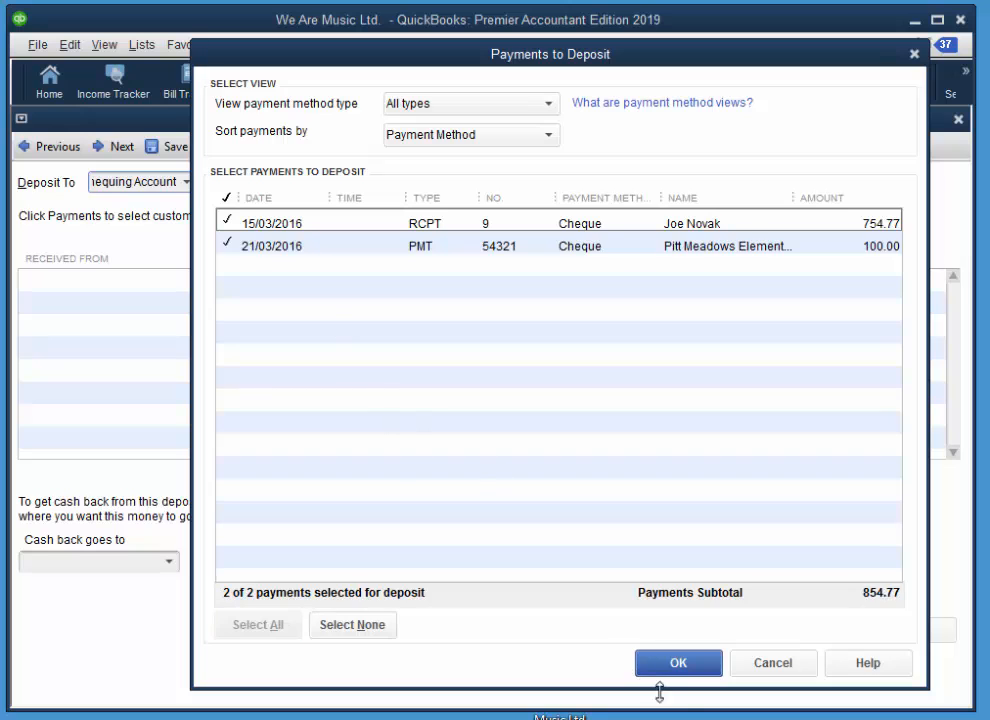
{"action": "left_click", "coordinate": [678, 664]}
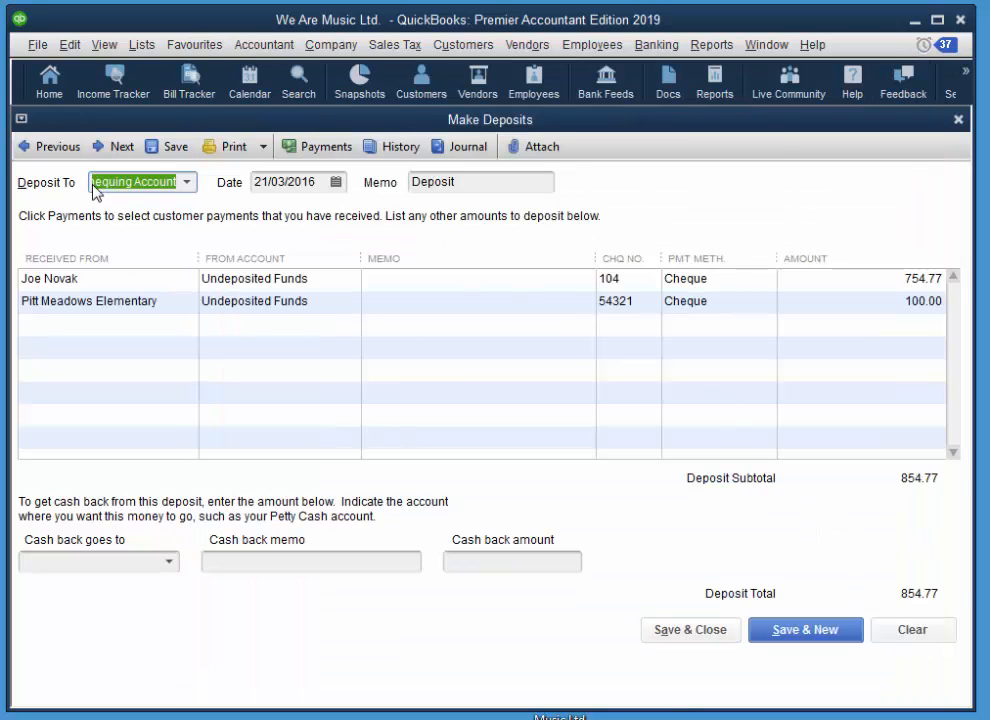
{"action": "mouse_move", "coordinate": [130, 180]}
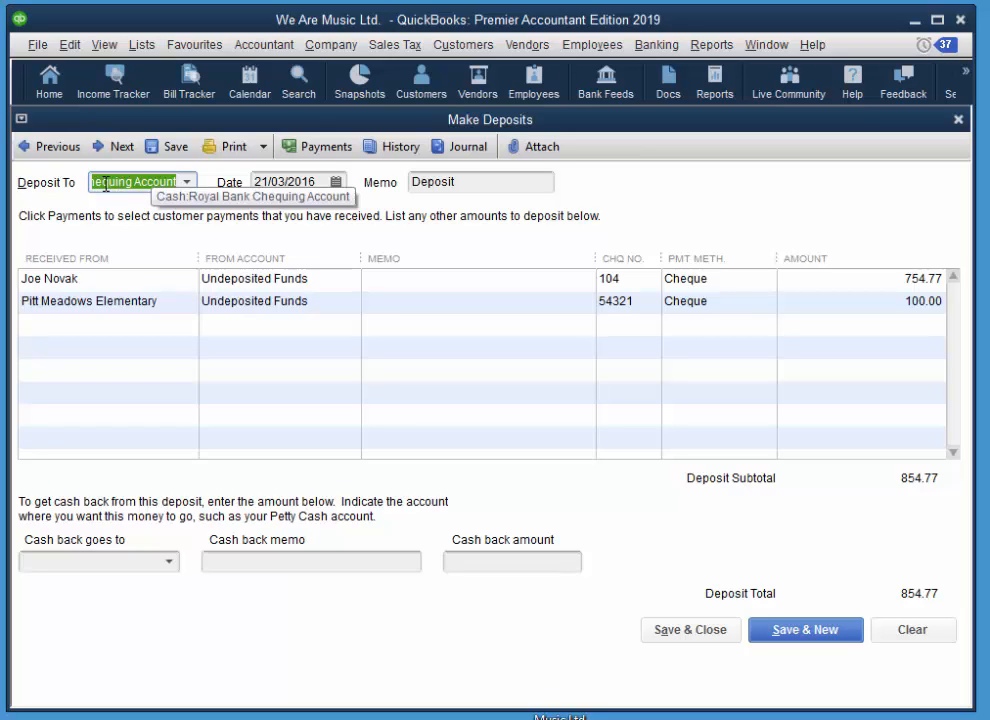
{"action": "mouse_move", "coordinate": [336, 236]}
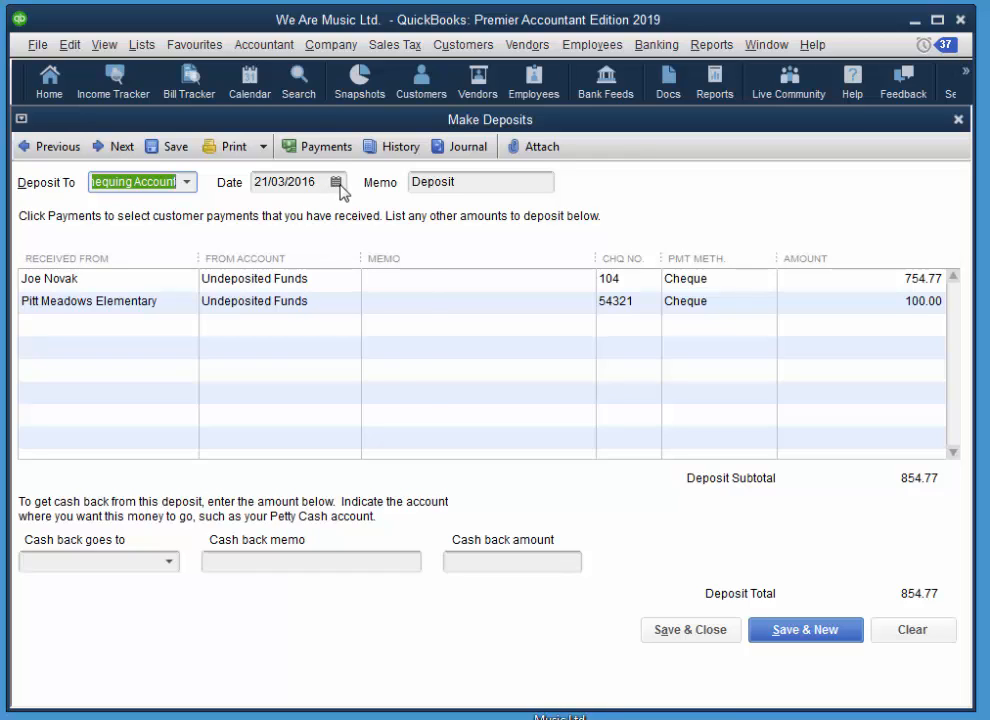
{"action": "left_click", "coordinate": [336, 182]}
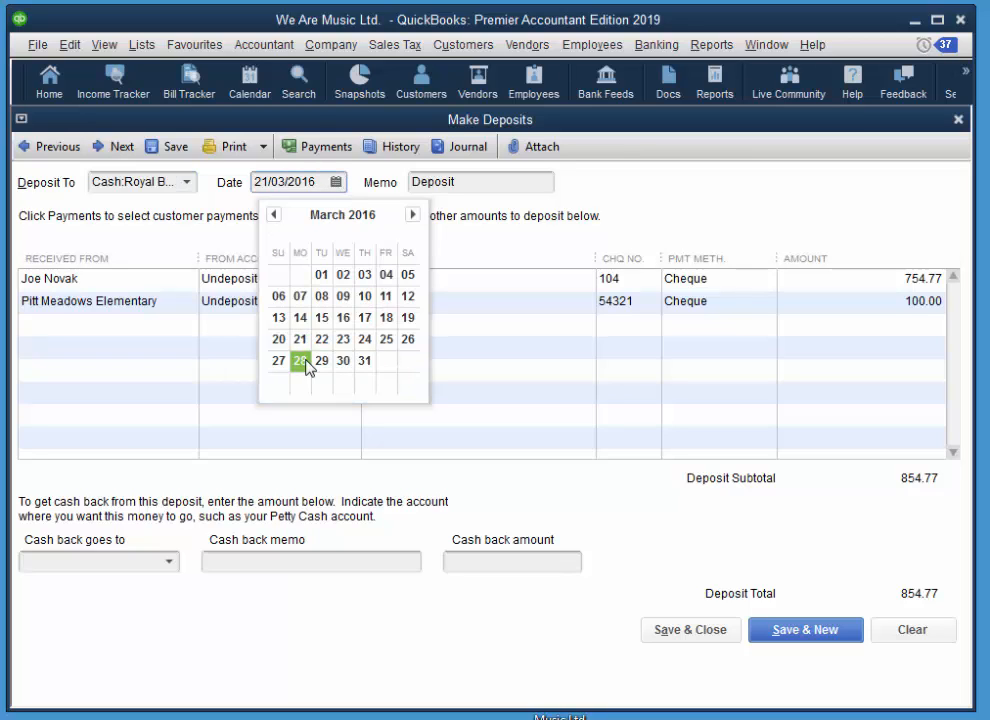
{"action": "left_click", "coordinate": [300, 360]}
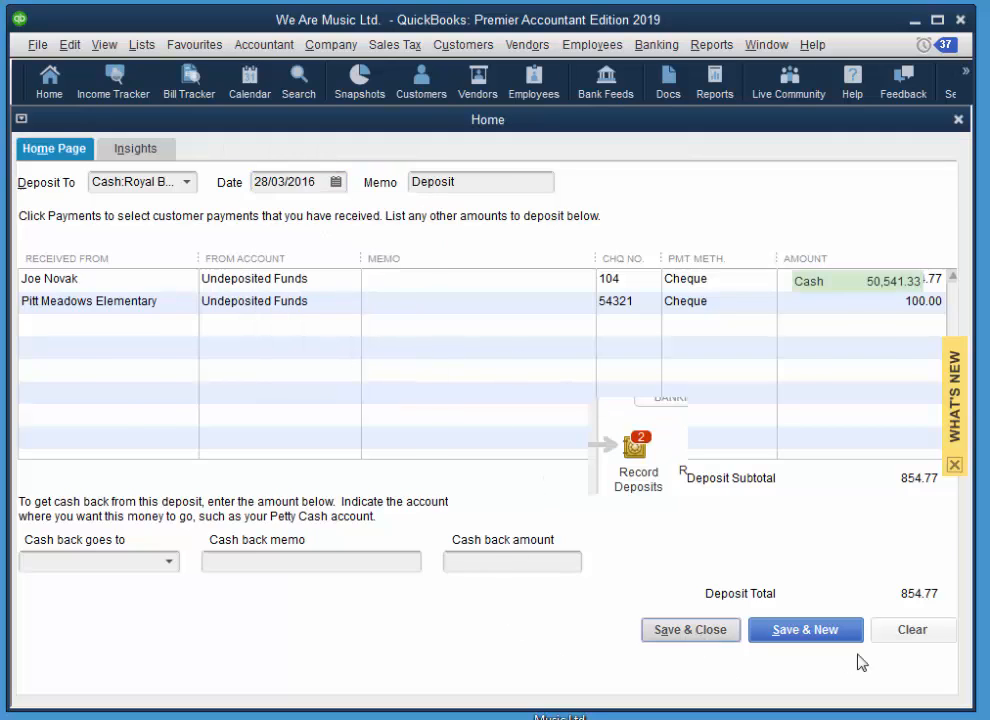
{"action": "left_click", "coordinate": [688, 628]}
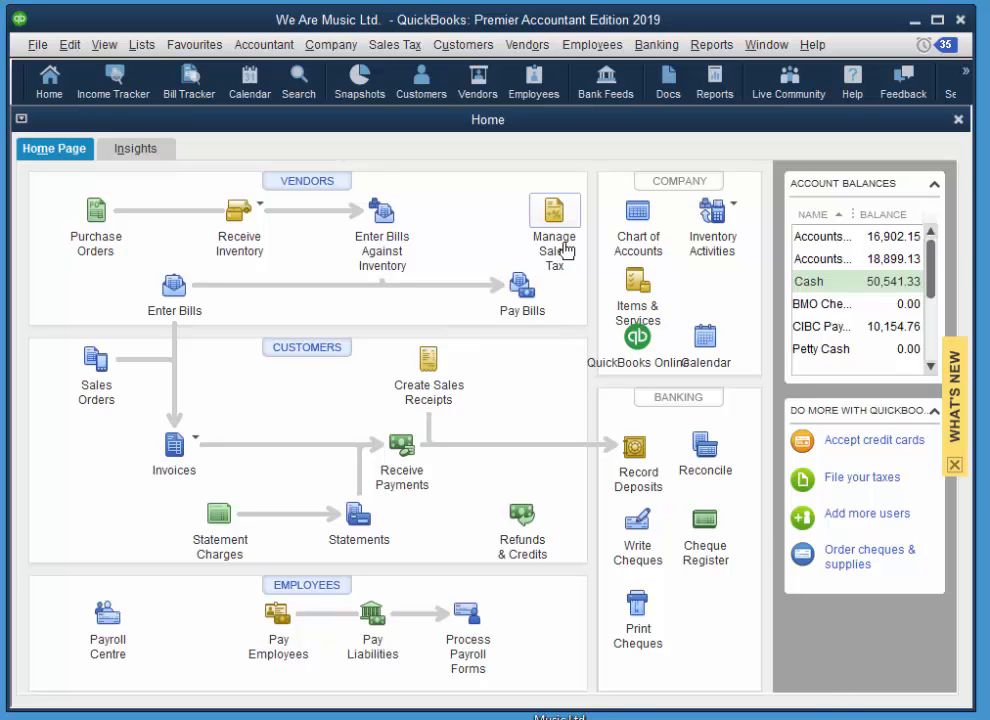
{"action": "mouse_move", "coordinate": [712, 44]}
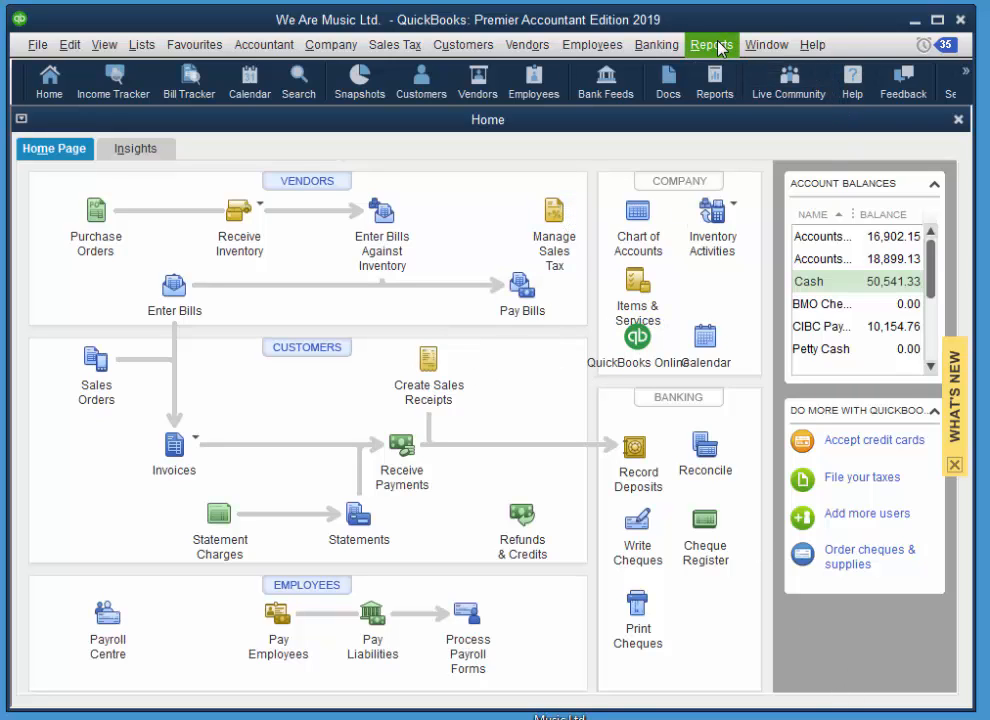
Bring up the A/R Aging Detail report from Customers & Receivables
{"action": "left_click", "coordinate": [712, 44]}
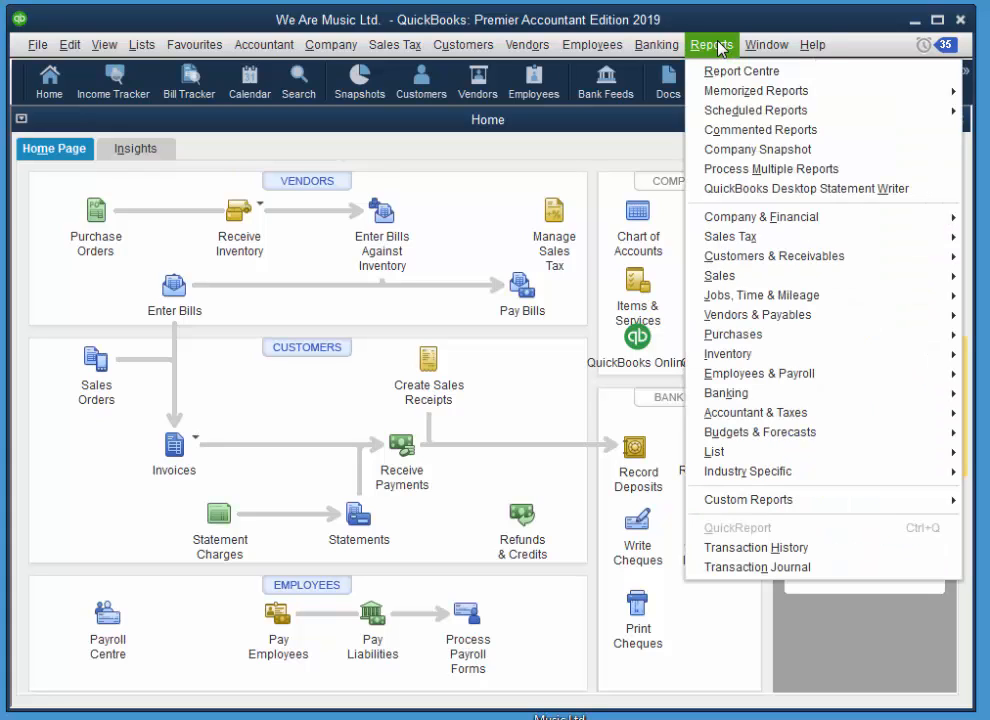
{"action": "mouse_move", "coordinate": [776, 256]}
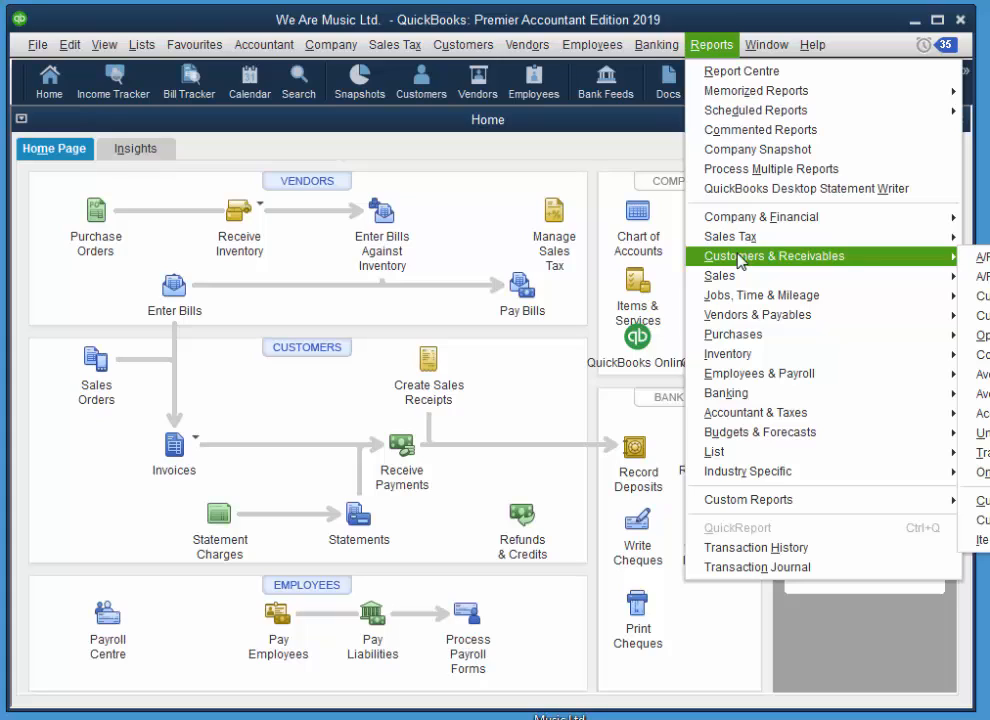
{"action": "mouse_move", "coordinate": [982, 264]}
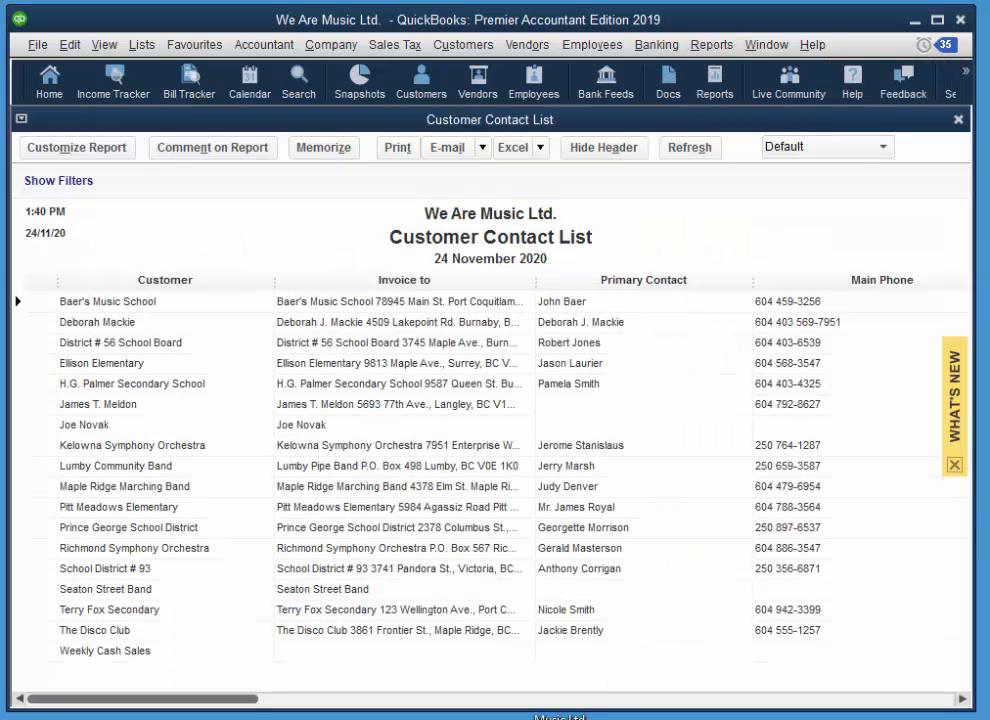
{"action": "left_click", "coordinate": [712, 44]}
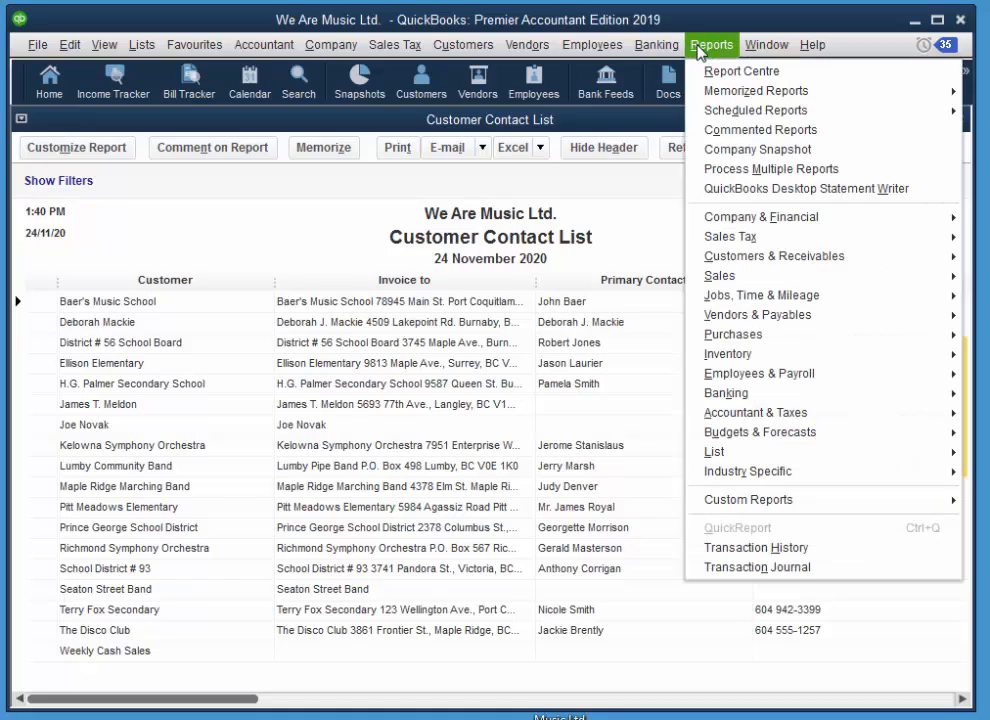
{"action": "mouse_move", "coordinate": [776, 256]}
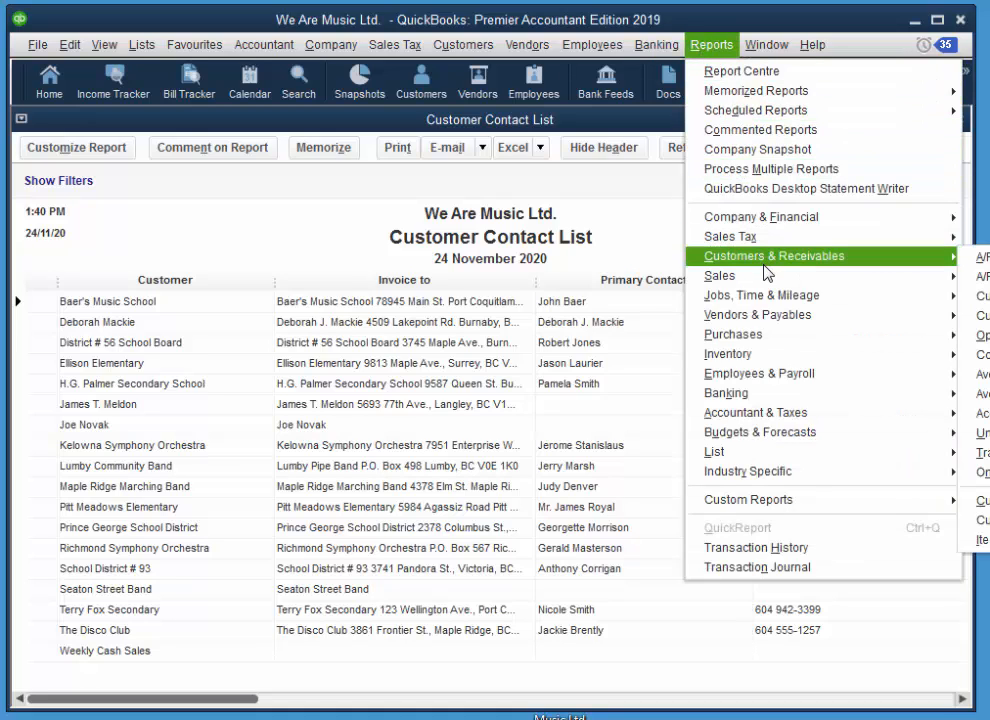
{"action": "mouse_move", "coordinate": [966, 270]}
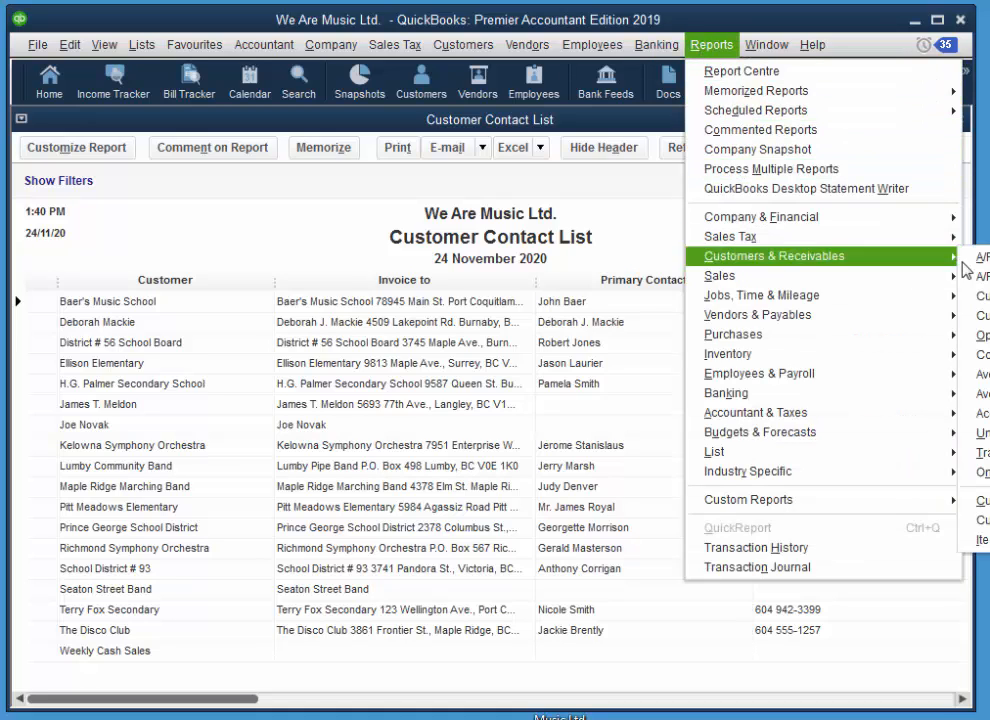
{"action": "left_click", "coordinate": [982, 256]}
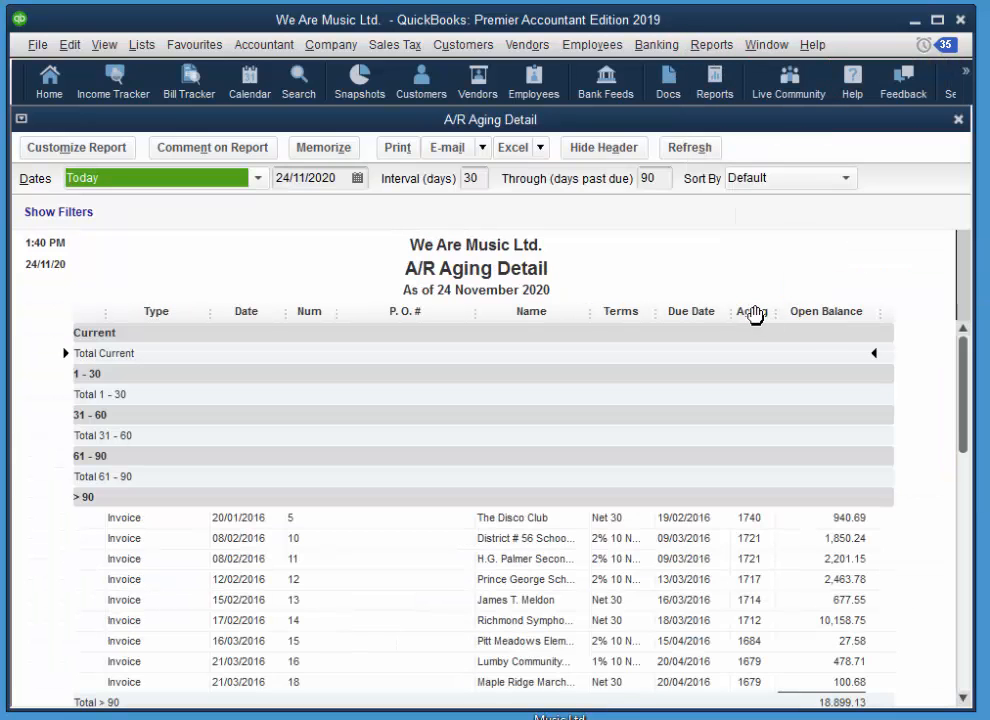
{"action": "mouse_move", "coordinate": [260, 252]}
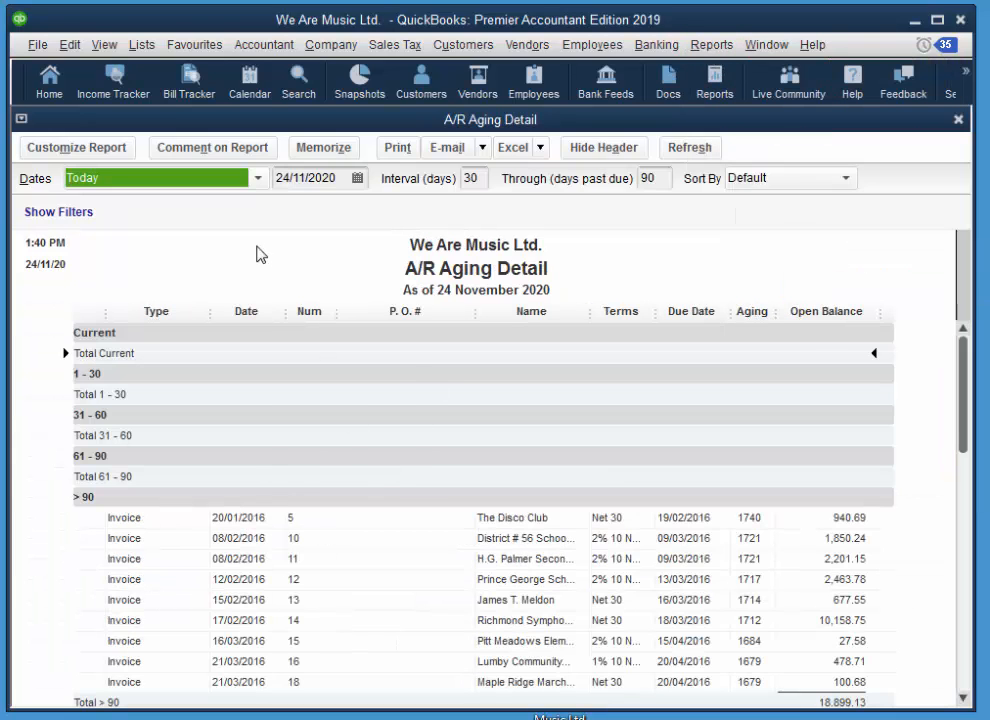
{"action": "mouse_move", "coordinate": [322, 624]}
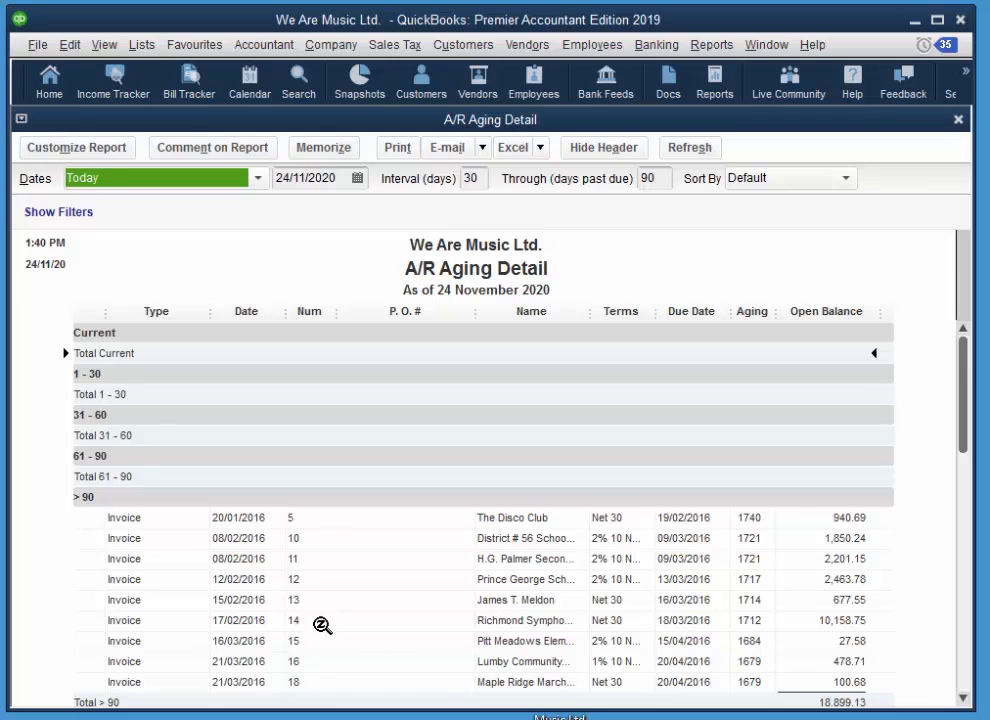
{"action": "mouse_move", "coordinate": [116, 320]}
{"action": "type", "text": "31/03/2016"}
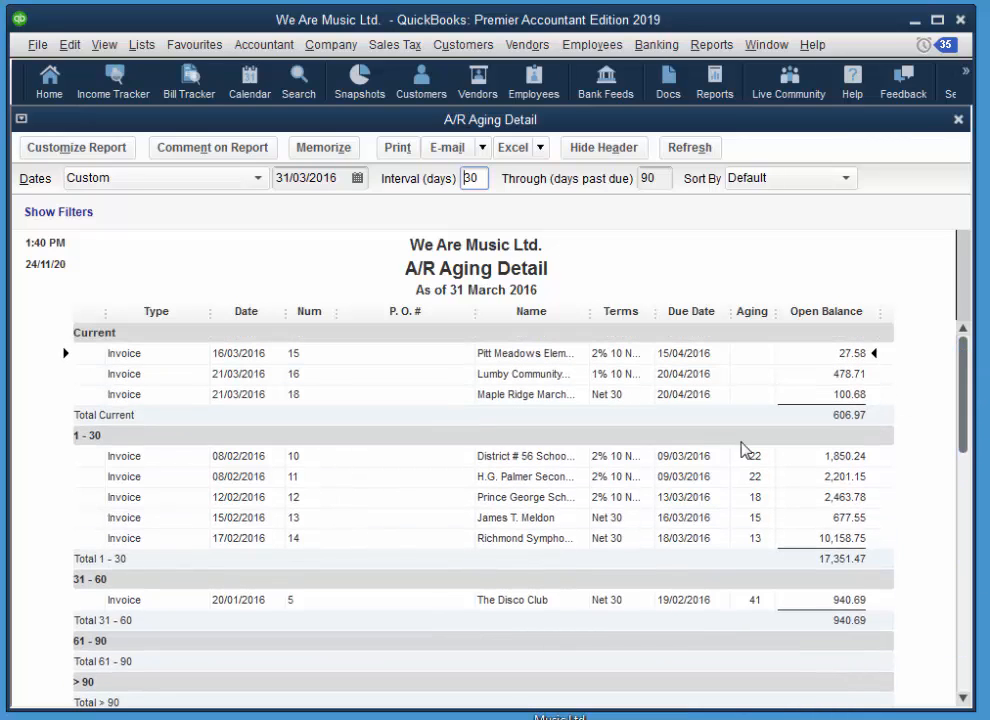
{"action": "mouse_move", "coordinate": [384, 548]}
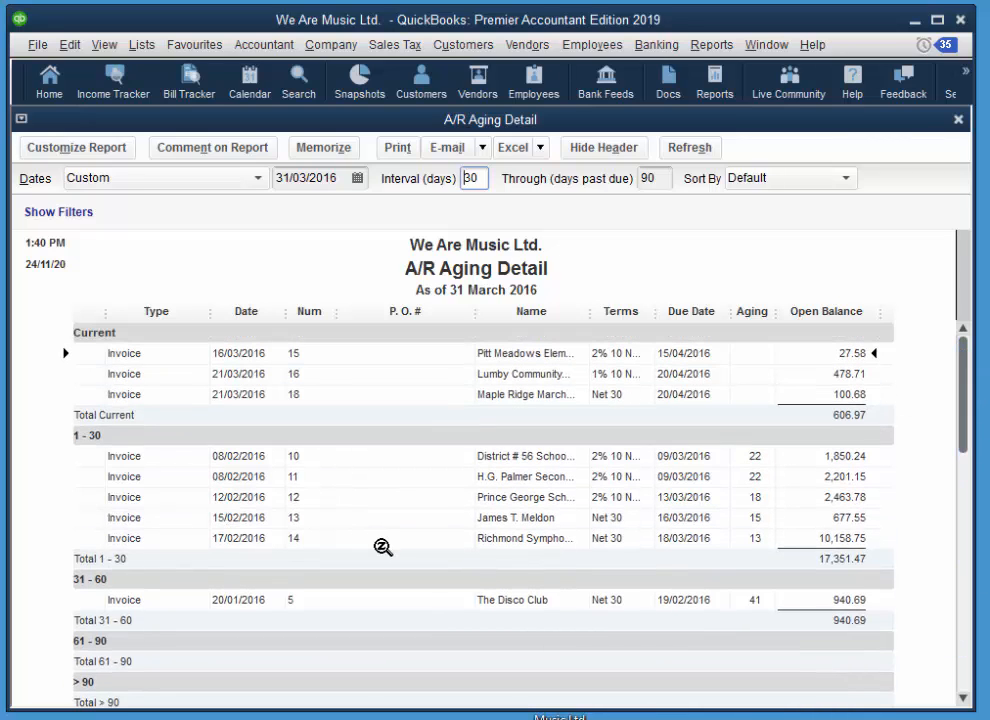
{"action": "mouse_move", "coordinate": [282, 392]}
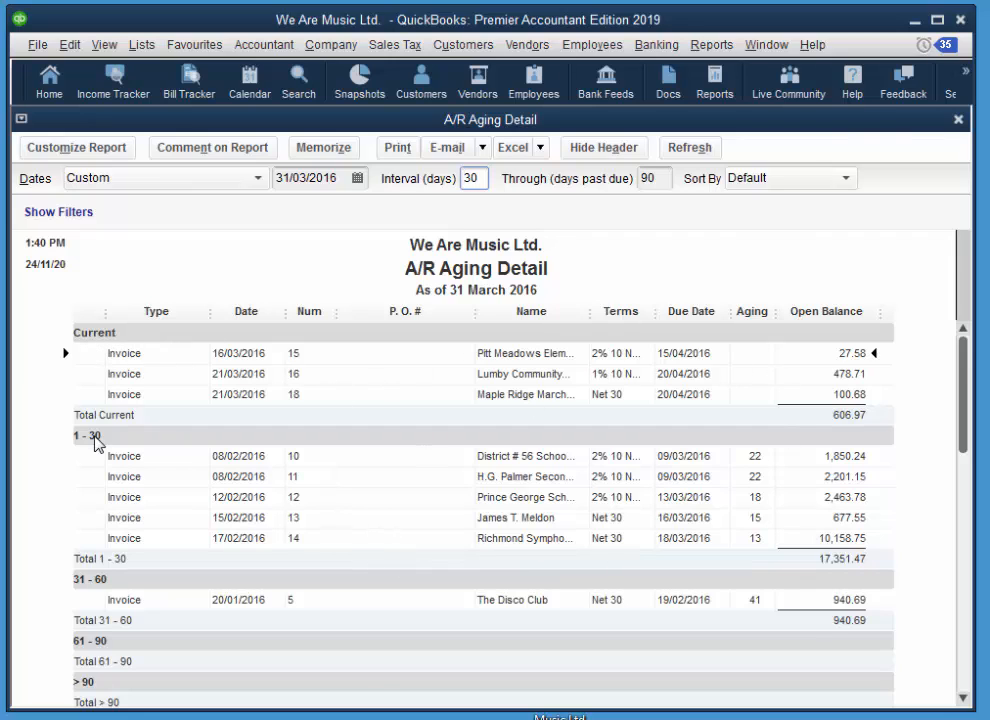
{"action": "mouse_move", "coordinate": [96, 656]}
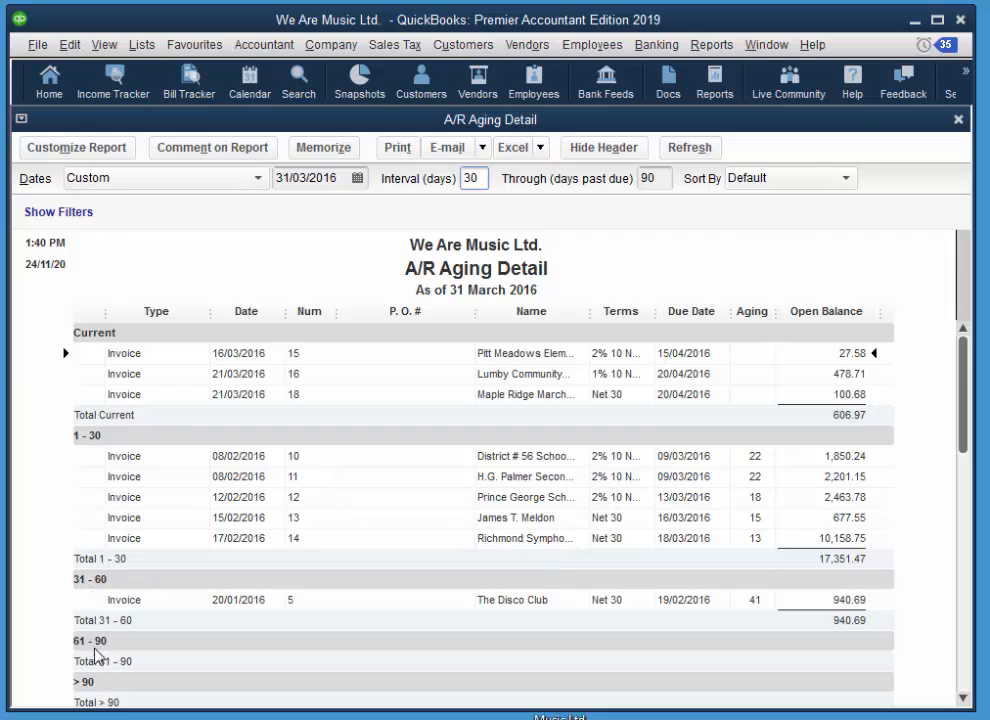
{"action": "mouse_move", "coordinate": [724, 452]}
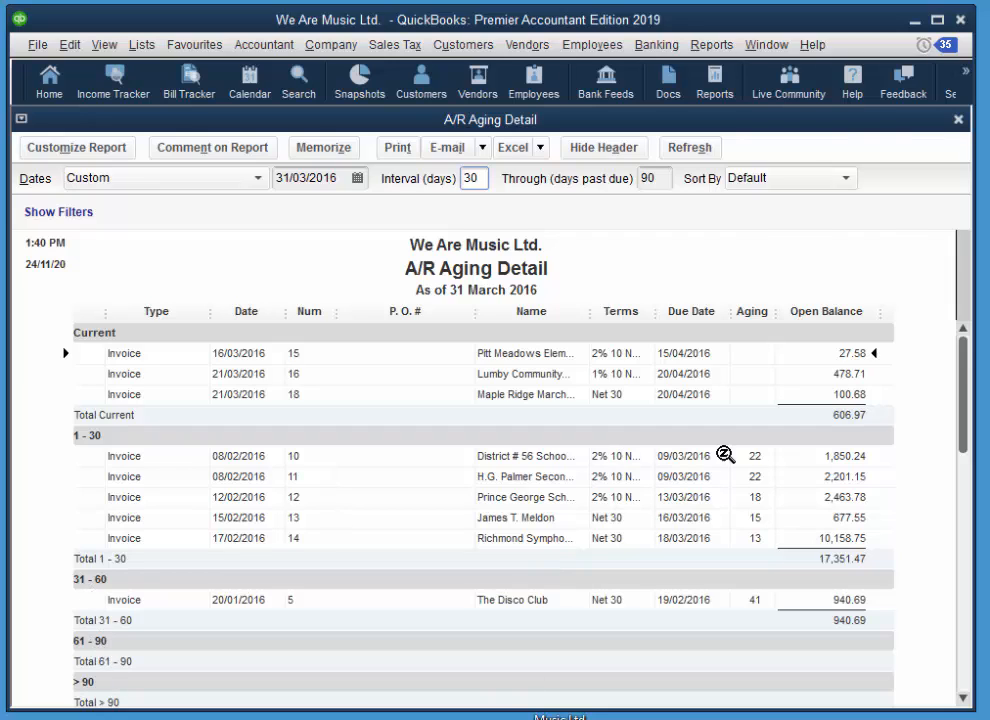
{"action": "mouse_move", "coordinate": [528, 200]}
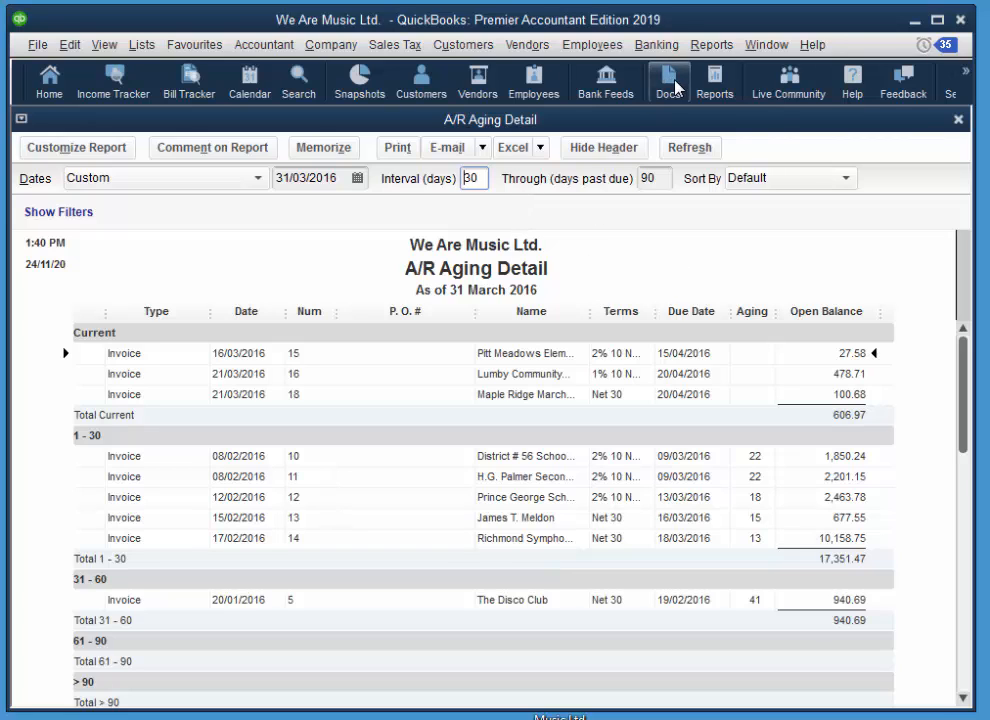
Review the Customer Balance Detail report for all transactions down to its 18,899.13 total
{"action": "left_click", "coordinate": [712, 44]}
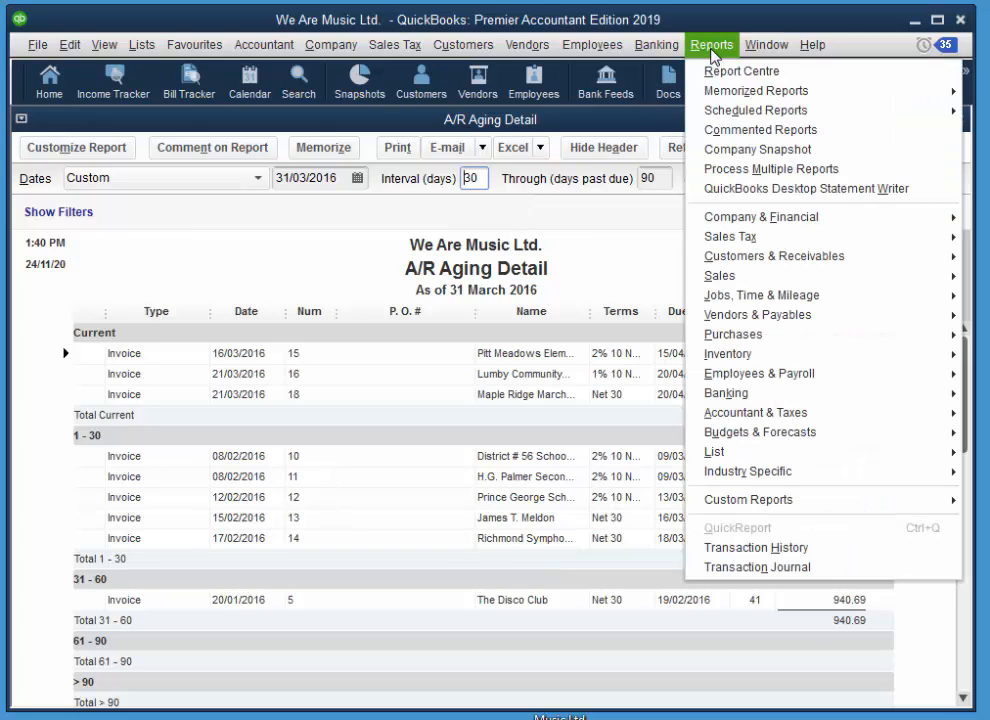
{"action": "mouse_move", "coordinate": [776, 256]}
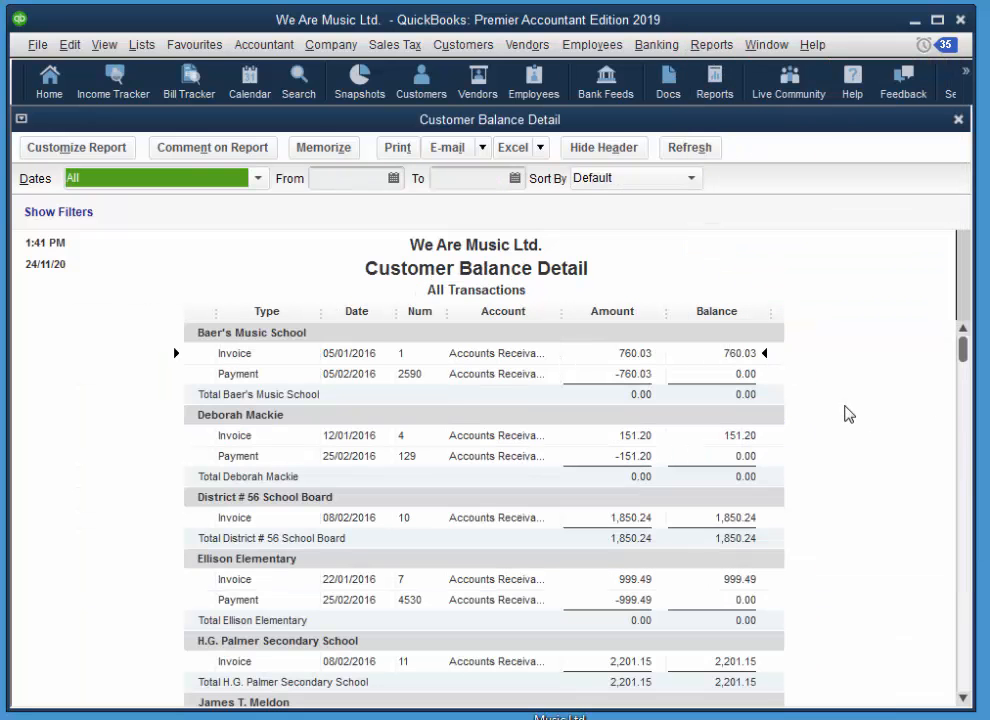
{"action": "mouse_move", "coordinate": [758, 454]}
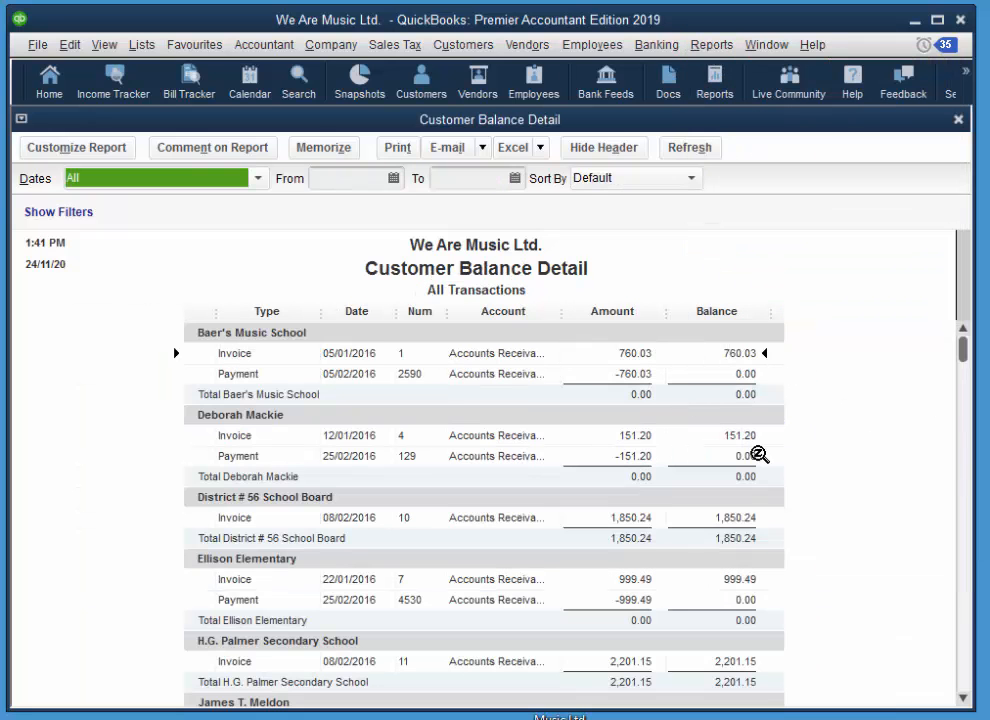
{"action": "scroll", "scroll_direction": "down", "scroll_amount": 3}
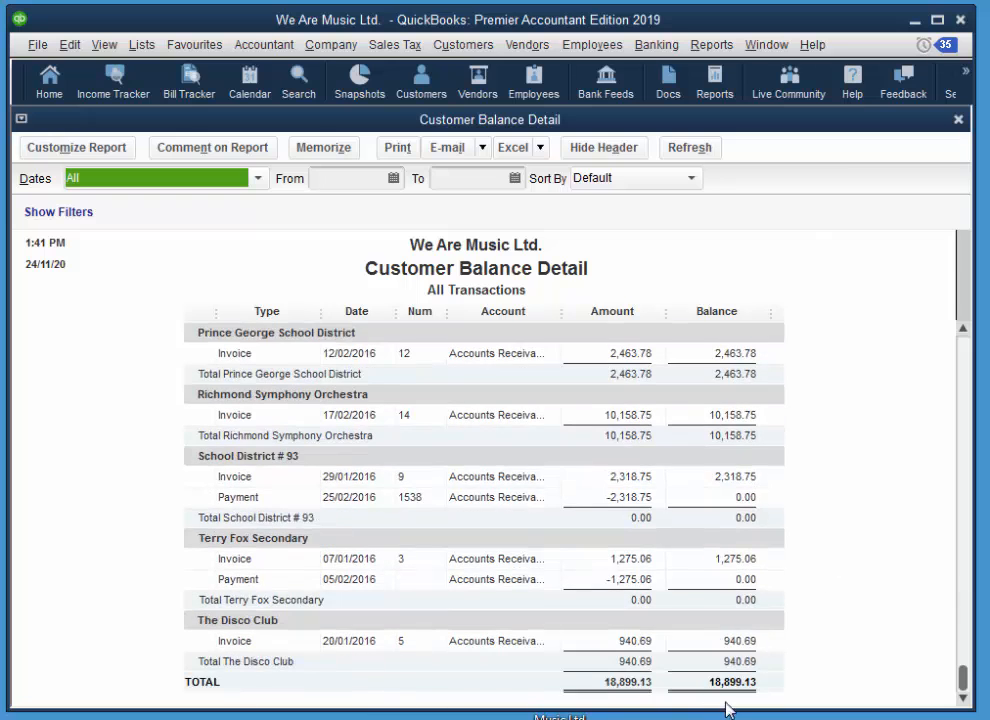
{"action": "scroll", "scroll_direction": "up", "scroll_amount": 3}
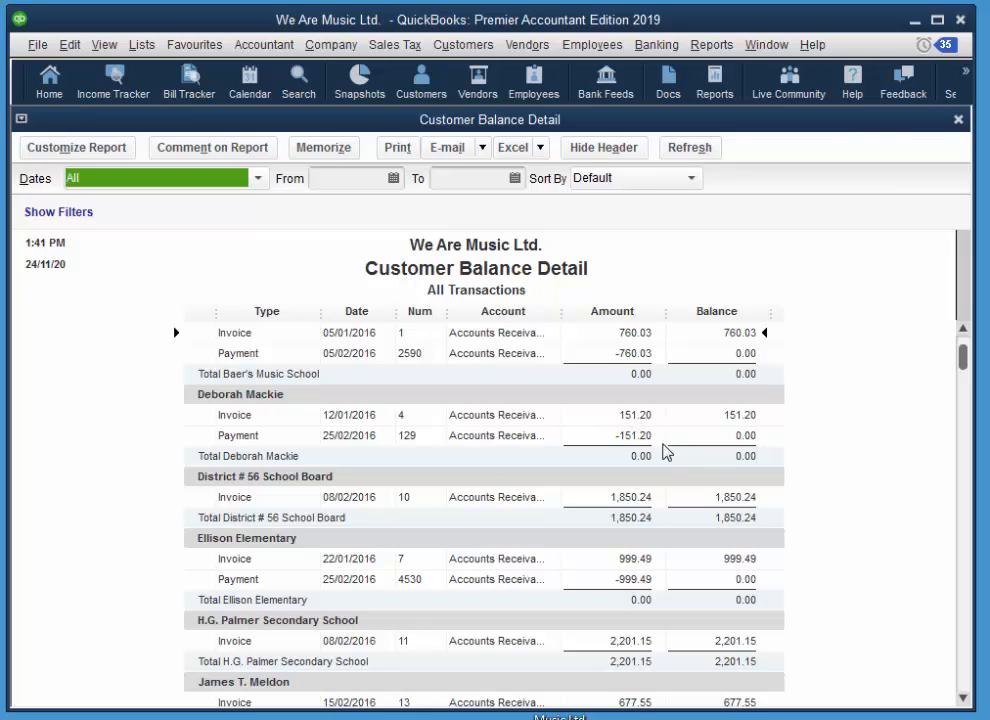
{"action": "mouse_move", "coordinate": [712, 486]}
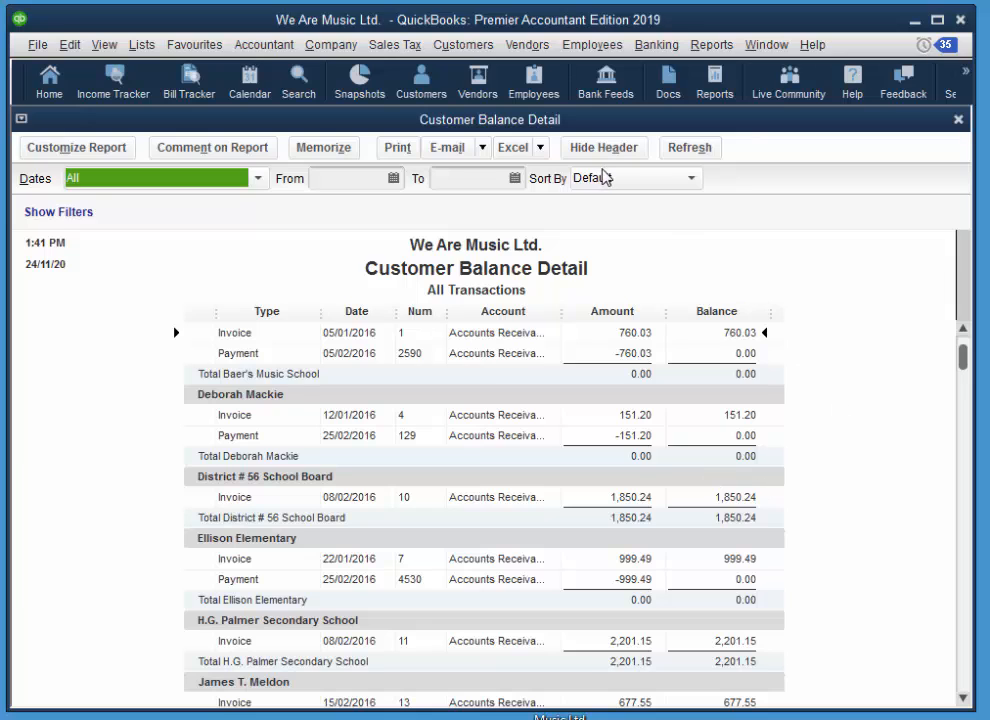
{"action": "left_click", "coordinate": [712, 44]}
{"action": "type", "text": "01/01/2016"}
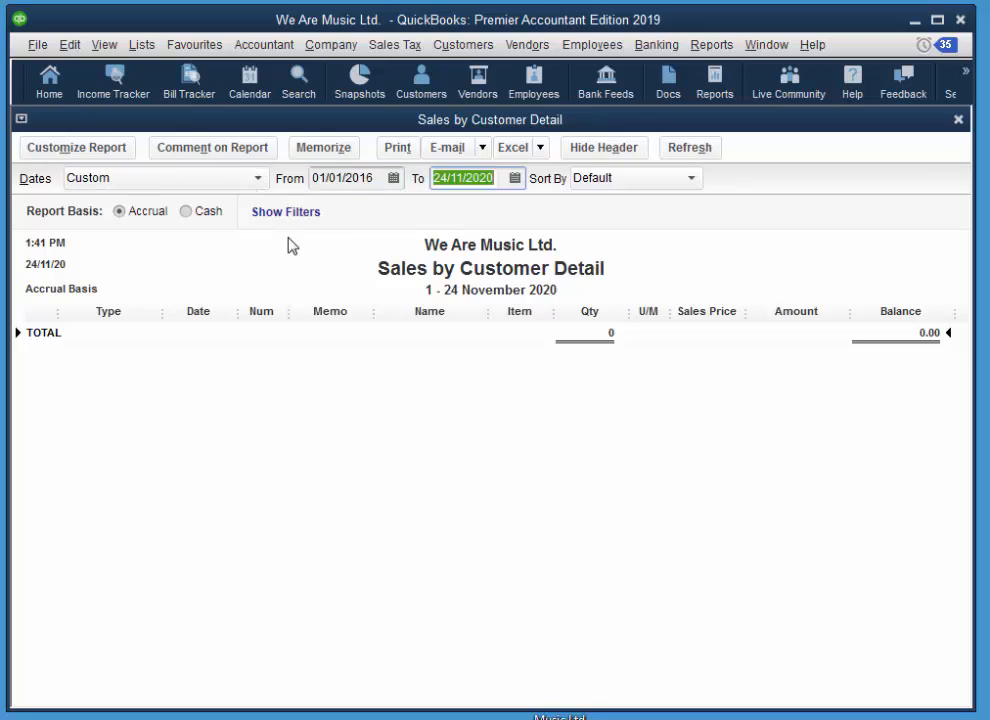
{"action": "type", "text": "31 3"}
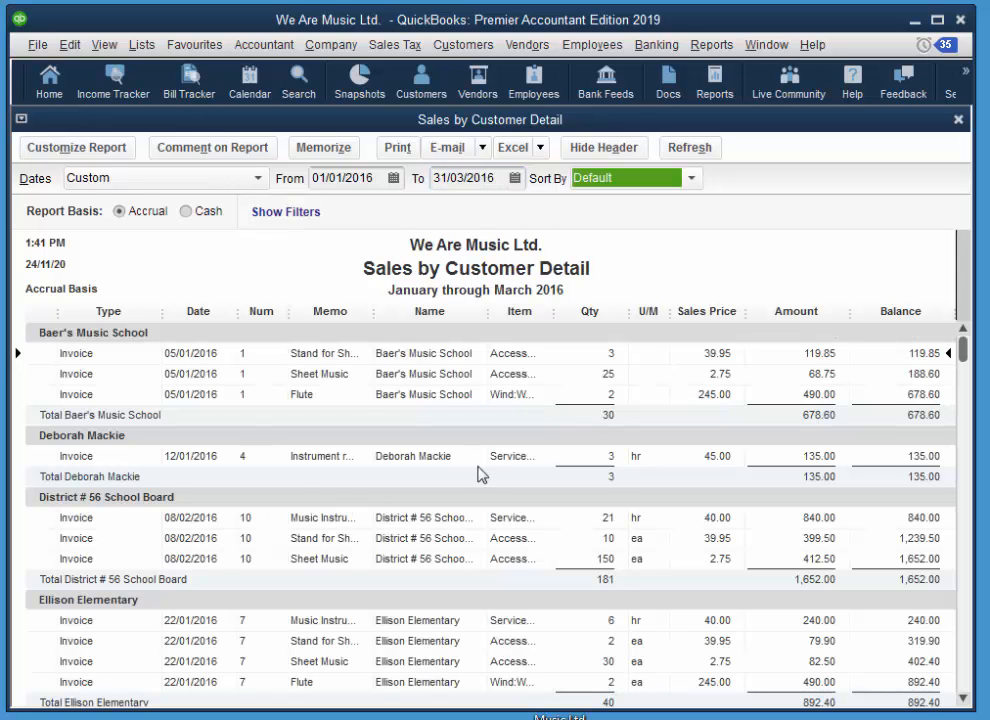
{"action": "mouse_move", "coordinate": [452, 360]}
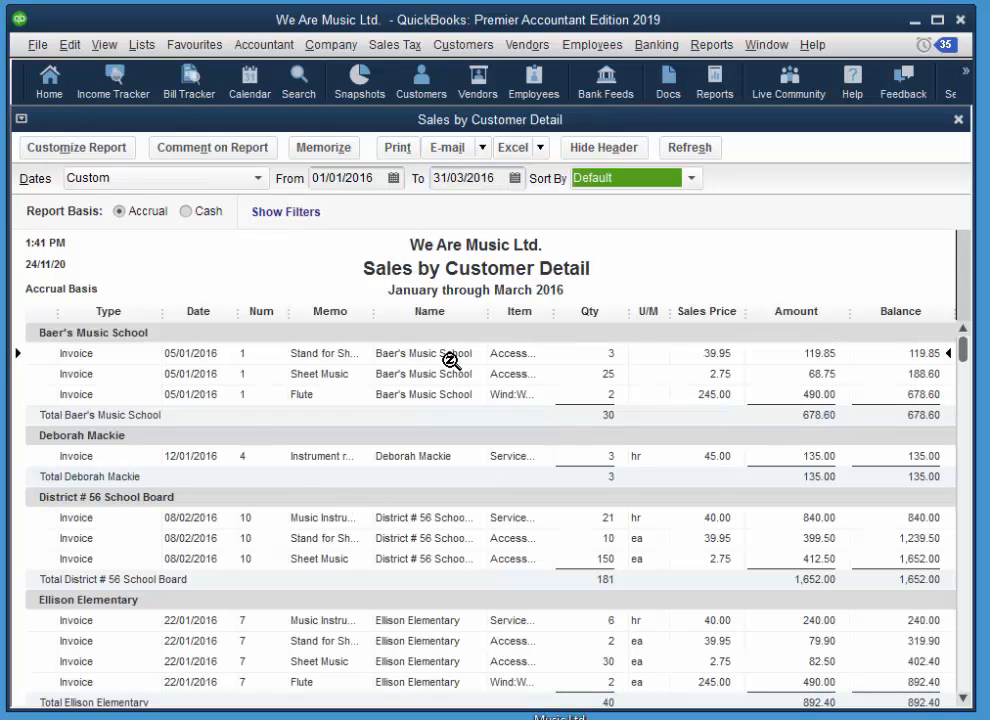
{"action": "scroll", "scroll_direction": "down", "scroll_amount": 3}
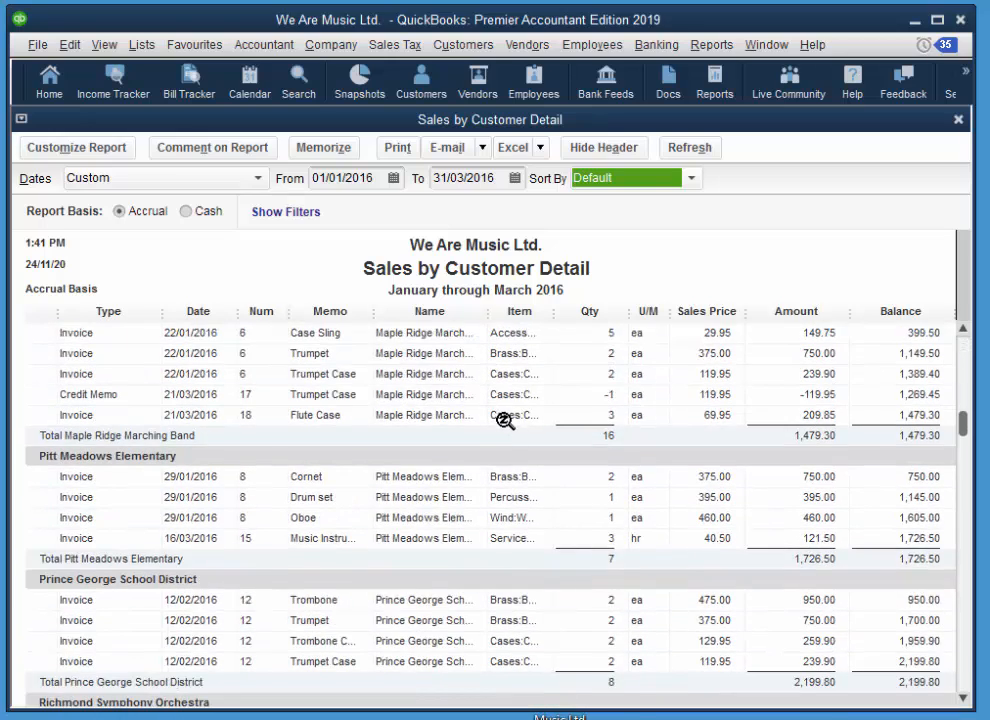
{"action": "scroll", "scroll_direction": "up", "scroll_amount": 3}
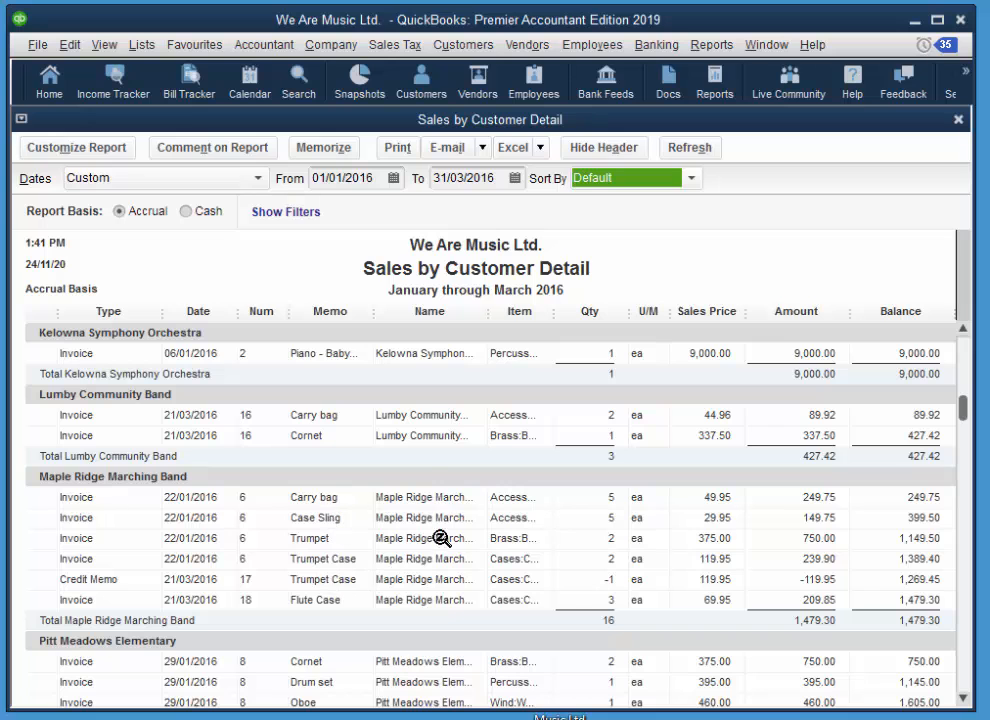
{"action": "scroll", "scroll_direction": "up", "scroll_amount": 3}
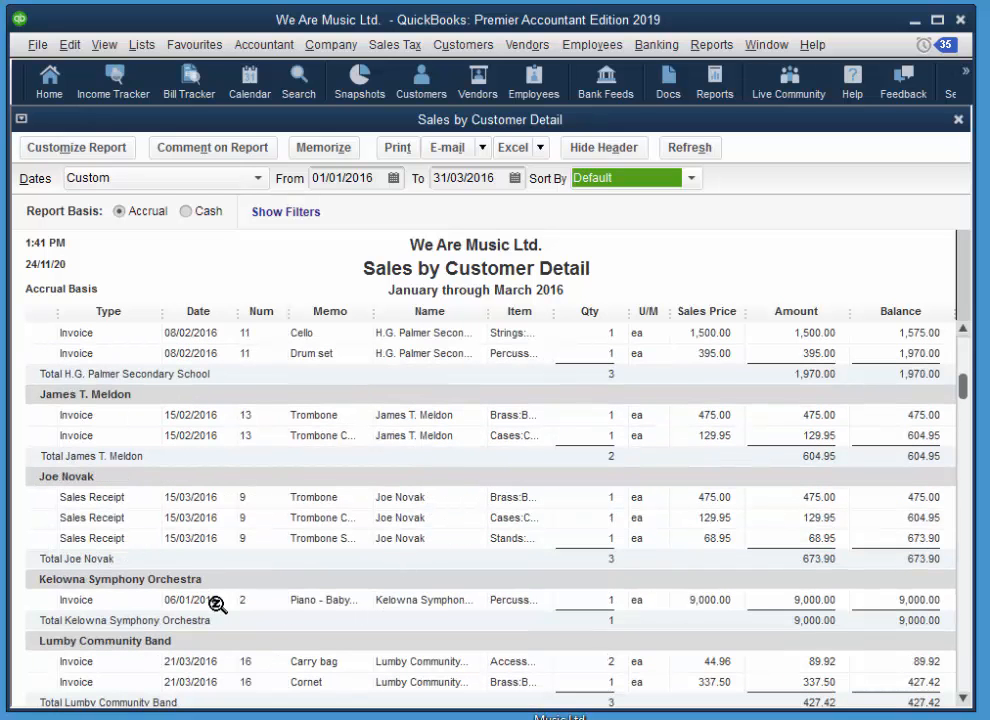
{"action": "scroll", "scroll_direction": "down", "scroll_amount": 3}
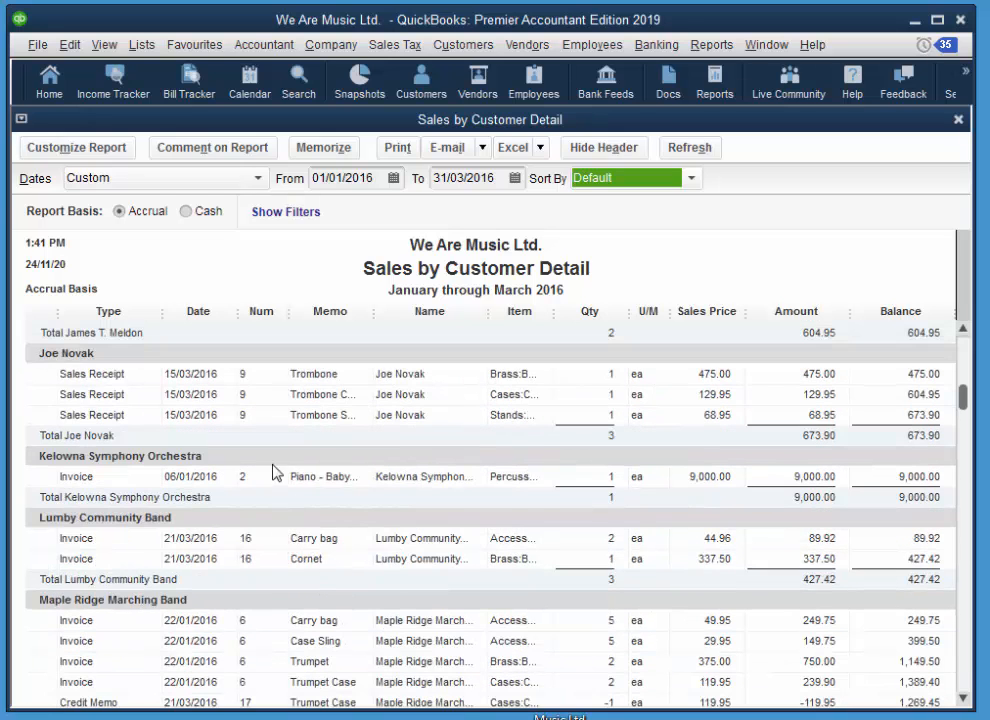
{"action": "scroll", "scroll_direction": "down", "scroll_amount": 3}
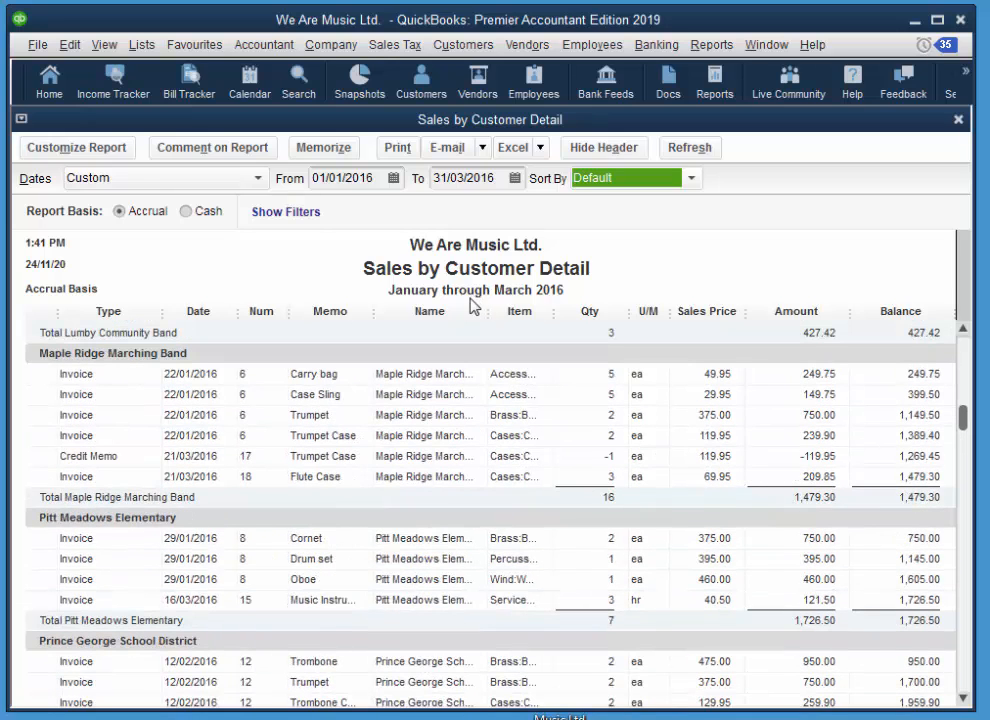
{"action": "mouse_move", "coordinate": [472, 300]}
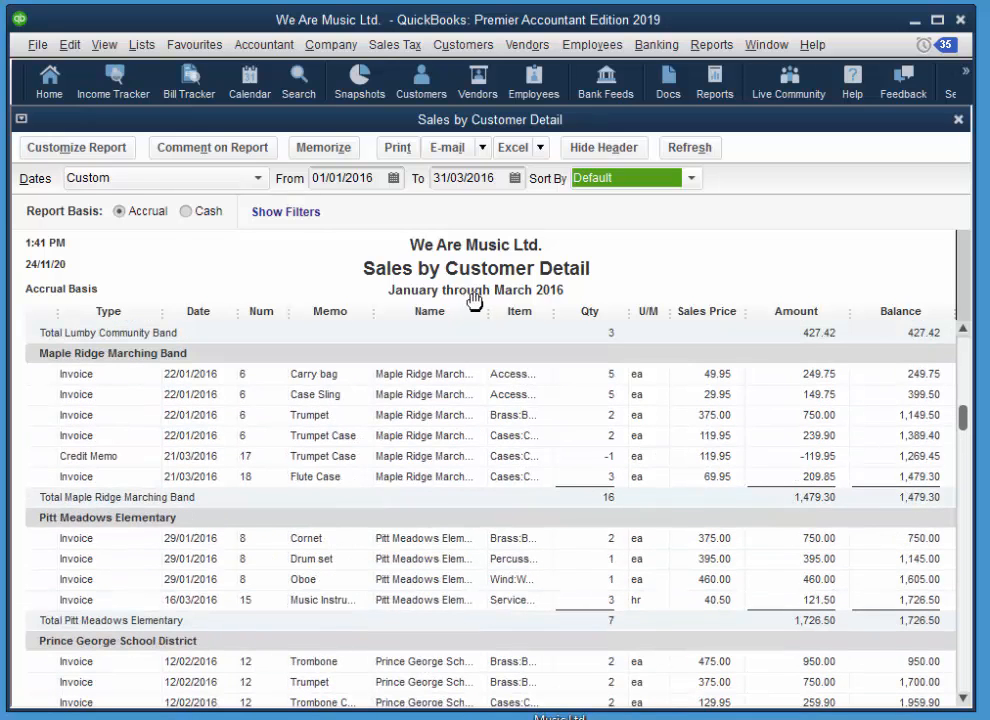
{"action": "mouse_move", "coordinate": [596, 342]}
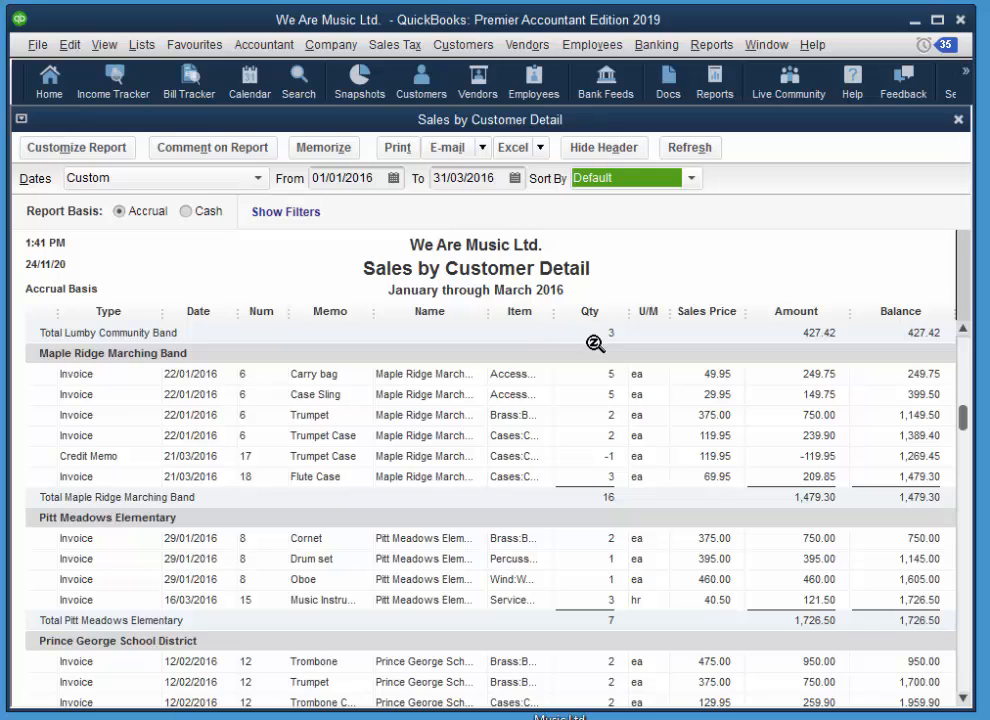
{"action": "mouse_move", "coordinate": [600, 356]}
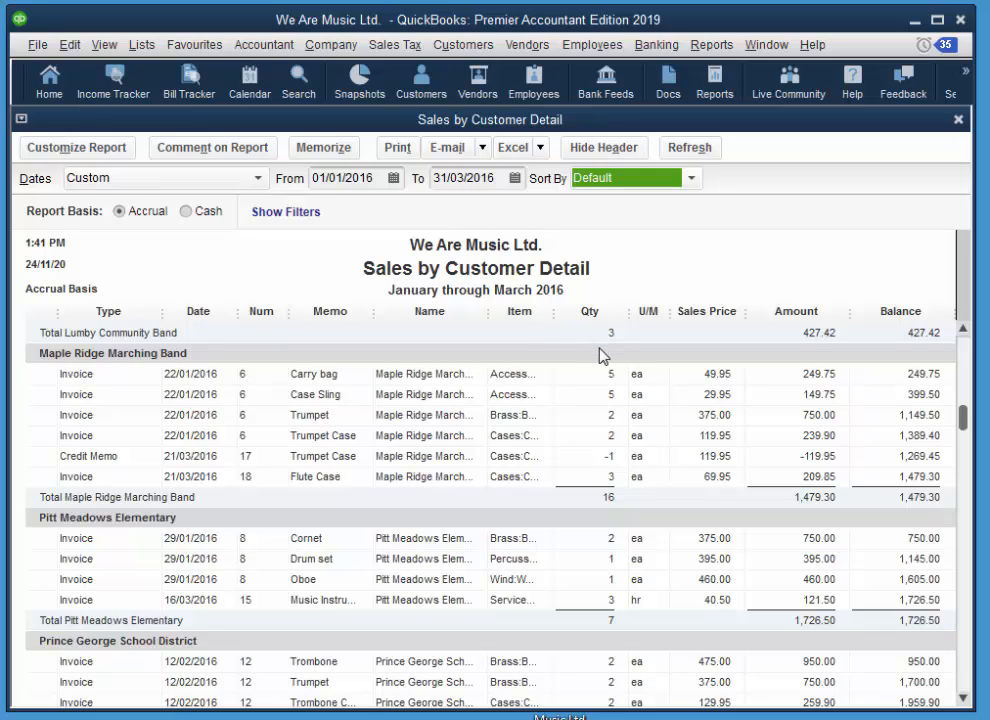
{"action": "mouse_move", "coordinate": [668, 82]}
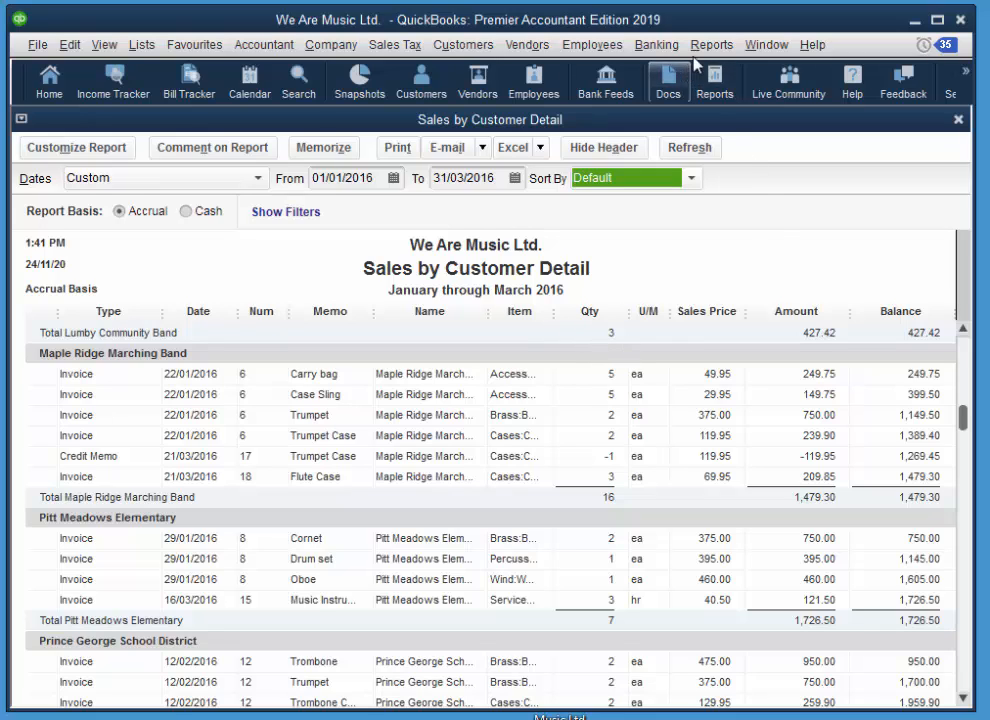
Run Sales by Item Summary with the To date set to 31/03/2016
{"action": "left_click", "coordinate": [712, 44]}
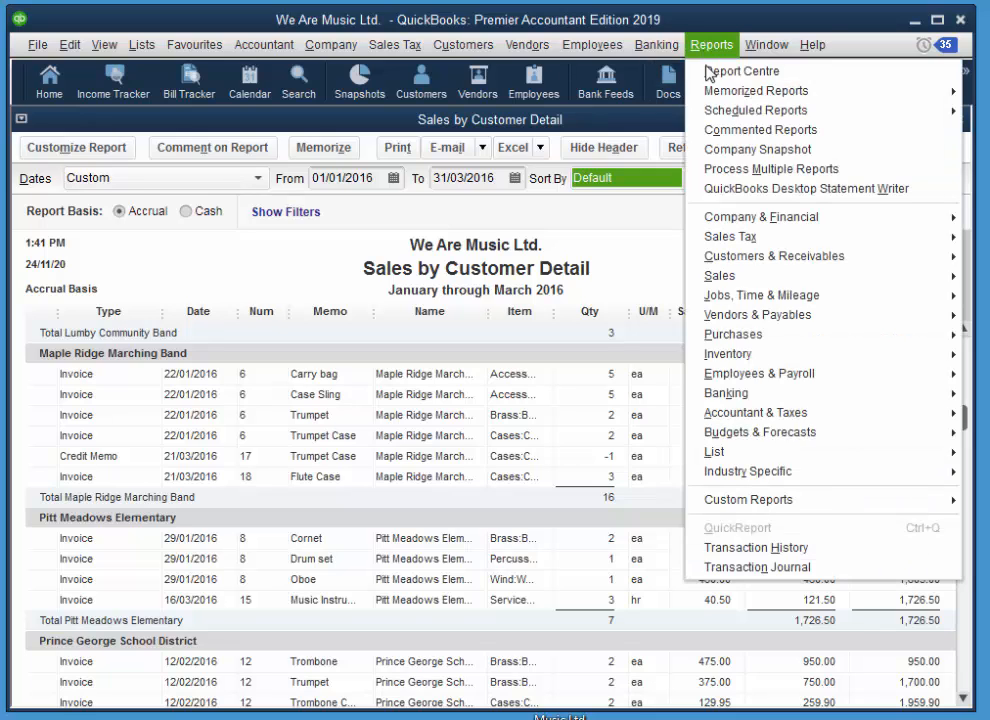
{"action": "mouse_move", "coordinate": [732, 334]}
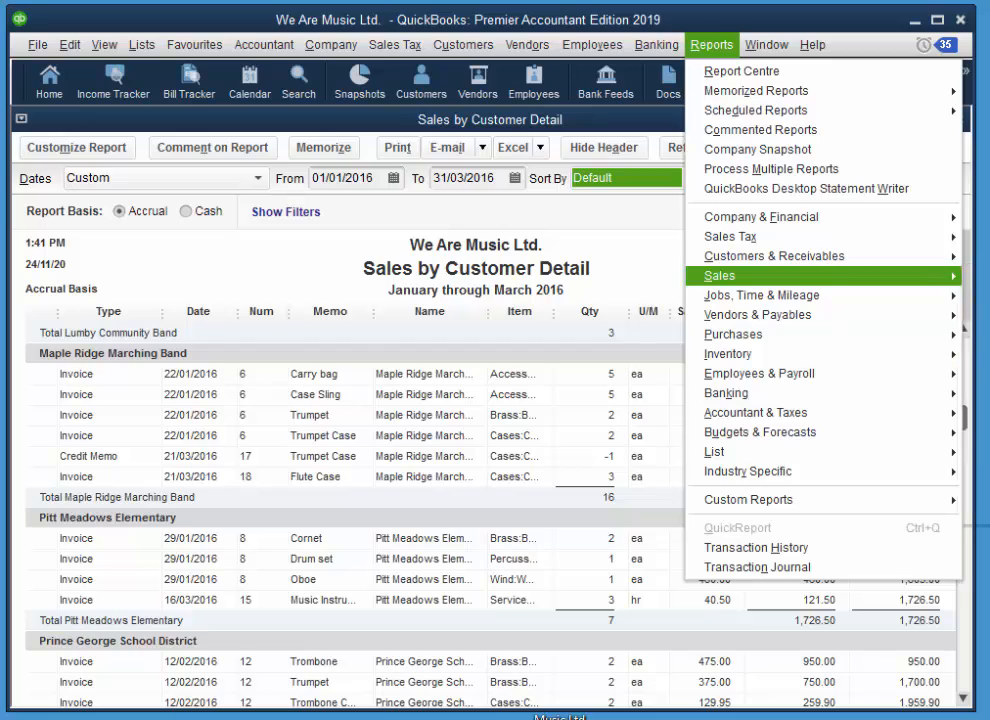
{"action": "left_click", "coordinate": [720, 276]}
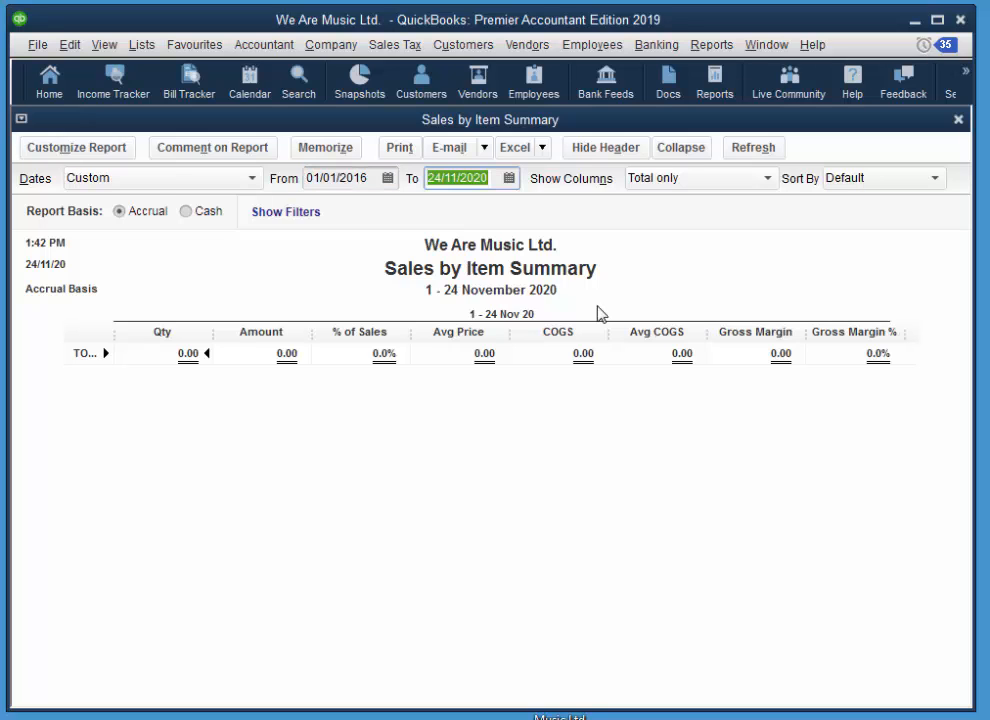
{"action": "type", "text": "31 3"}
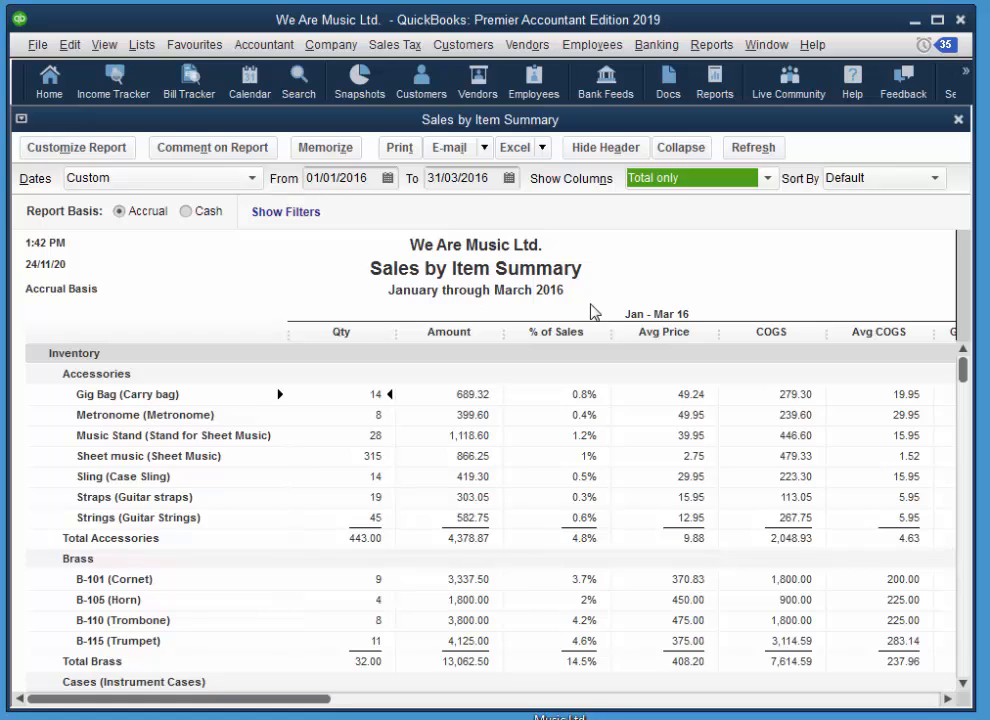
Scroll the report down and across to review COGS and gross margin columns
{"action": "scroll", "scroll_direction": "down", "scroll_amount": 3}
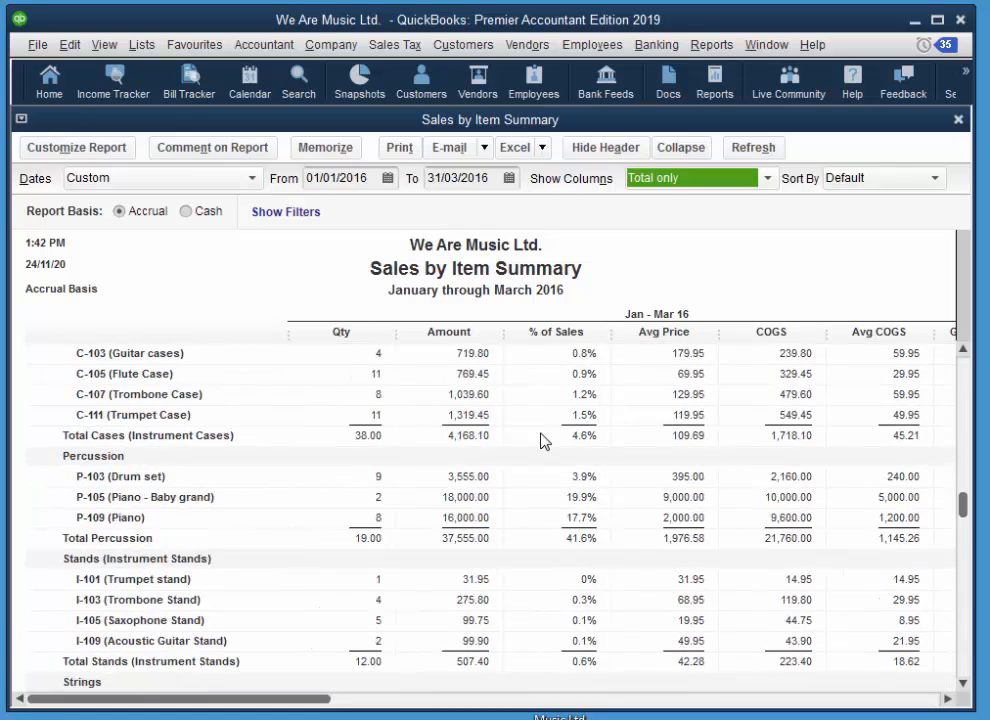
{"action": "scroll", "scroll_direction": "up", "scroll_amount": 3}
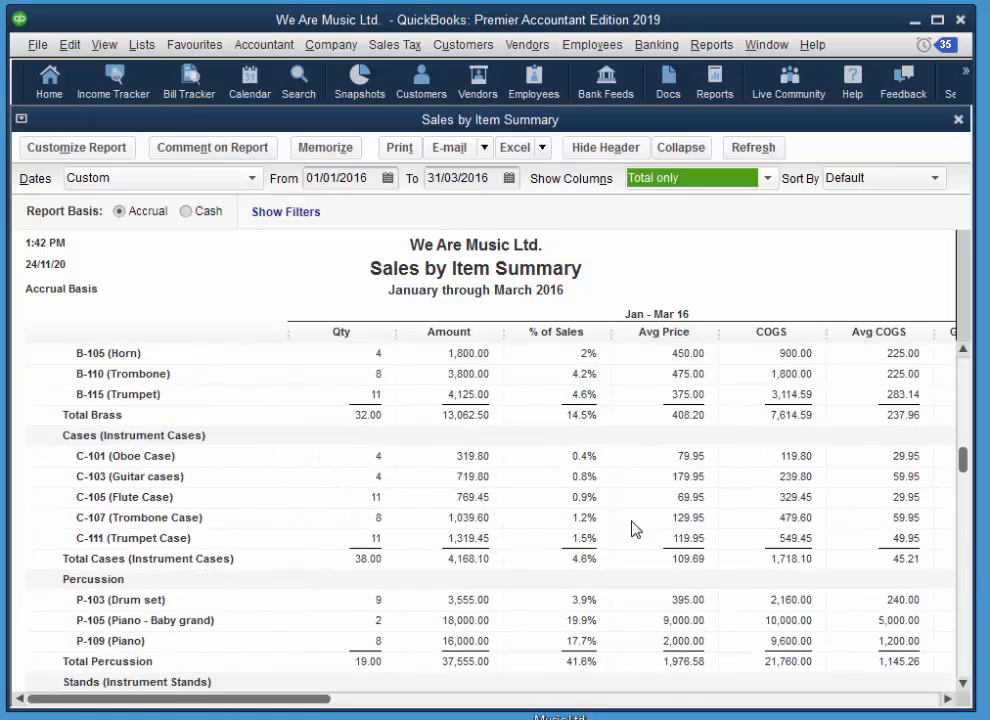
{"action": "scroll", "scroll_direction": "up", "scroll_amount": 3}
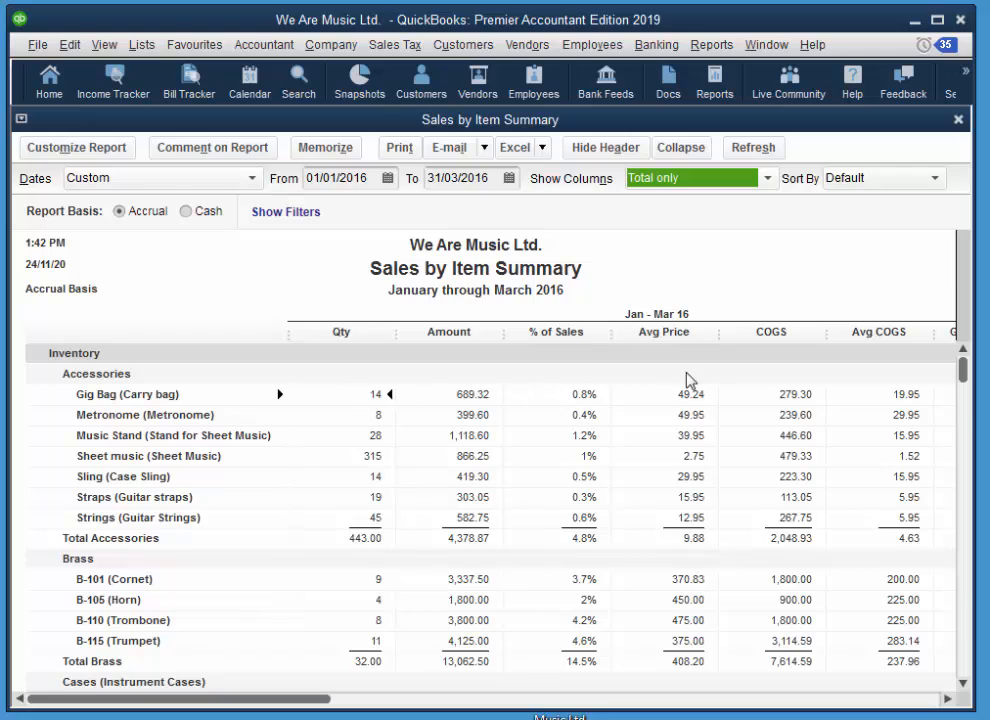
{"action": "scroll", "scroll_direction": "right", "scroll_amount": 3}
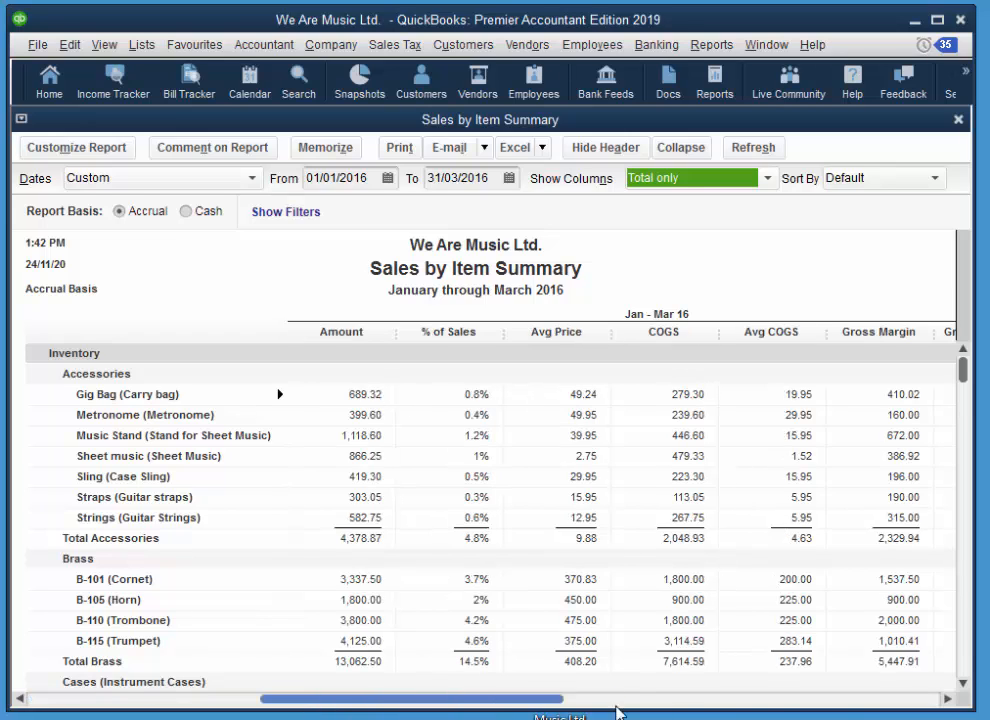
{"action": "scroll", "scroll_direction": "right", "scroll_amount": 3}
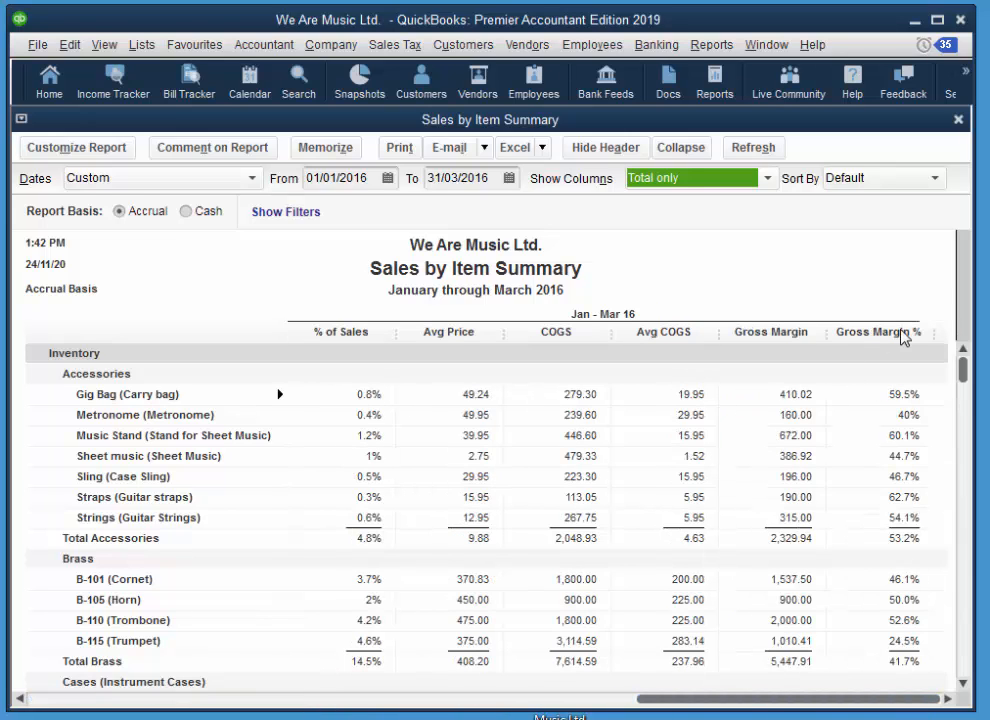
{"action": "mouse_move", "coordinate": [928, 344]}
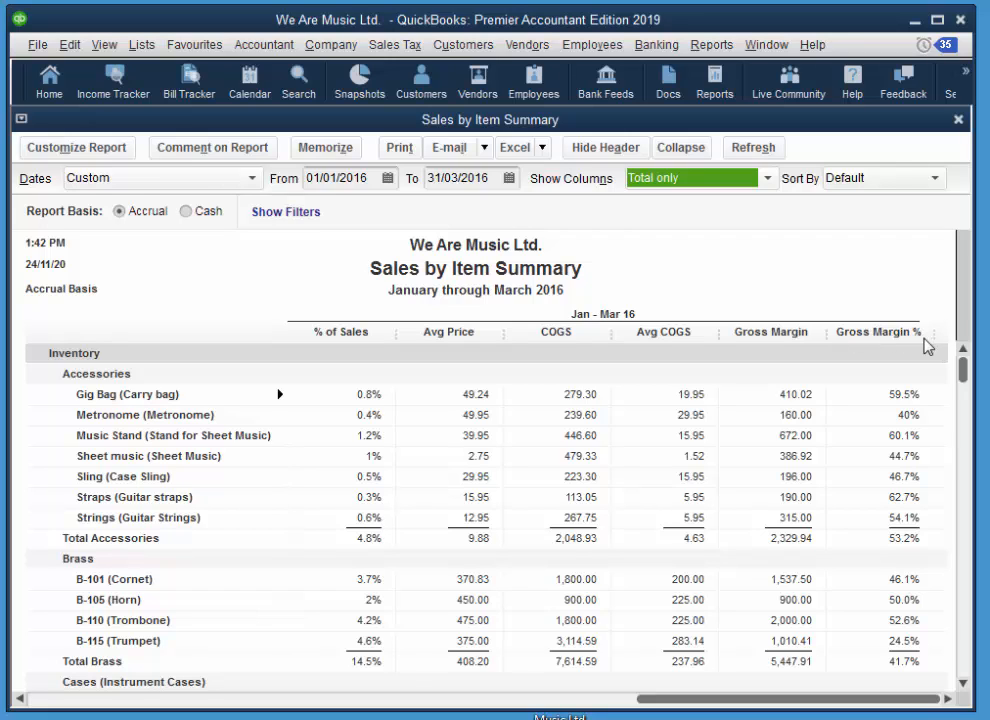
{"action": "mouse_move", "coordinate": [848, 356]}
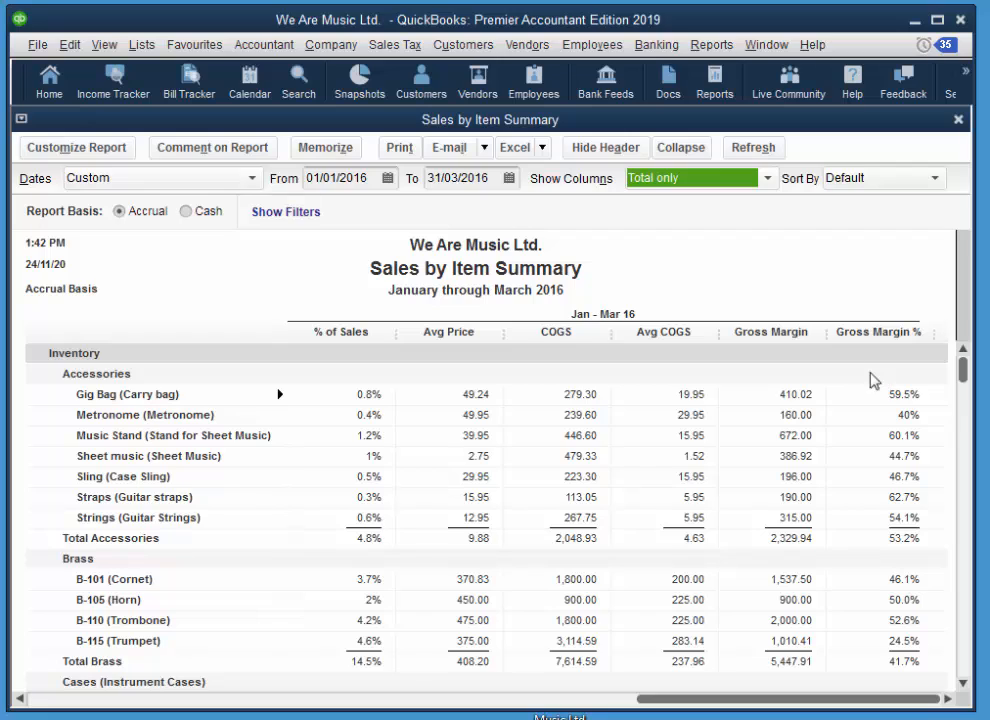
{"action": "mouse_move", "coordinate": [824, 252]}
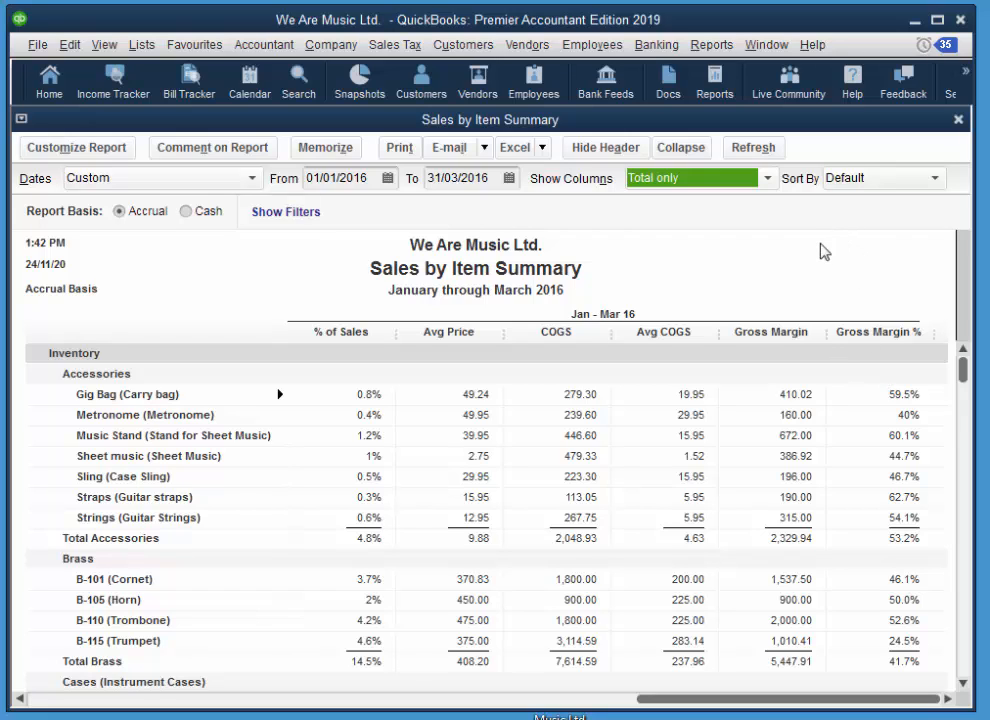
{"action": "mouse_move", "coordinate": [812, 274]}
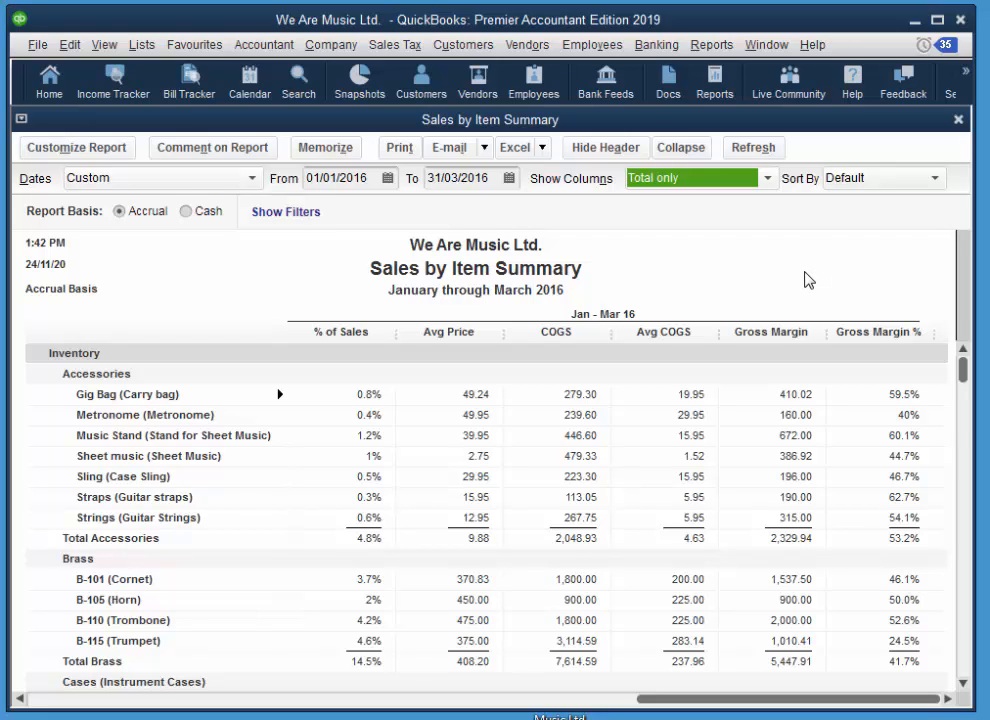
{"action": "mouse_move", "coordinate": [800, 252]}
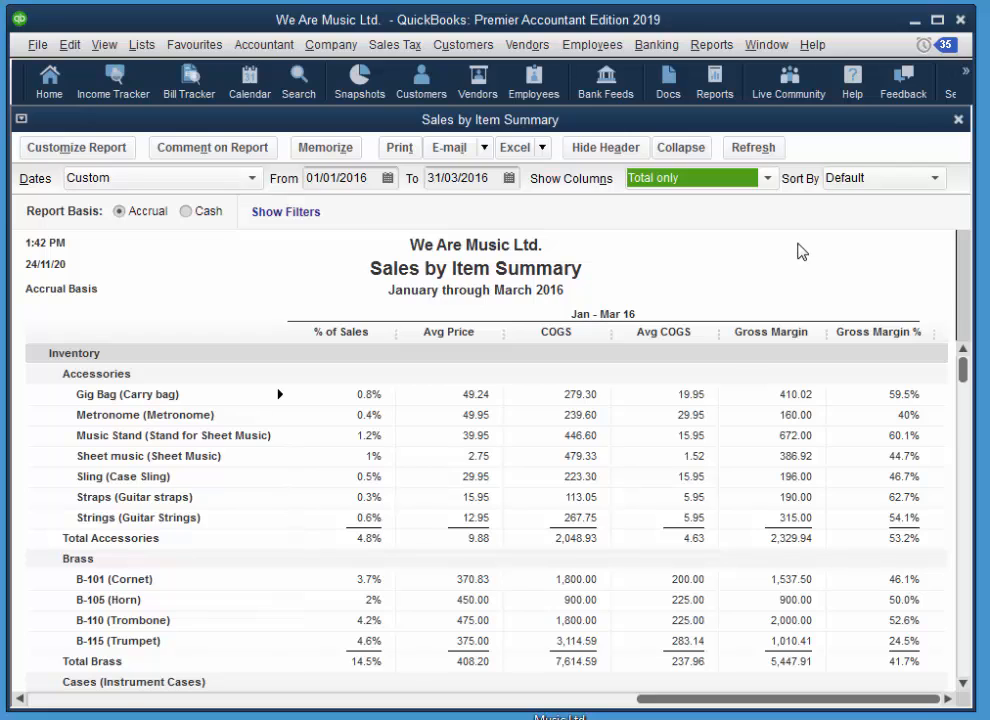
{"action": "mouse_move", "coordinate": [136, 104]}
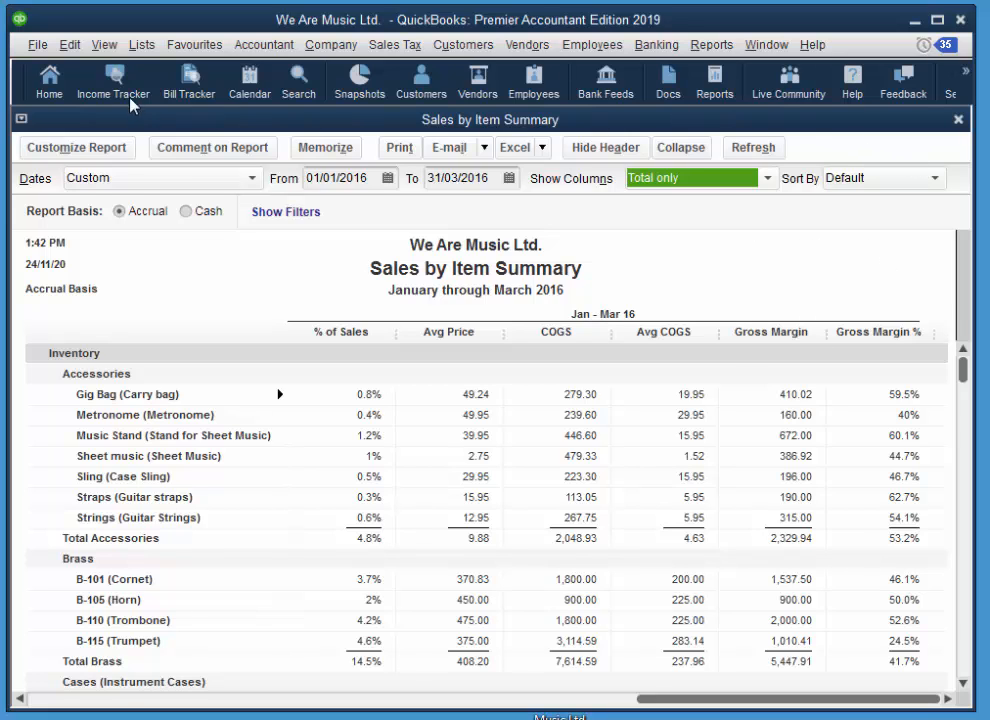
Return to the Home page with the vendor, customer and employee workflows
{"action": "left_click", "coordinate": [48, 82]}
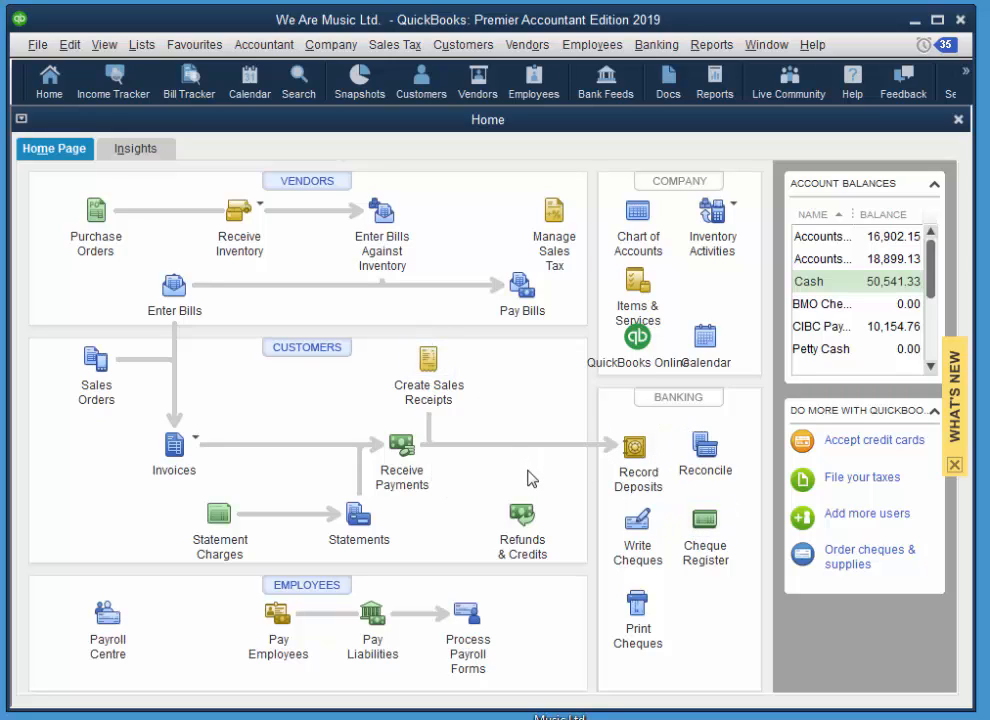
{"action": "mouse_move", "coordinate": [96, 360]}
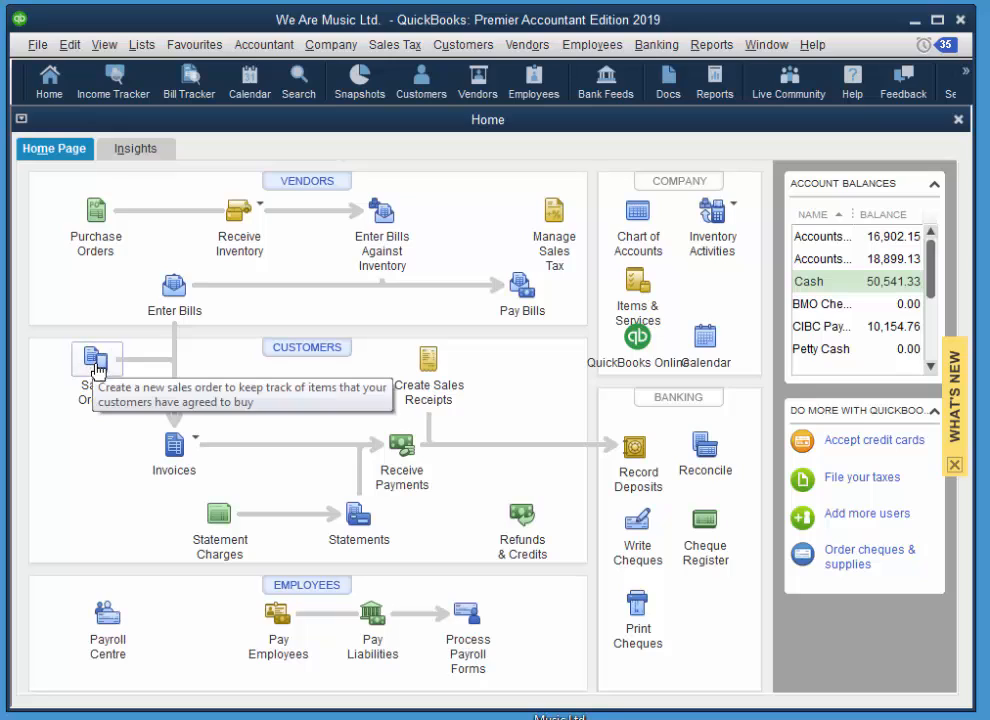
{"action": "mouse_move", "coordinate": [140, 420]}
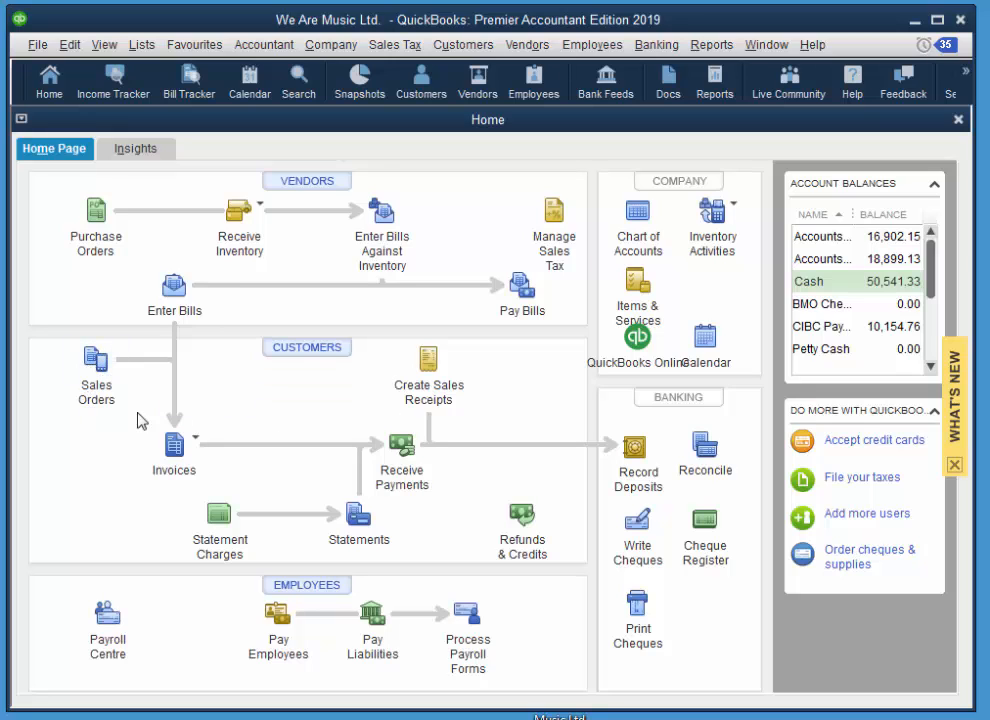